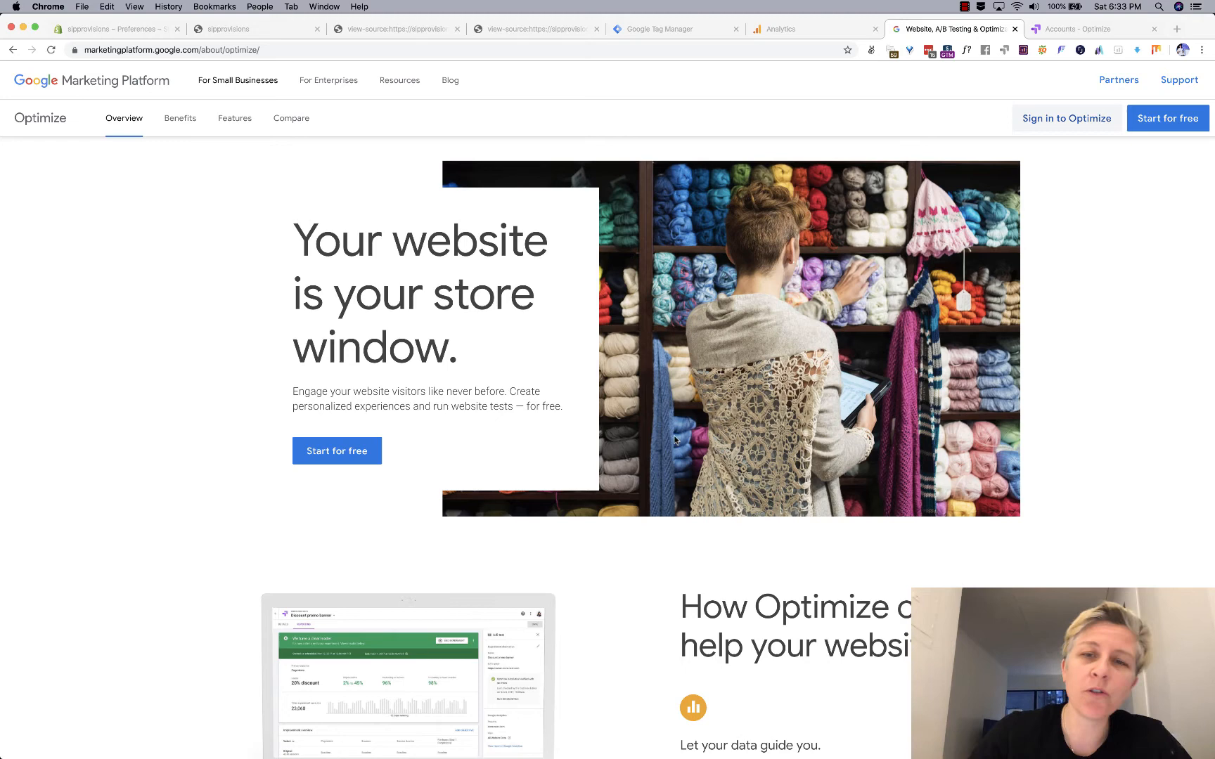
mouse_move(632, 429)
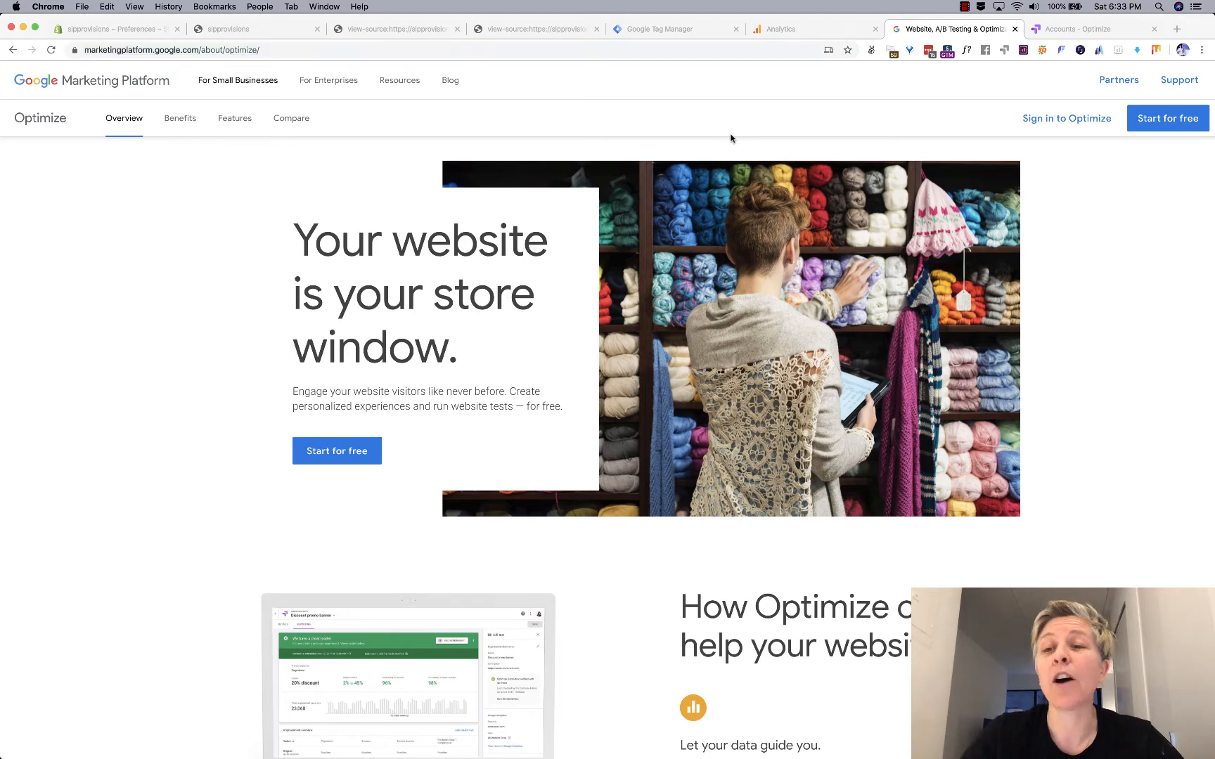
mouse_move(1063, 141)
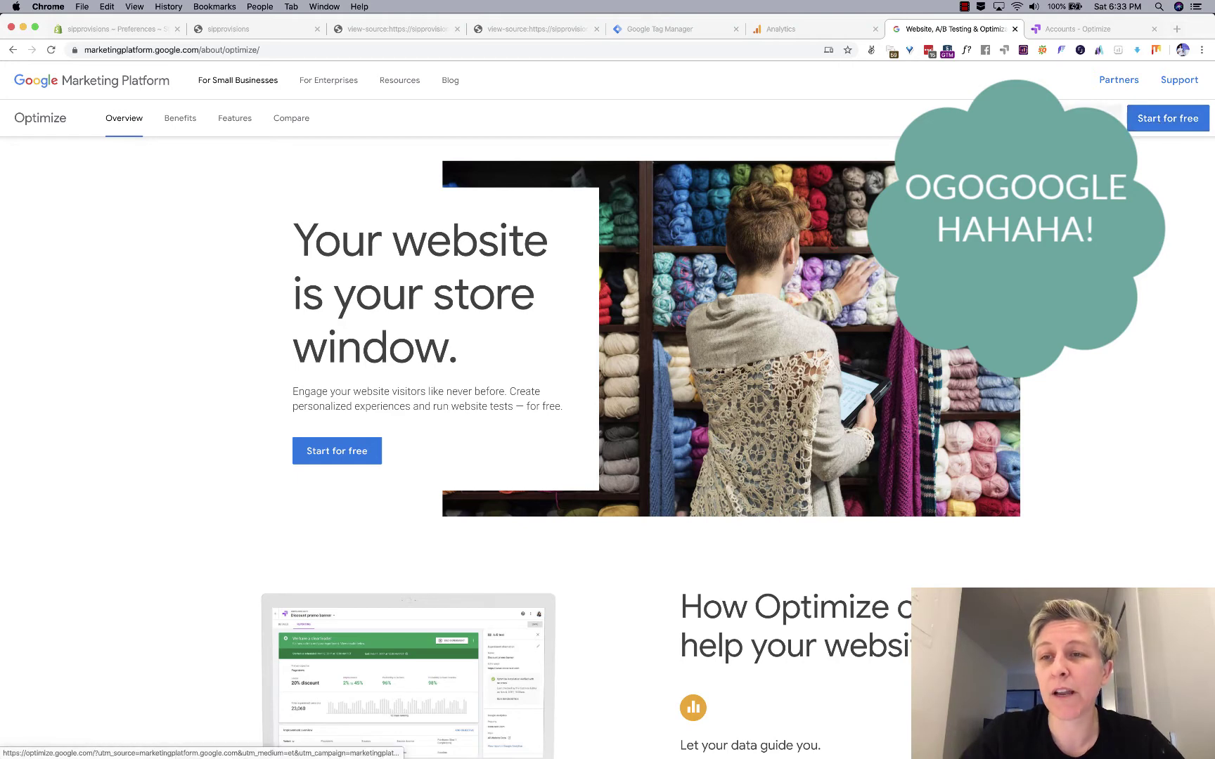
Switch to the Accounts - Optimize tab to view both accounts and their containers.
left_click(1082, 29)
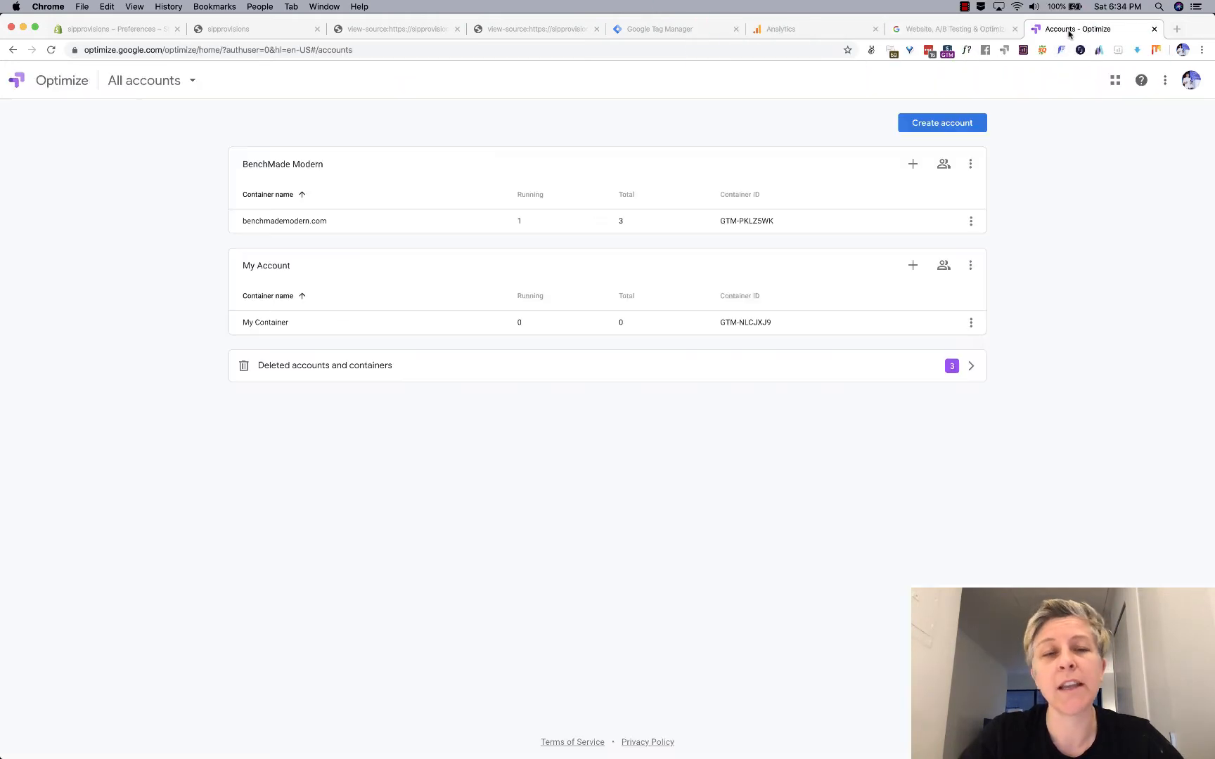
mouse_move(549, 266)
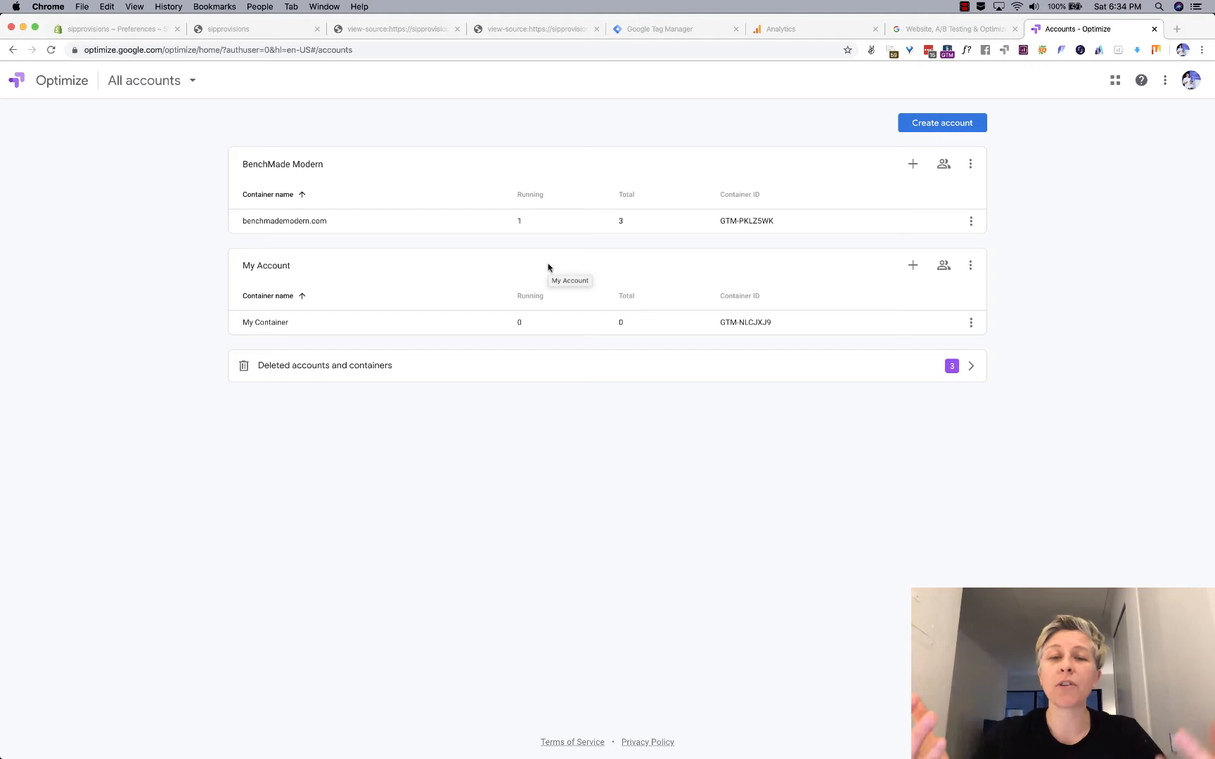
mouse_move(704, 237)
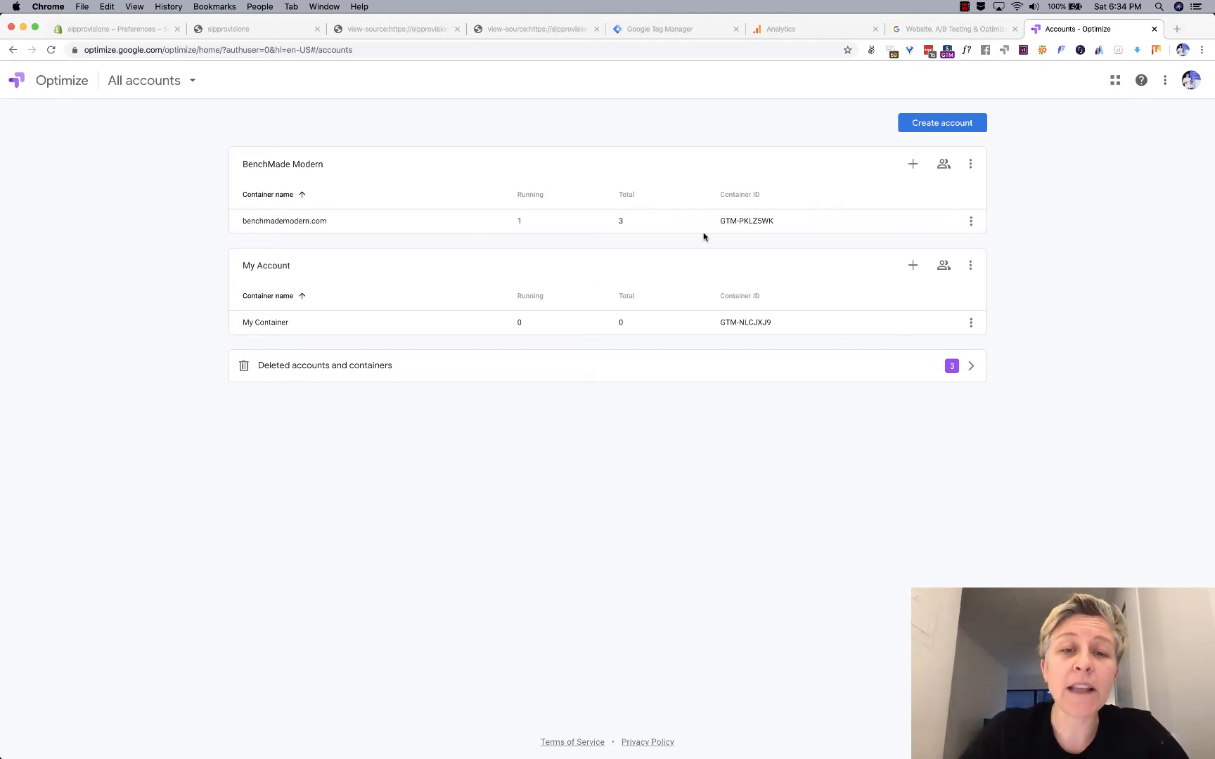
mouse_move(548, 279)
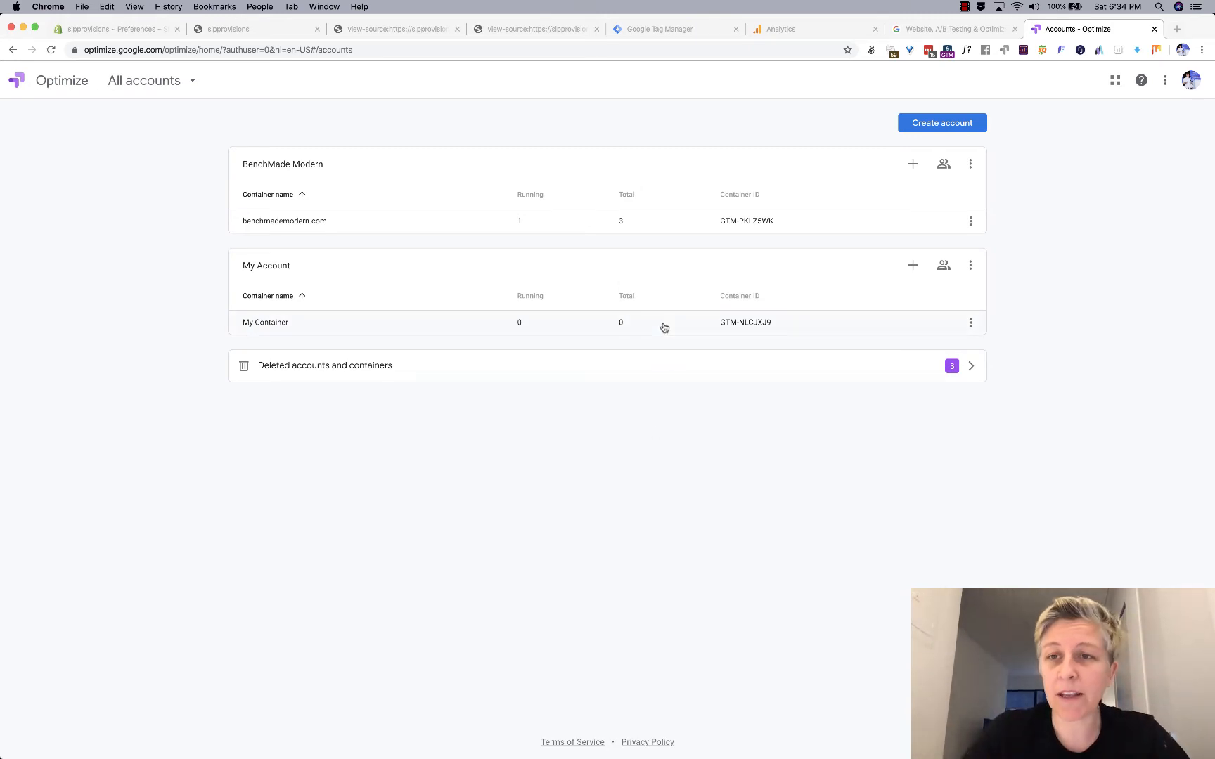
mouse_move(947, 147)
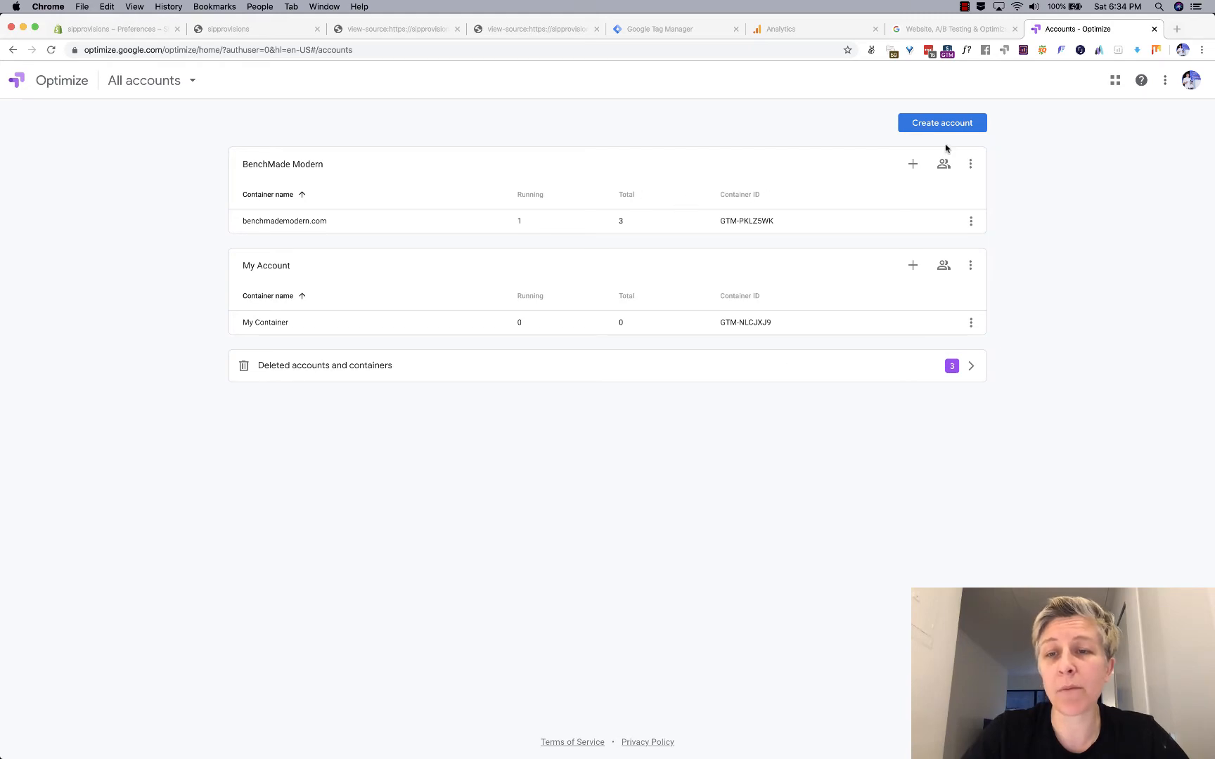
Create an account named 'Sip Provisions - Test via Shopify' and accept all three terms agreements.
left_click(941, 123)
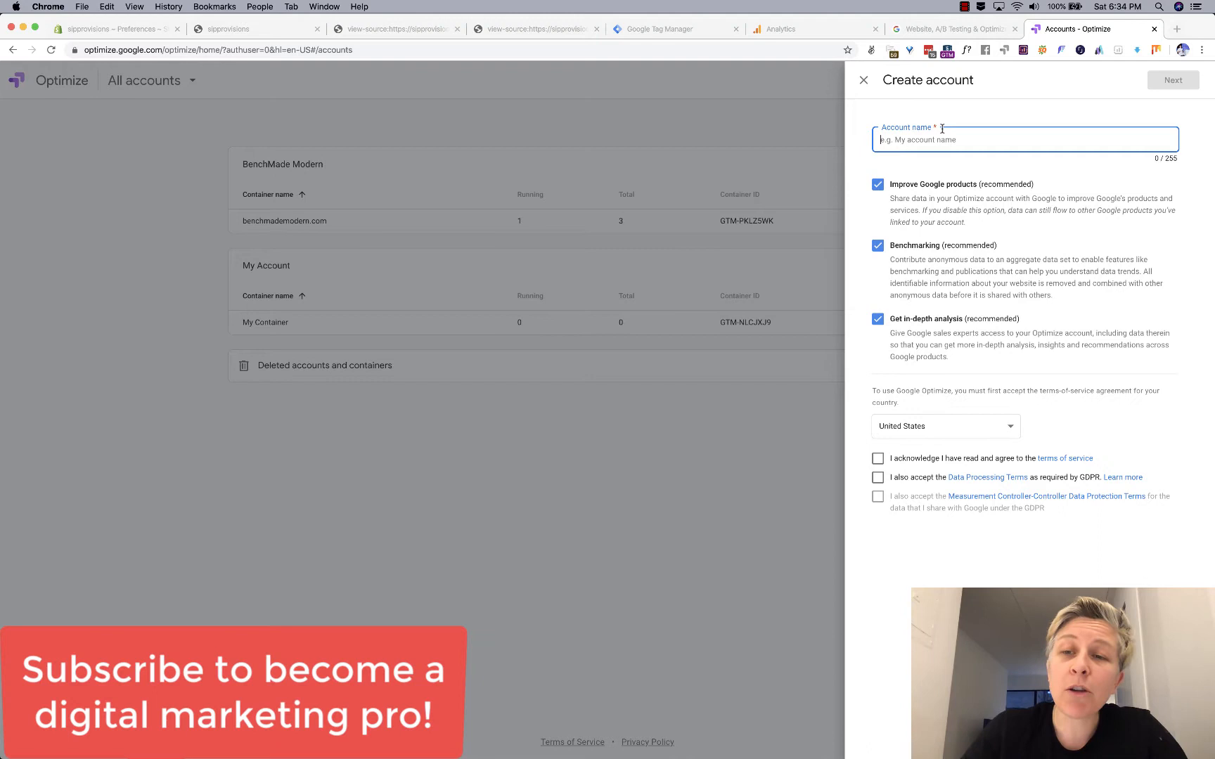
type("S")
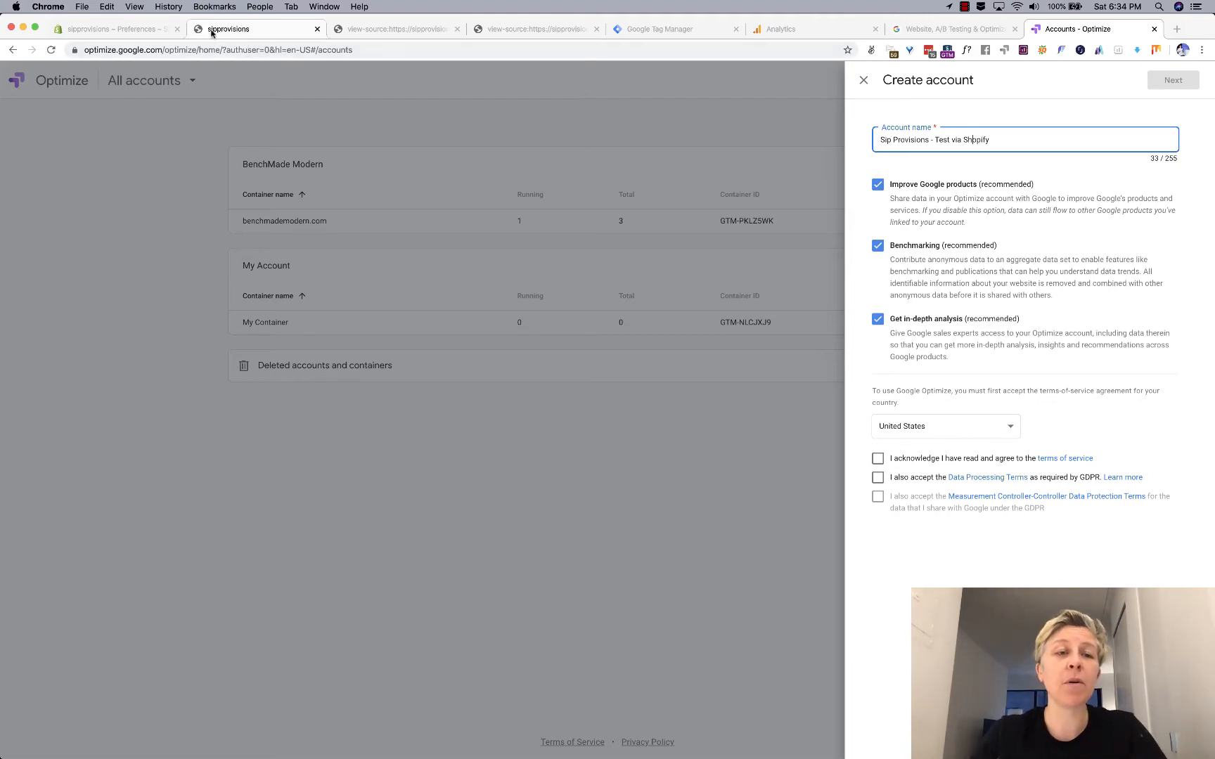
left_click(225, 29)
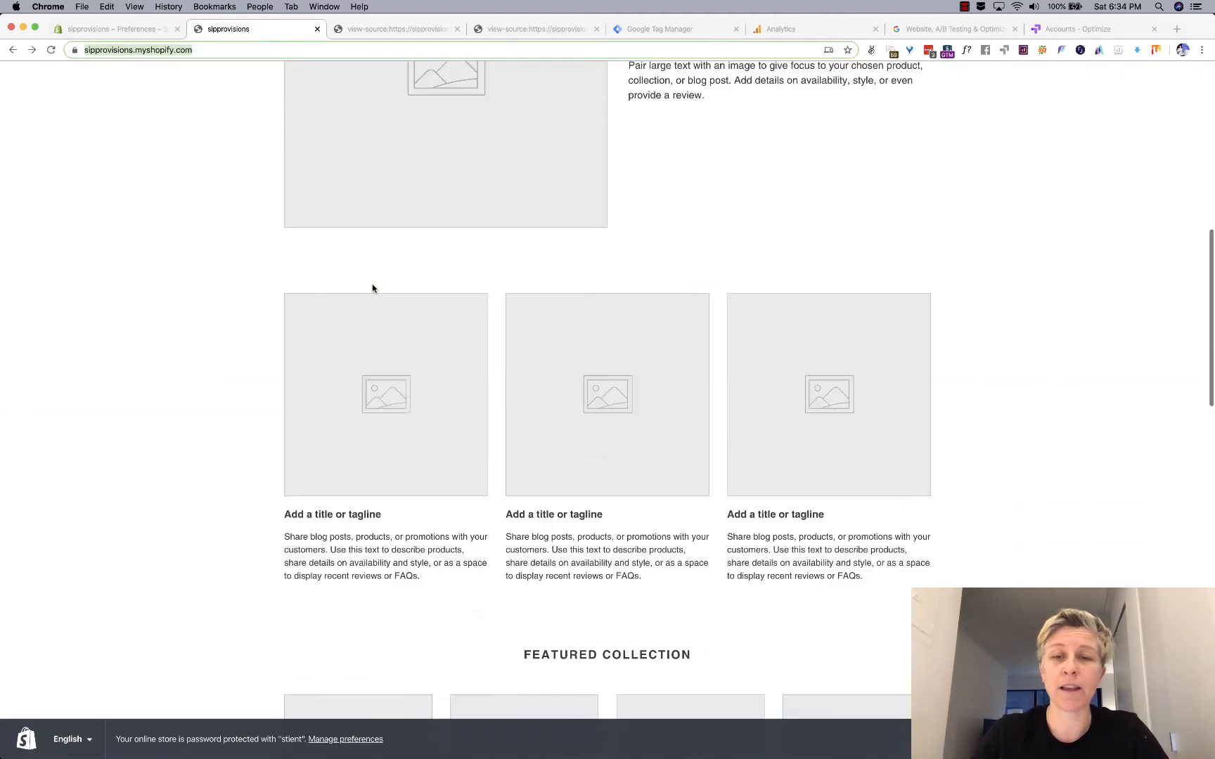
scroll("up", 3)
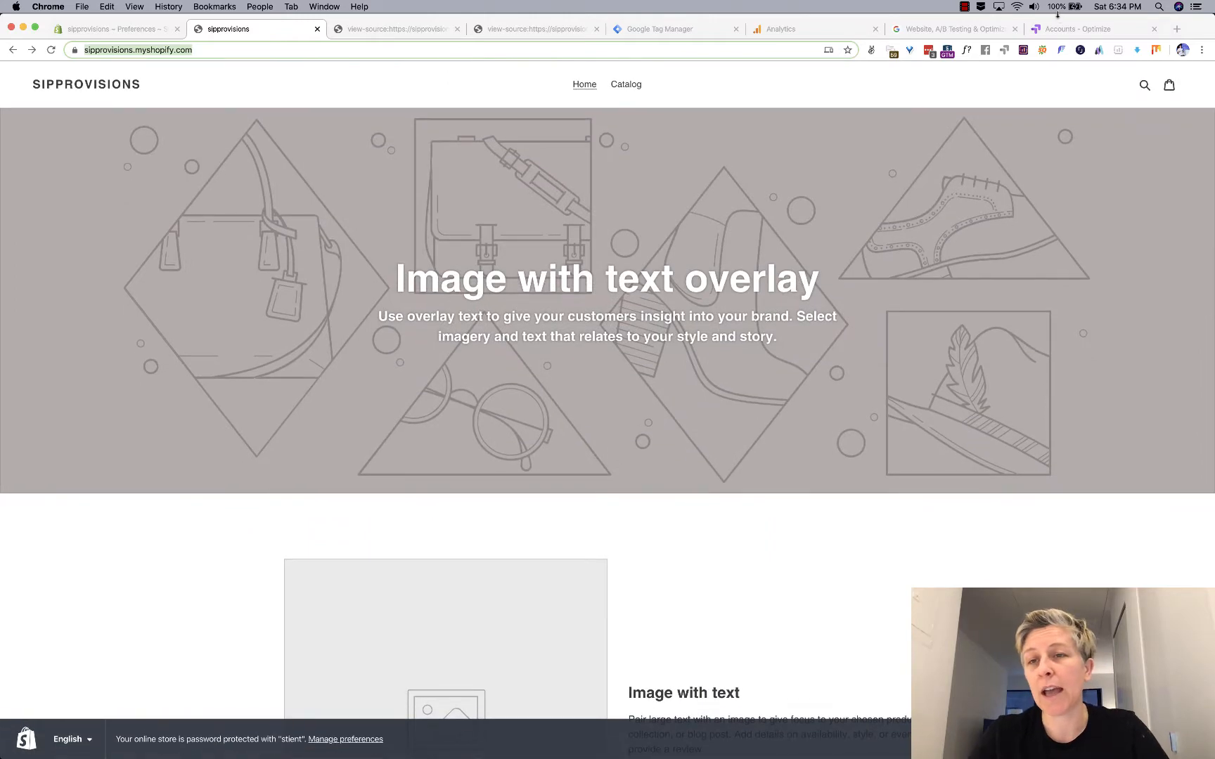
left_click(1084, 29)
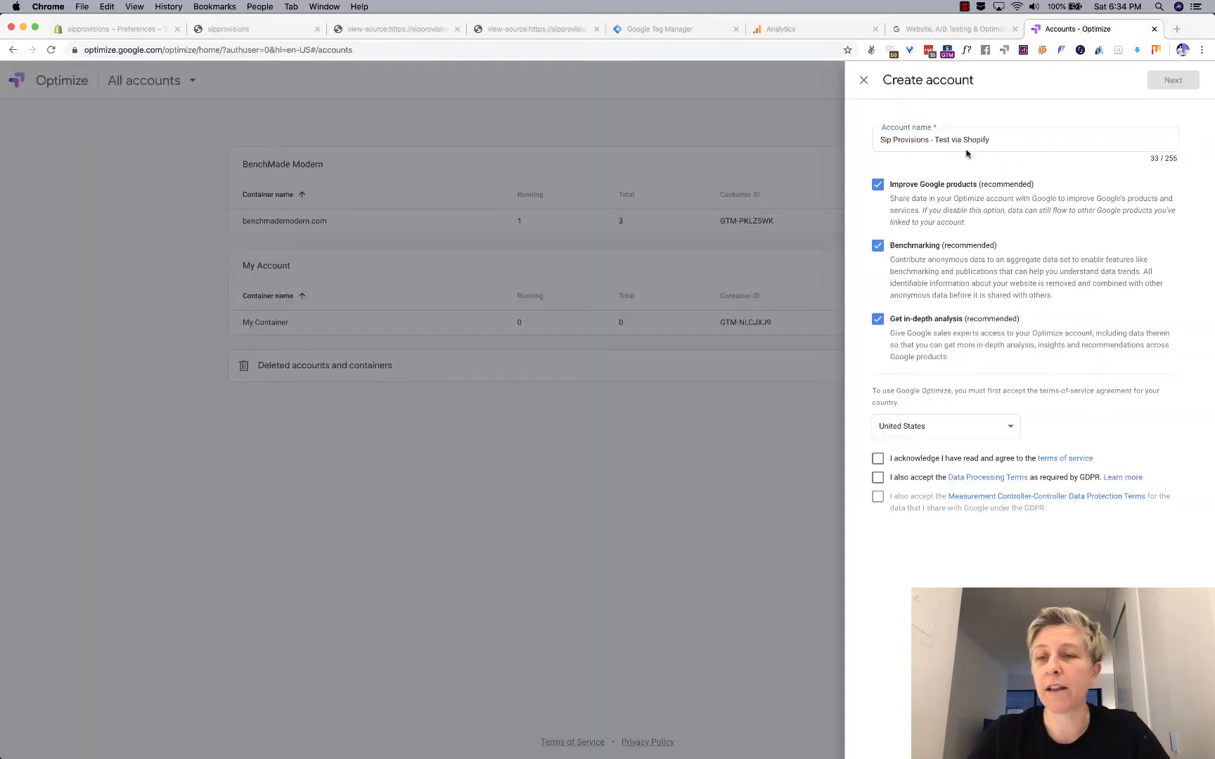
double_click(962, 139)
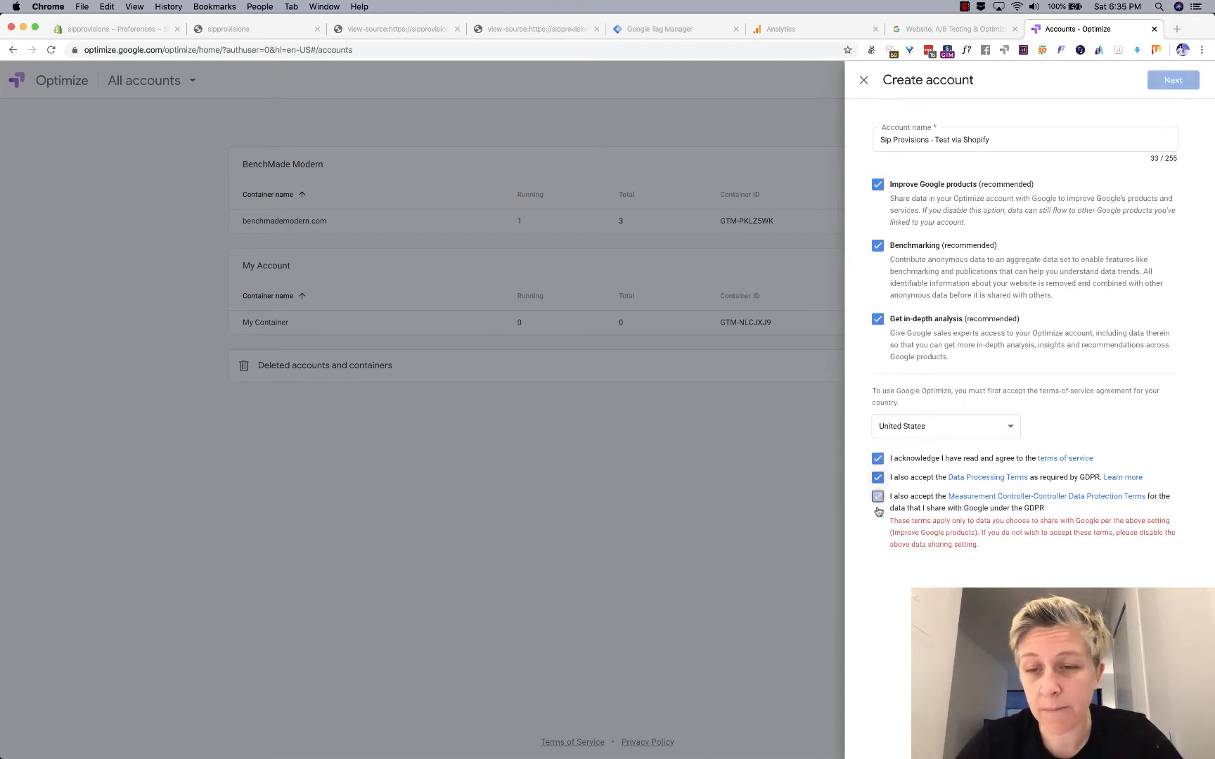
left_click(878, 497)
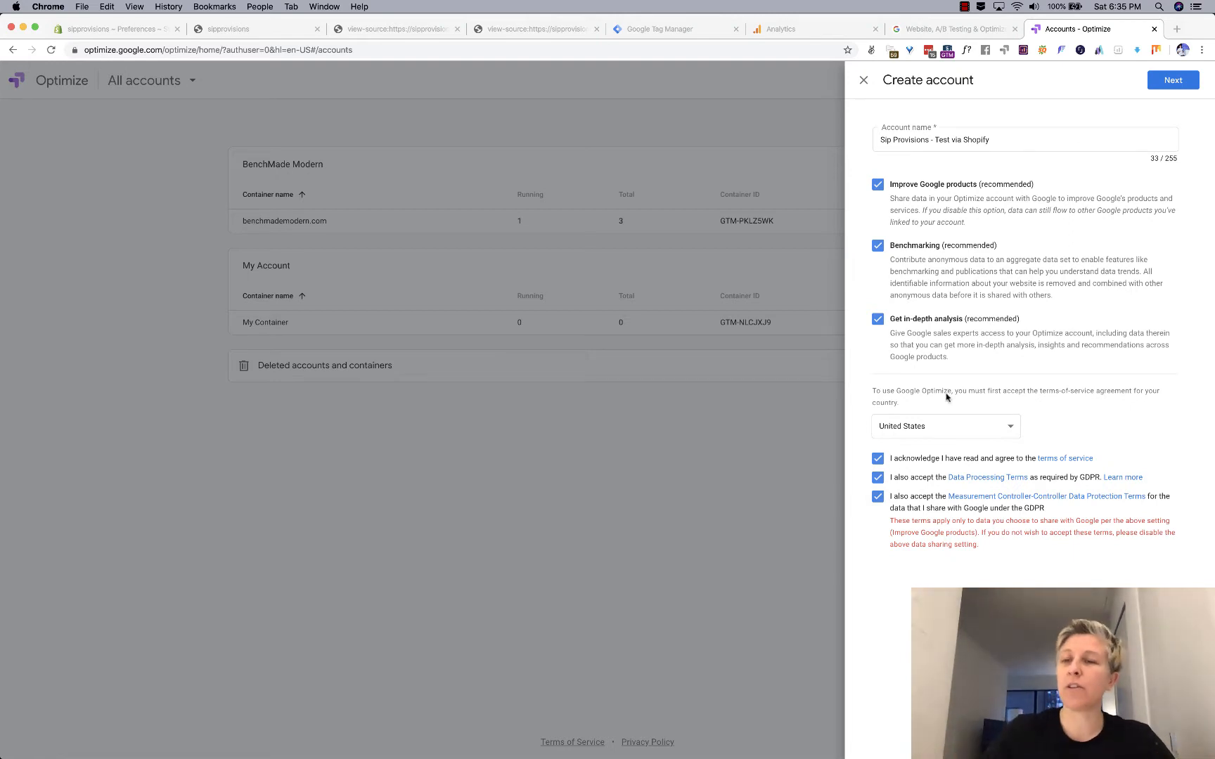
Add a container named 'sipprovisions.myshopify.com' to the new account.
left_click(1172, 79)
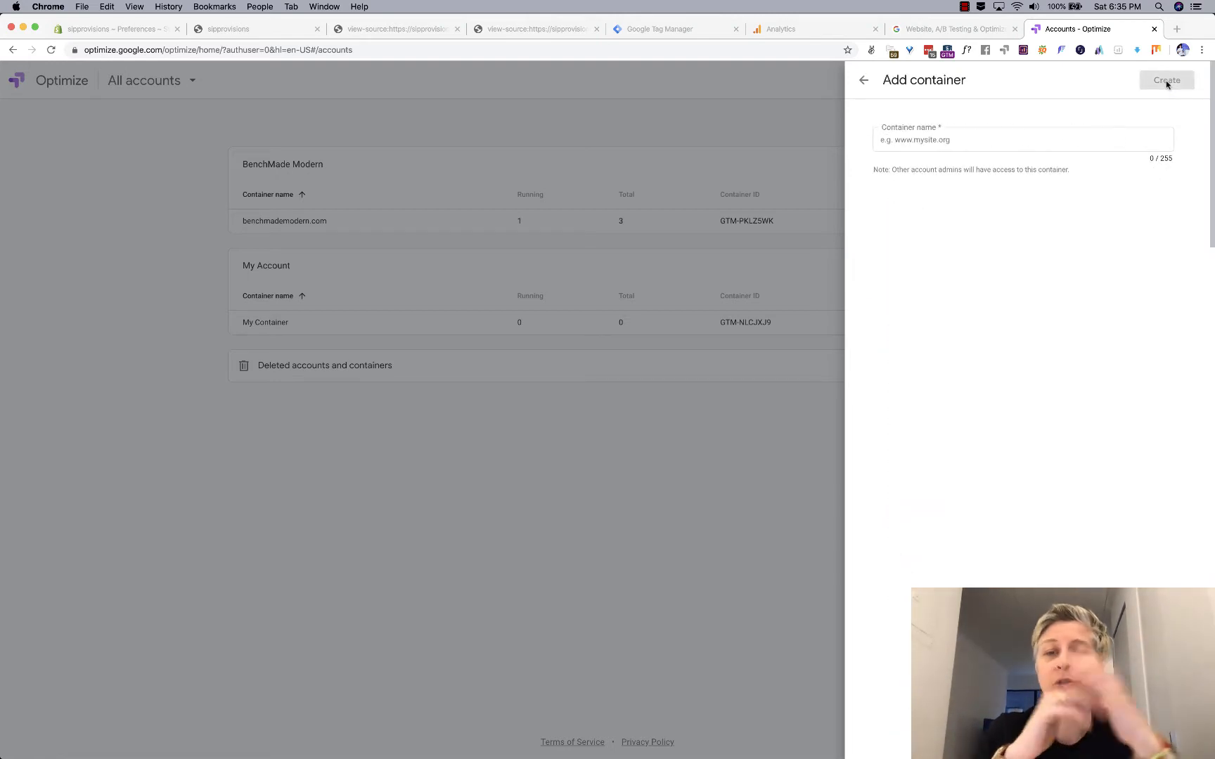
mouse_move(105, 143)
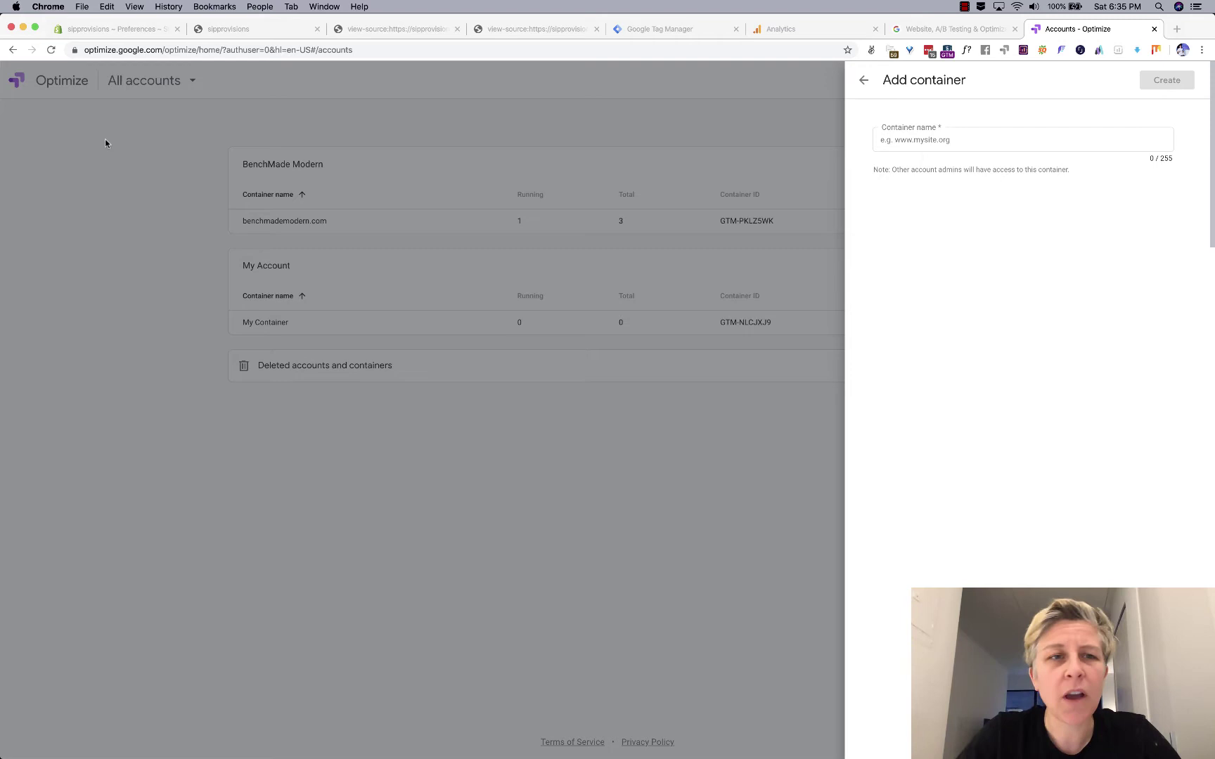
left_click(241, 29)
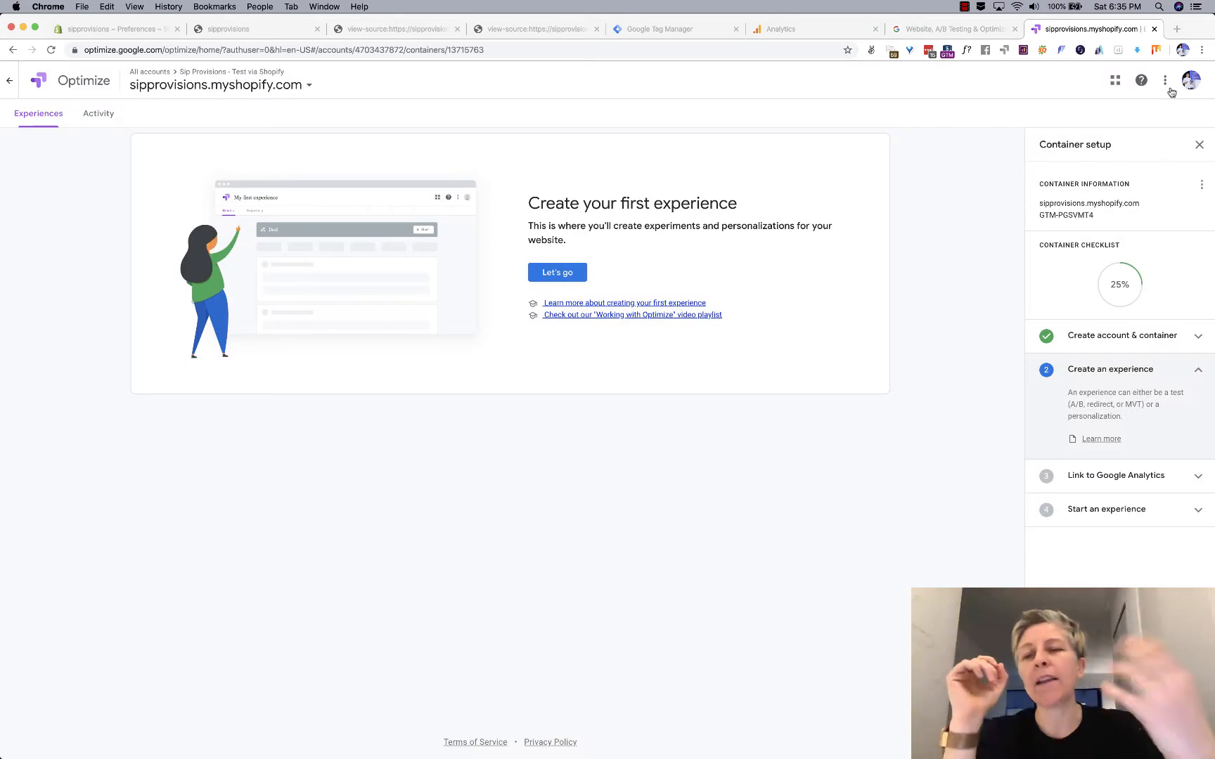
mouse_move(1164, 81)
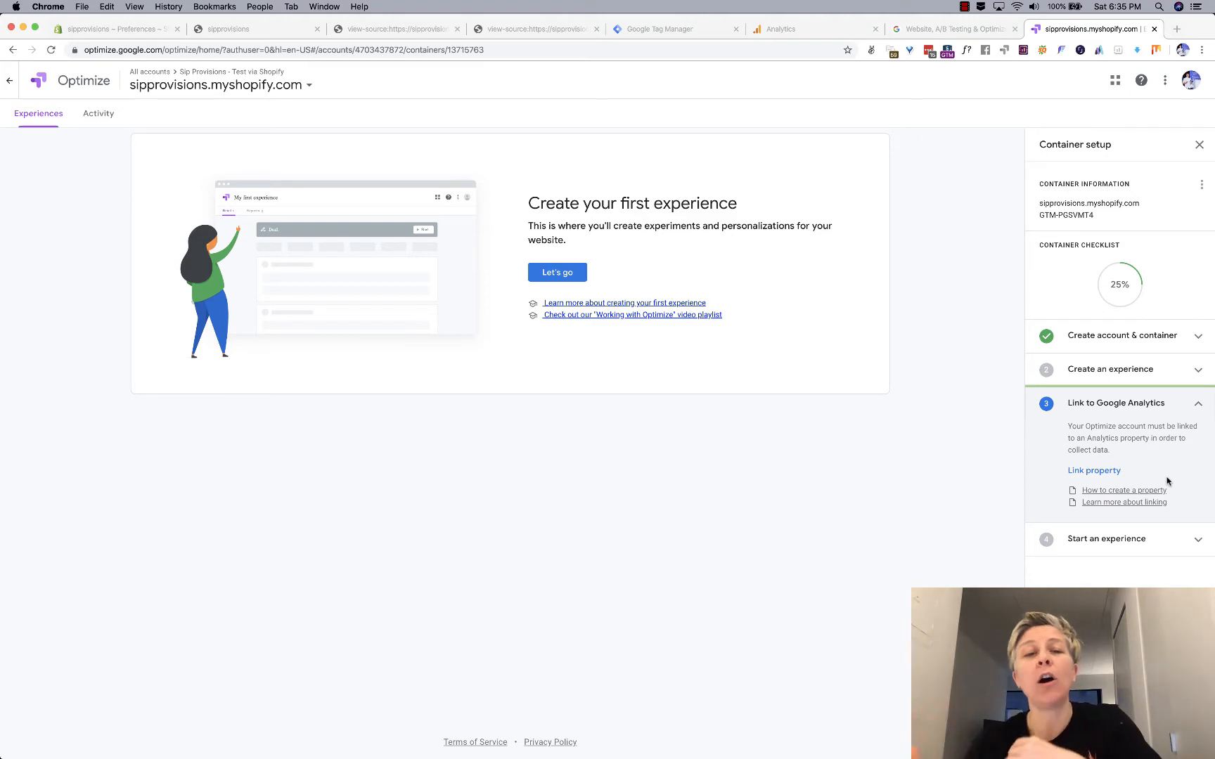
mouse_move(1144, 530)
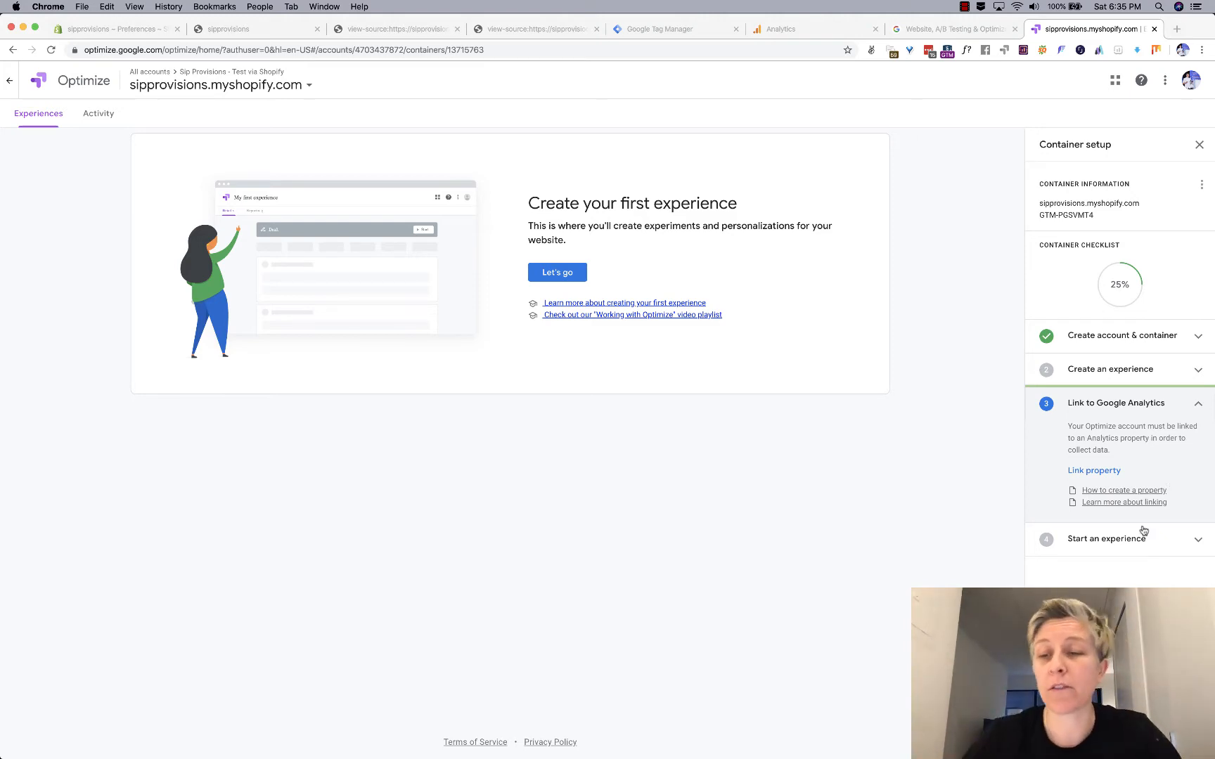
left_click(1094, 470)
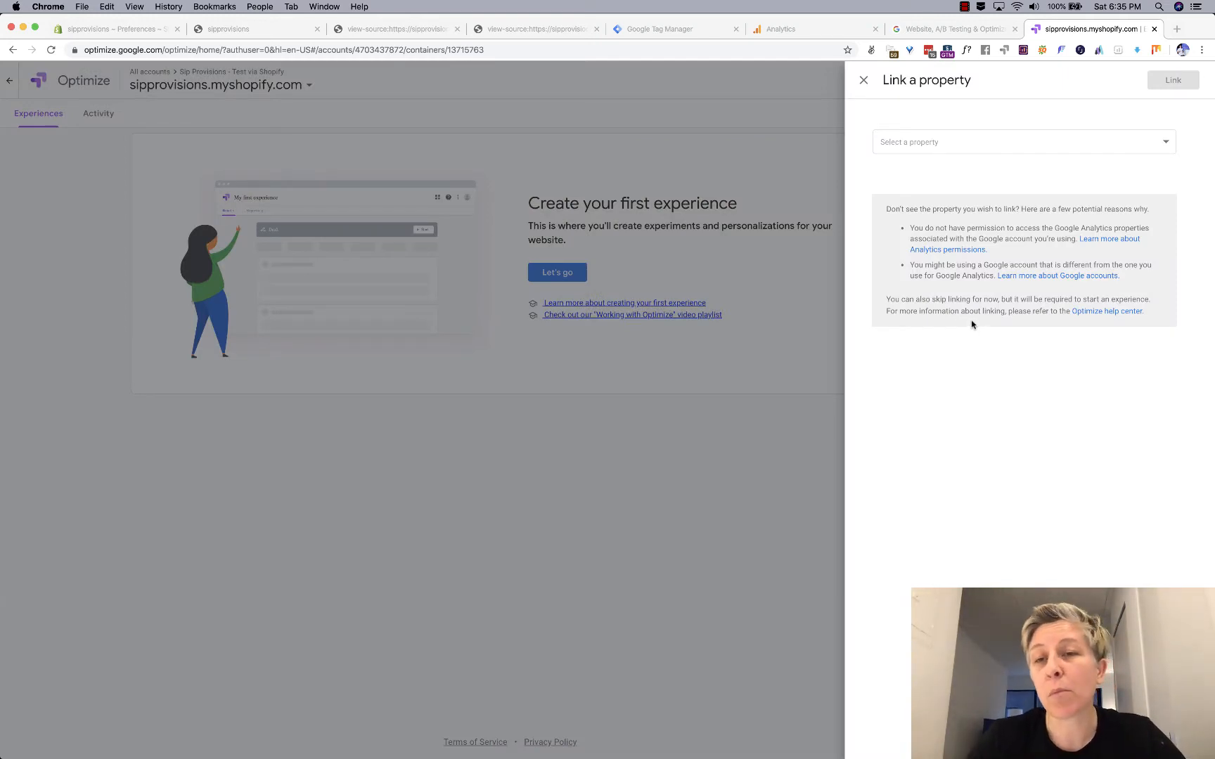
left_click(1022, 142)
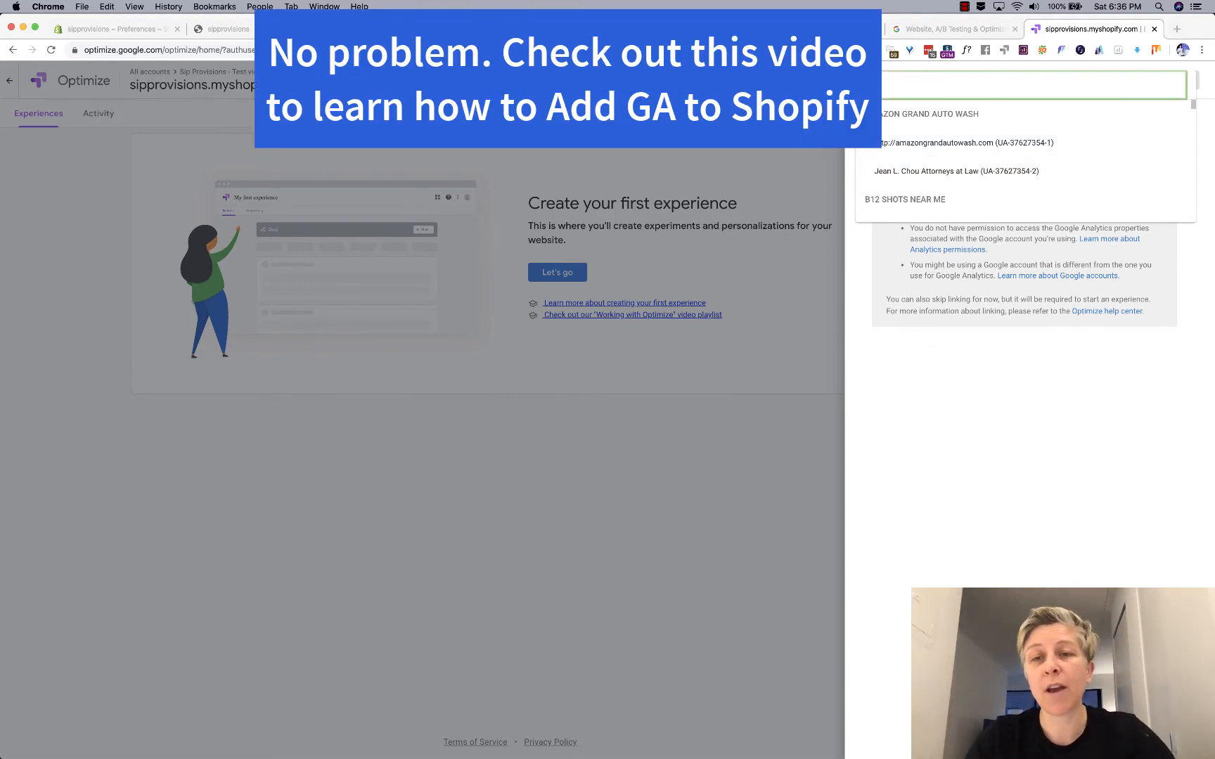
type("Sip")
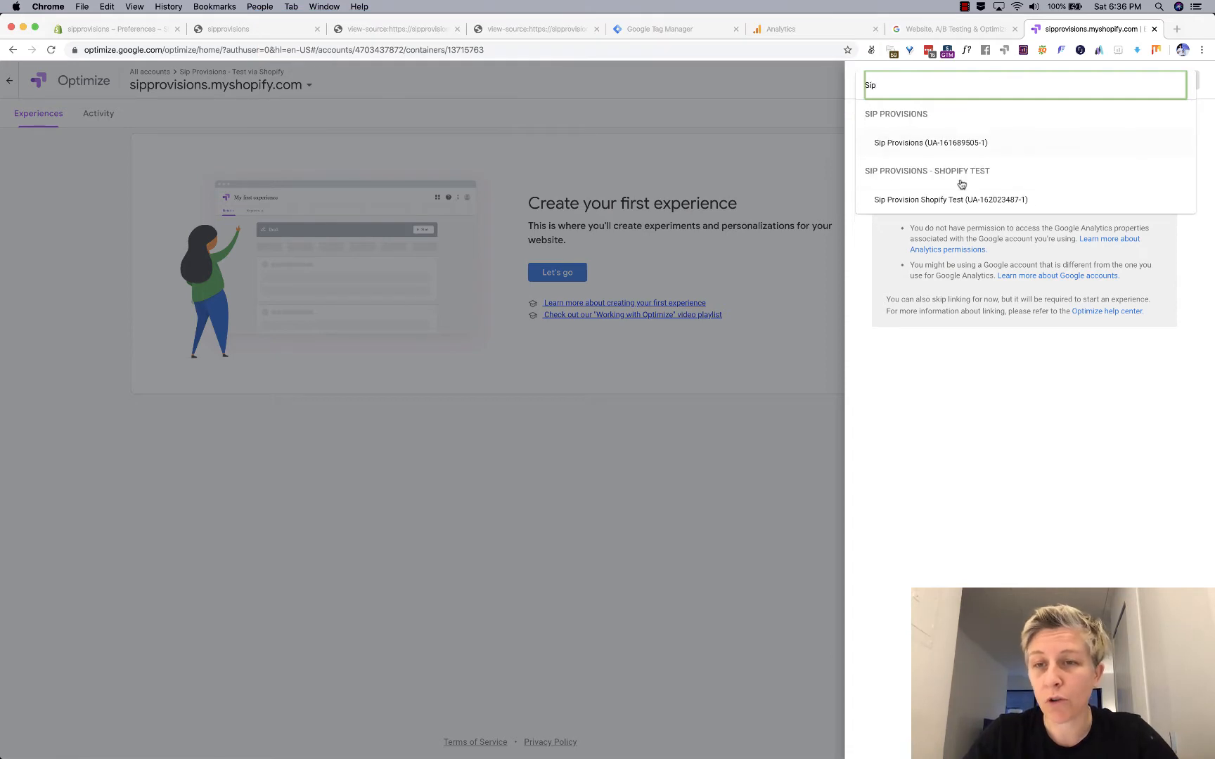
left_click(952, 199)
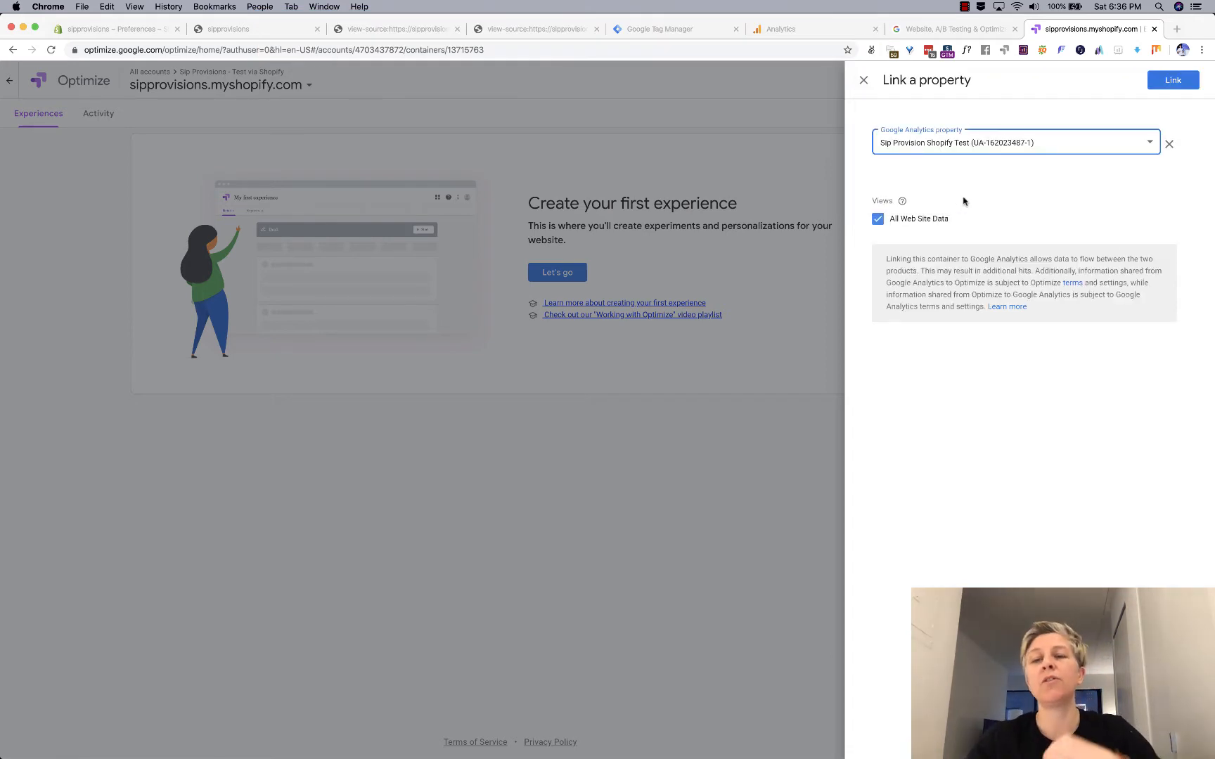
mouse_move(998, 154)
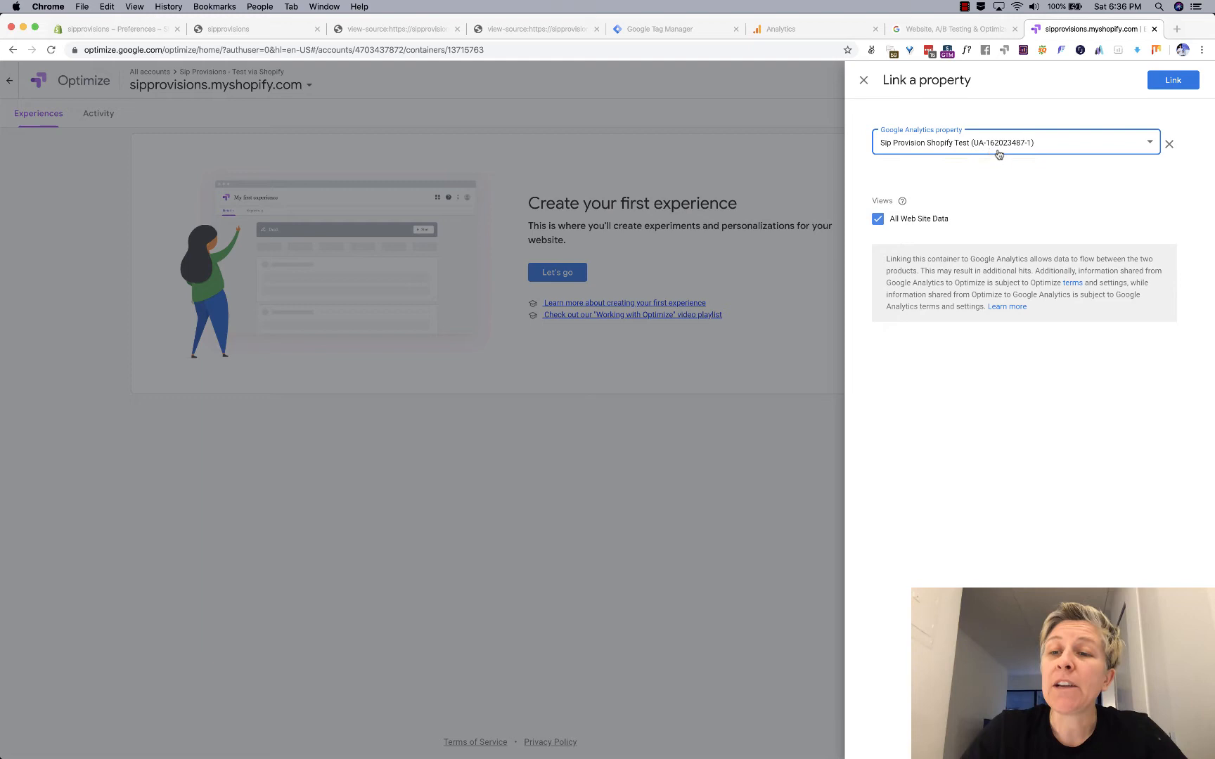
mouse_move(939, 145)
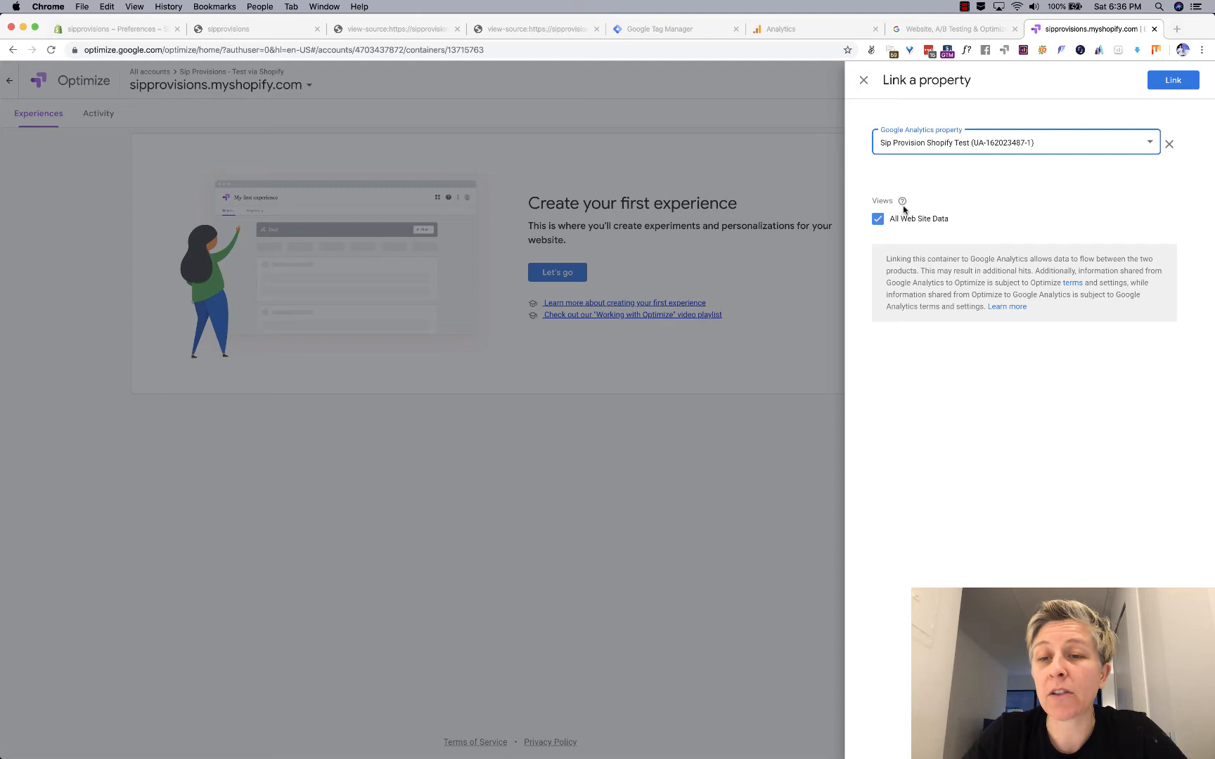
mouse_move(901, 200)
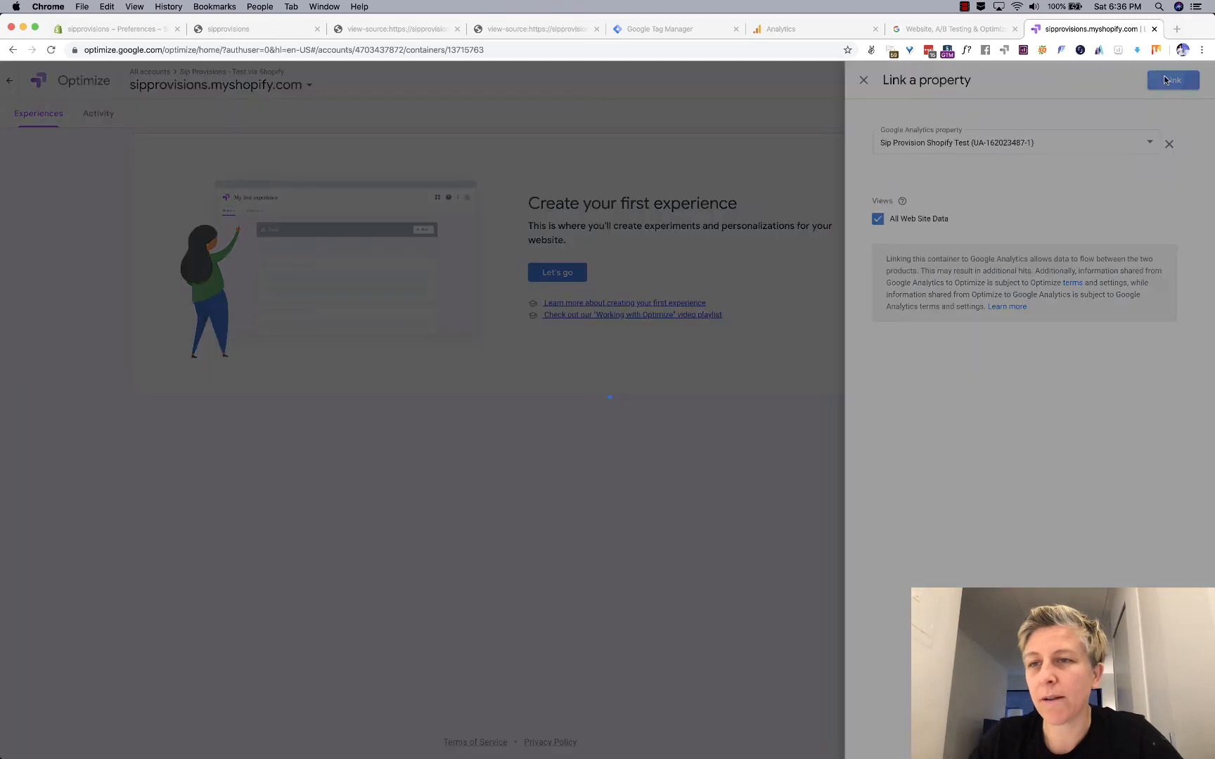
left_click(1171, 80)
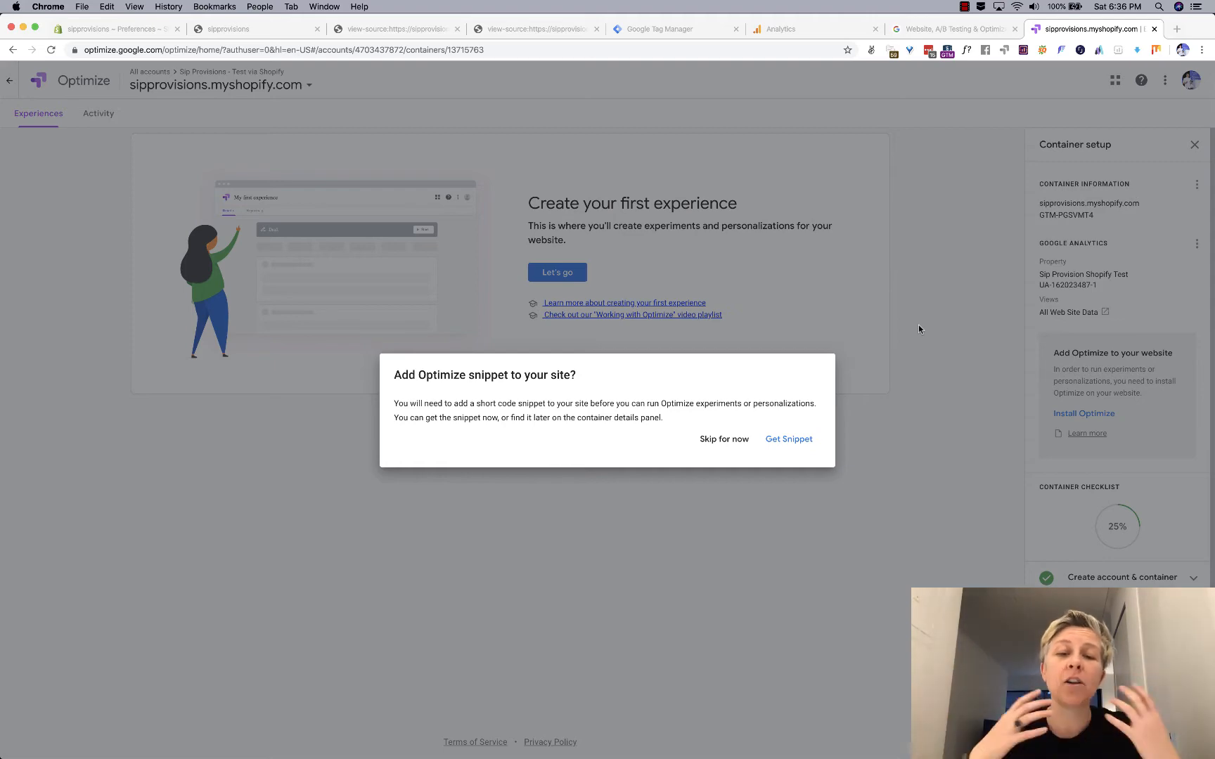
left_click(724, 439)
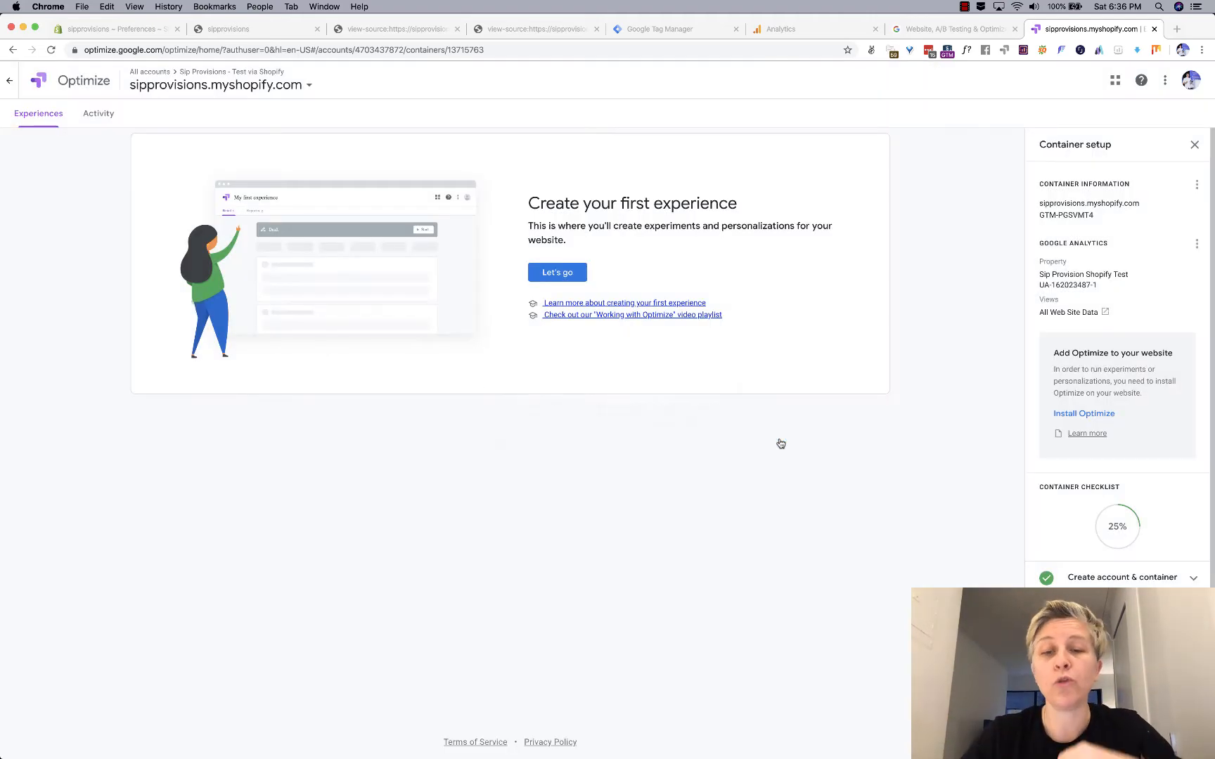
Copy the GTM-PGSVMT4 snippet, open the anti-flicker guide in a new tab, and close the dialog.
left_click(1084, 414)
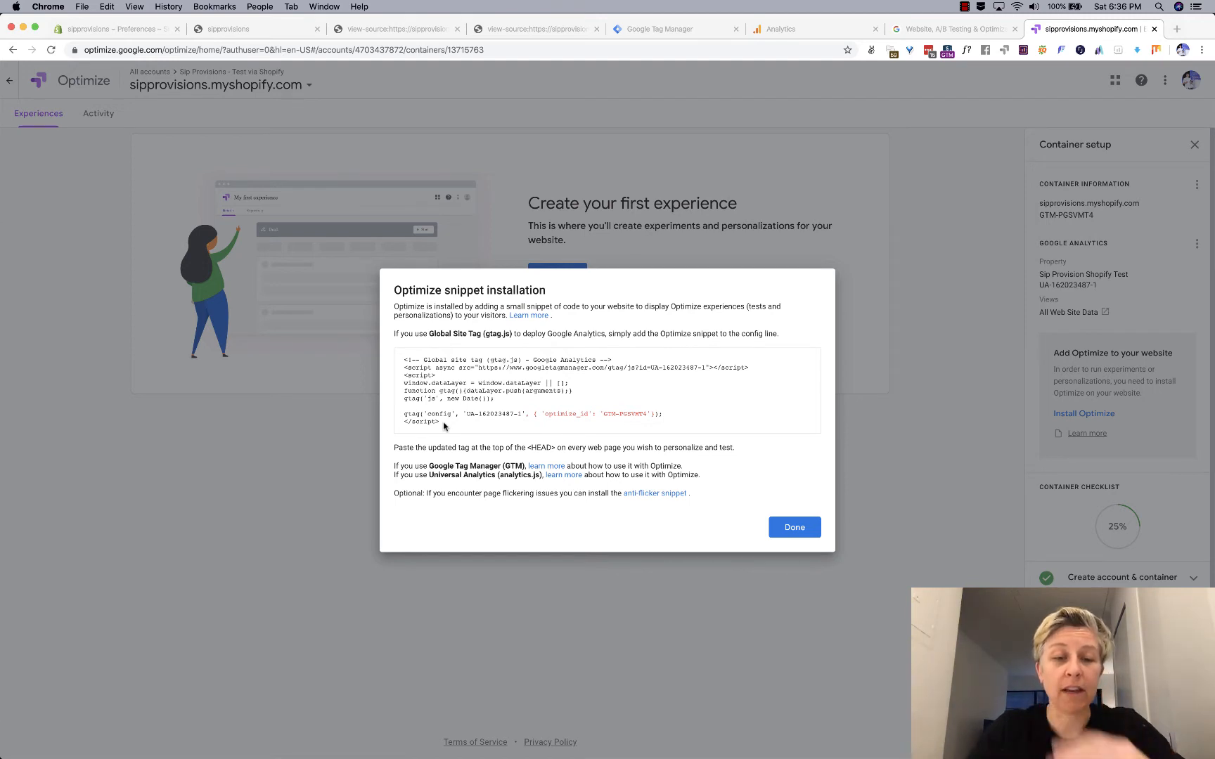
mouse_move(441, 358)
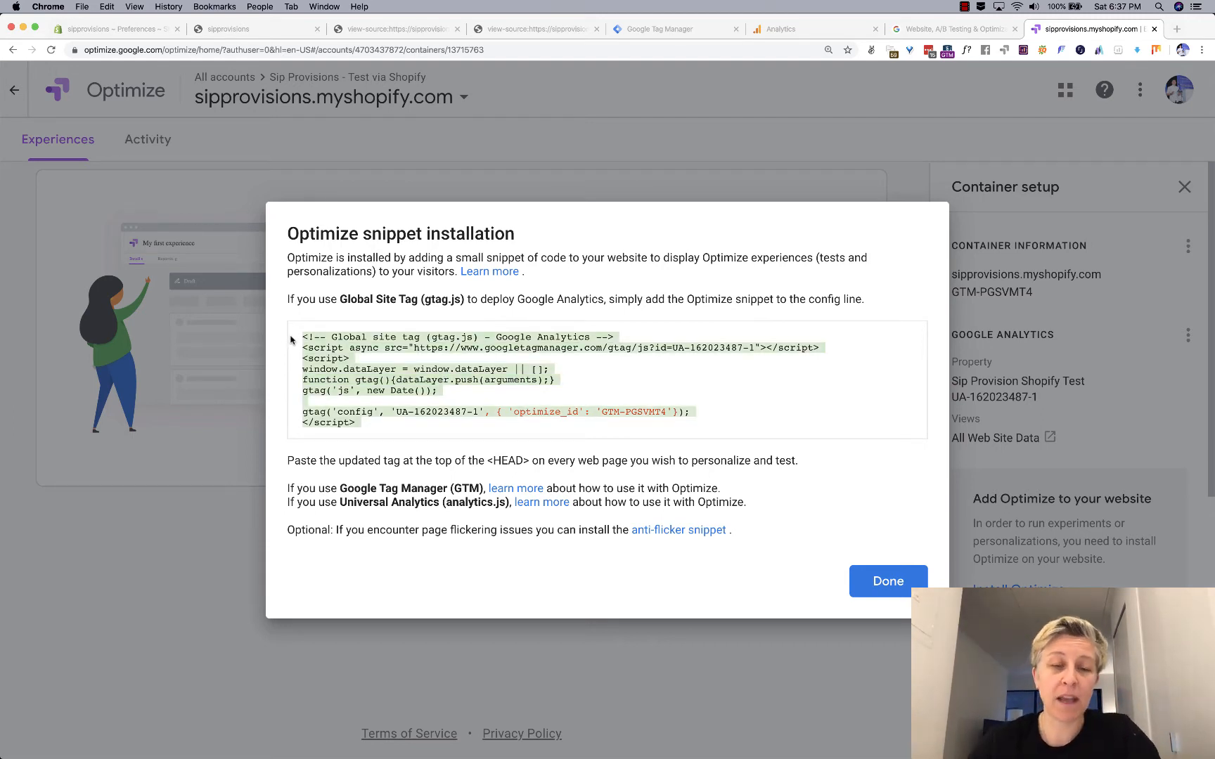
key("Cmd+C")
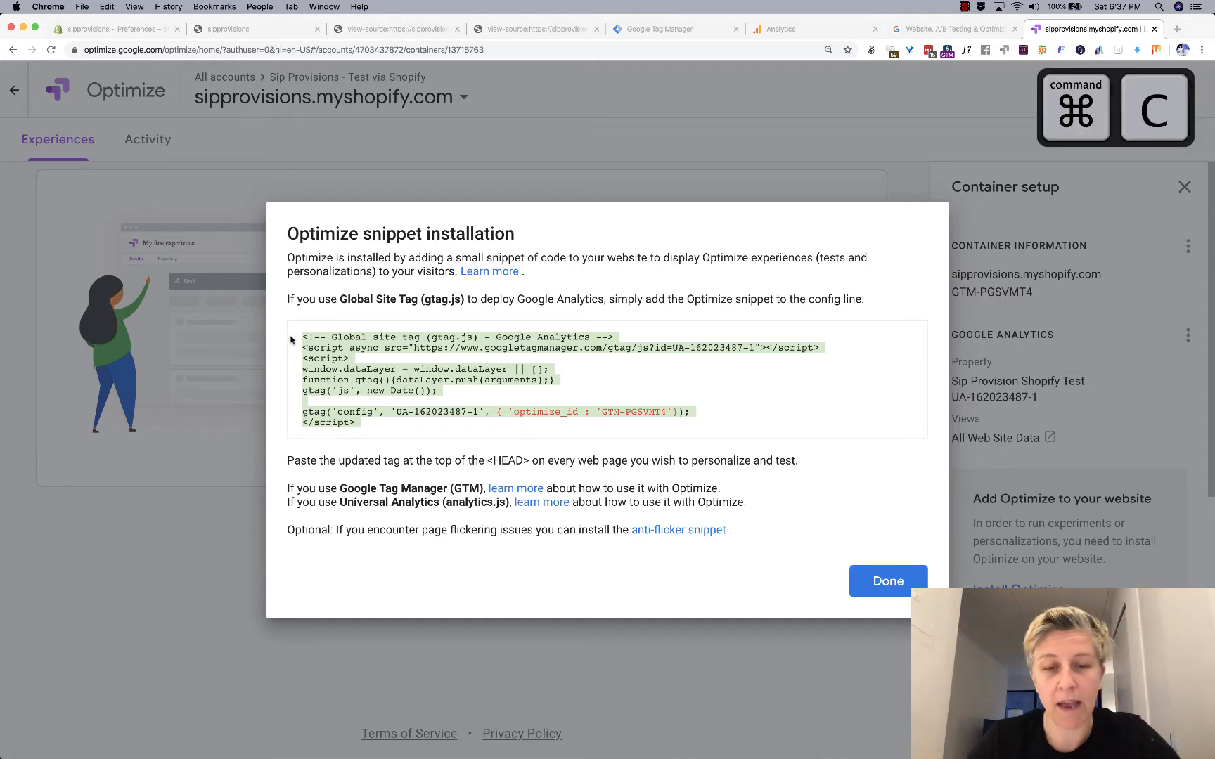
mouse_move(530, 498)
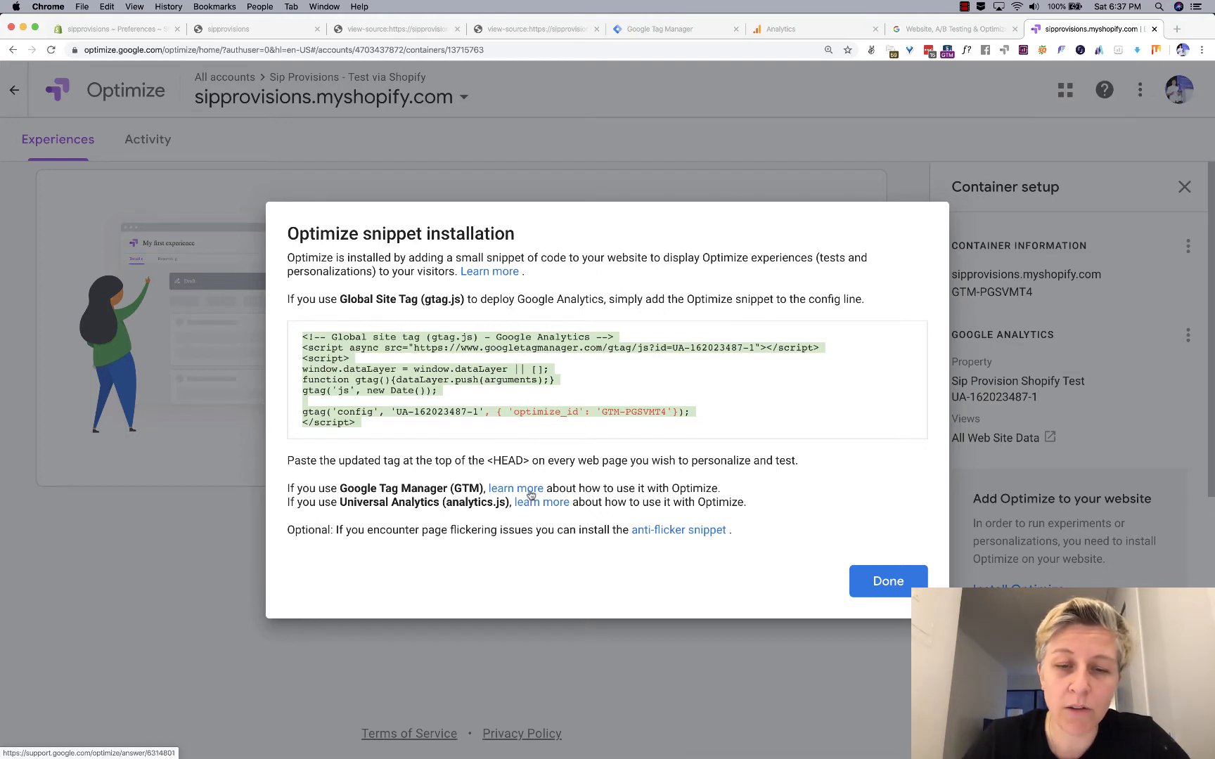
right_click(649, 530)
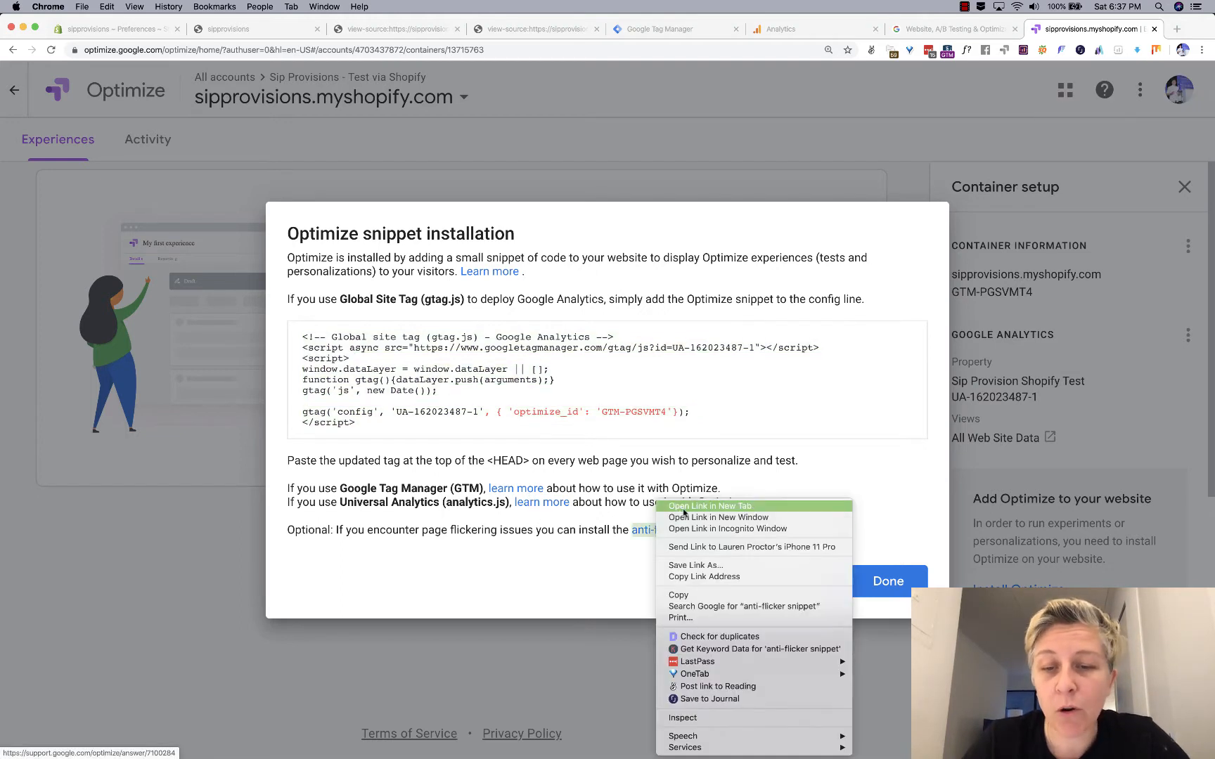
left_click(709, 507)
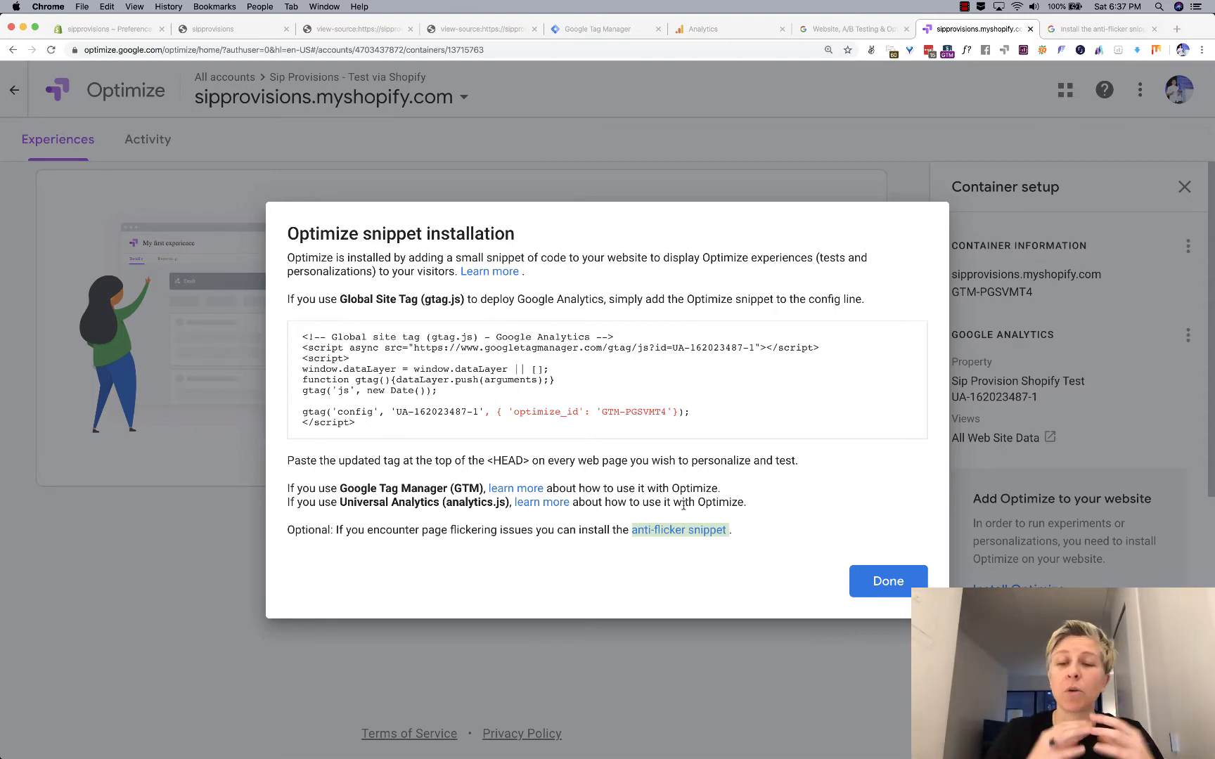
left_click(888, 581)
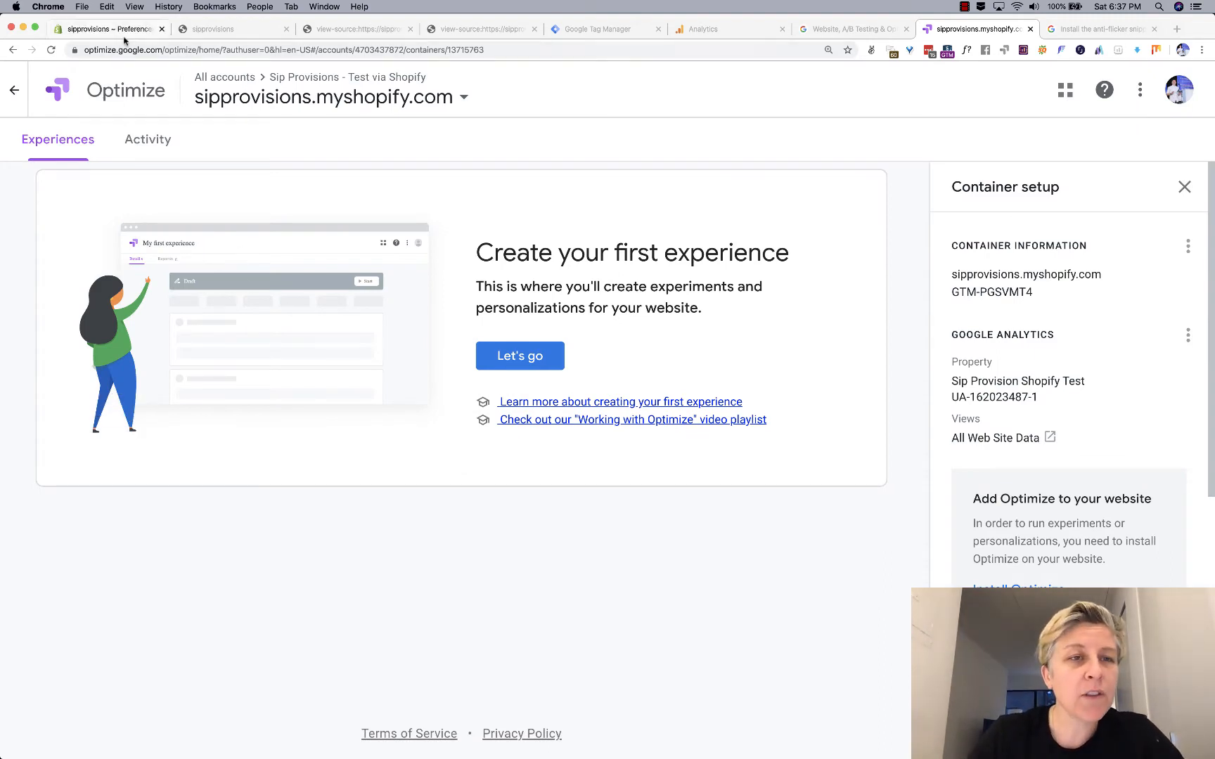
Paste the Optimize gtag snippet into Shopify's Additional Google Analytics JavaScript box.
left_click(106, 29)
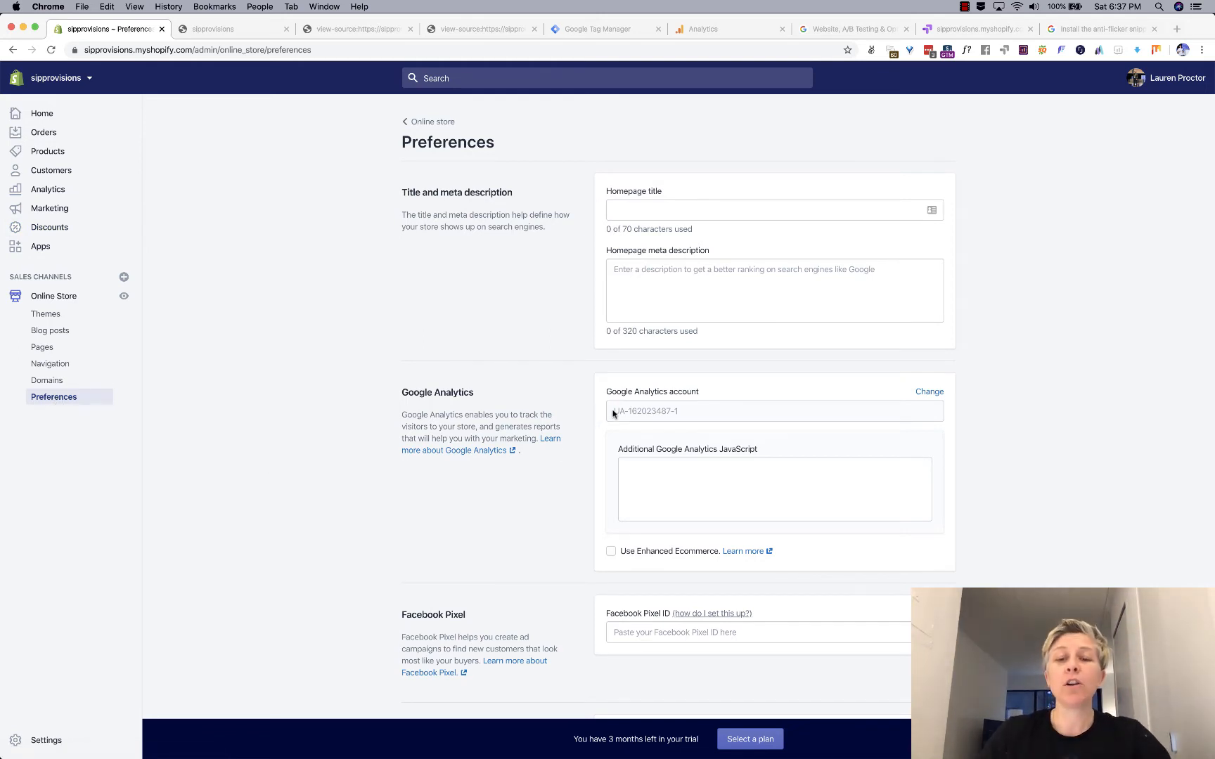
mouse_move(975, 338)
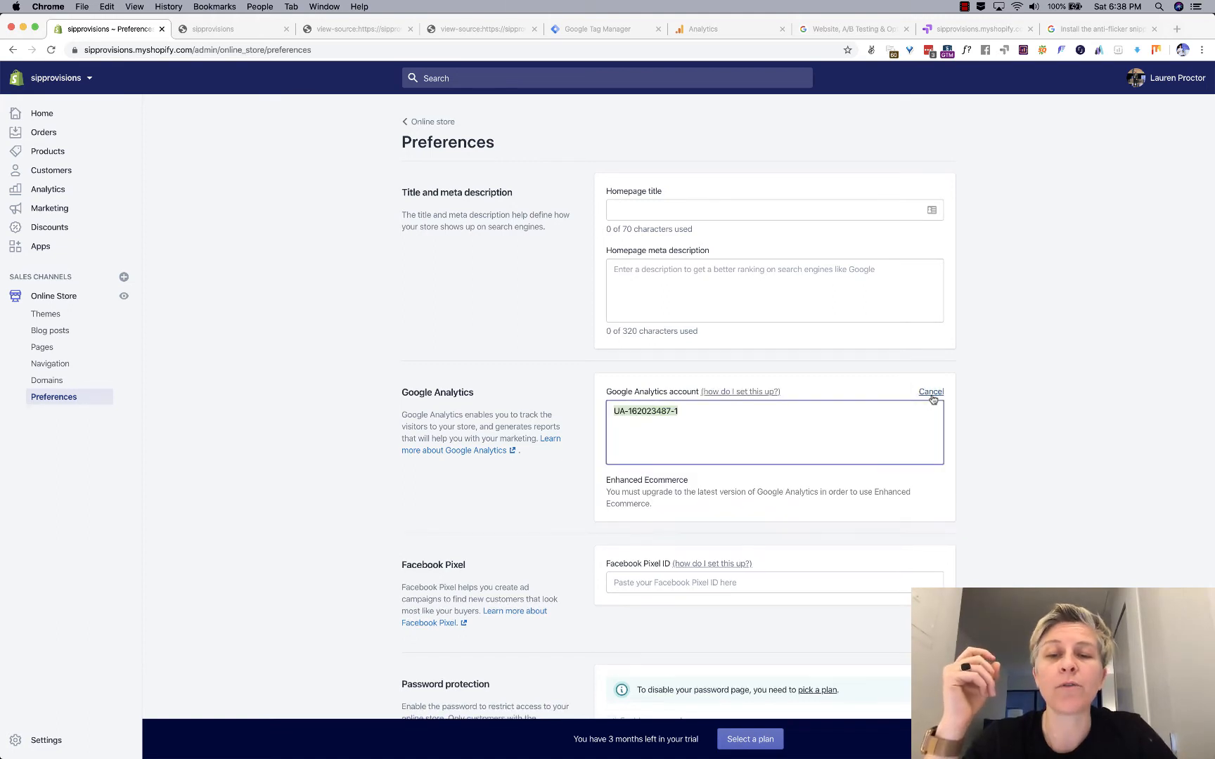
left_click(930, 392)
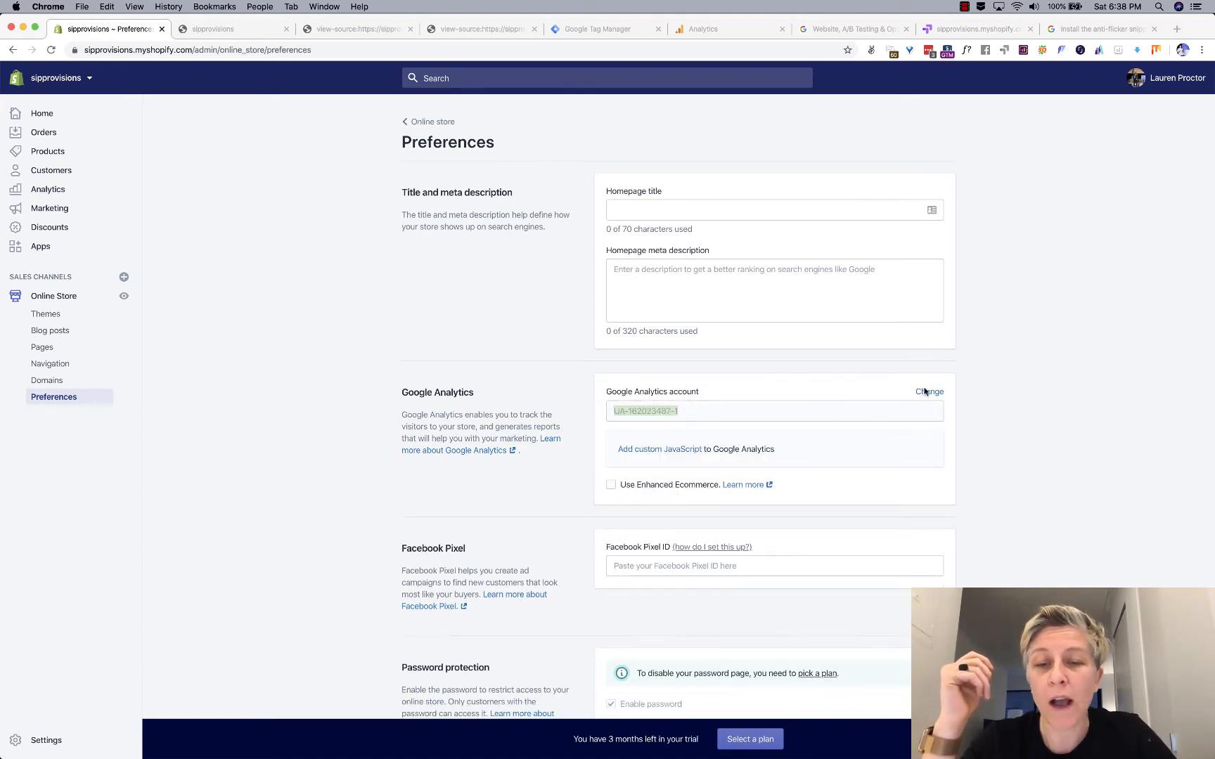
left_click(659, 449)
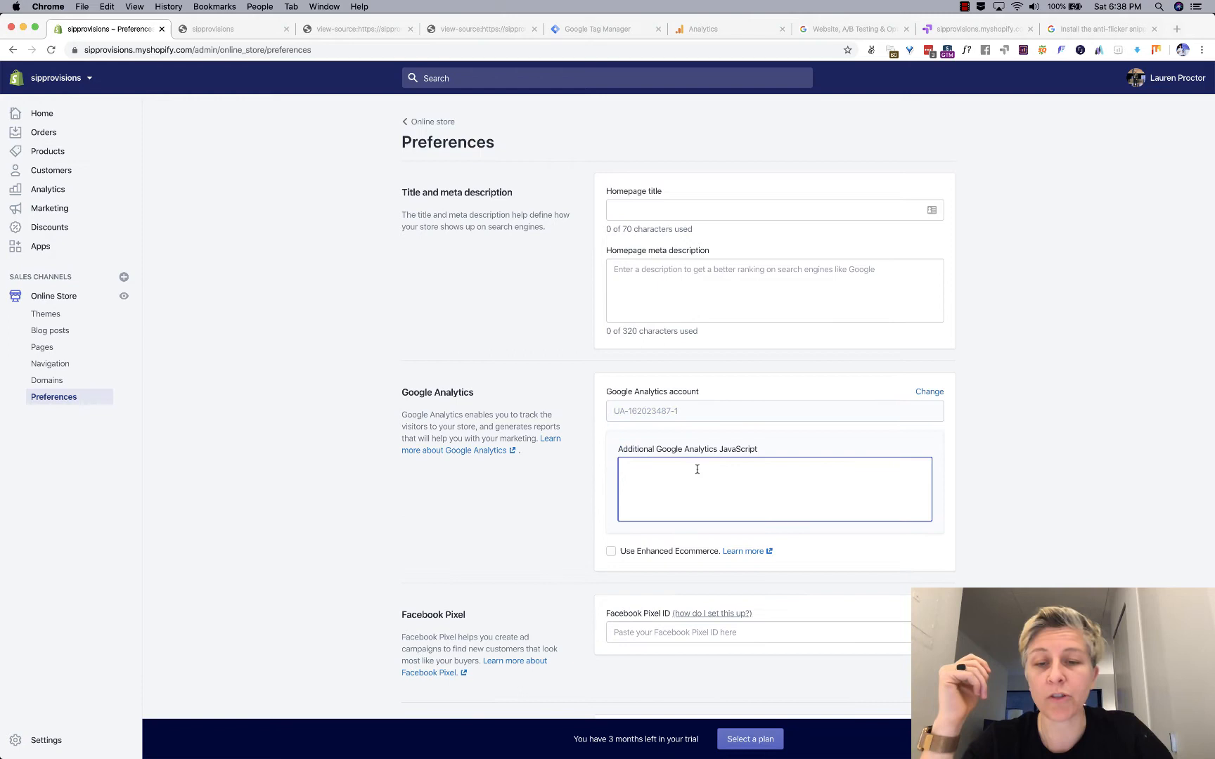
type("<!-- Global site tag (gtag.js) - Google Analytics -->")
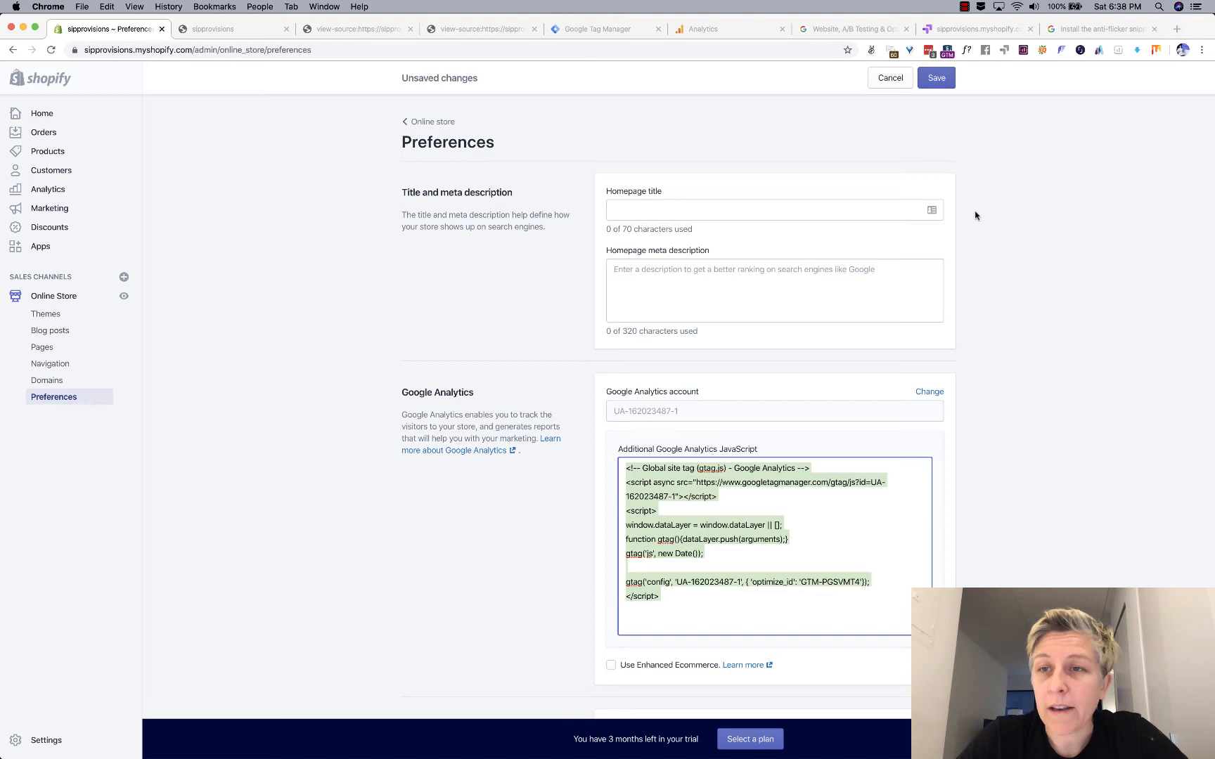
left_click(1109, 29)
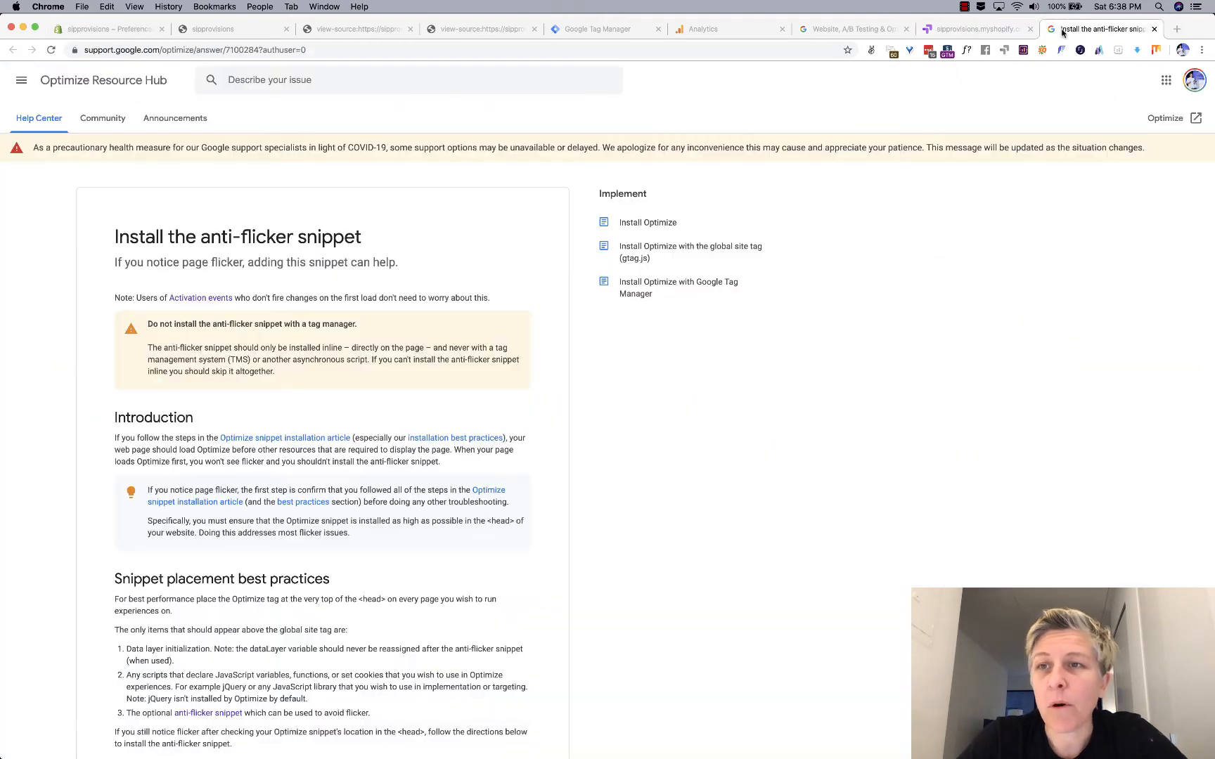
Read the 'Install Optimize using analytics.js' article, checking the Optimize and Analytics tabs.
left_click(975, 29)
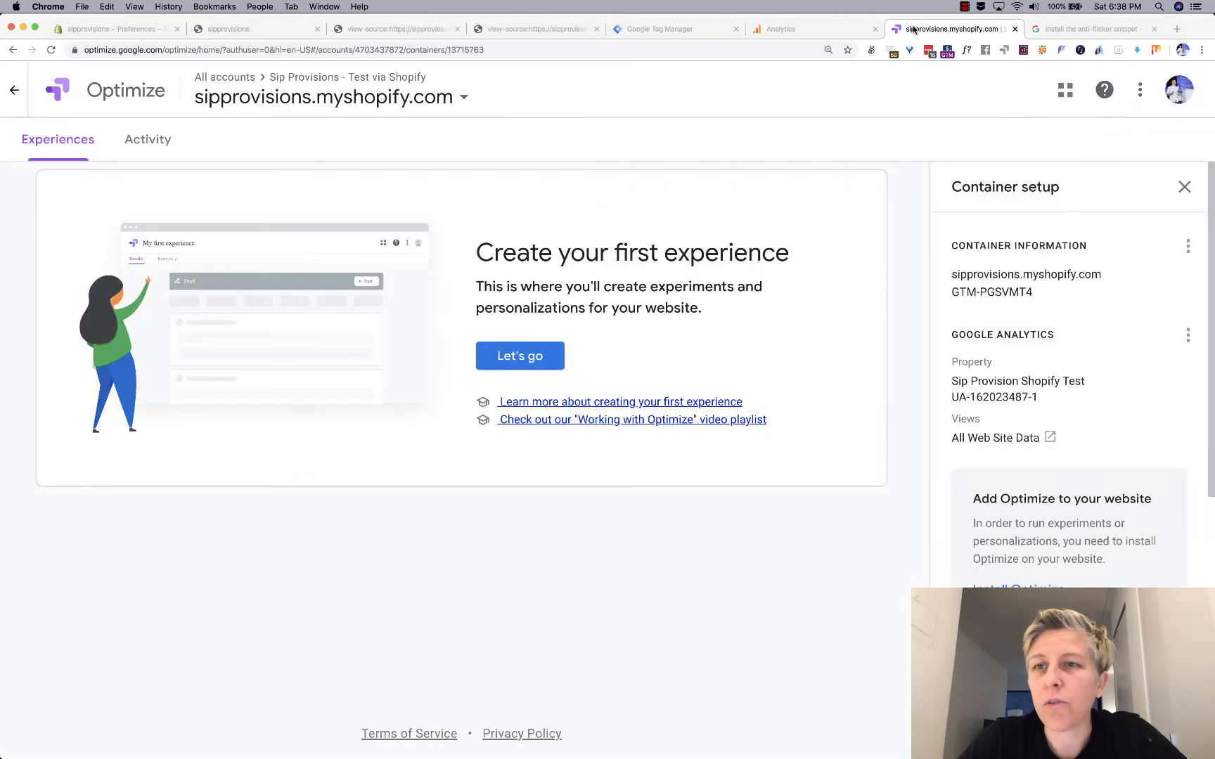
left_click(797, 29)
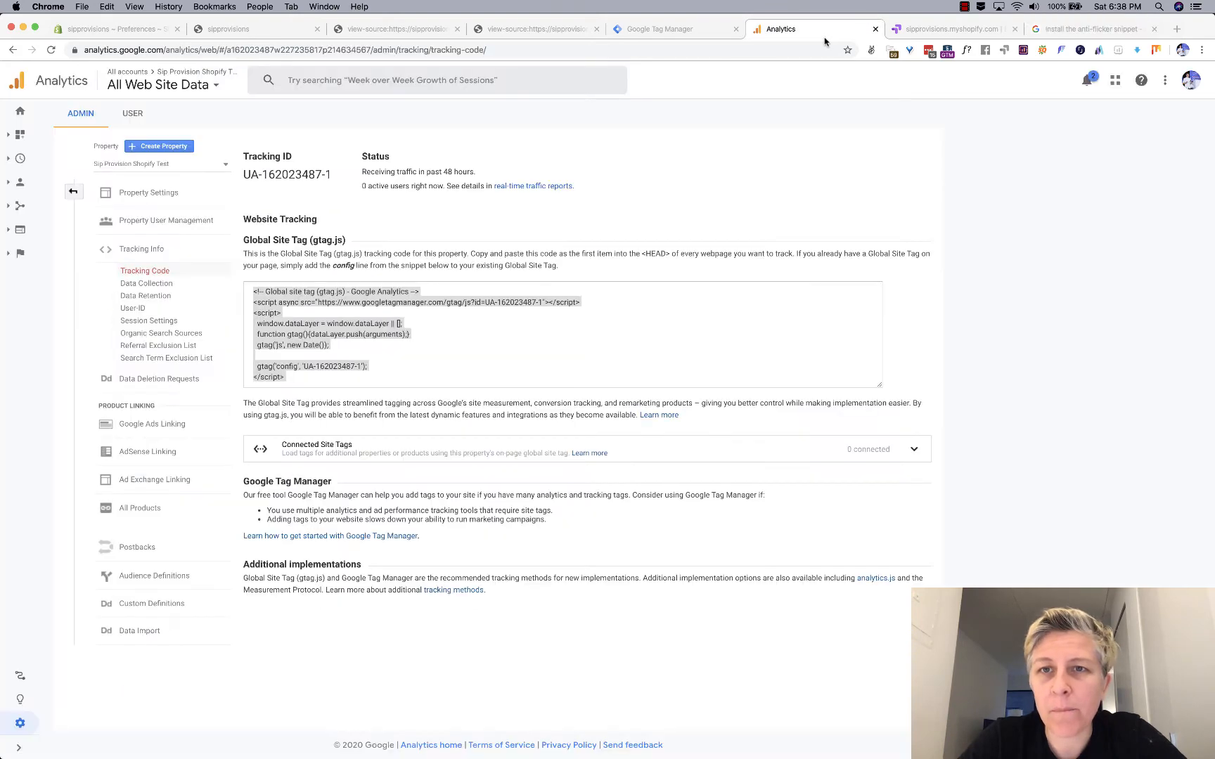
mouse_move(860, 74)
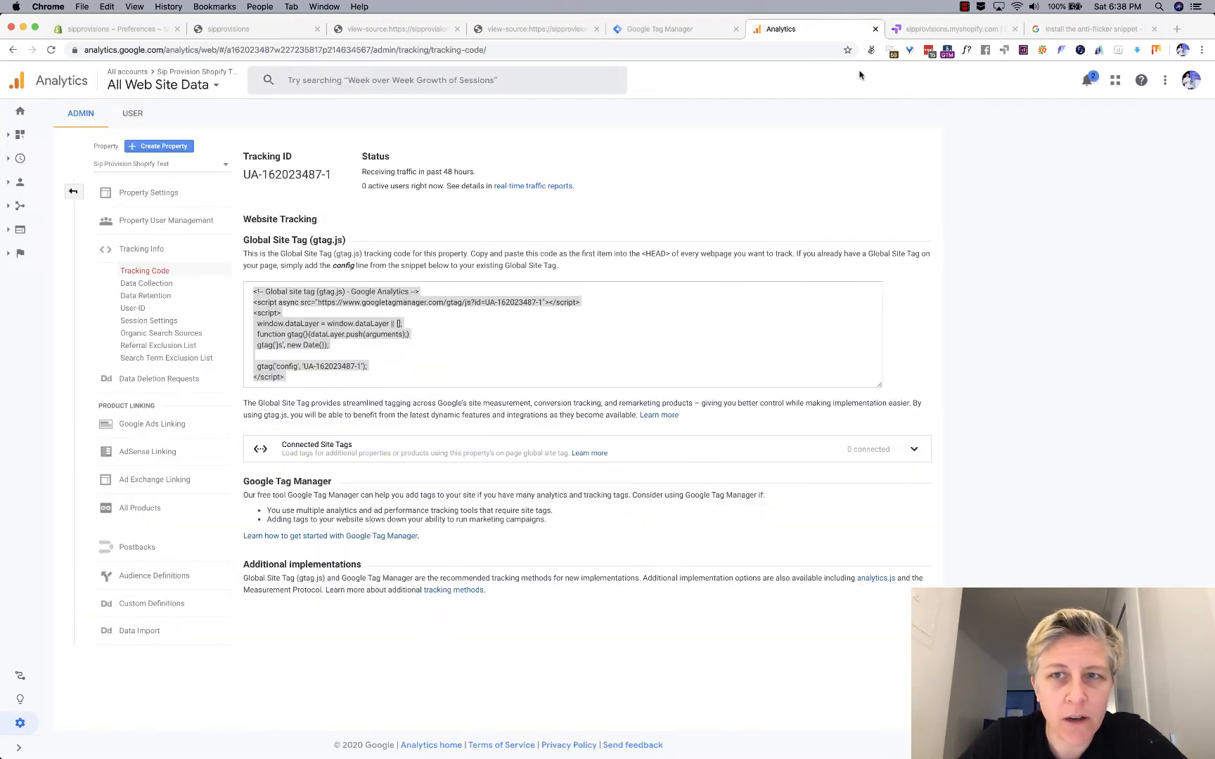
left_click(949, 29)
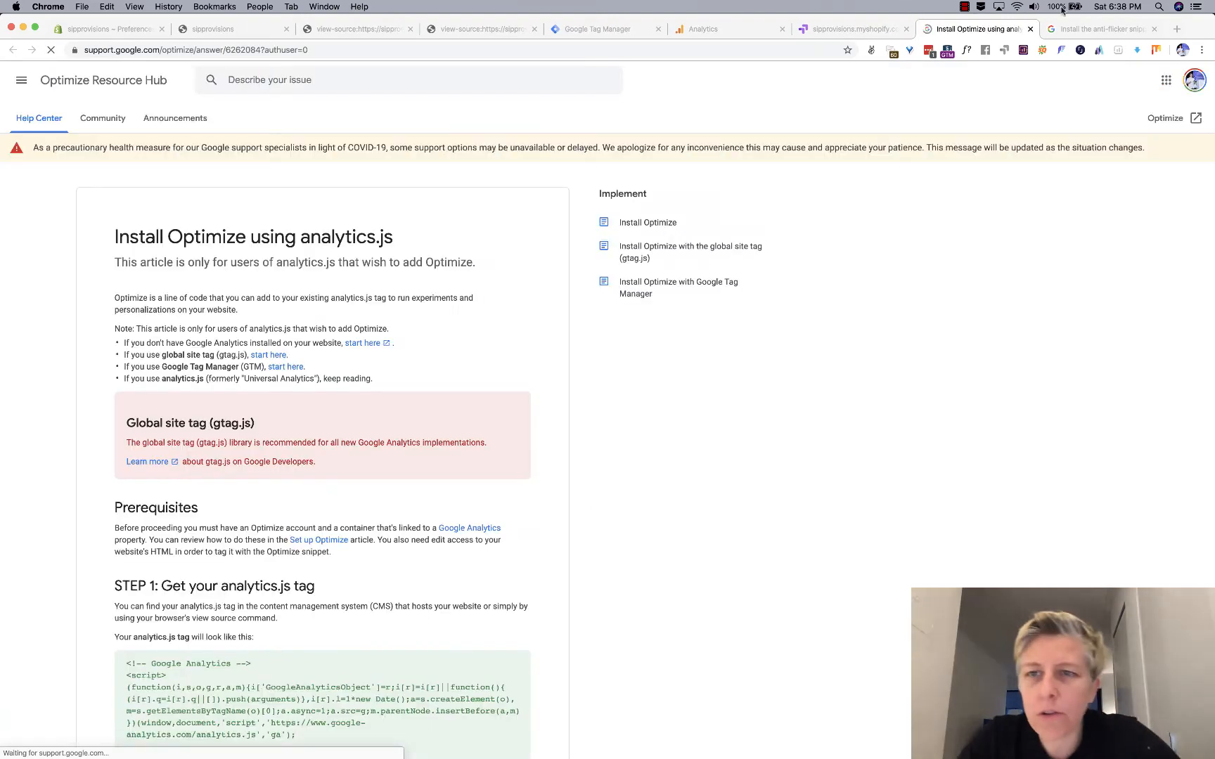
scroll("down", 3)
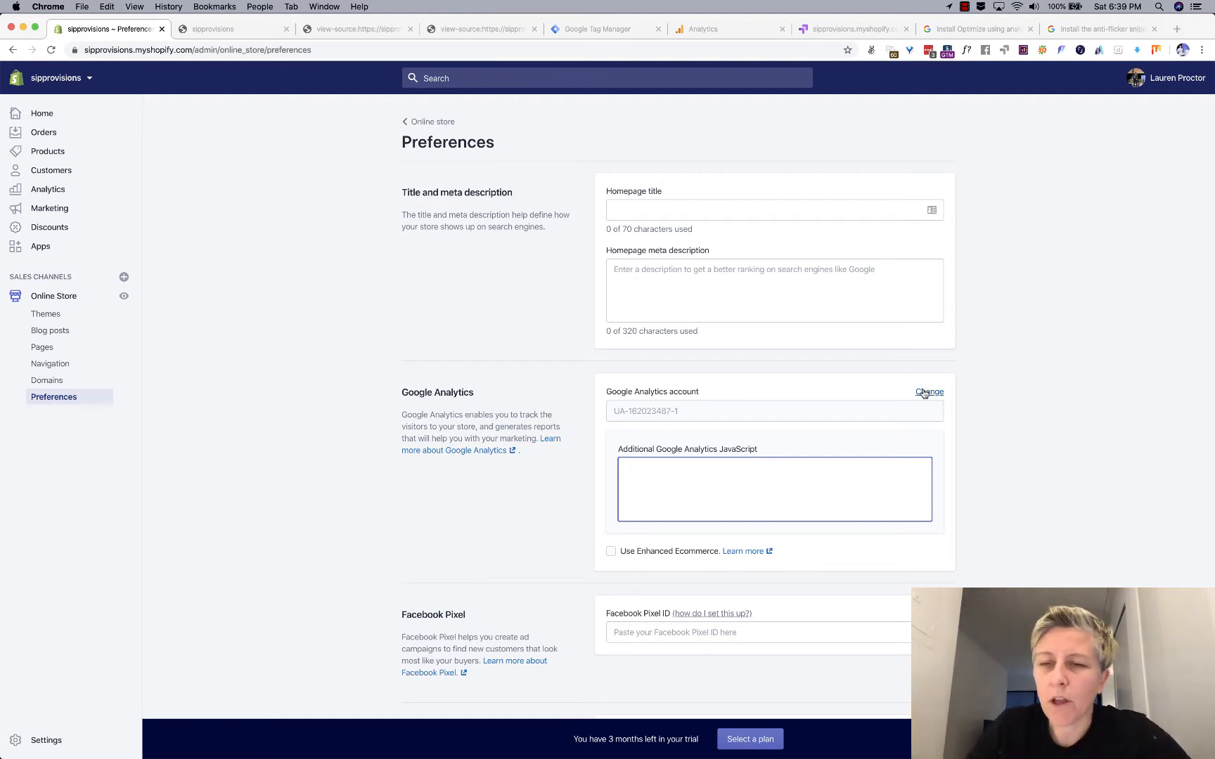
Remove the store's Google Analytics account, save preferences, and go to Online Store Themes.
left_click(929, 392)
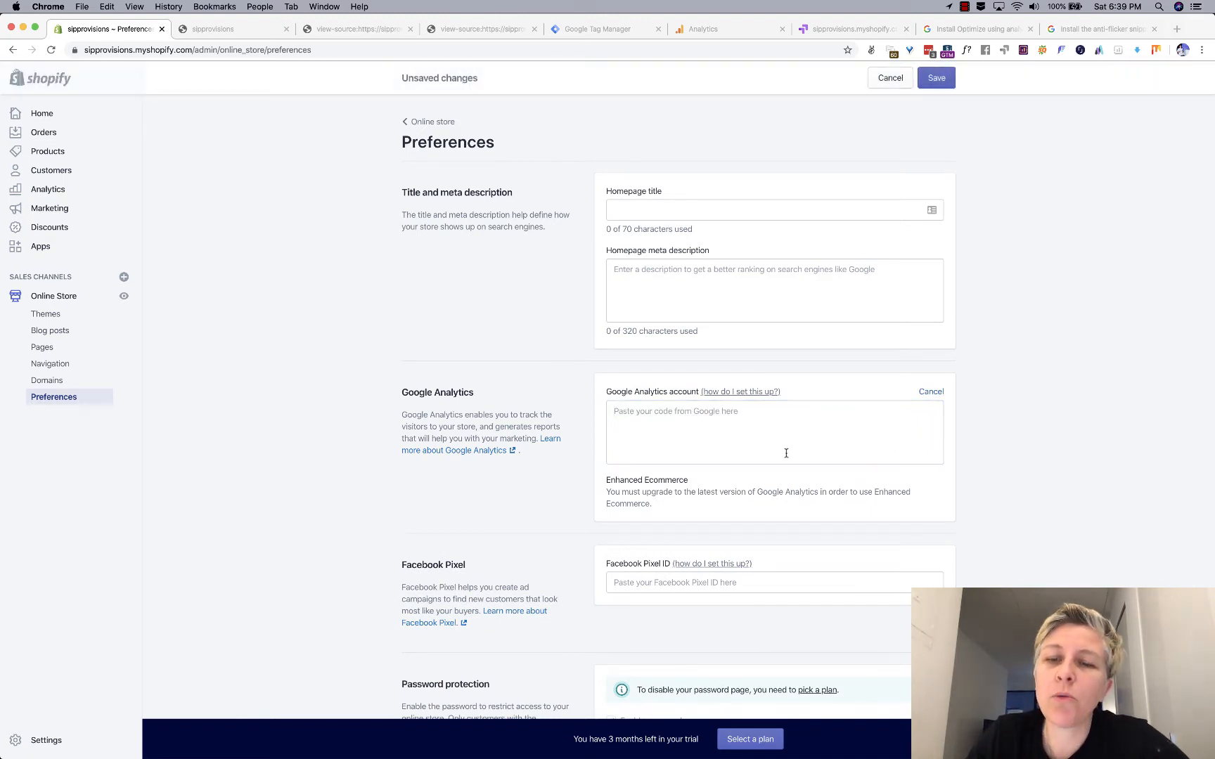
left_click(935, 79)
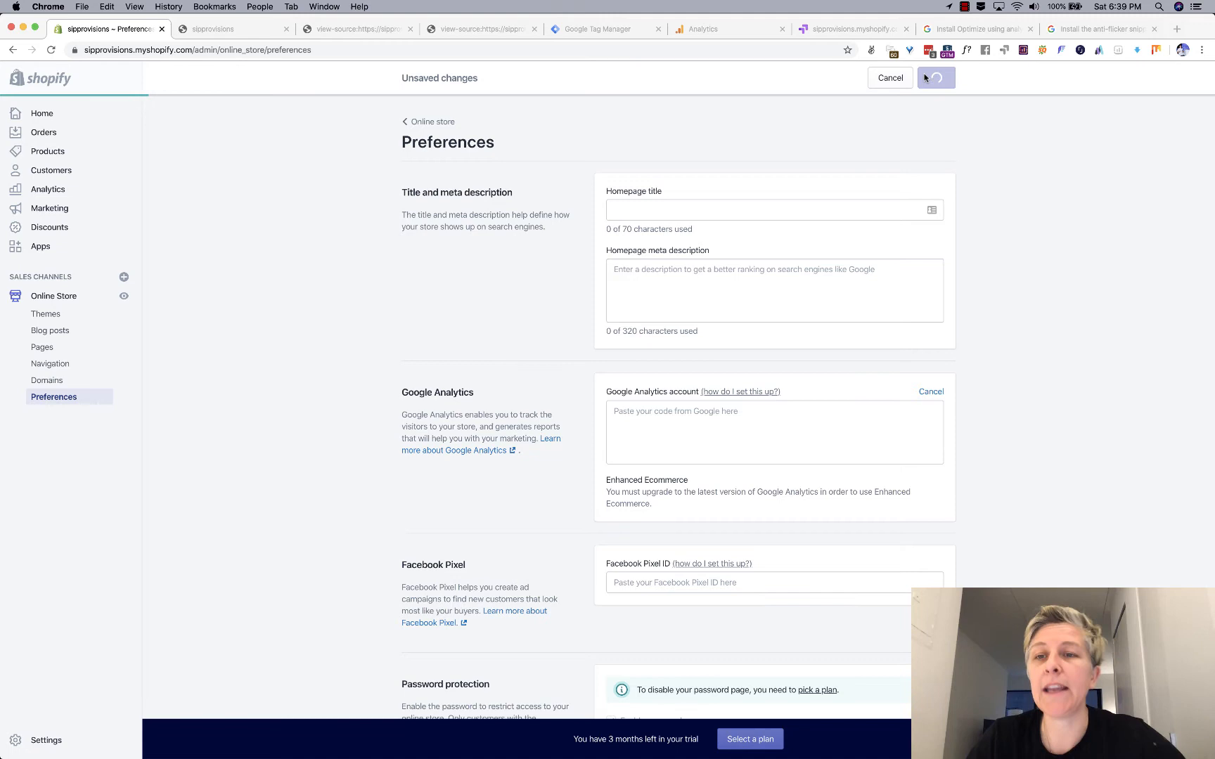
left_click(936, 77)
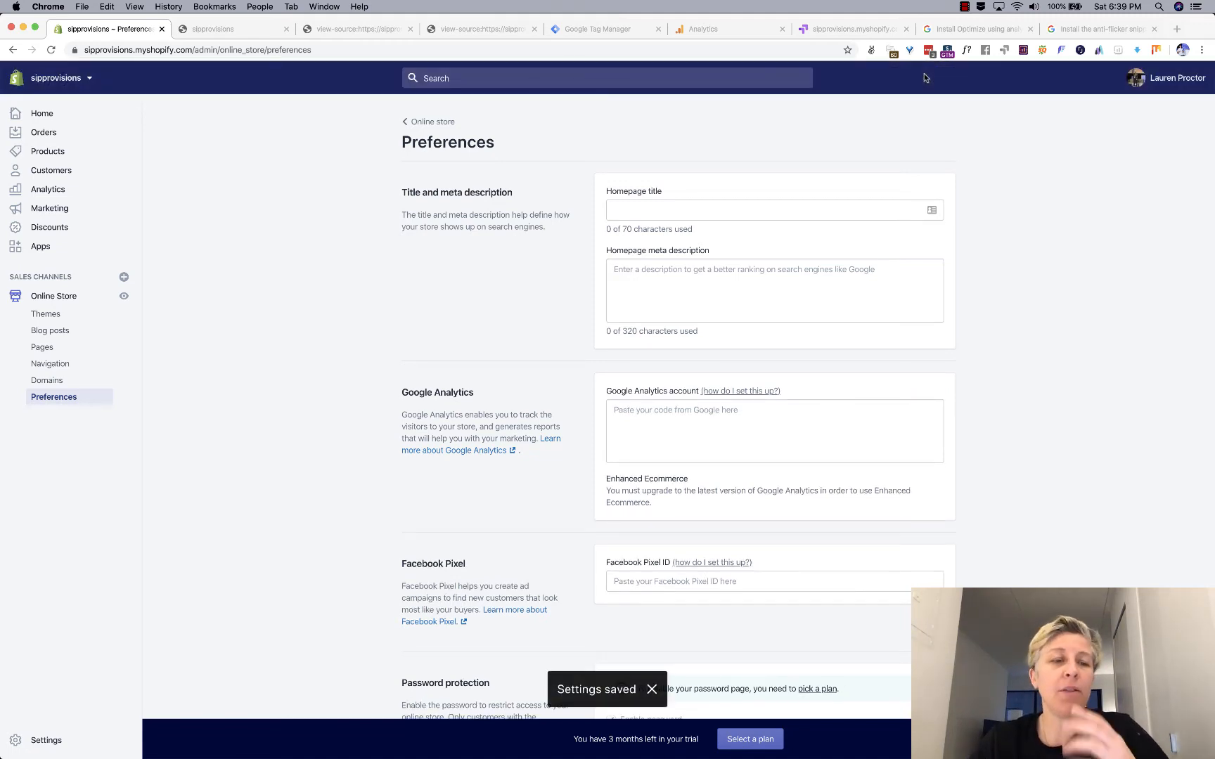
left_click(46, 314)
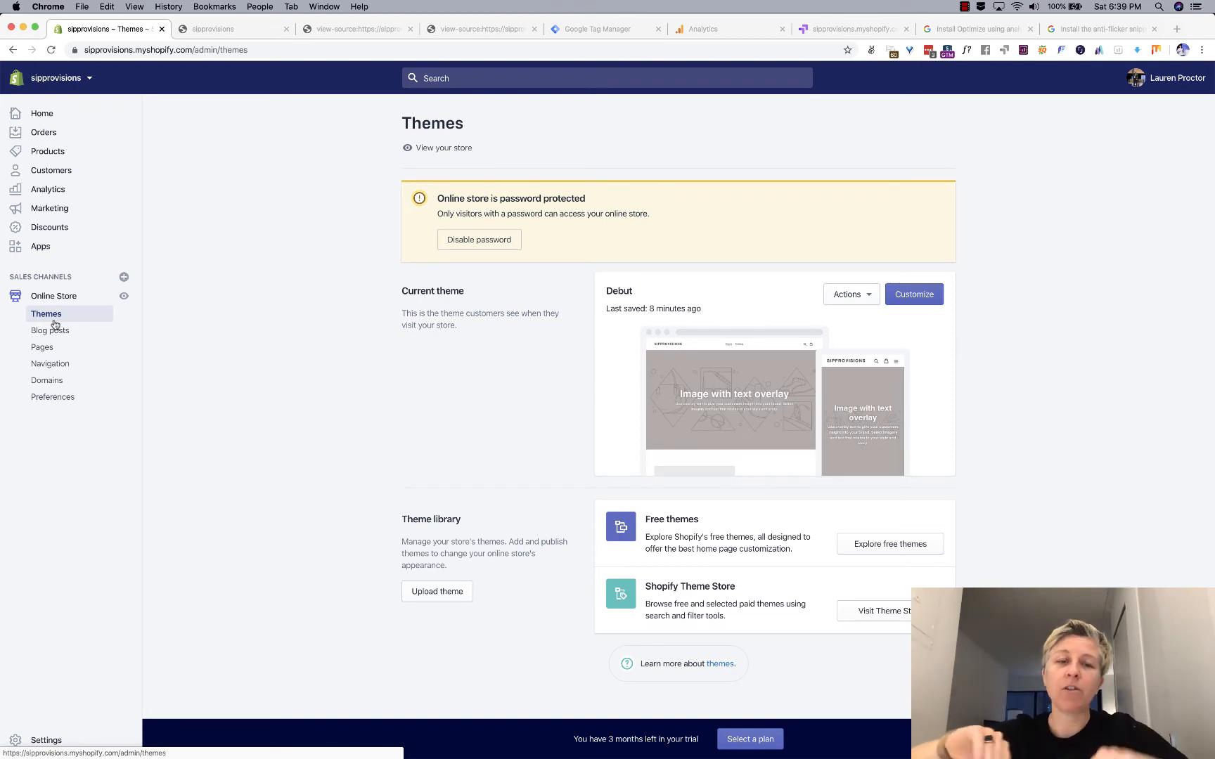
Edit the Debut theme's code and open Layout/theme.liquid.
left_click(851, 293)
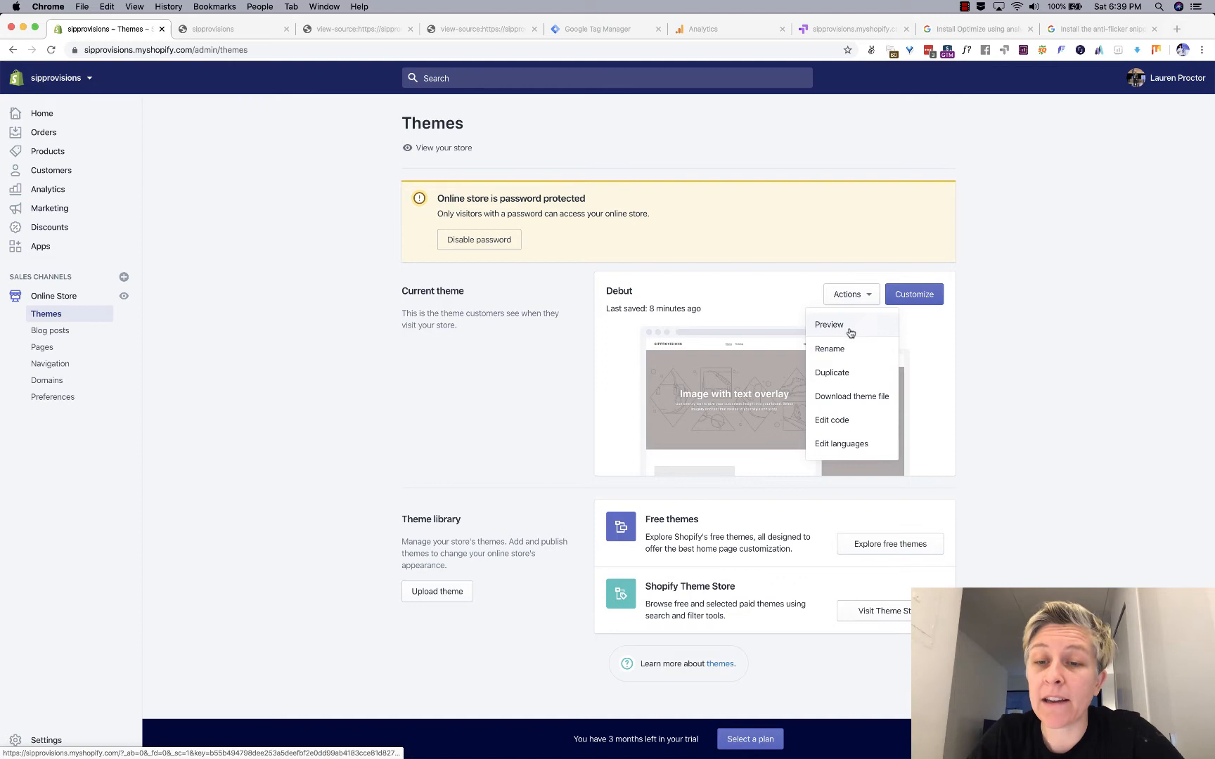
left_click(832, 420)
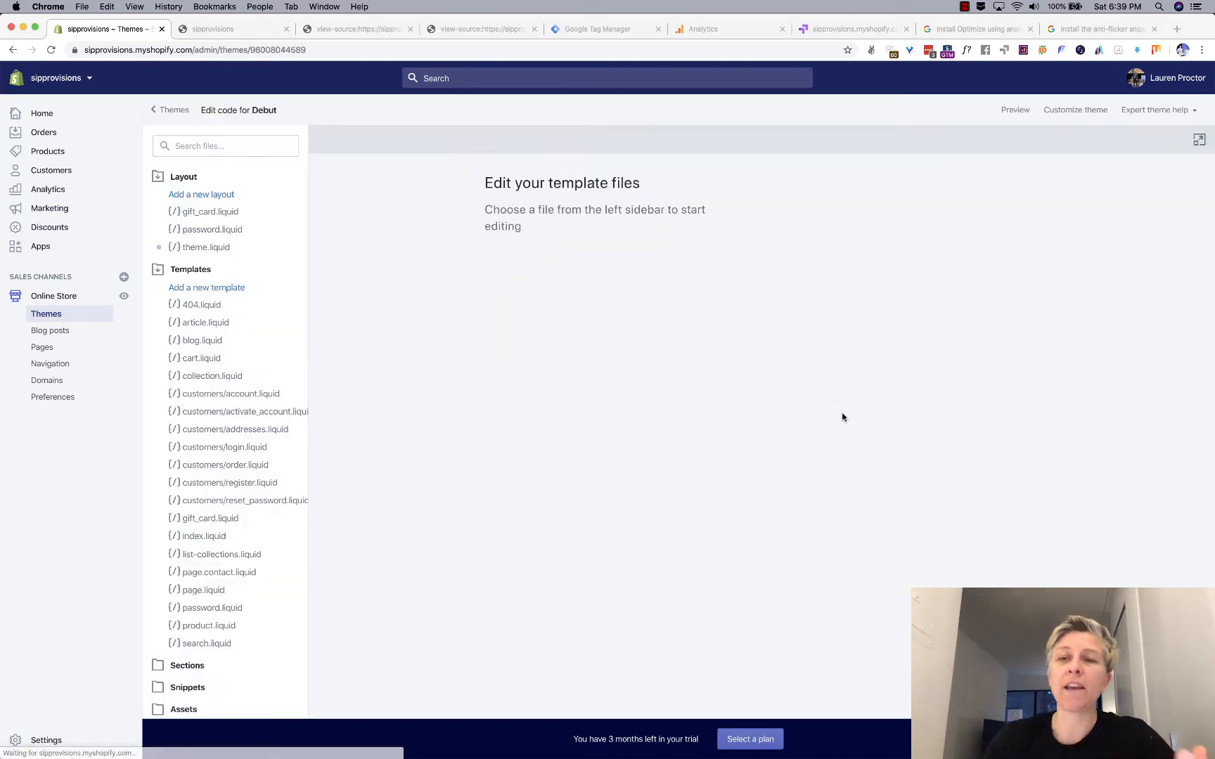
left_click(205, 246)
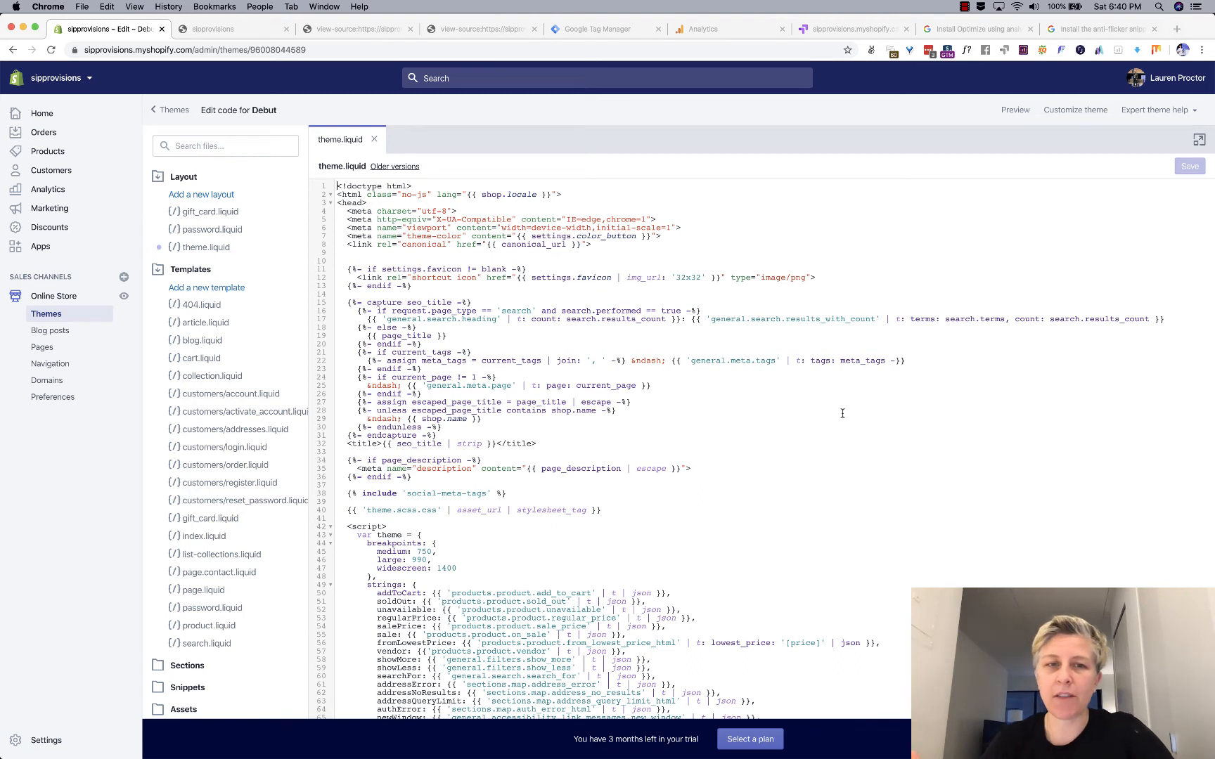
mouse_move(147, 165)
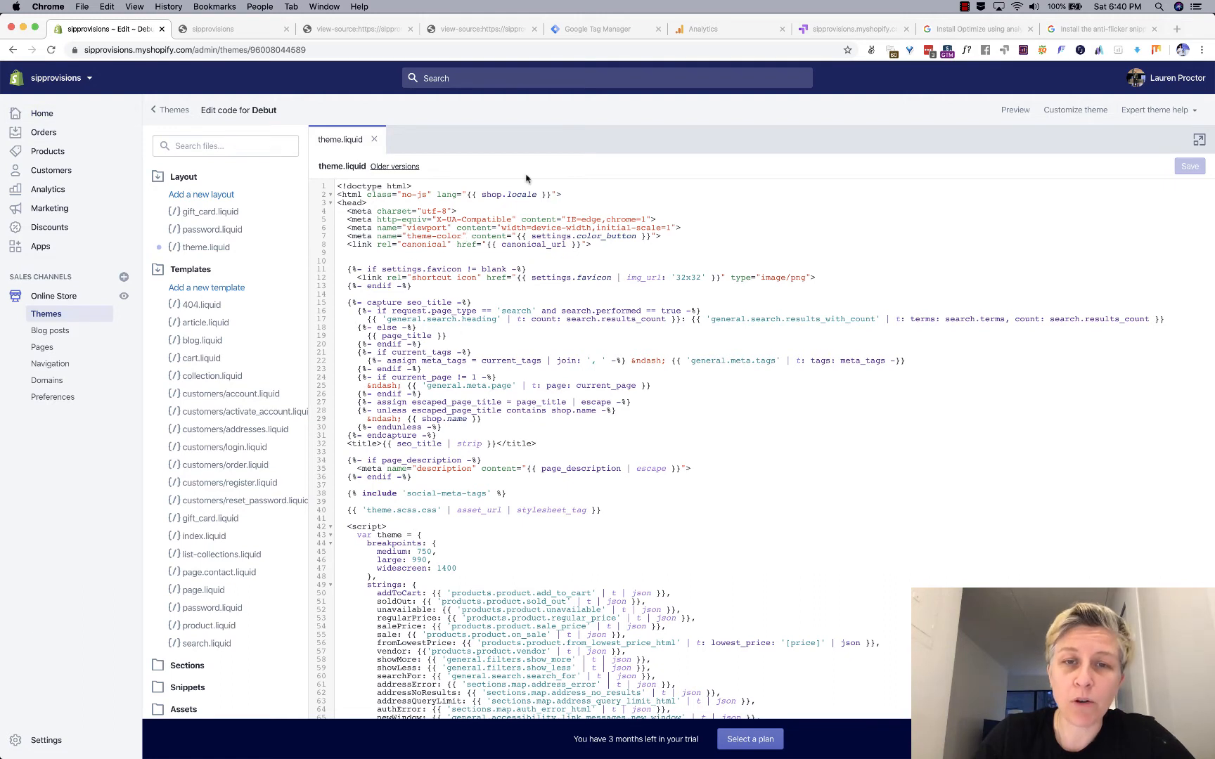
mouse_move(426, 135)
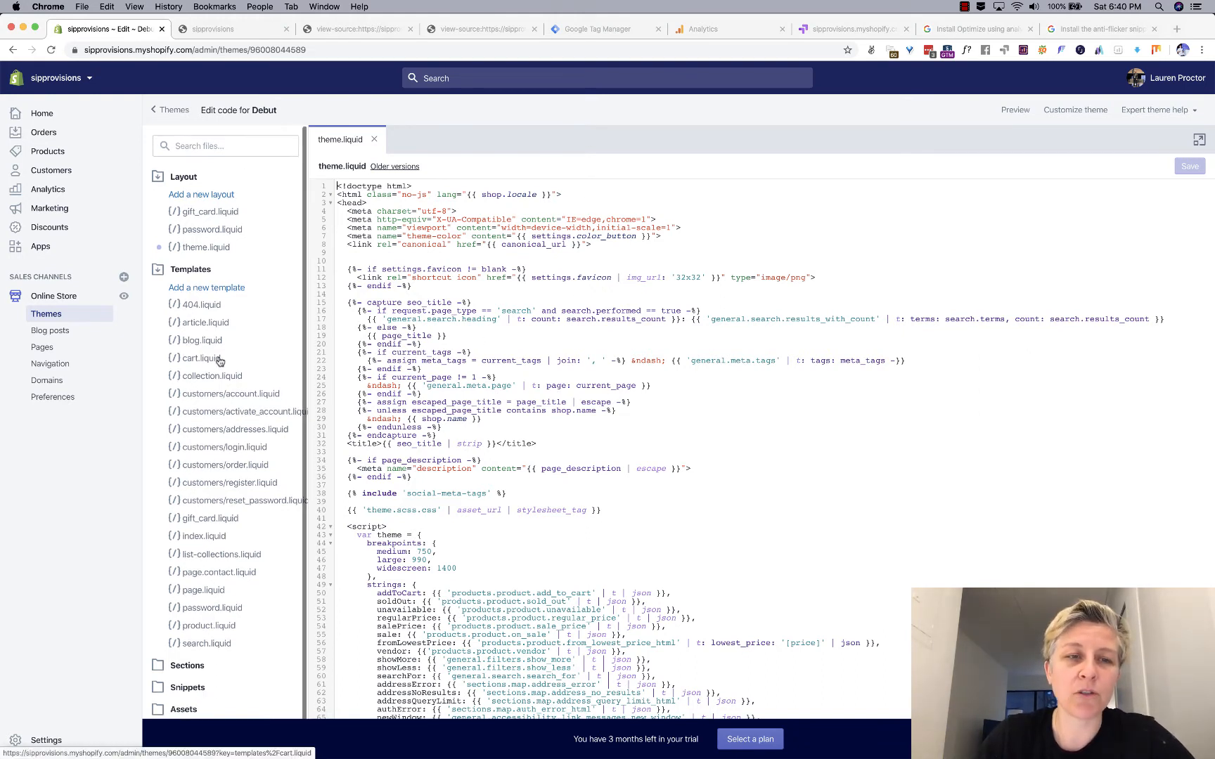
Paste the Optimize-enabled global site tag right after the <head tag in theme.liquid.
type("there")
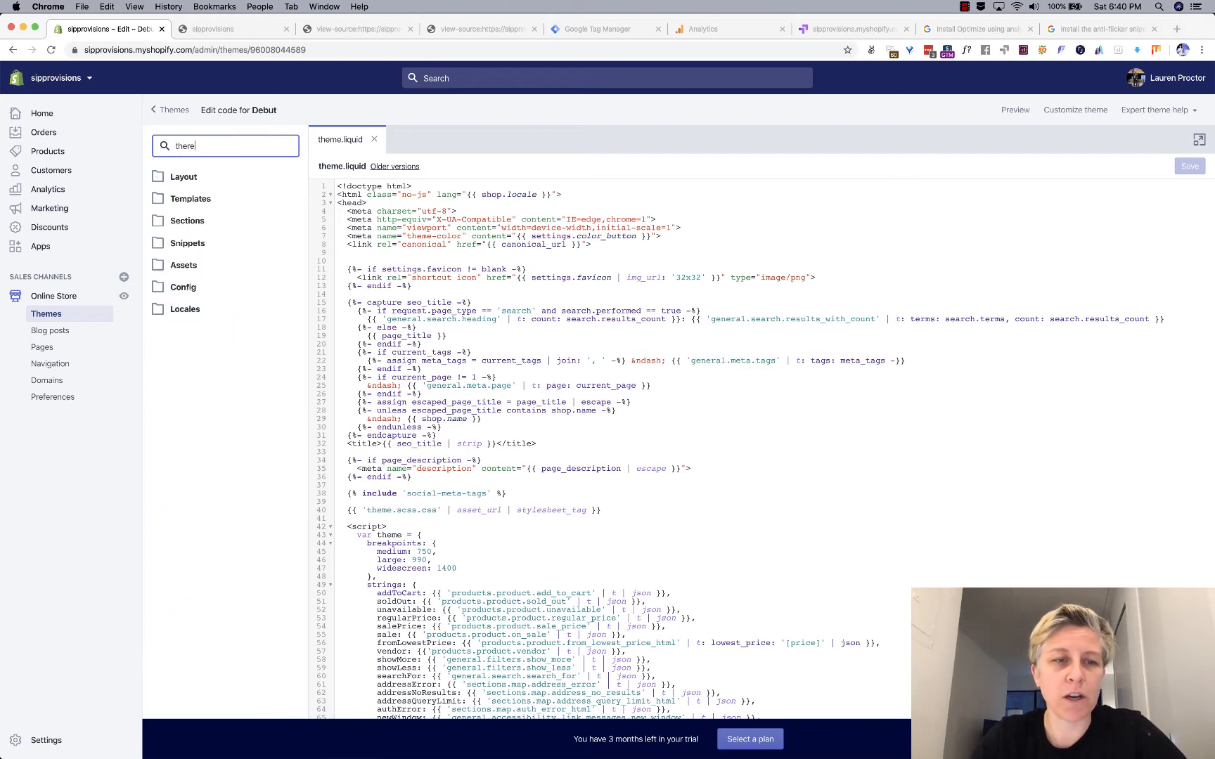
left_click(225, 146)
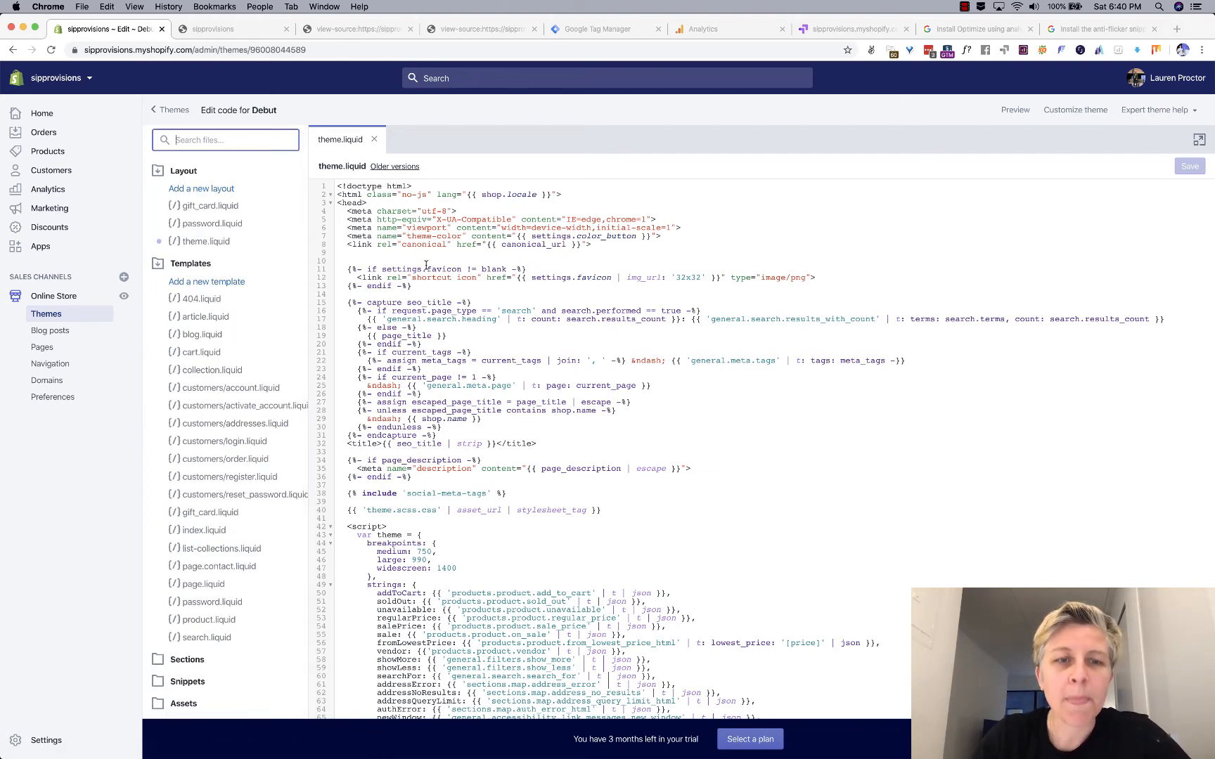
key("Cmd+f")
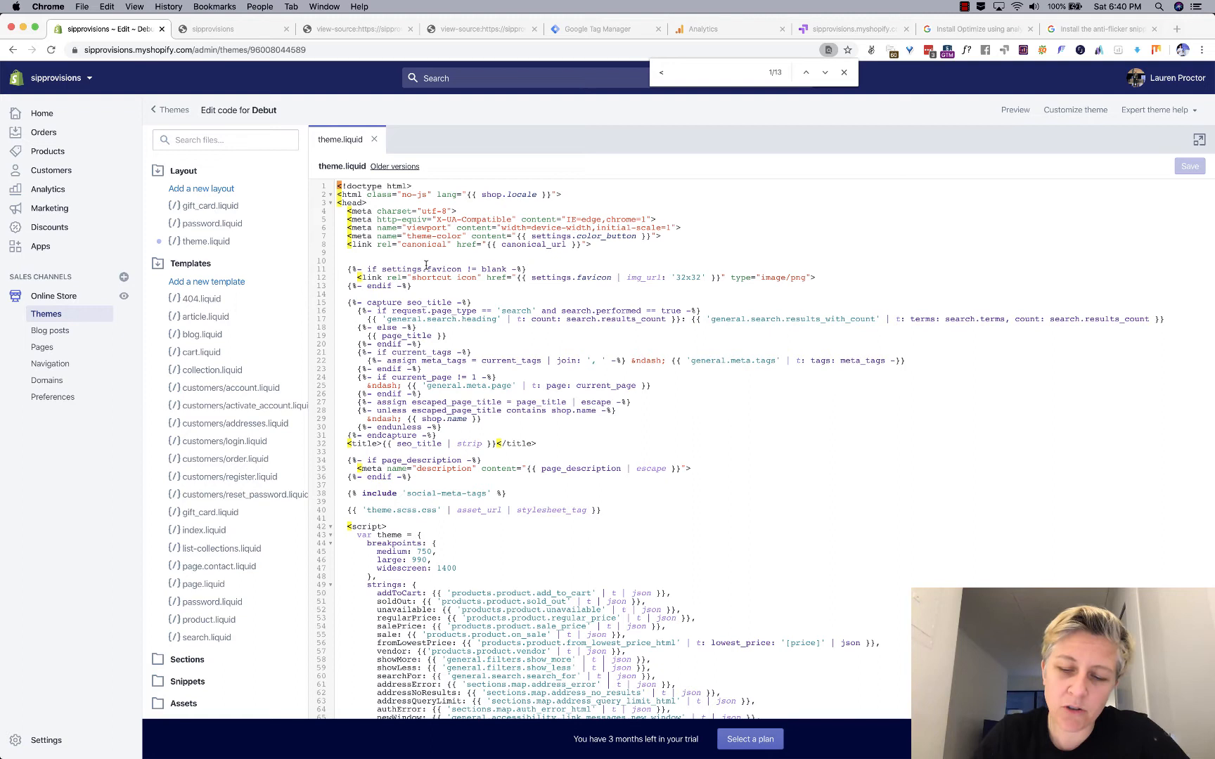
type("<head")
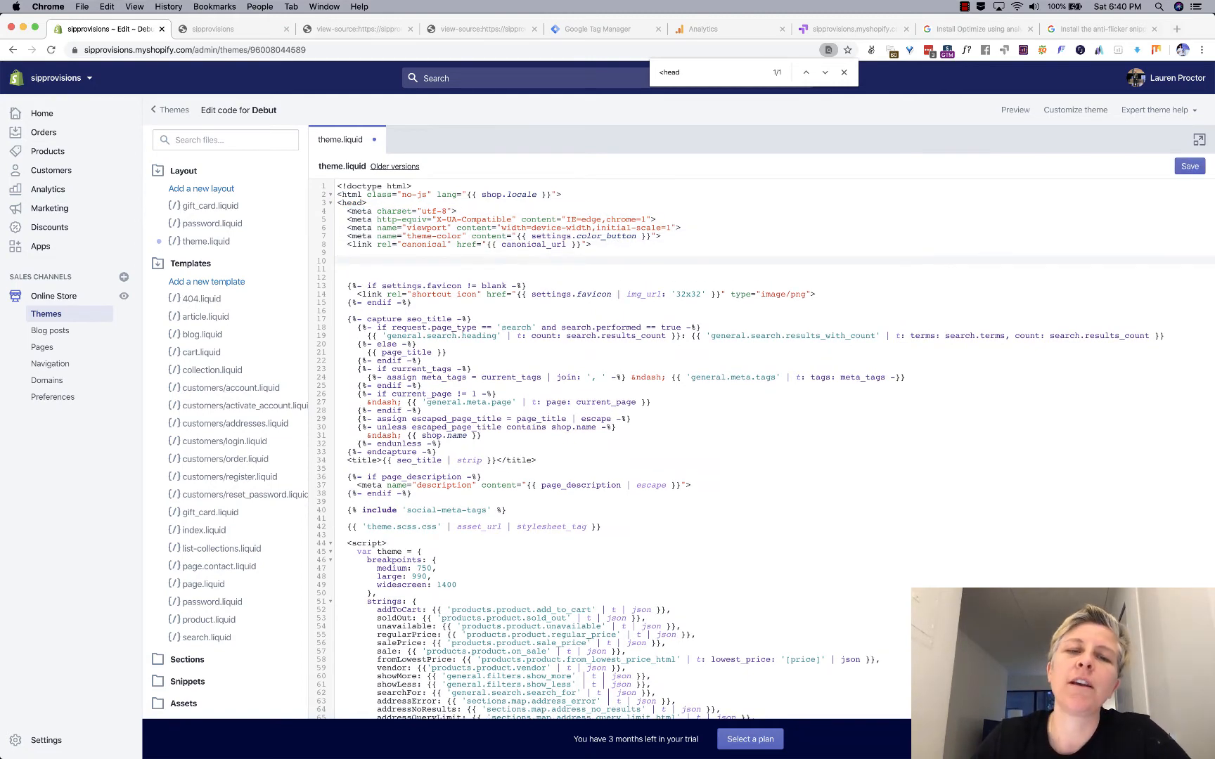
key("cmd+v")
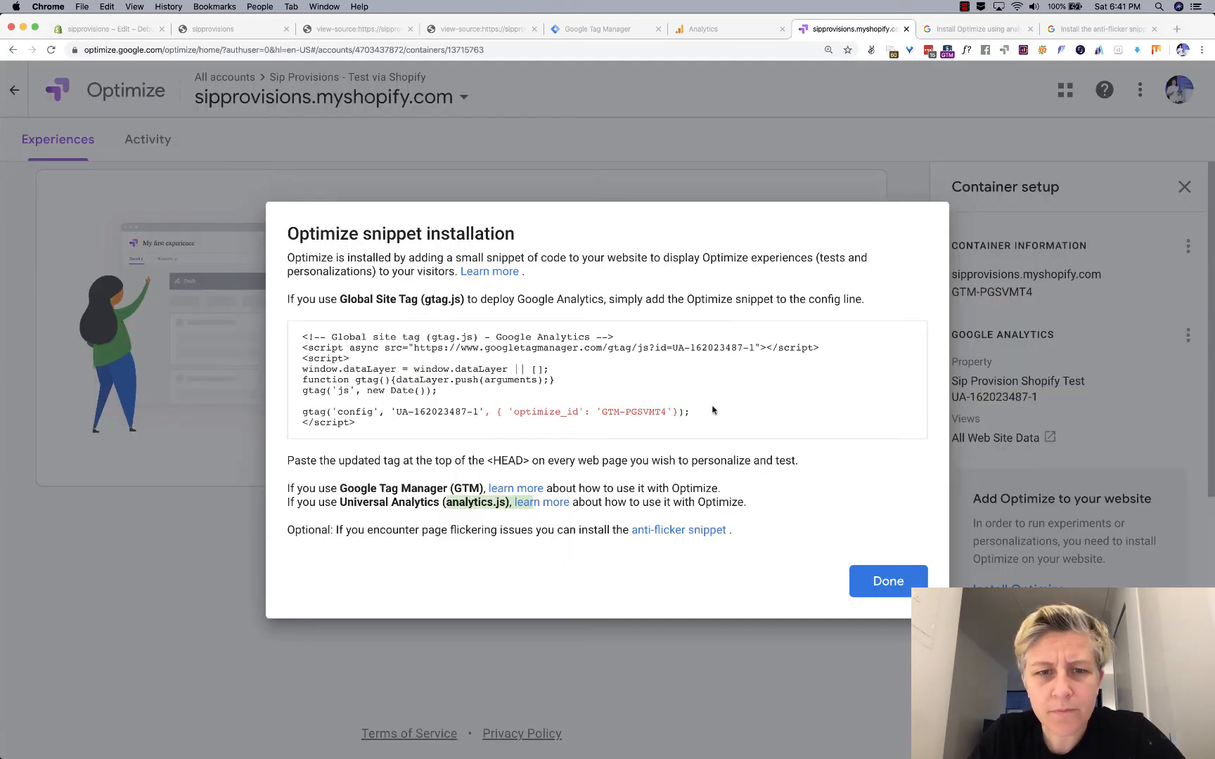
mouse_move(867, 585)
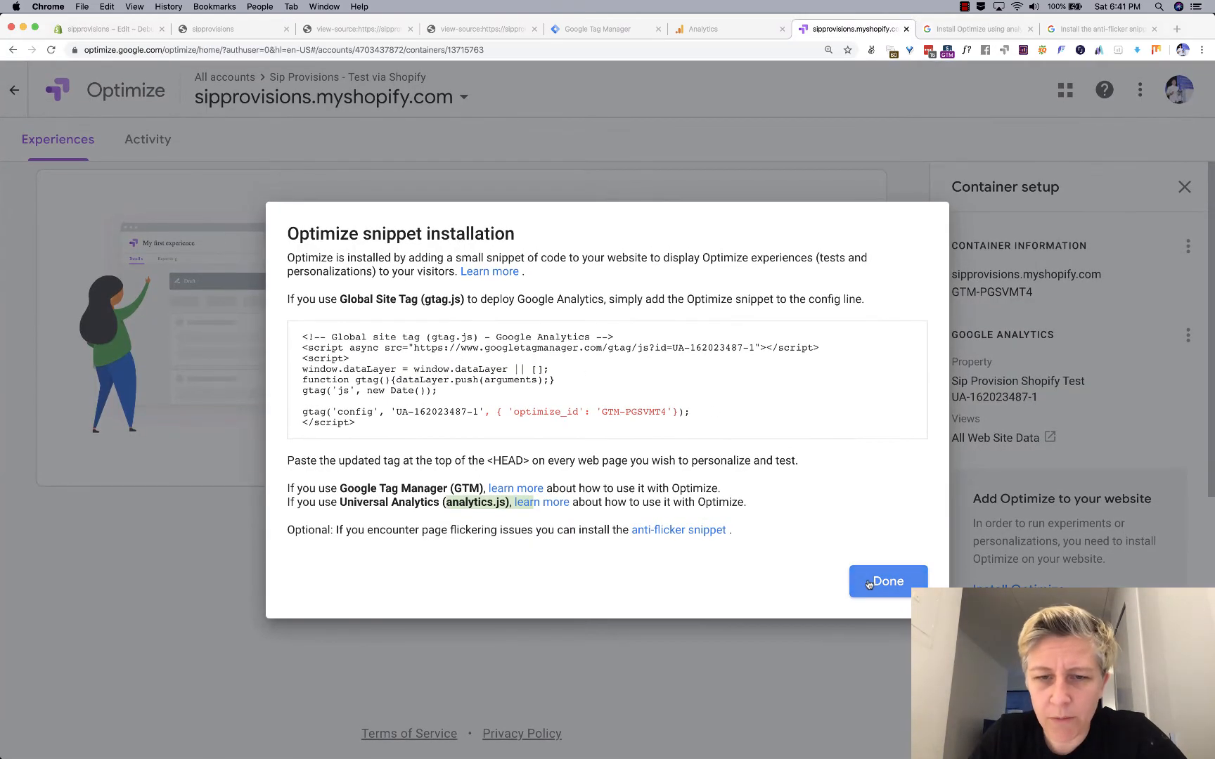
Close the snippet dialog and save theme.liquid in the Shopify code editor.
left_click(888, 581)
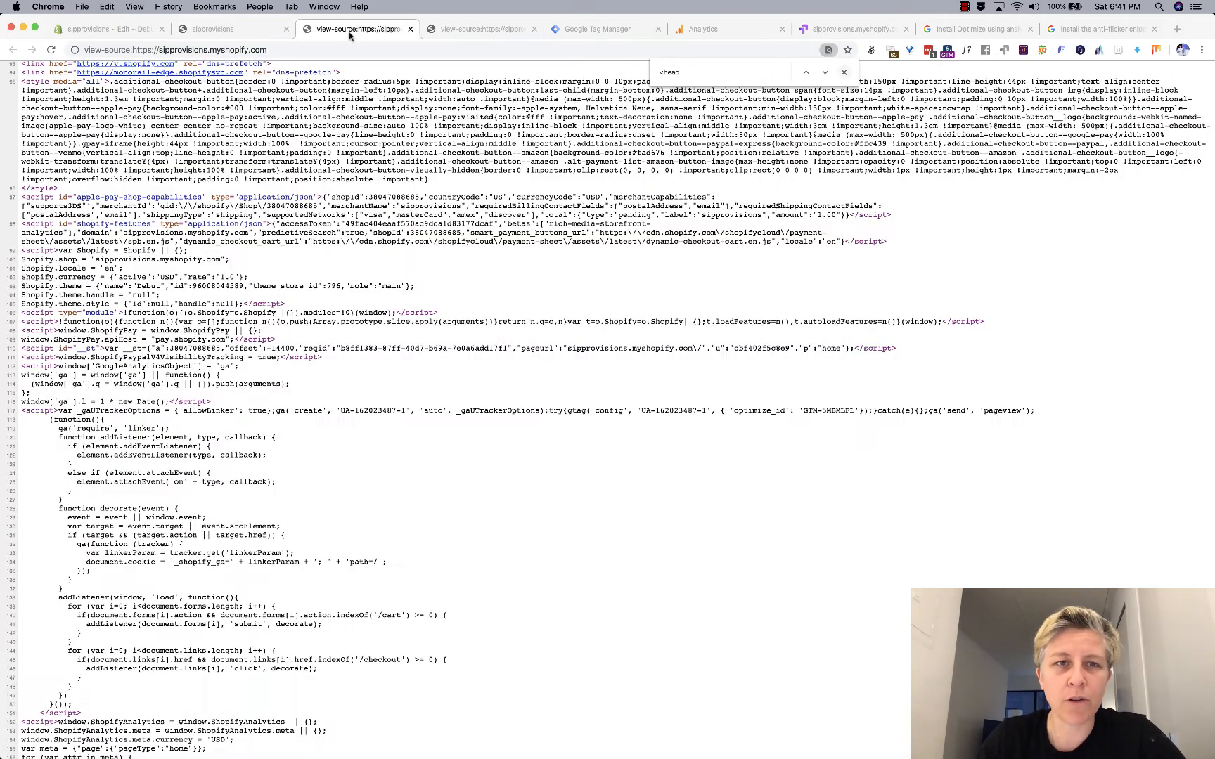
left_click(109, 31)
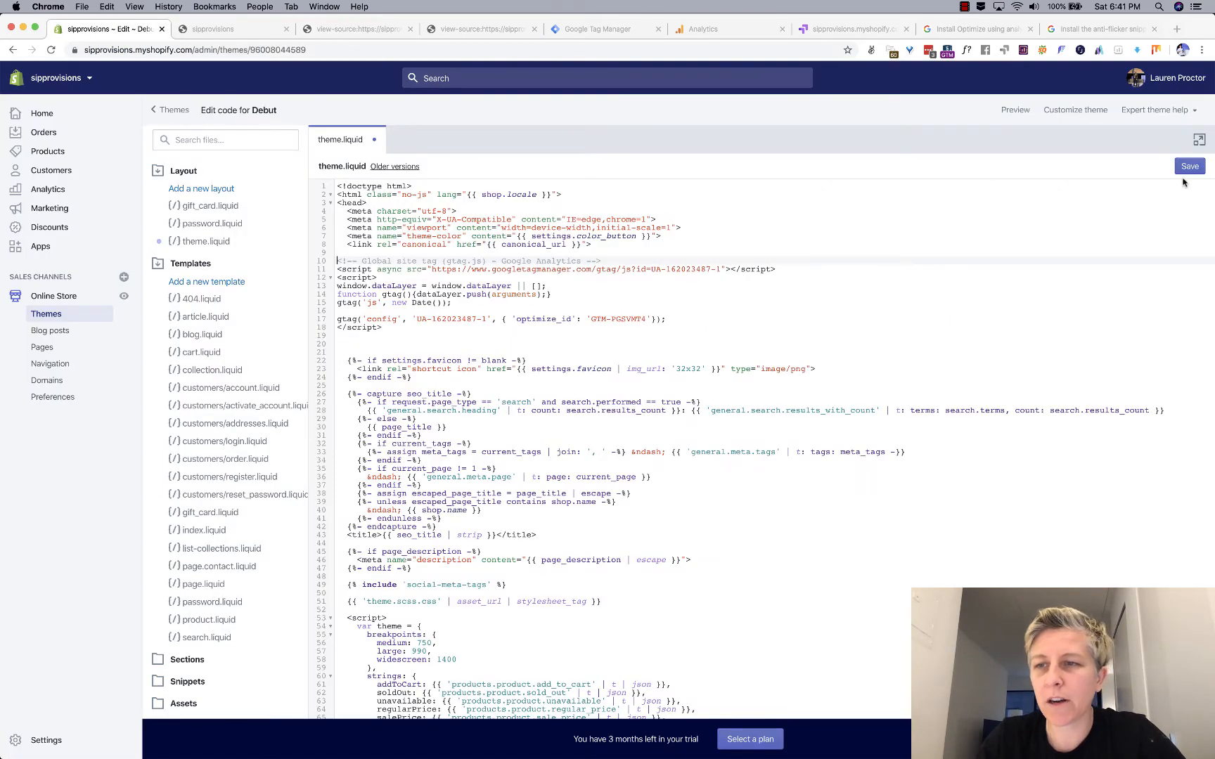
left_click(1189, 166)
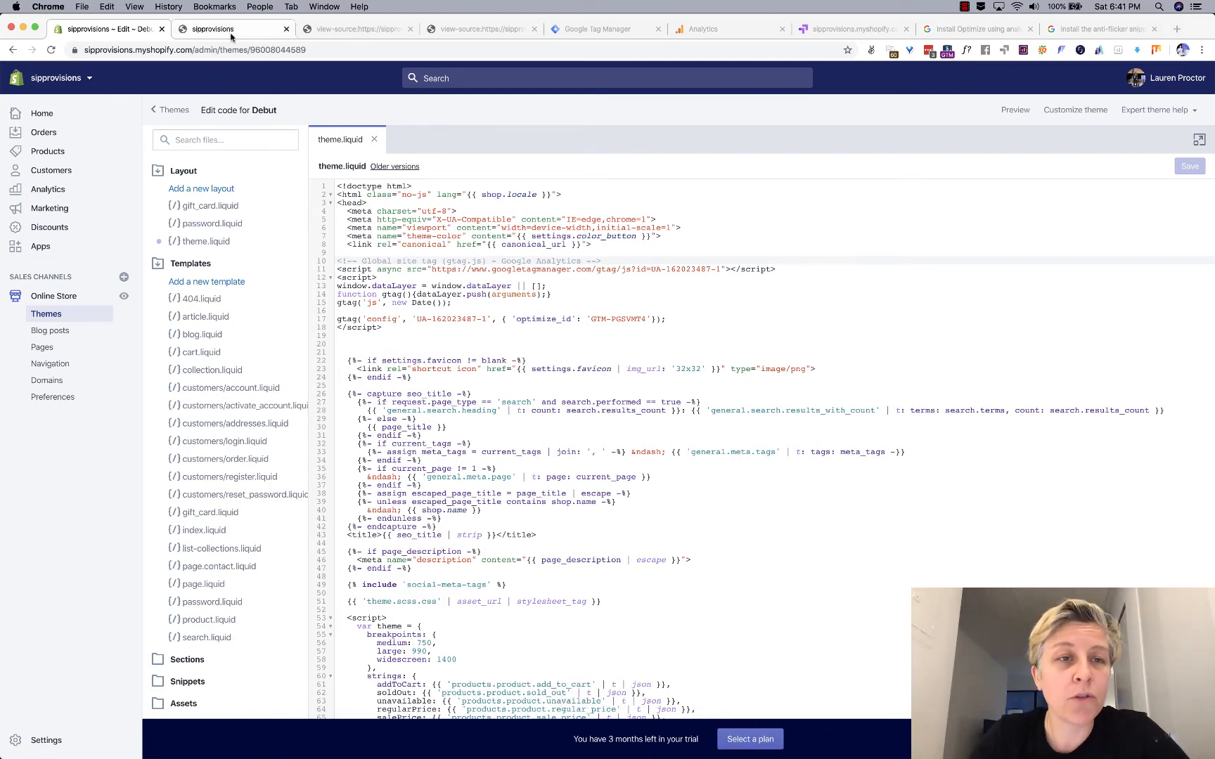
Check the storefront's page source for the Optimize-enabled UA tag, then return to Optimize.
left_click(218, 29)
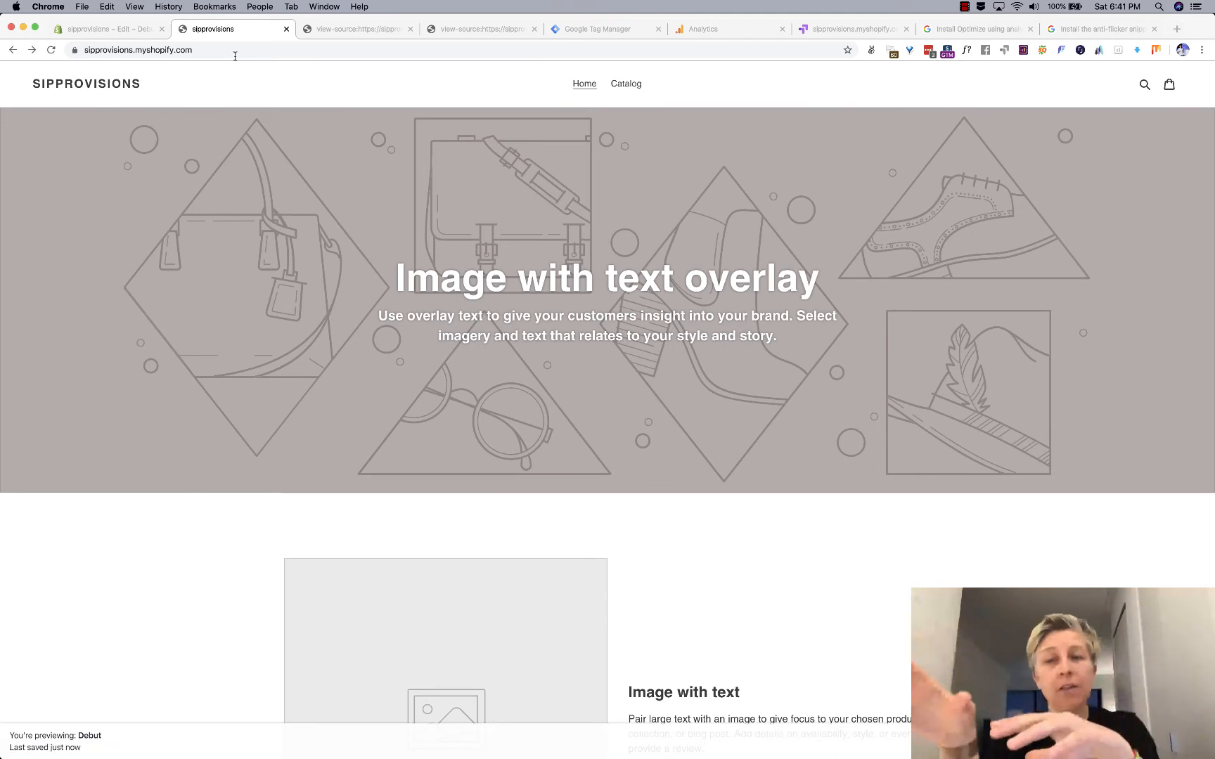
right_click(228, 156)
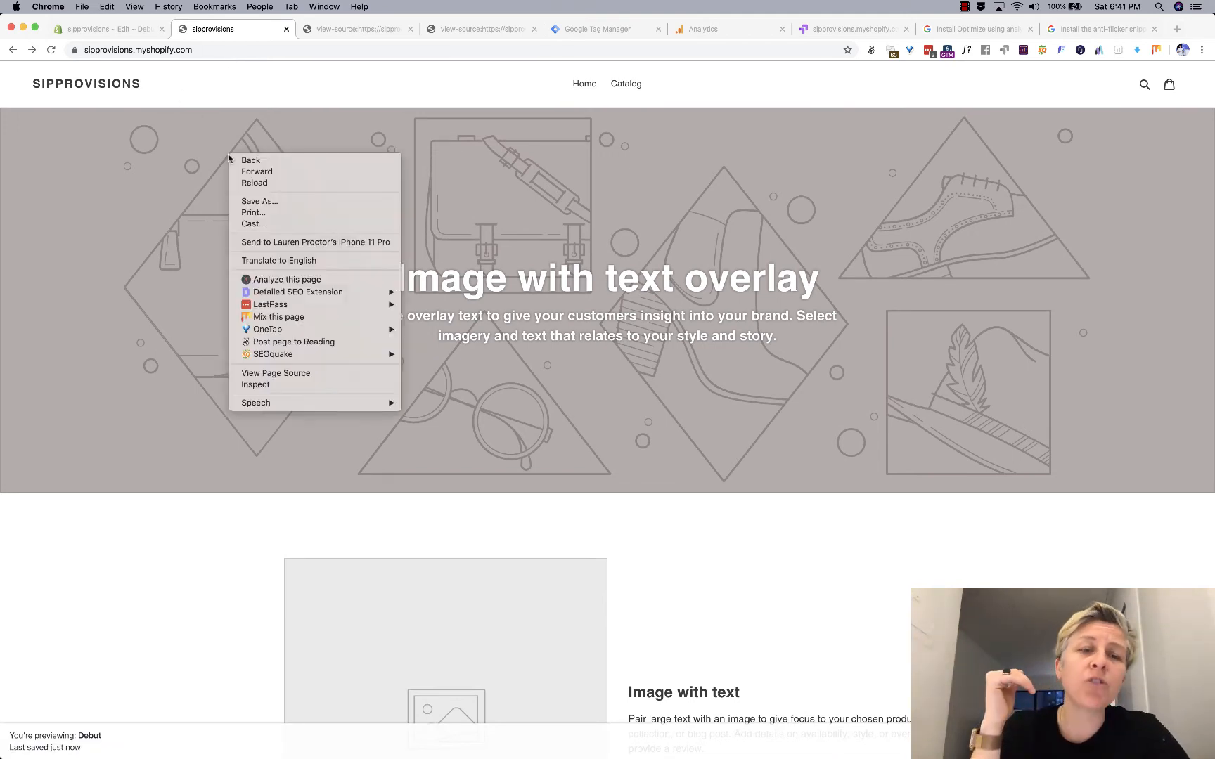
mouse_move(259, 381)
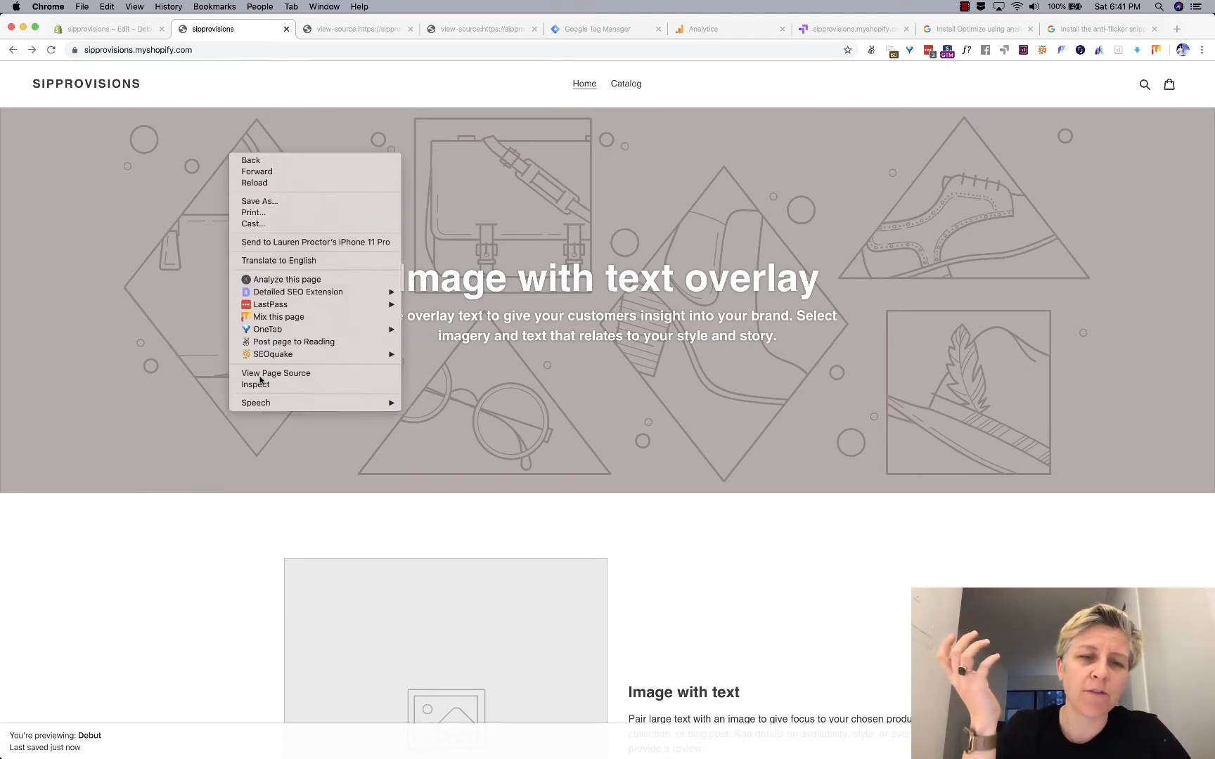
left_click(275, 372)
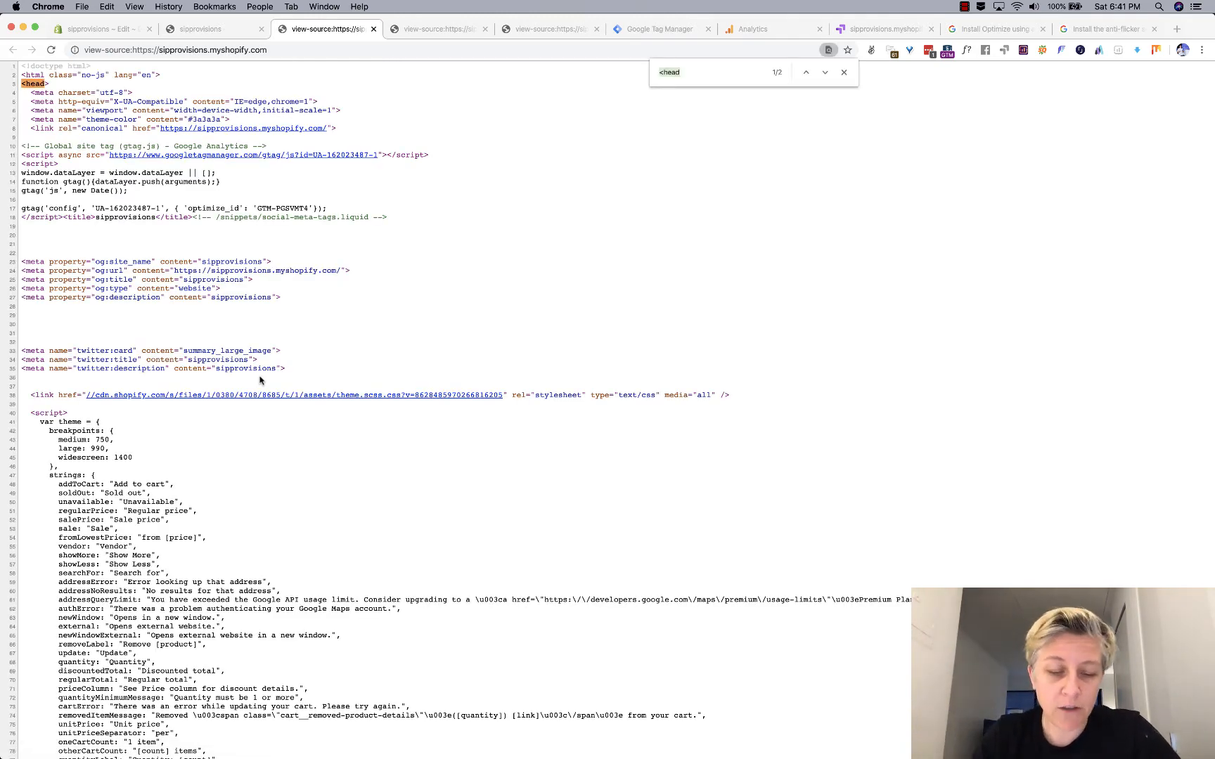
type("ua-1")
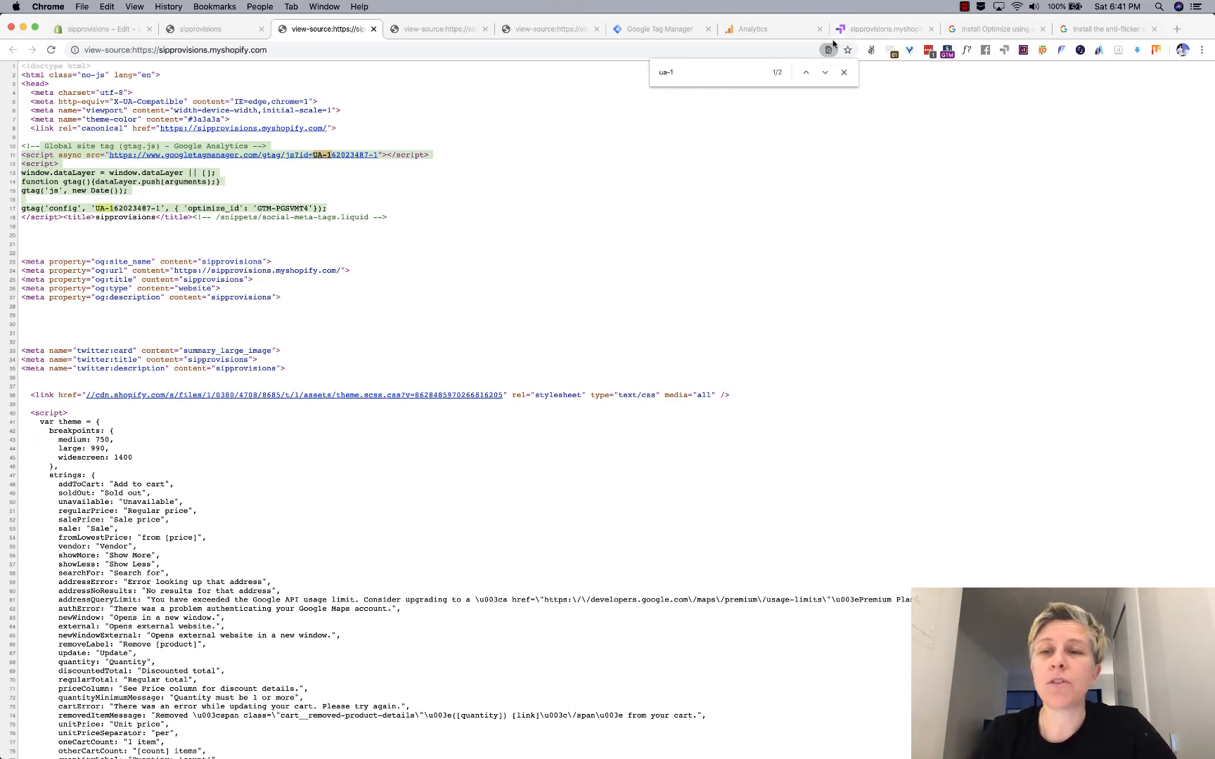
left_click(880, 29)
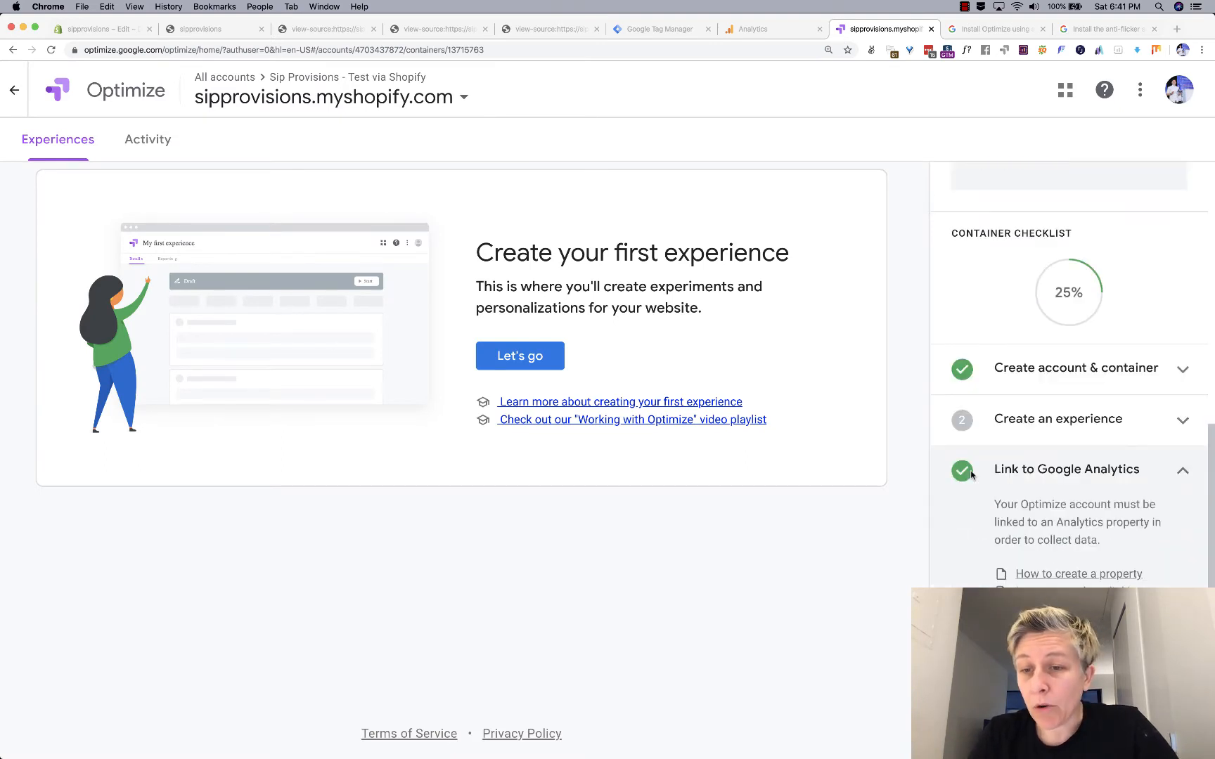
mouse_move(990, 449)
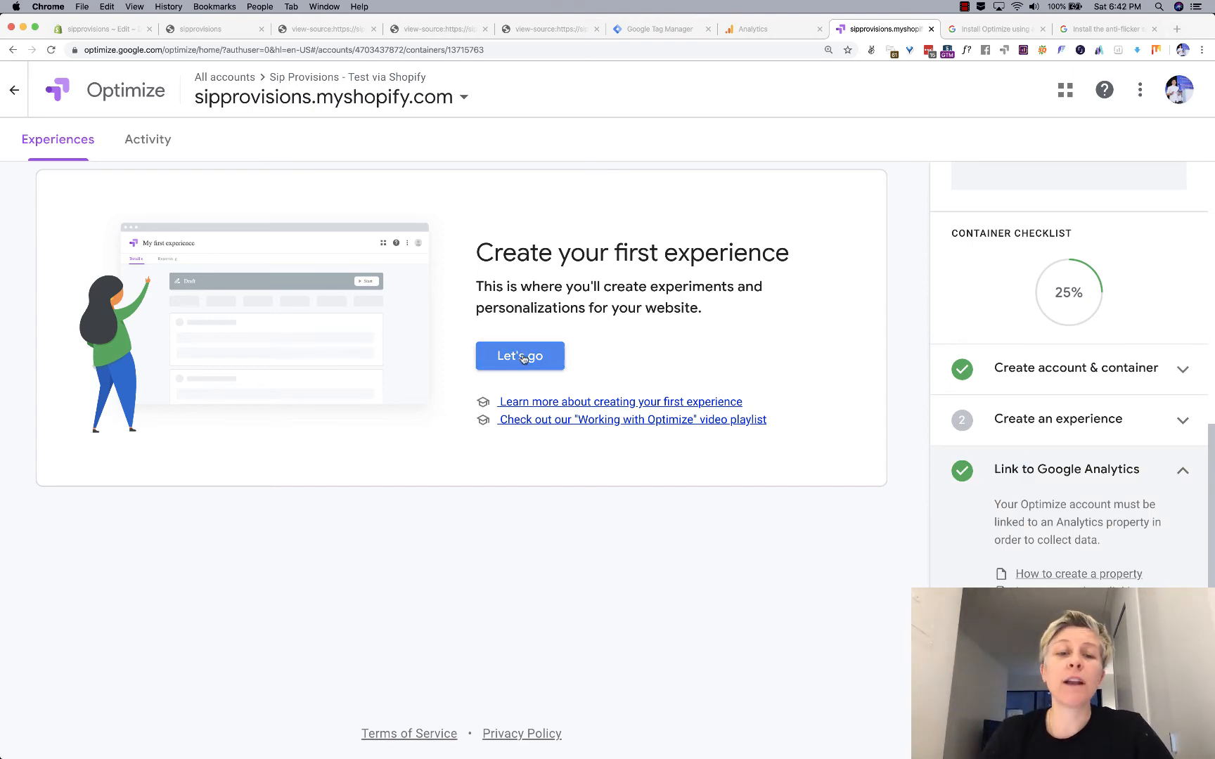
Start an A/B test named 'Homepage Test Shop Language' and copy the storefront URL.
left_click(520, 356)
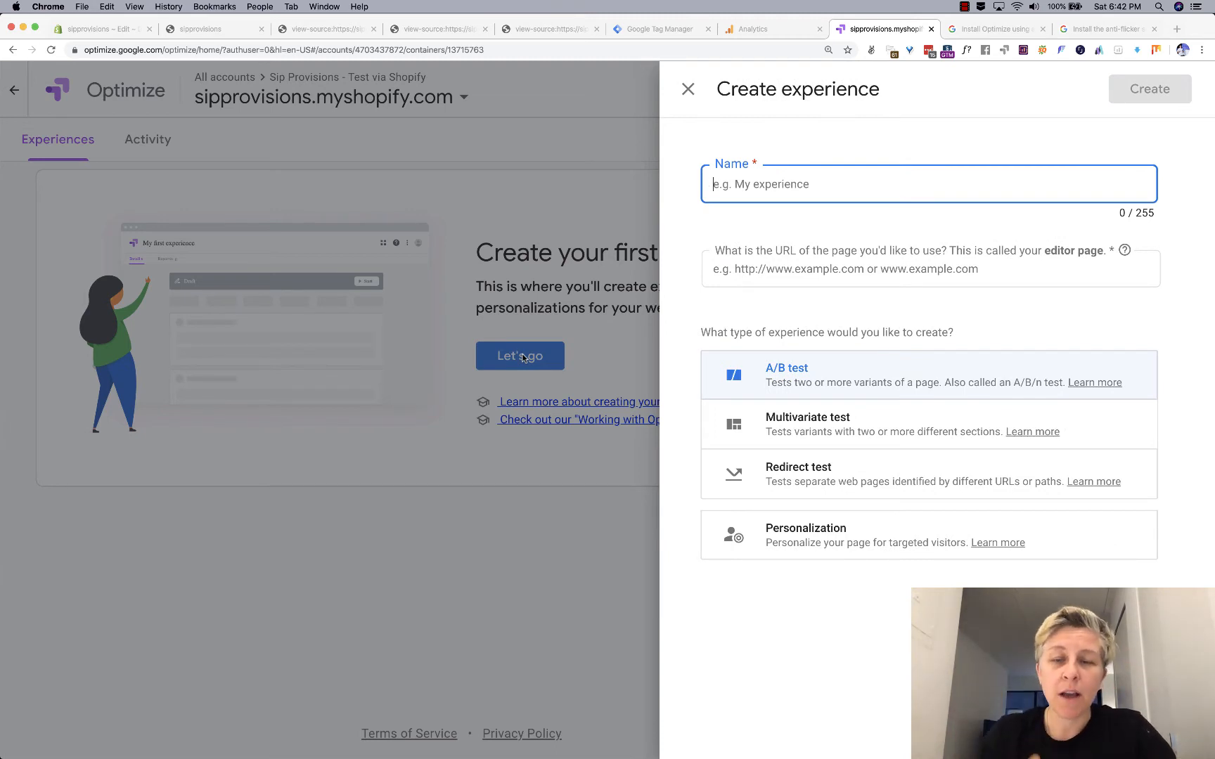
type("Homepage Test Shop")
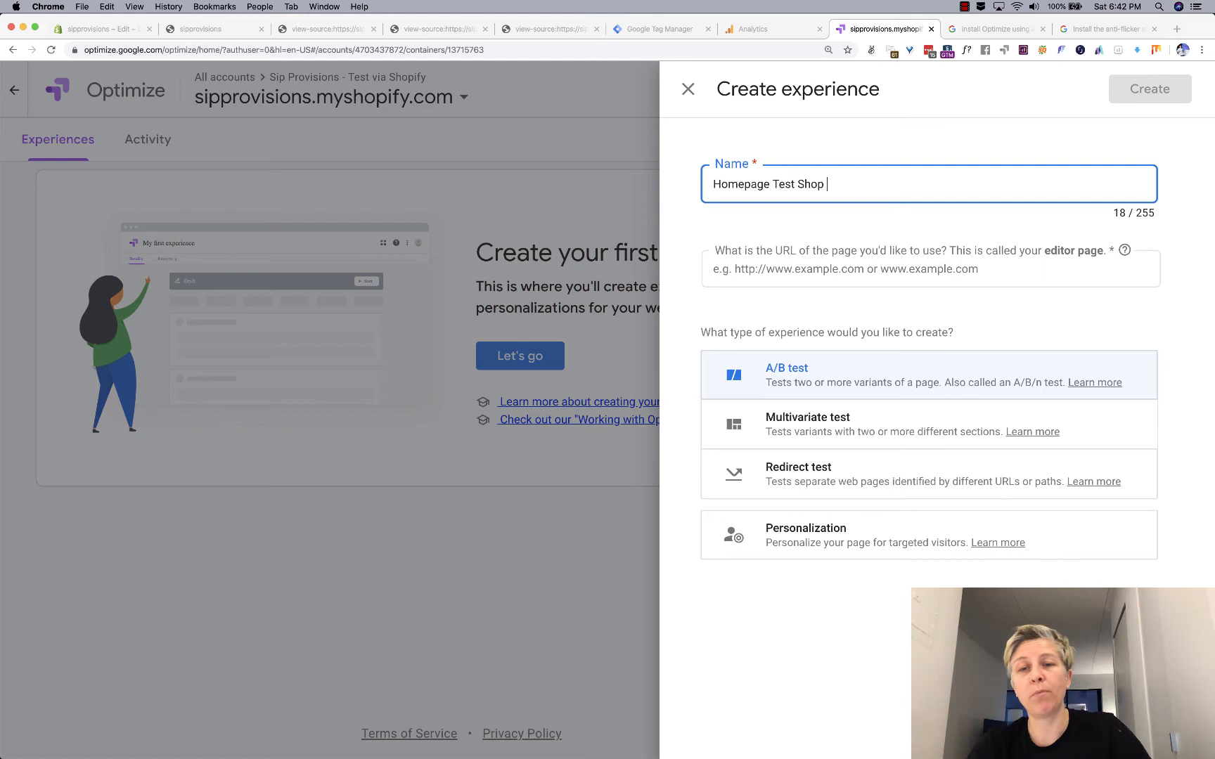
type("Language")
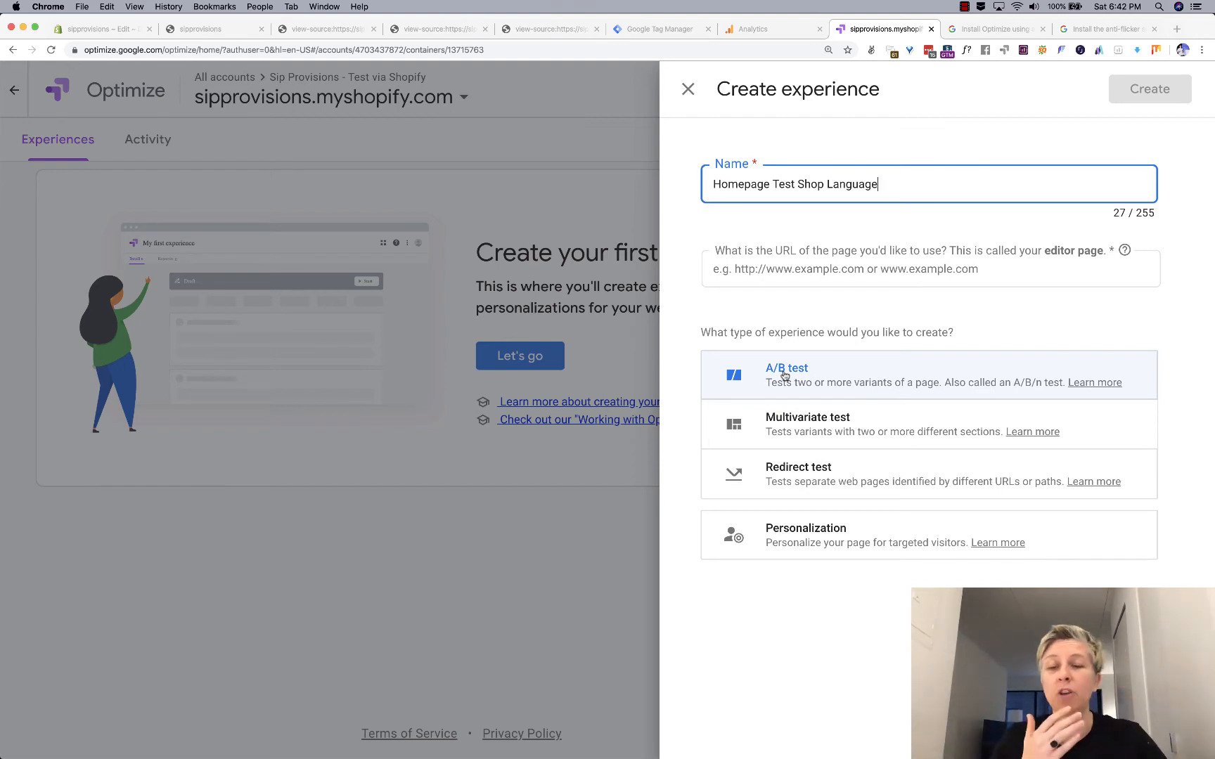
left_click(786, 374)
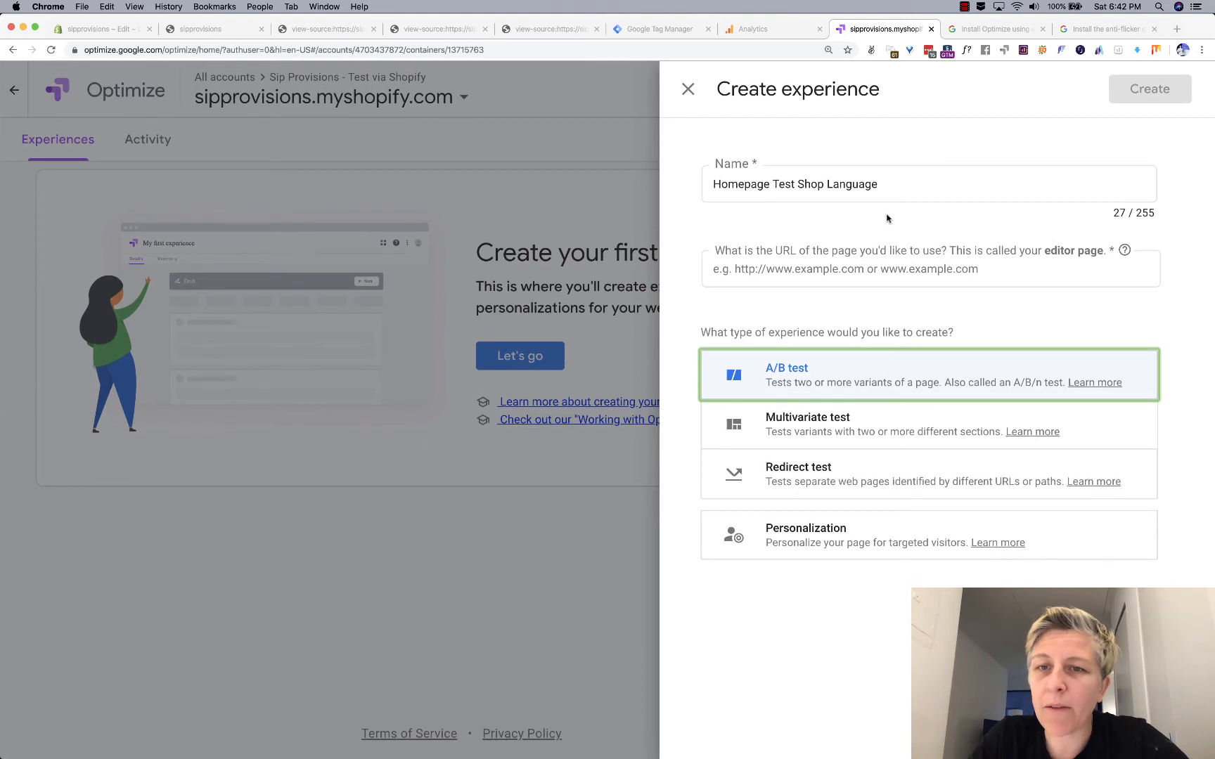
mouse_move(863, 458)
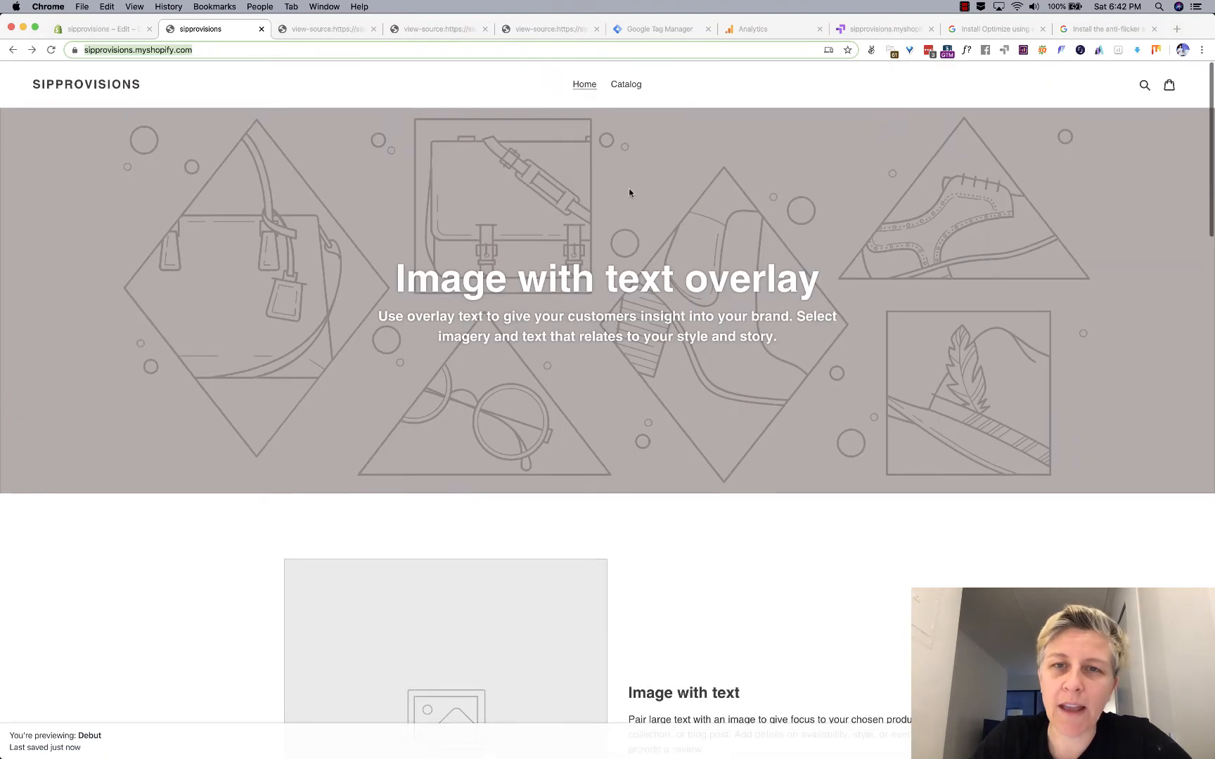
left_click(626, 83)
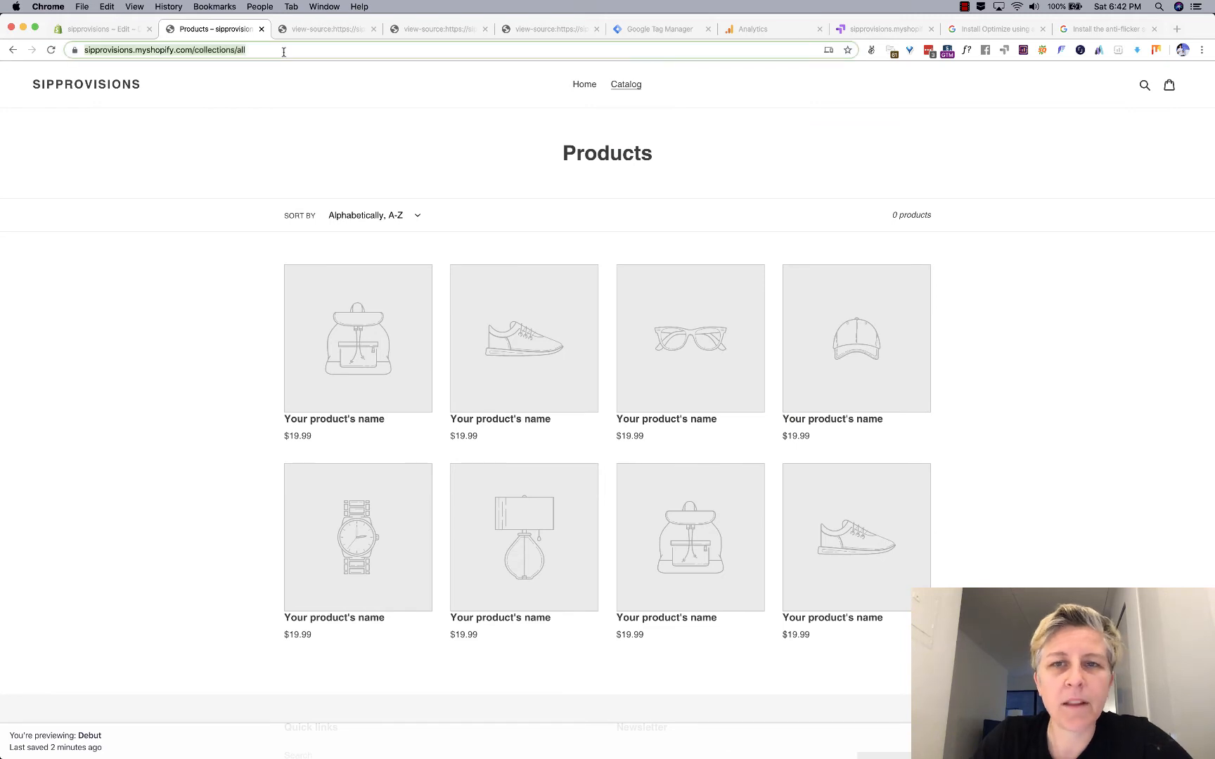
left_click(584, 83)
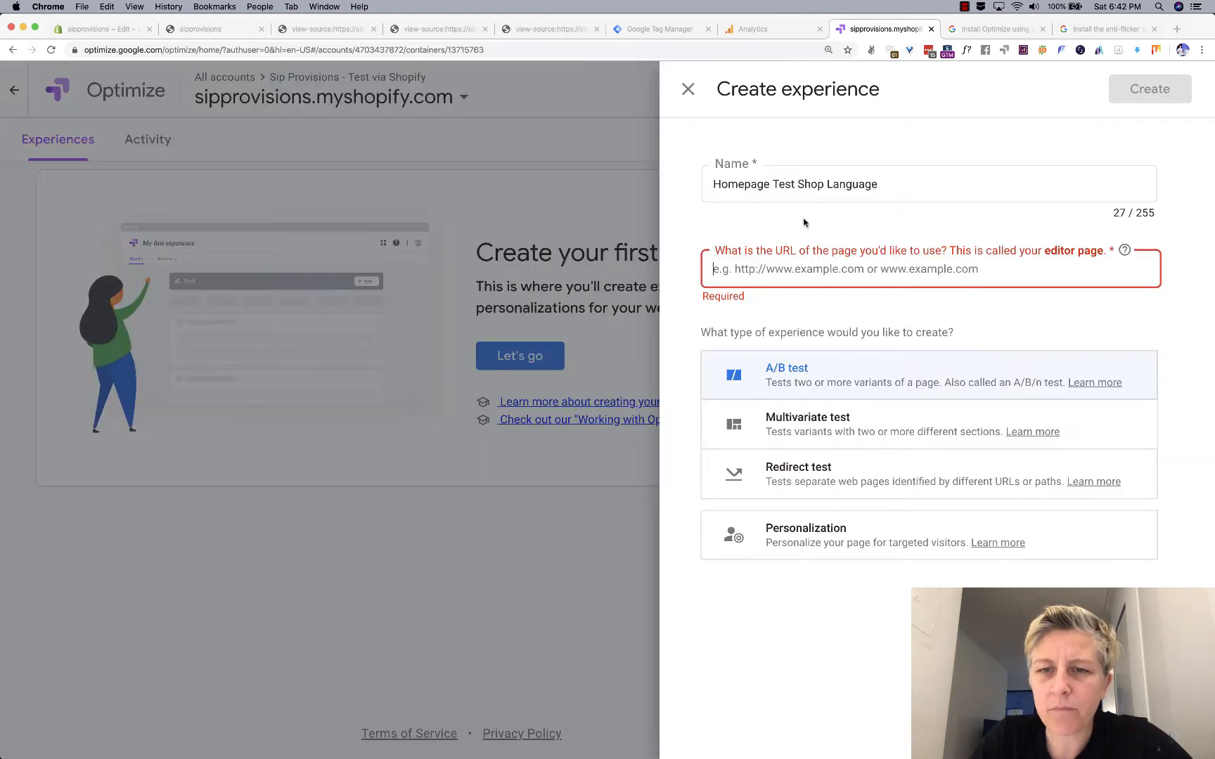
type("https://sipprovisions.myshopify.com/")
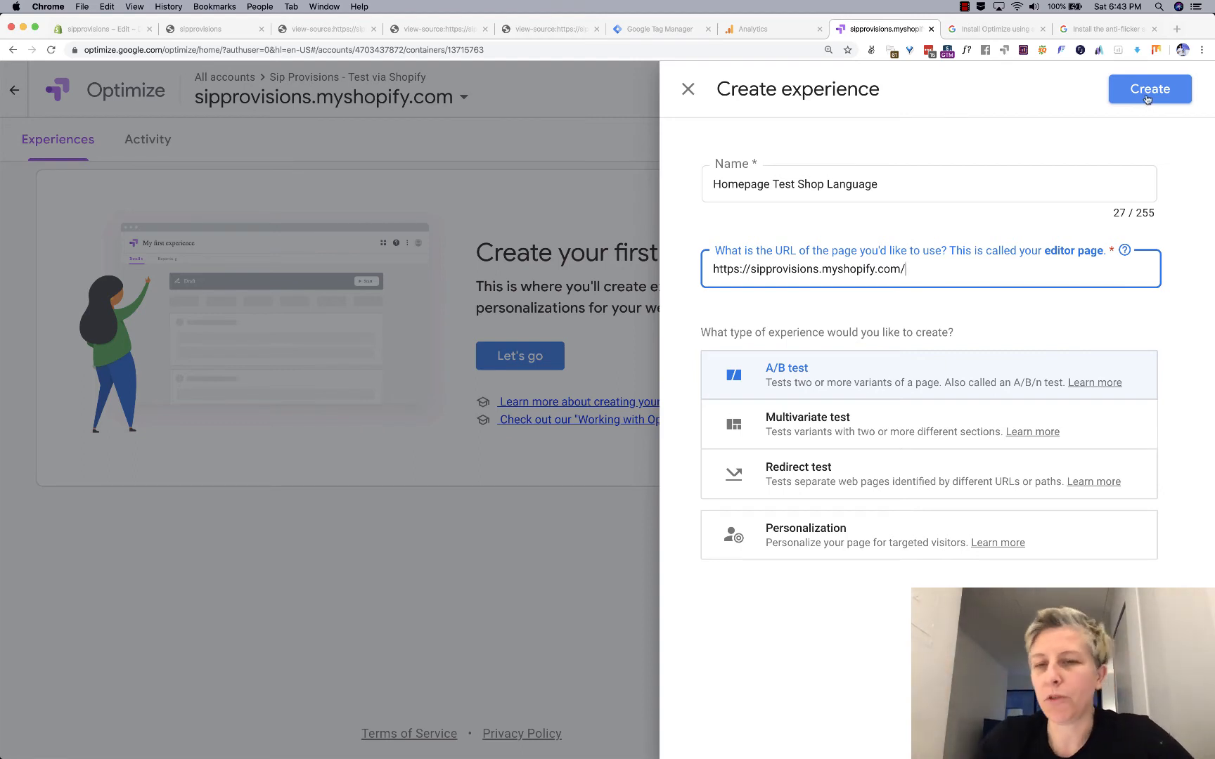
mouse_move(905, 309)
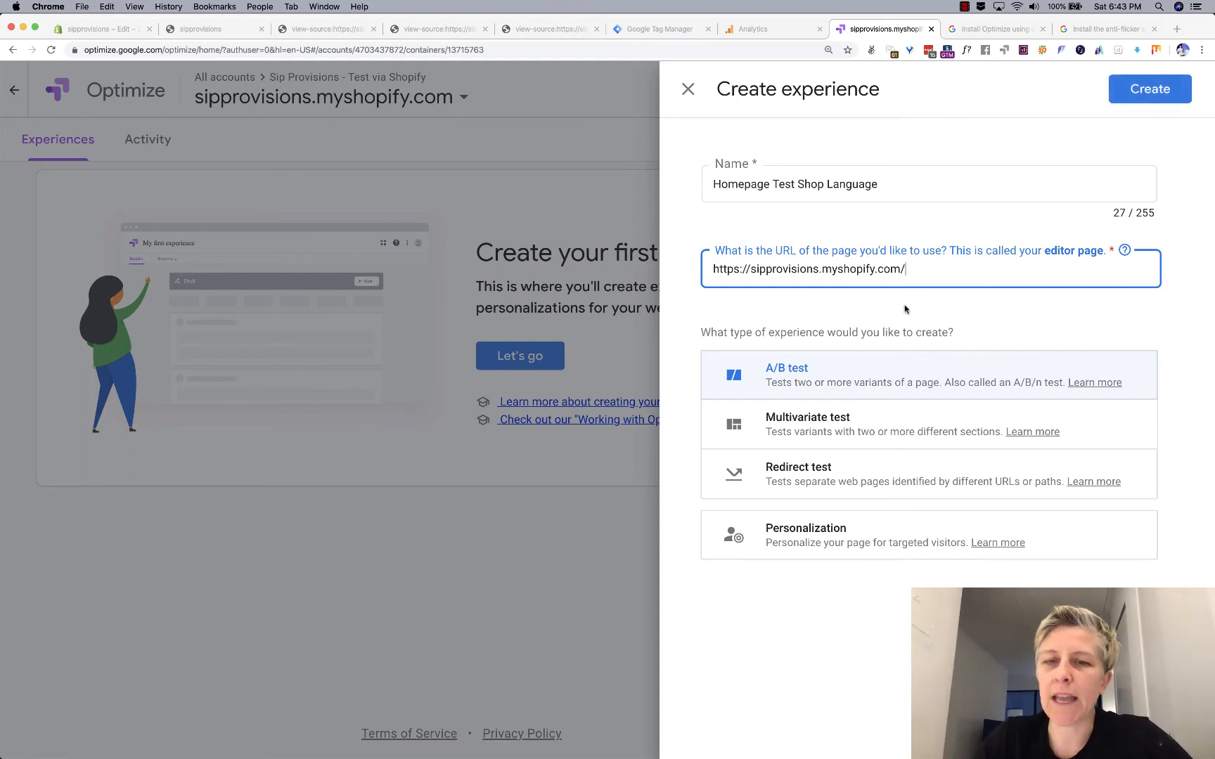
left_click(687, 89)
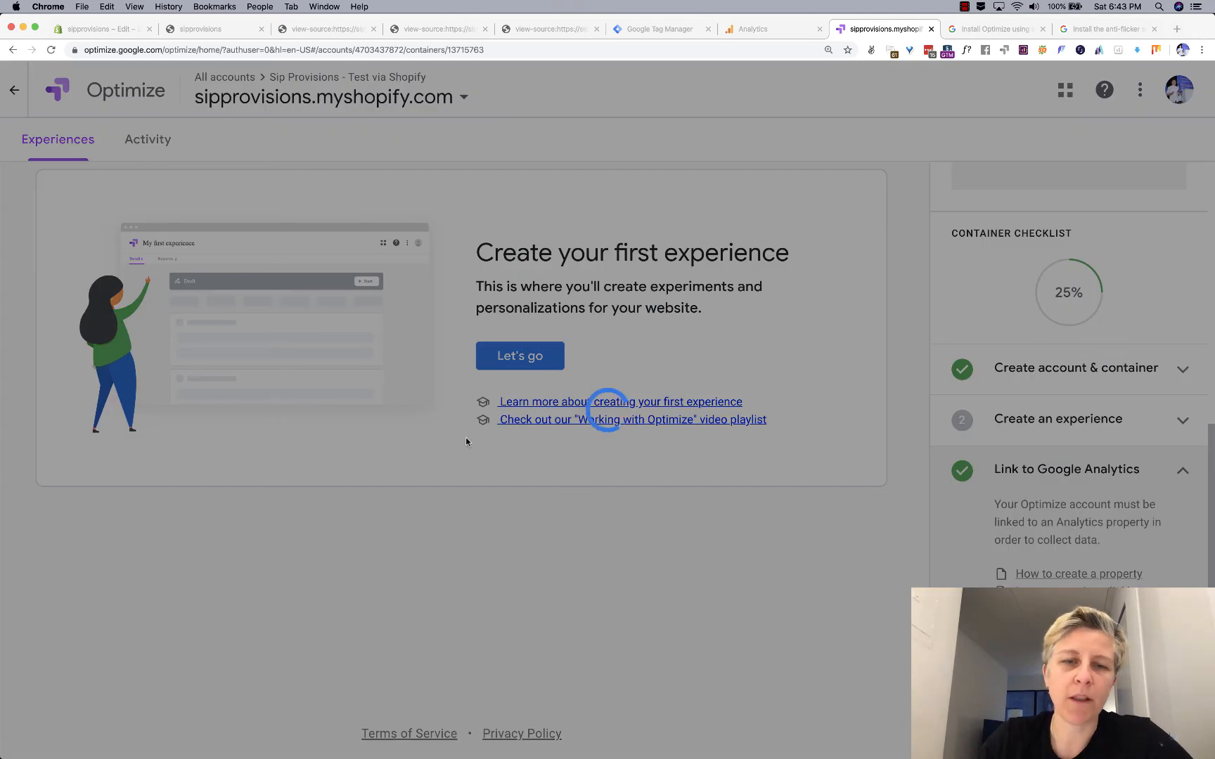
left_click(520, 355)
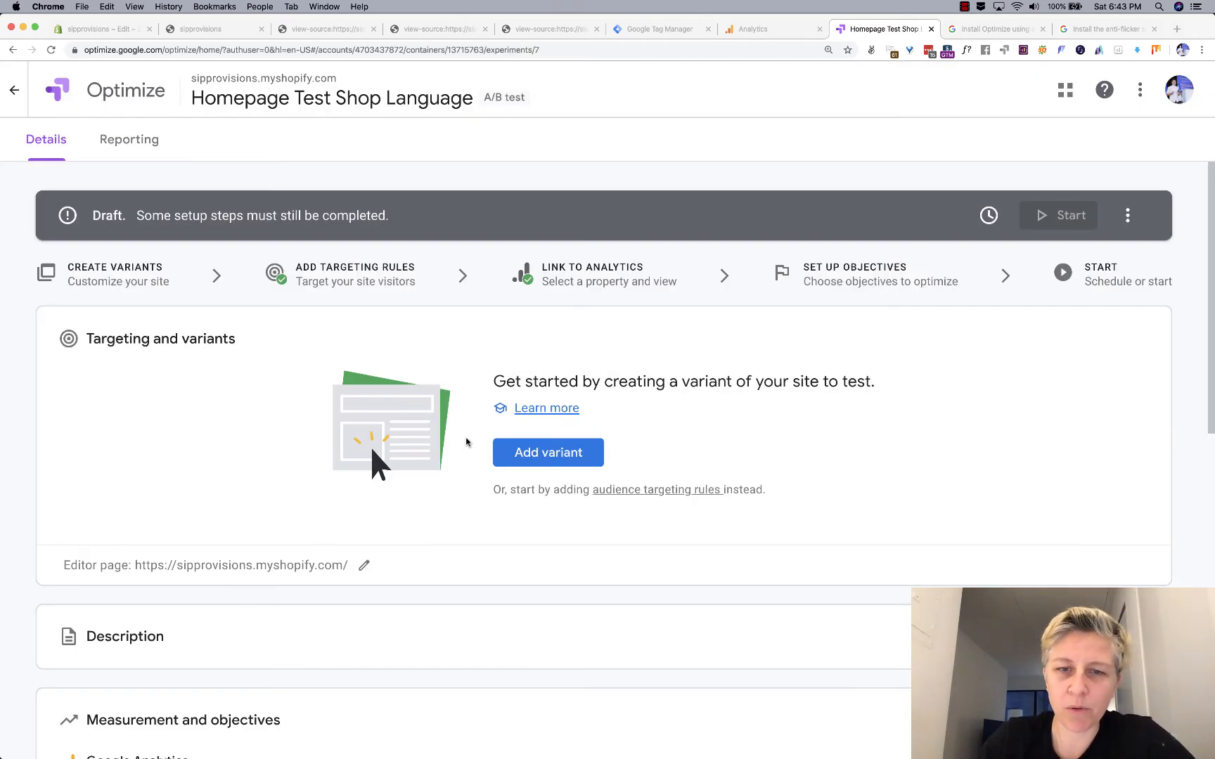
Add a variant named 'Shop Language Added' and open it in the visual editor.
scroll("down", 3)
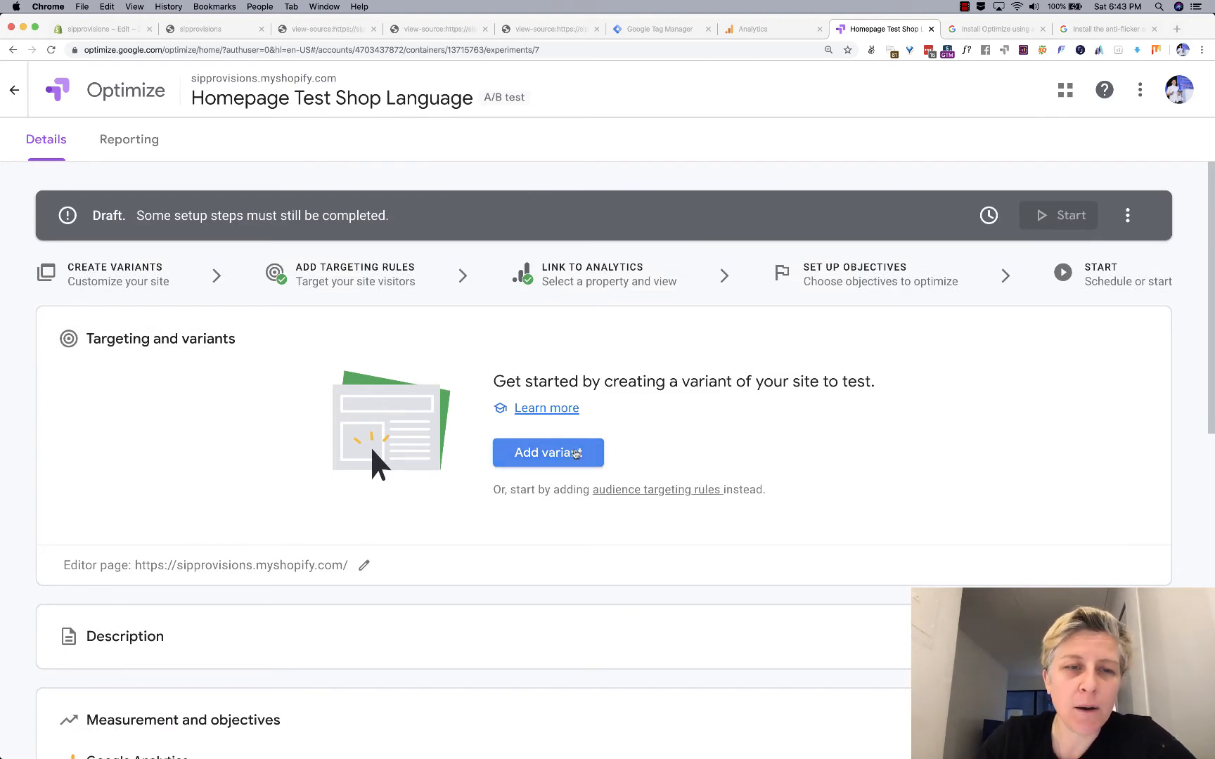
left_click(548, 453)
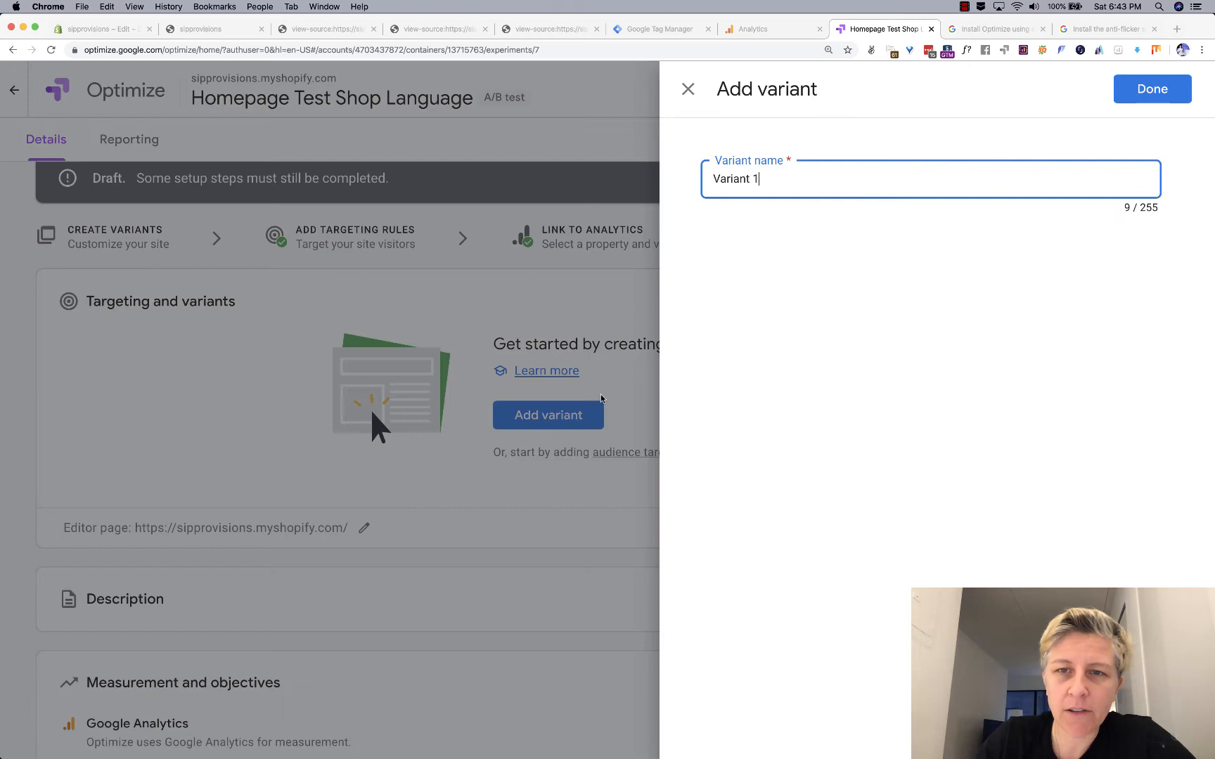
type("Shop Language Added")
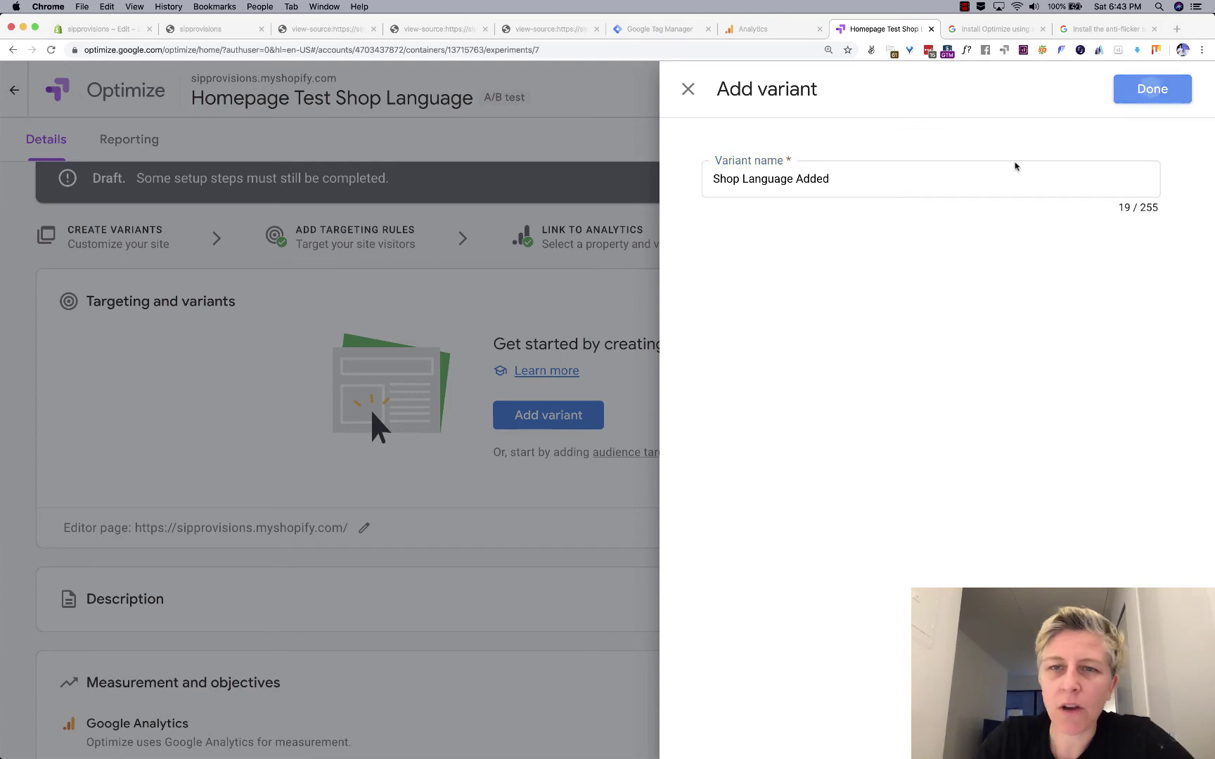
left_click(1152, 89)
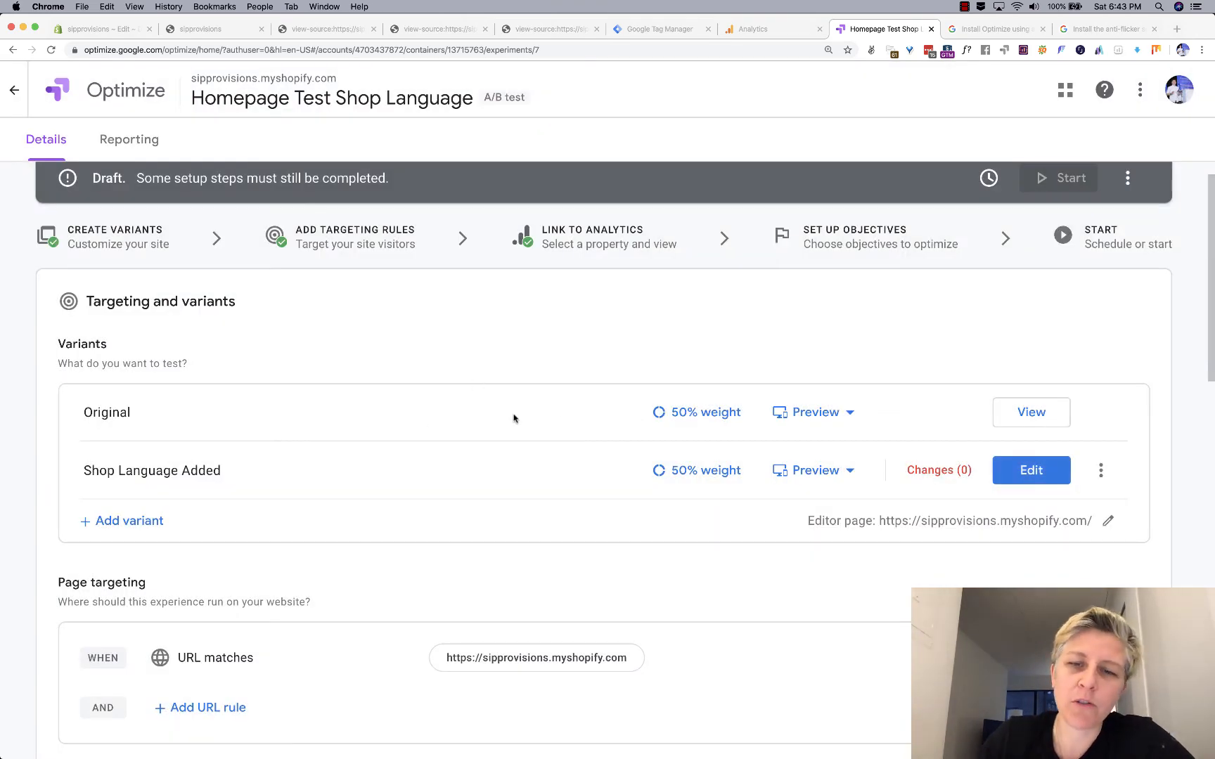
mouse_move(251, 434)
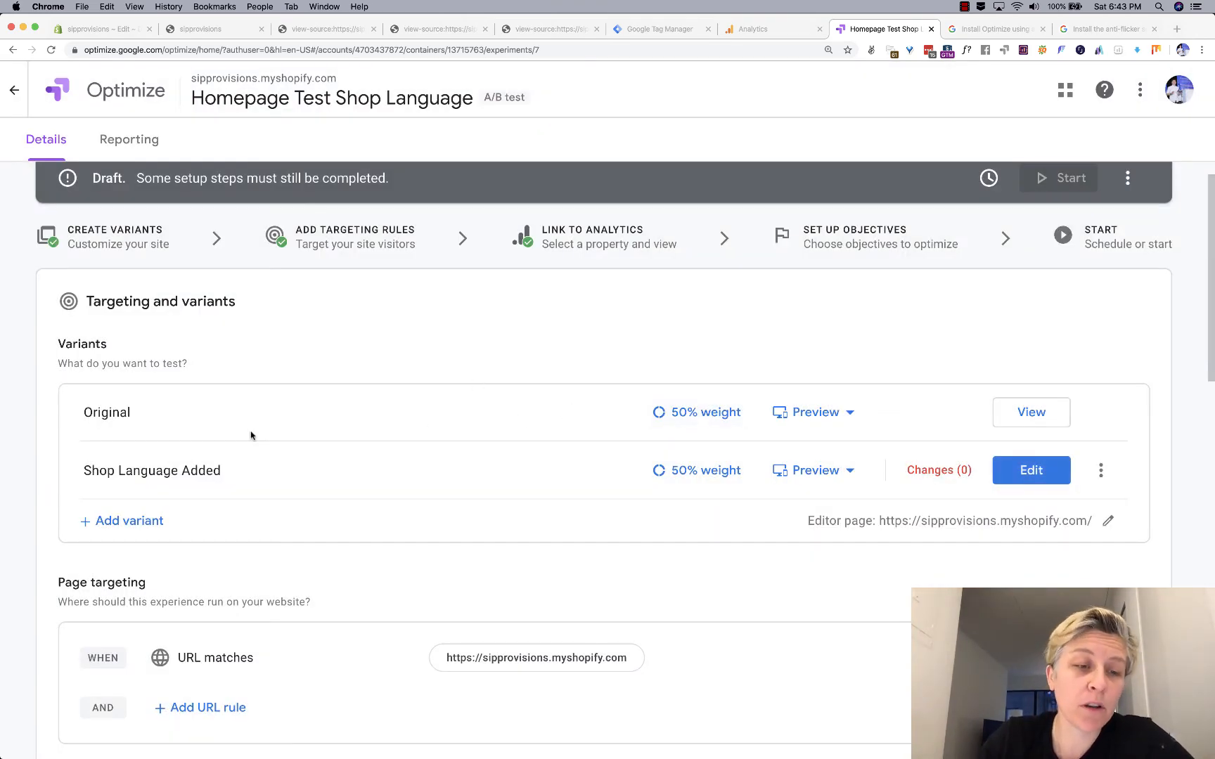
mouse_move(129, 461)
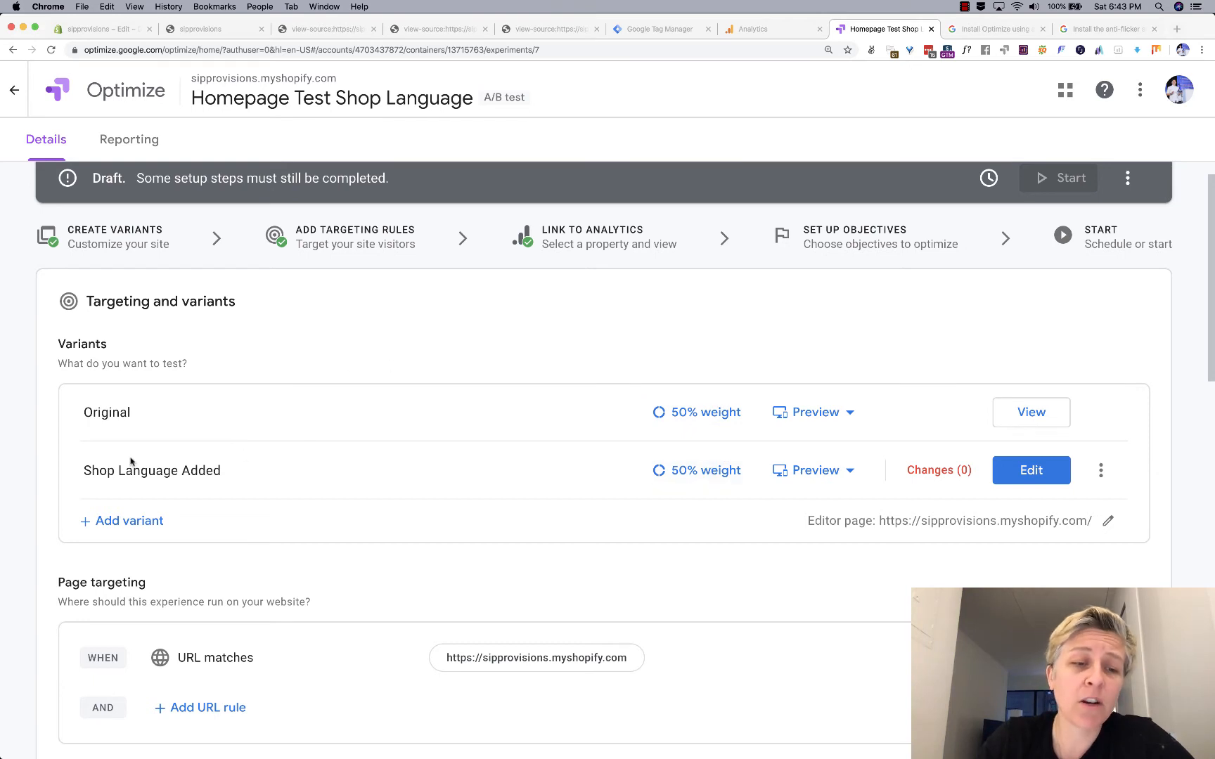
left_click(1031, 470)
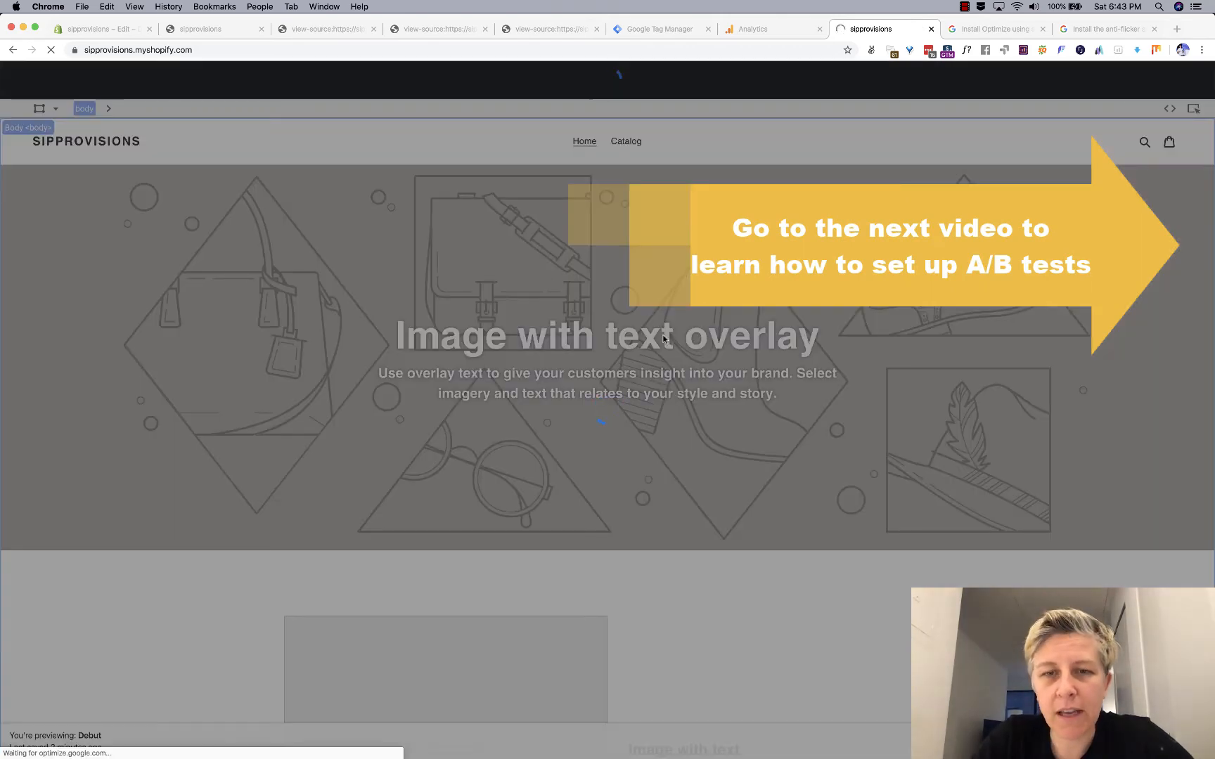
Change the homepage hero heading text to 'Shop lots here!'.
left_click(622, 337)
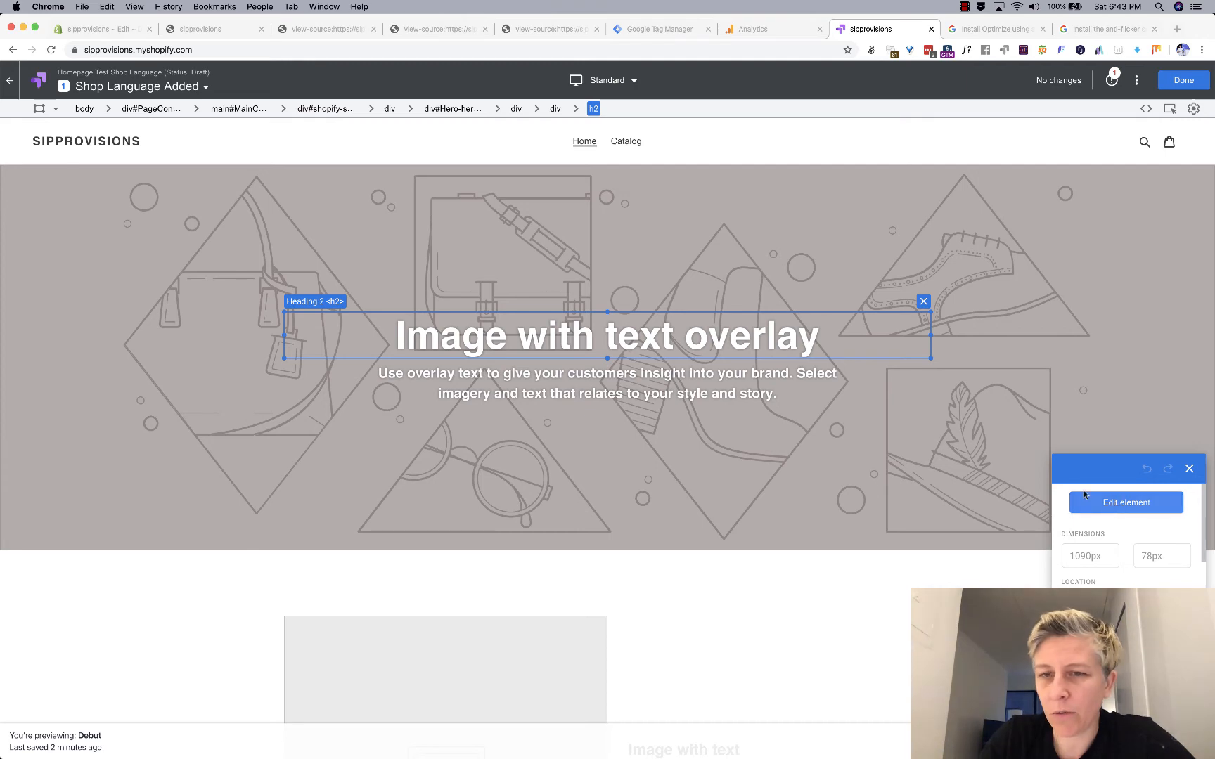
left_click(1126, 501)
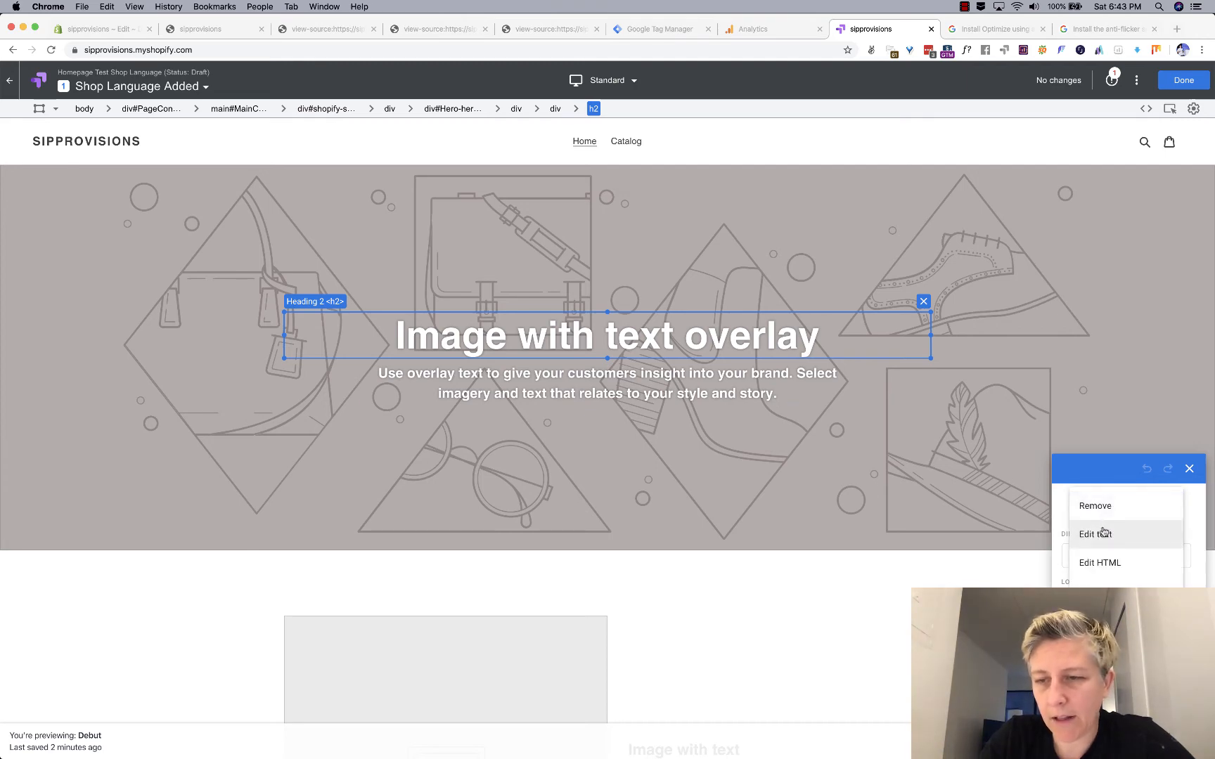
left_click(1096, 533)
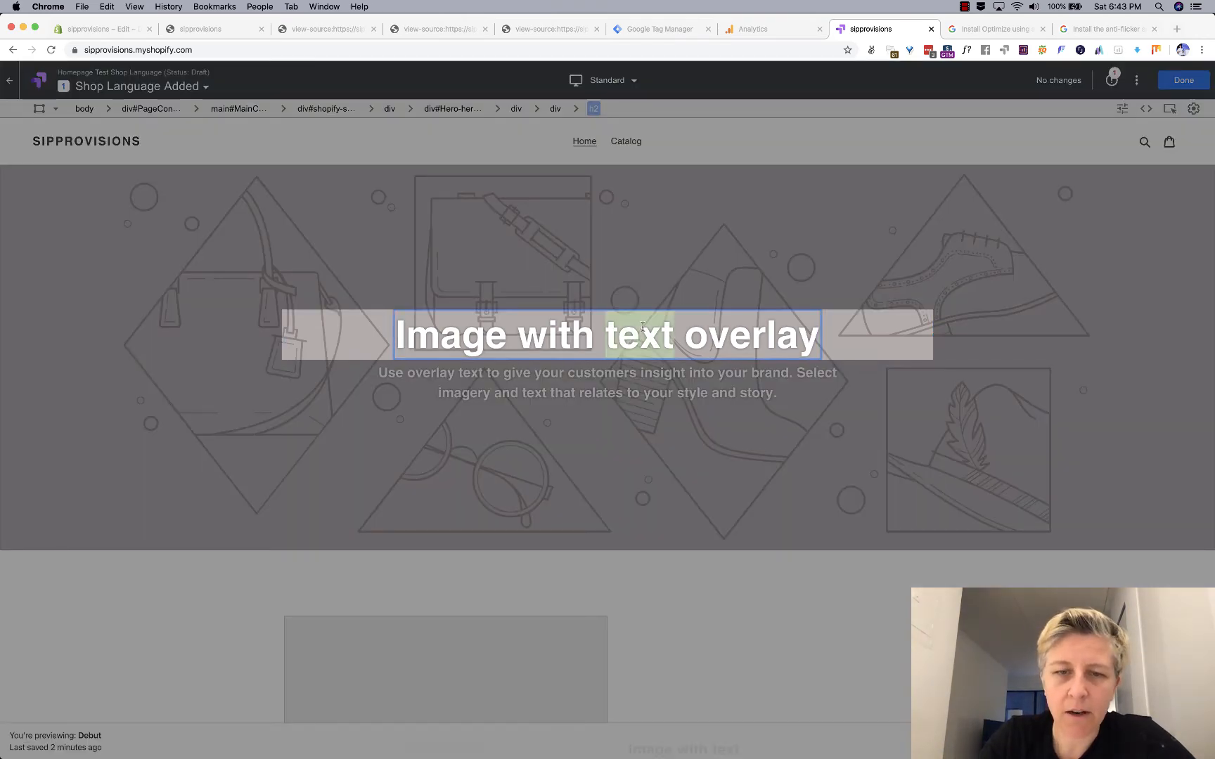
type("Shop I")
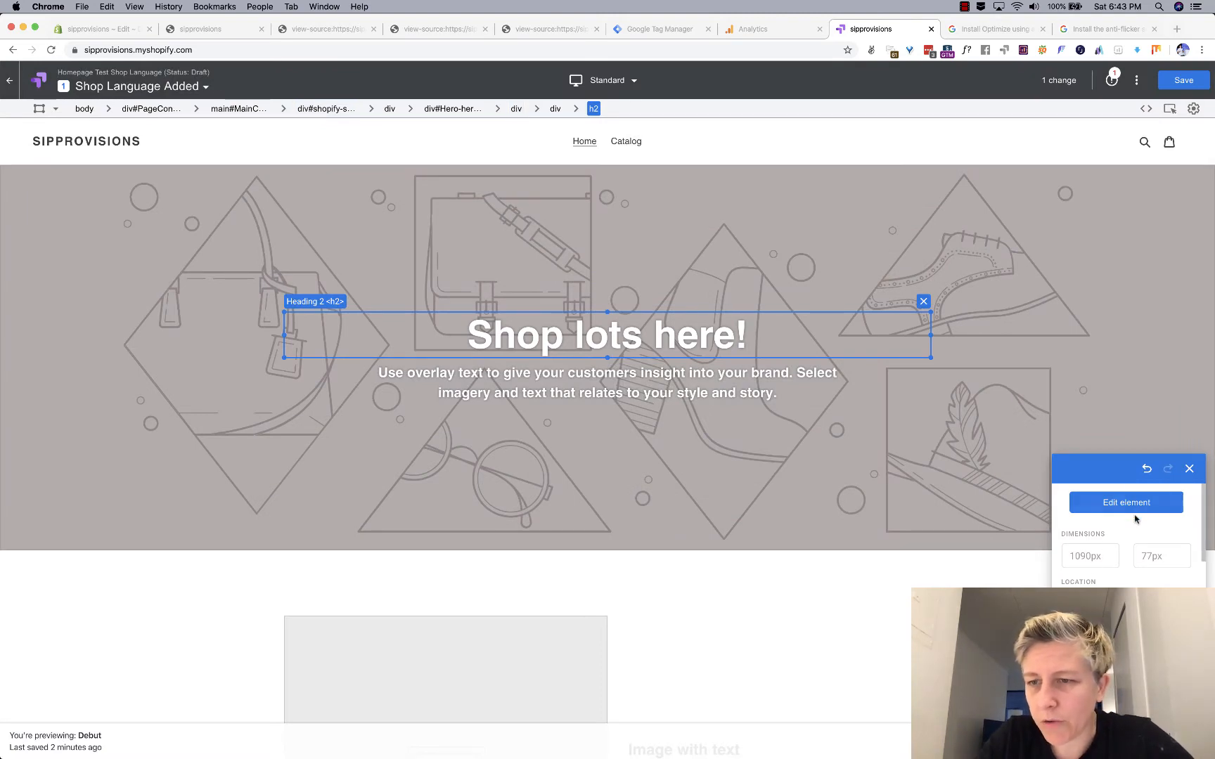
Remove and restore the paragraph below the heading, then save and exit the editor.
left_click(606, 383)
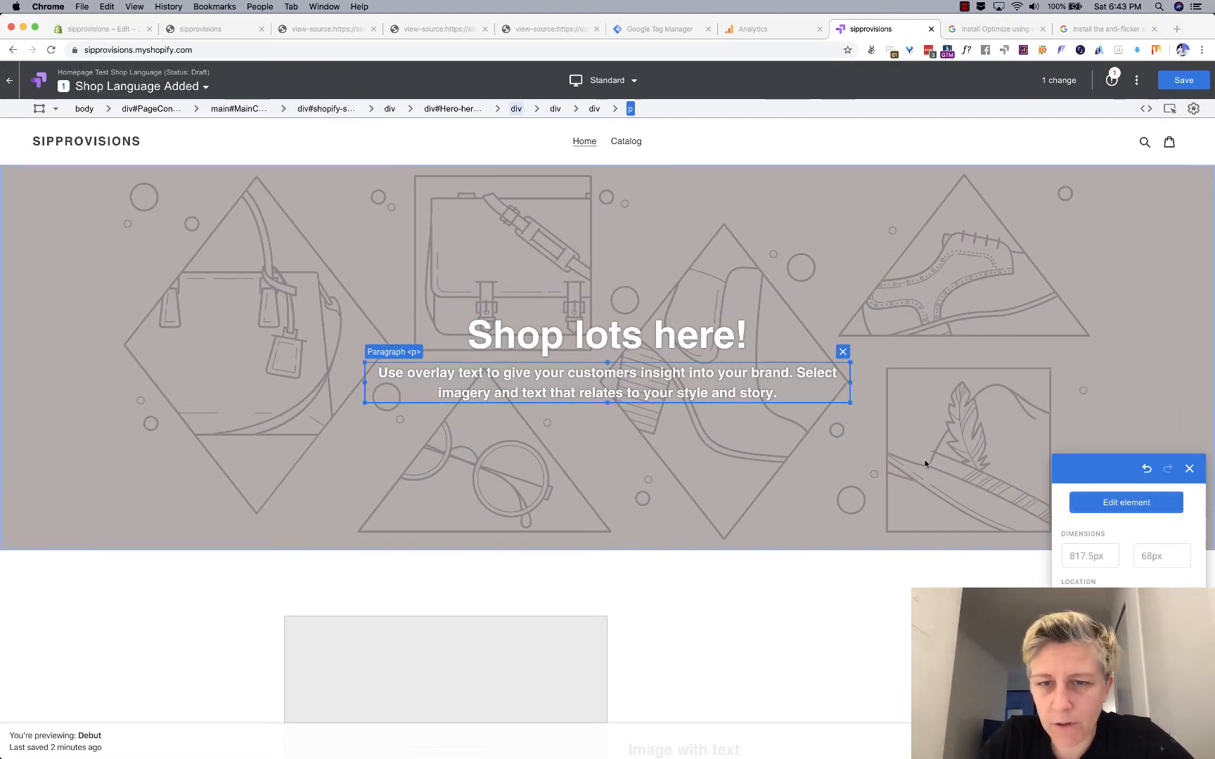
left_click(1094, 506)
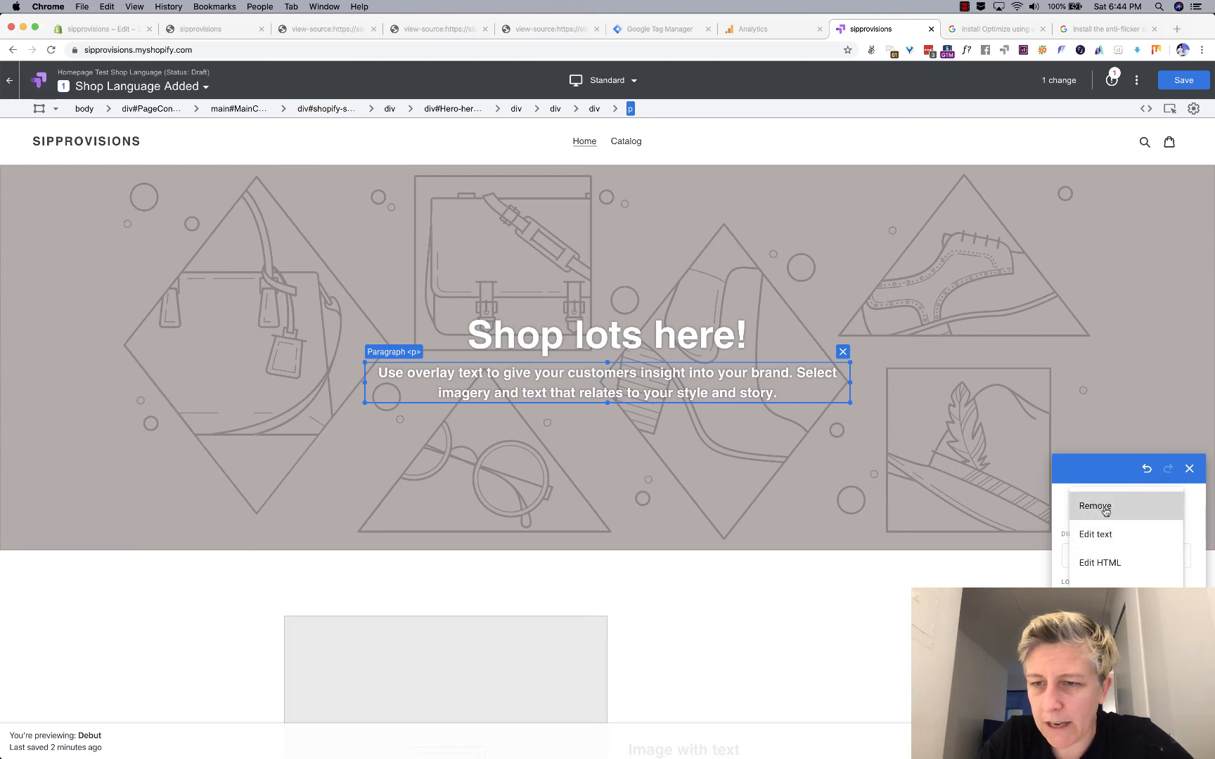
left_click(1095, 505)
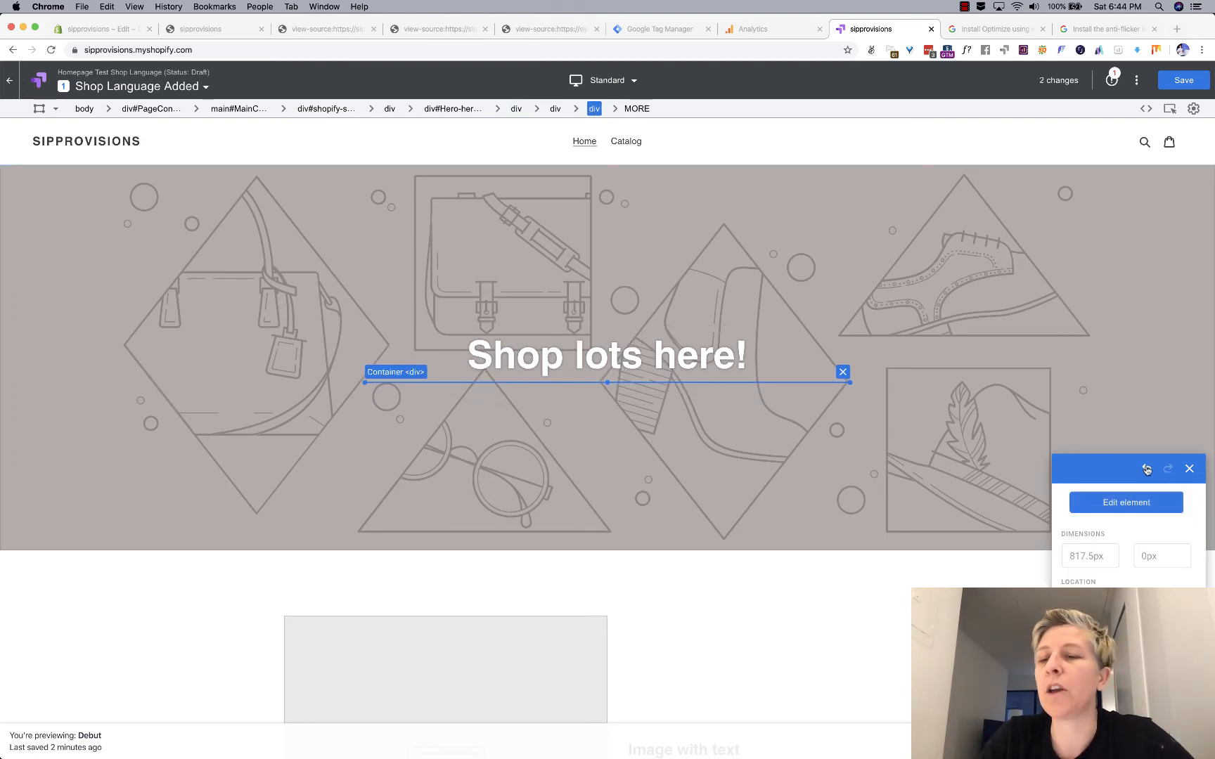
left_click(1147, 469)
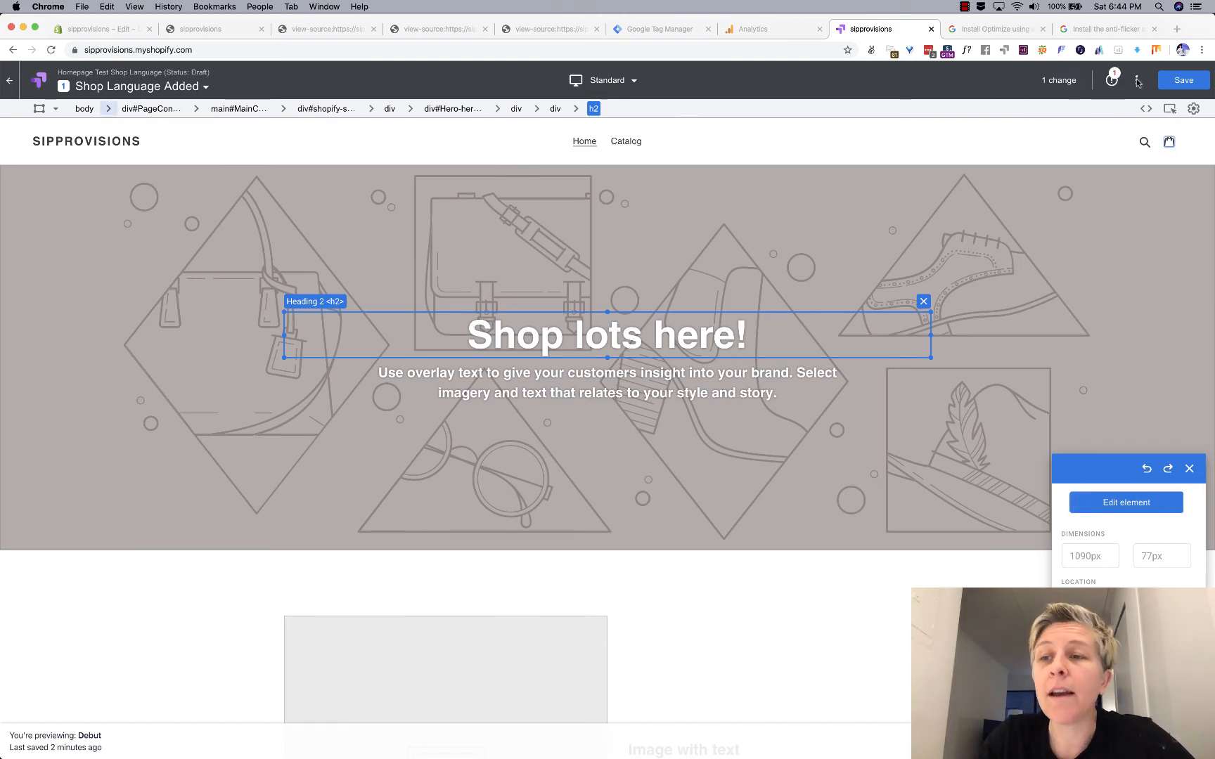
left_click(1186, 80)
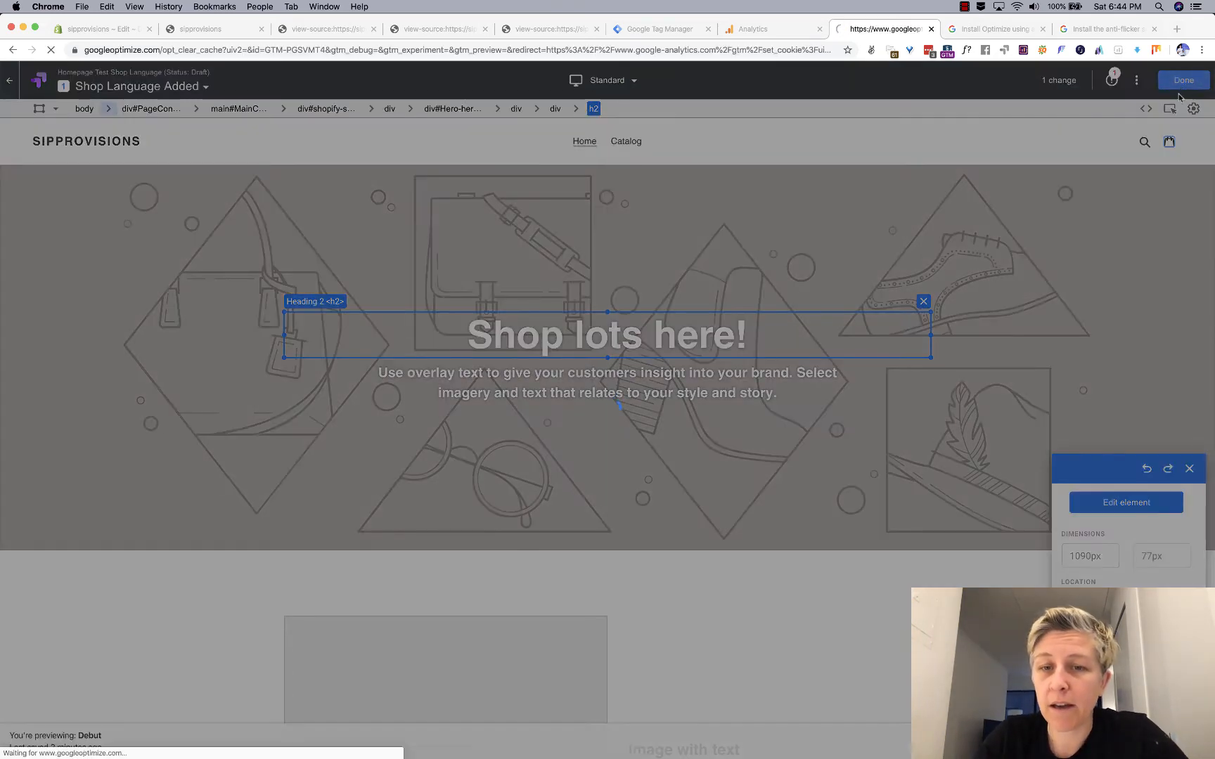
left_click(1184, 80)
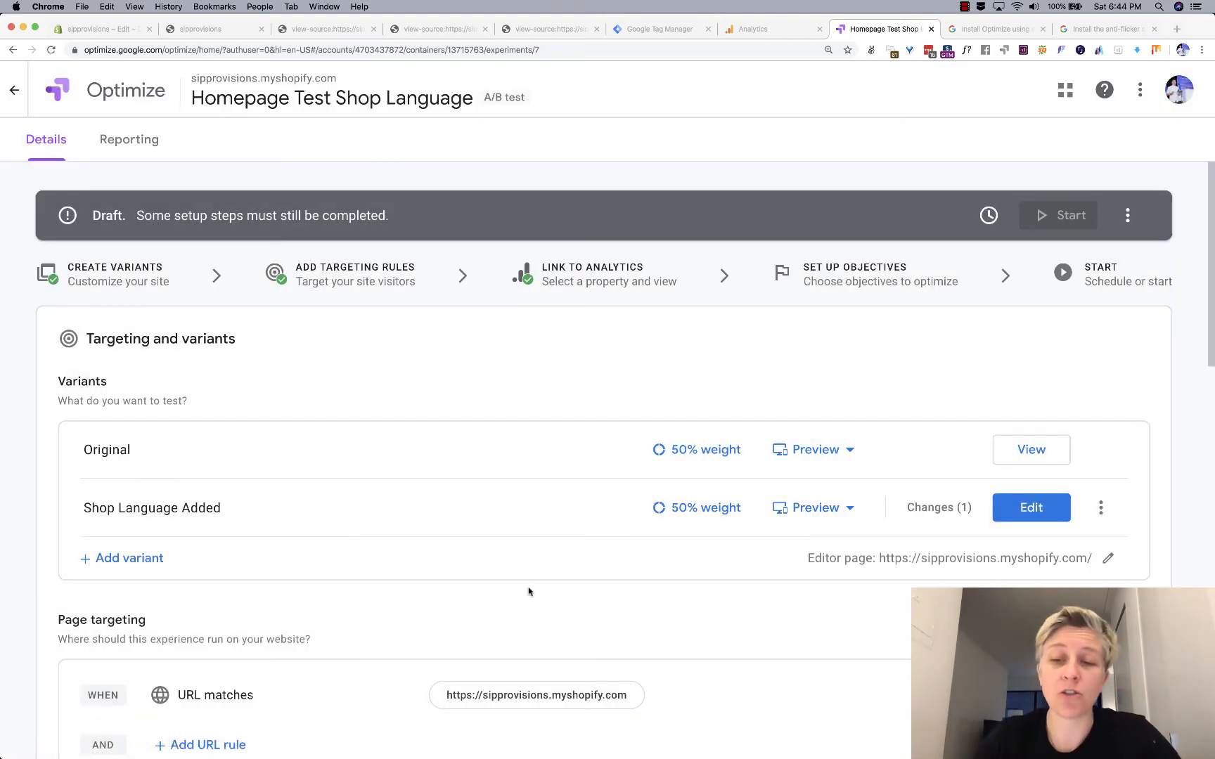
scroll("down", 3)
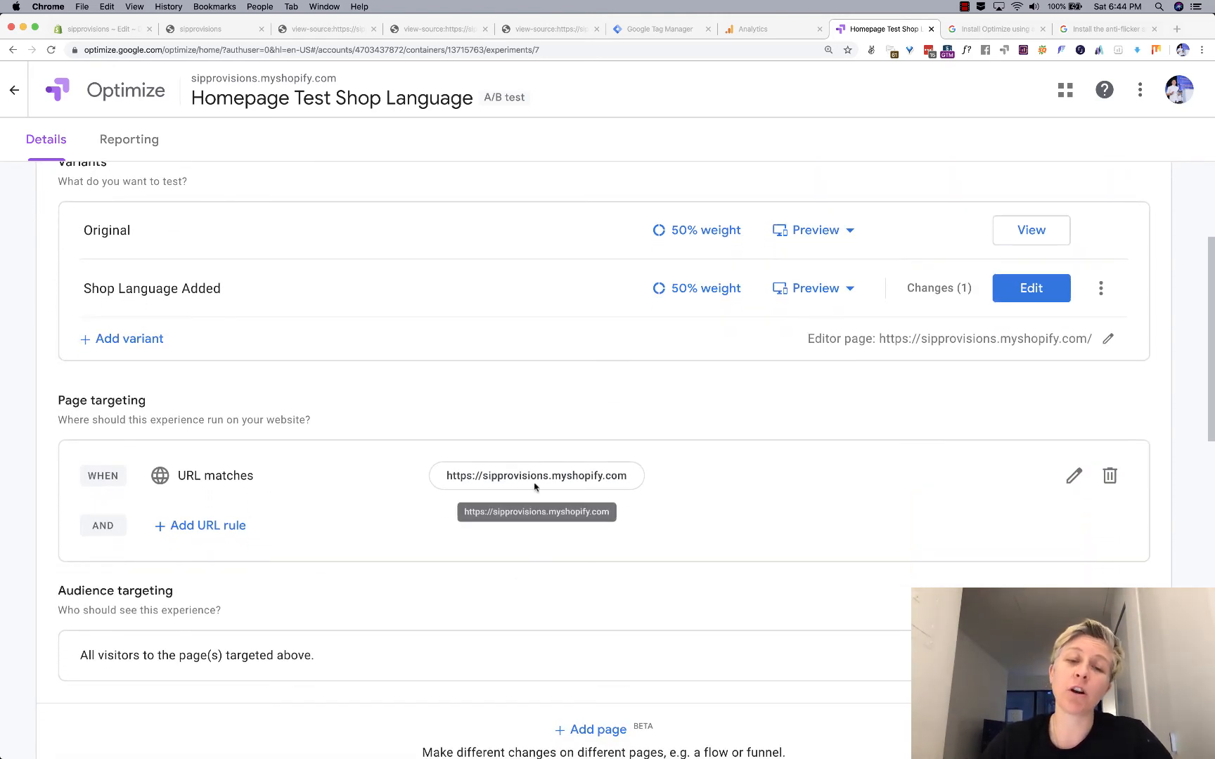
scroll("down", 3)
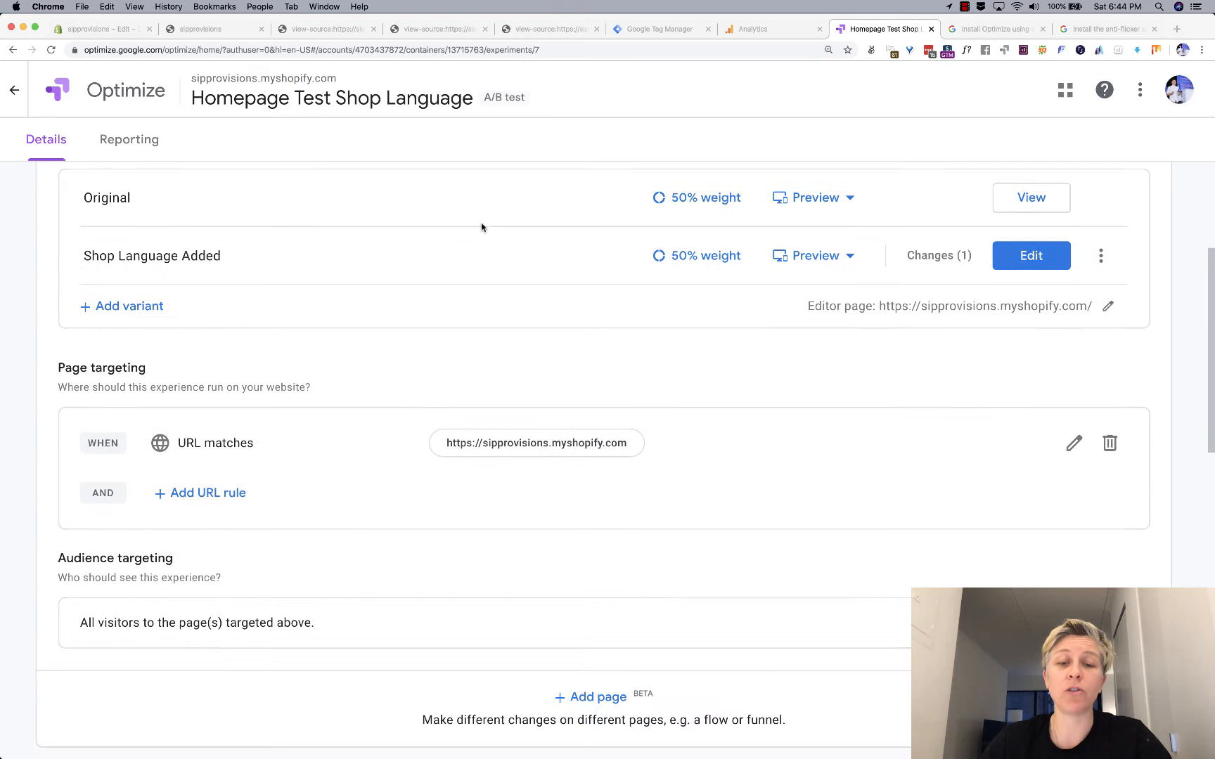
scroll("down", 3)
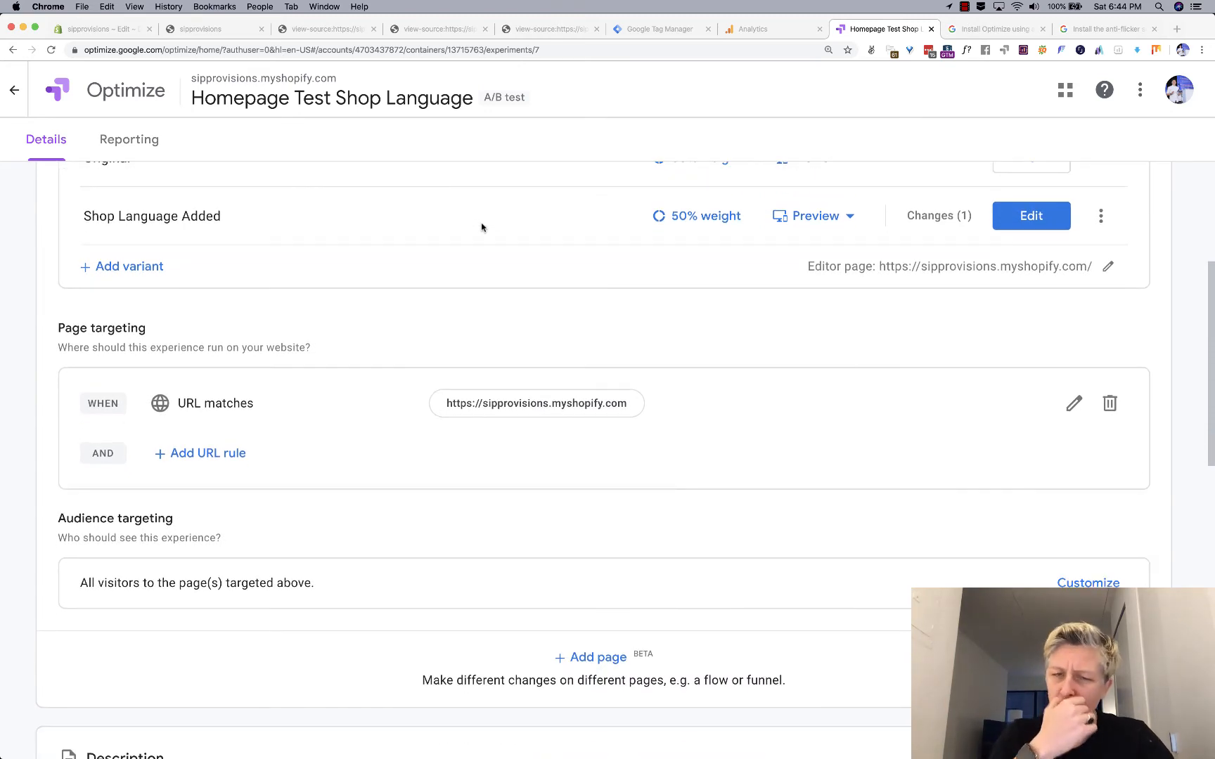
scroll("down", 3)
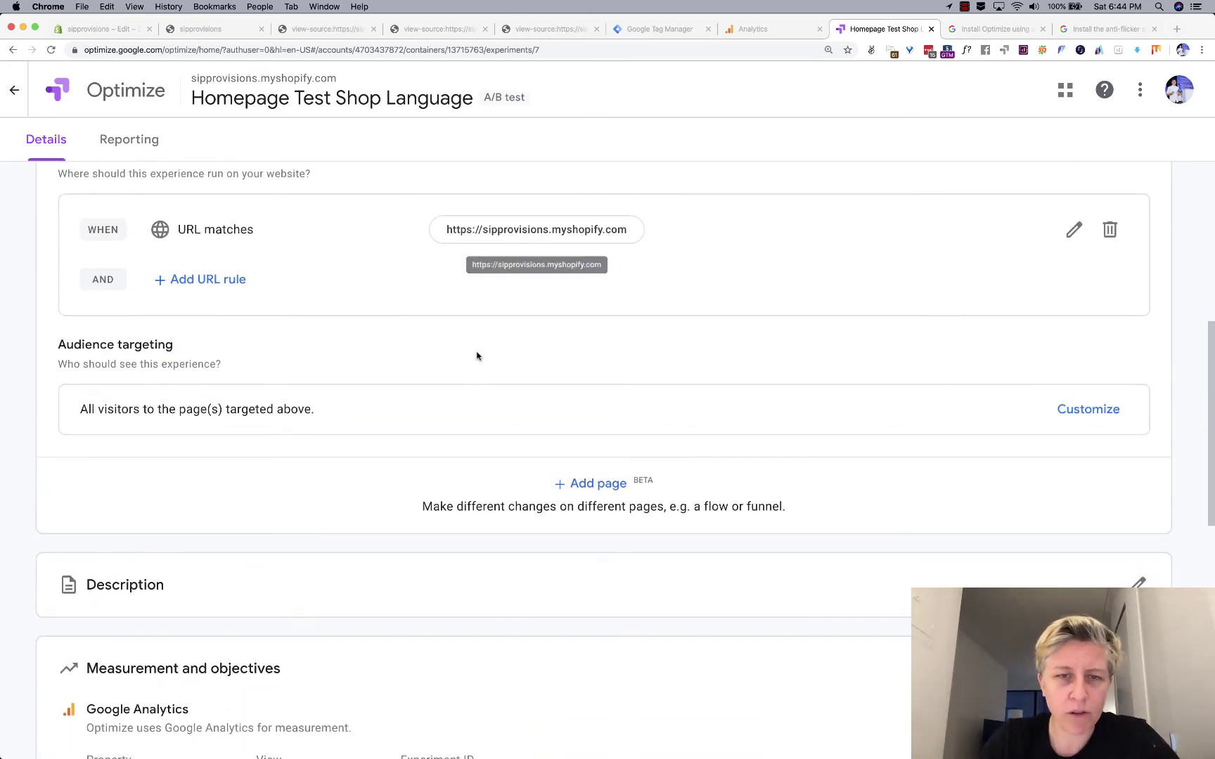
scroll("down", 3)
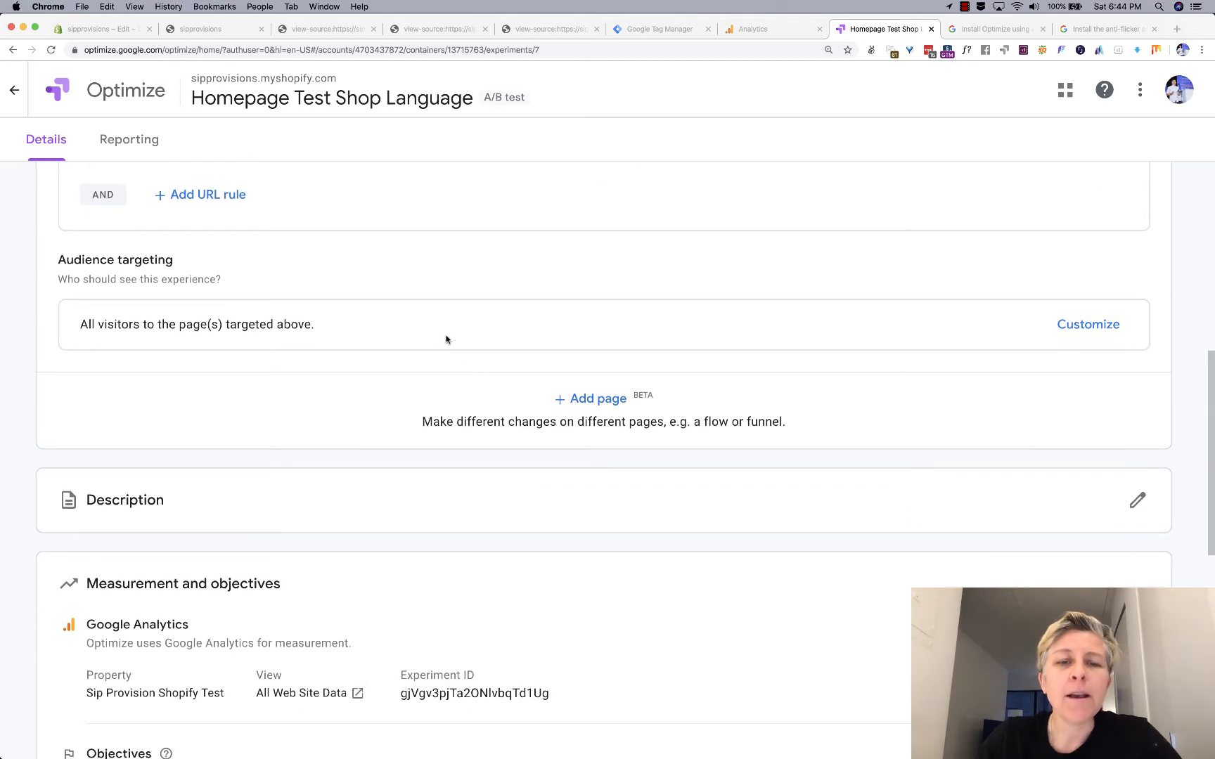
mouse_move(1109, 331)
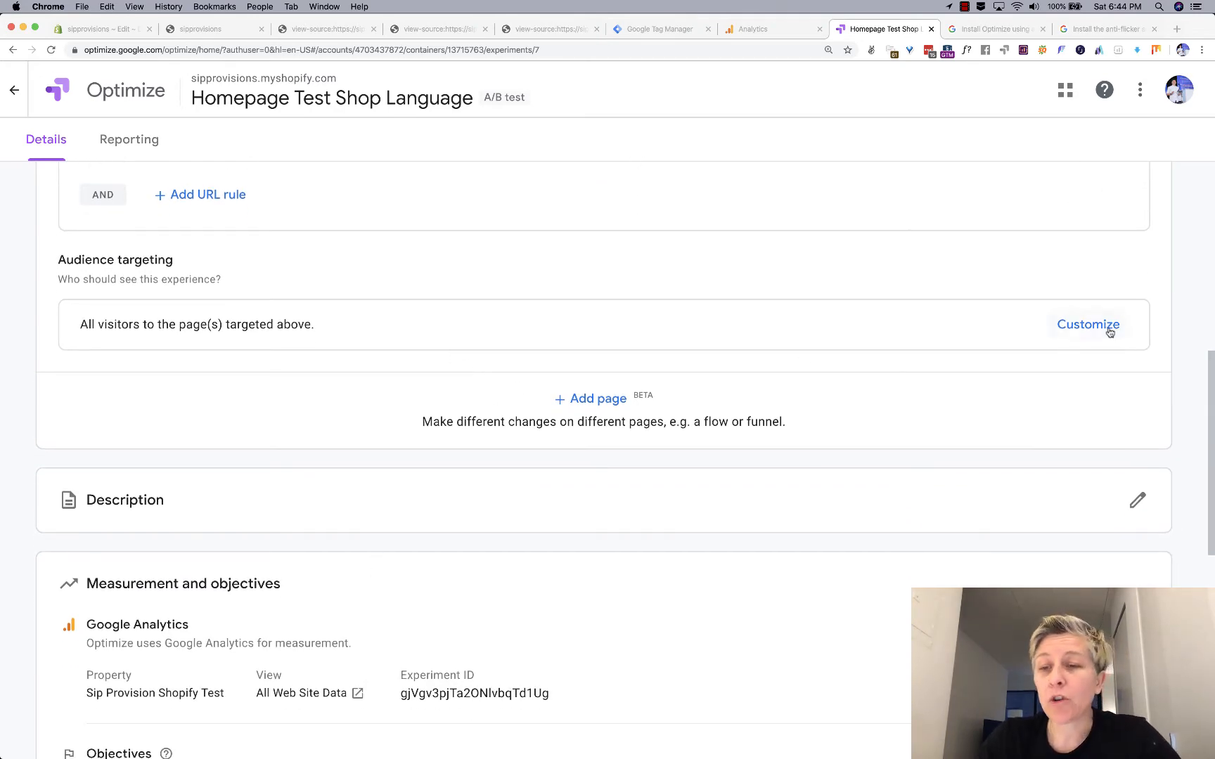
left_click(1087, 324)
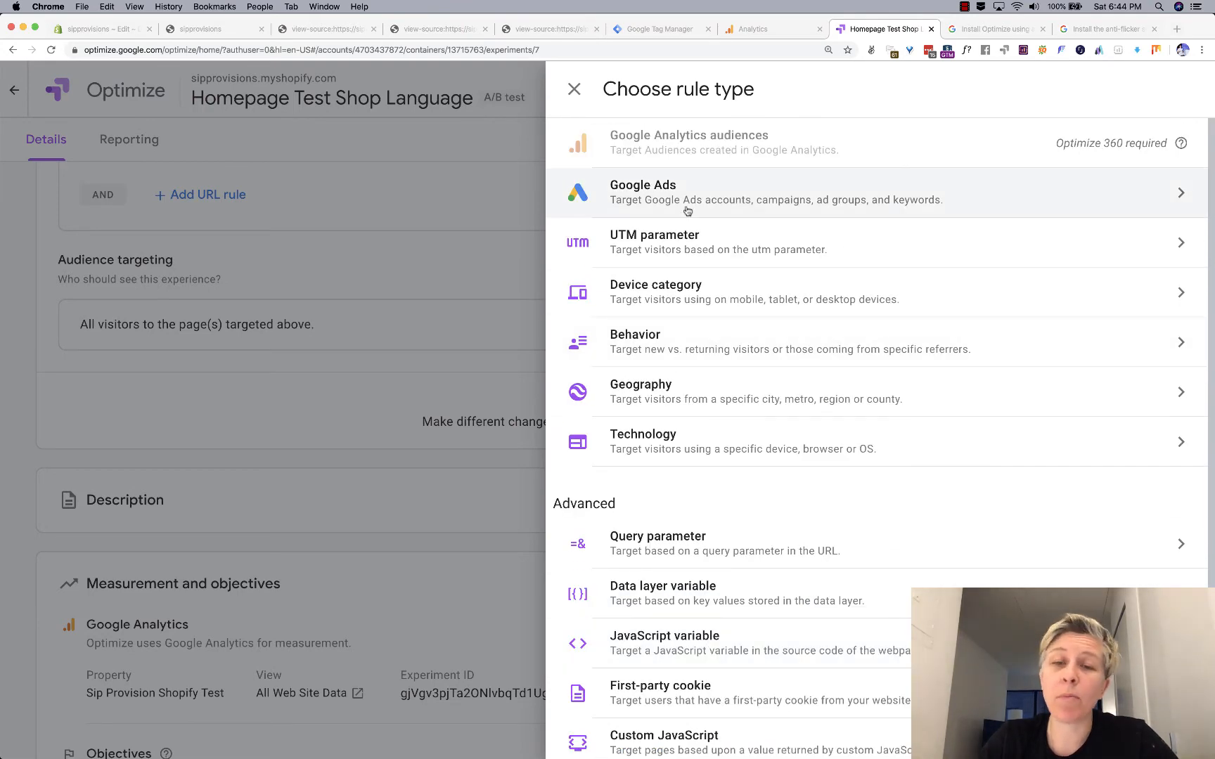
mouse_move(688, 241)
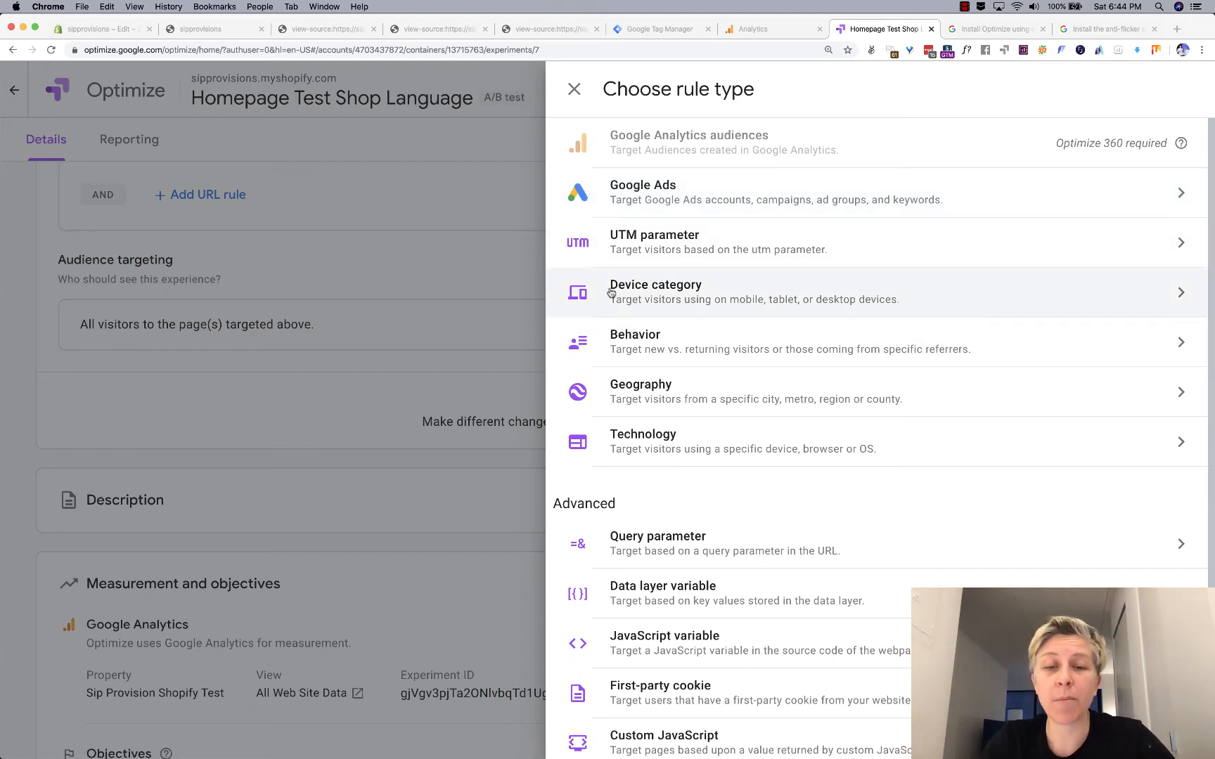
mouse_move(631, 408)
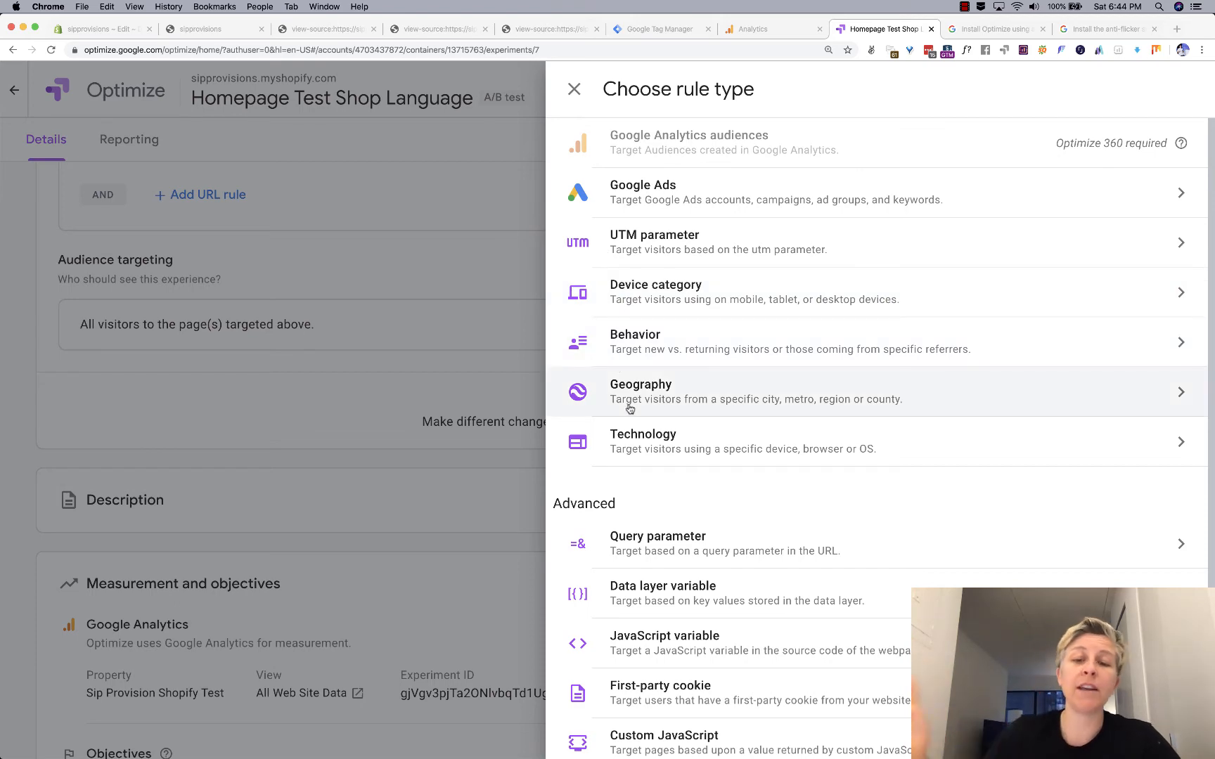
left_click(574, 89)
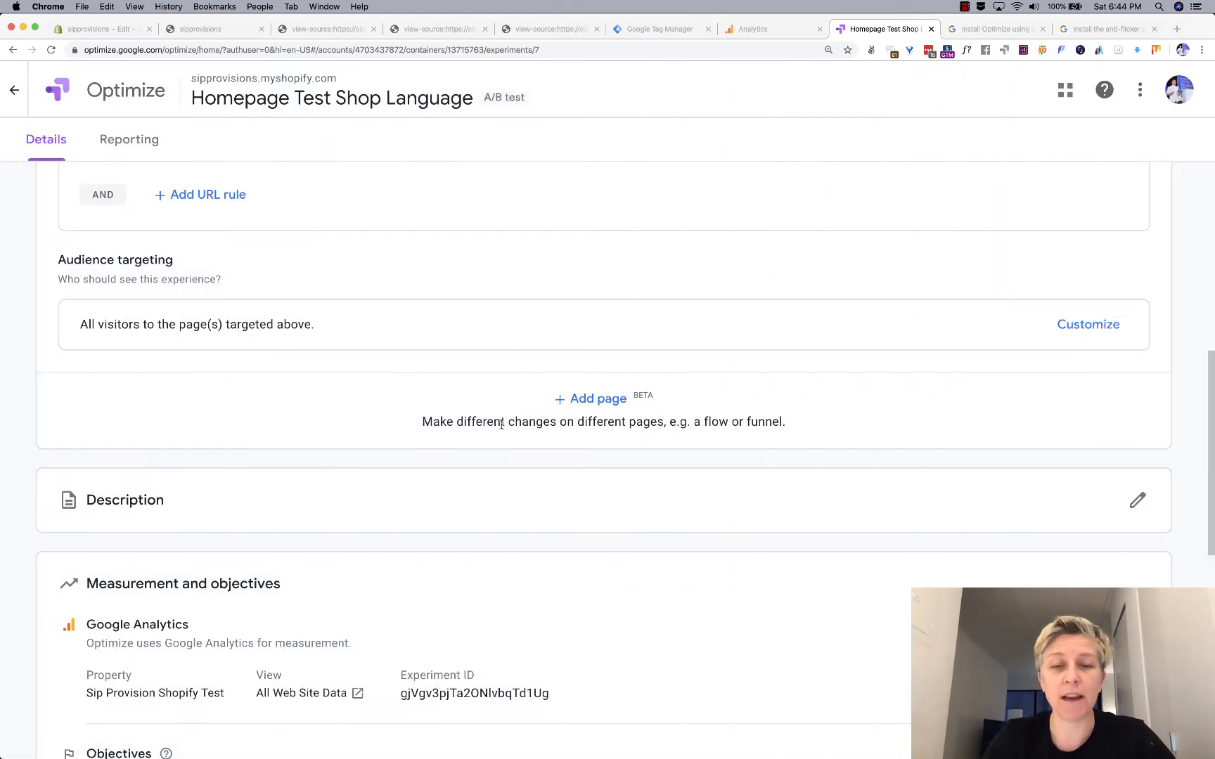
scroll("down", 3)
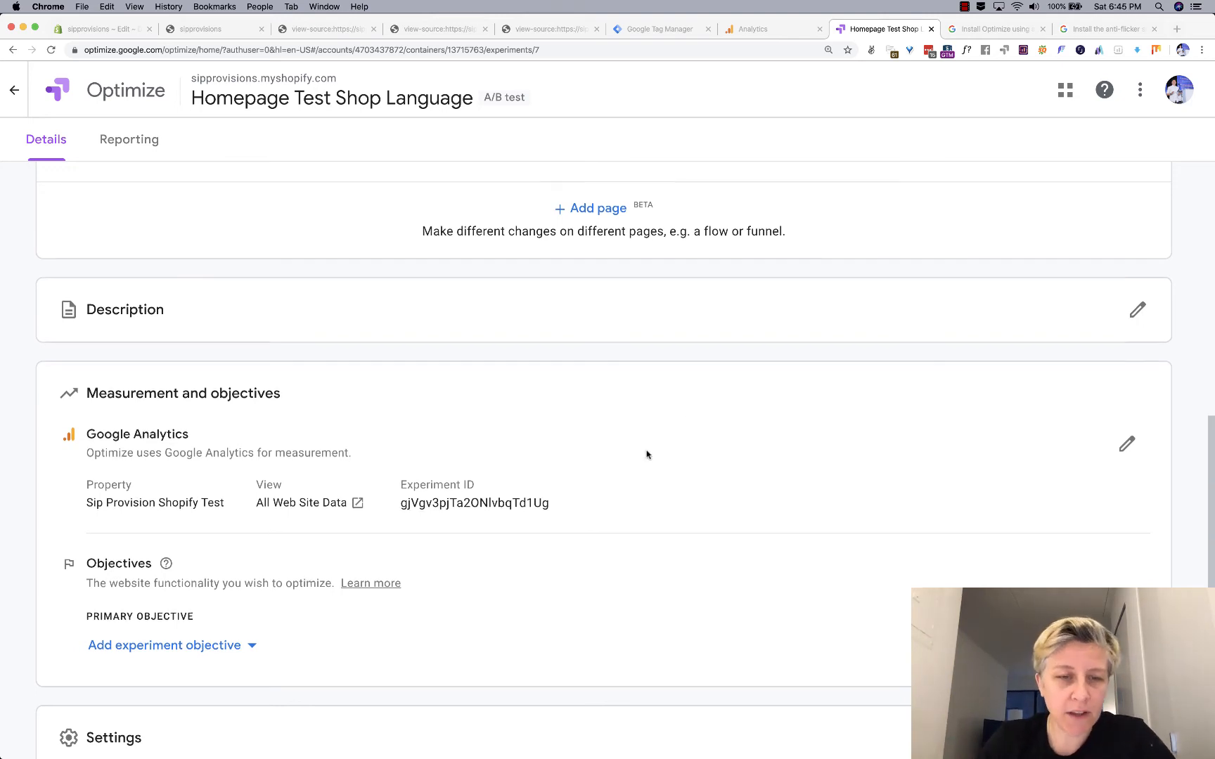
scroll("down", 3)
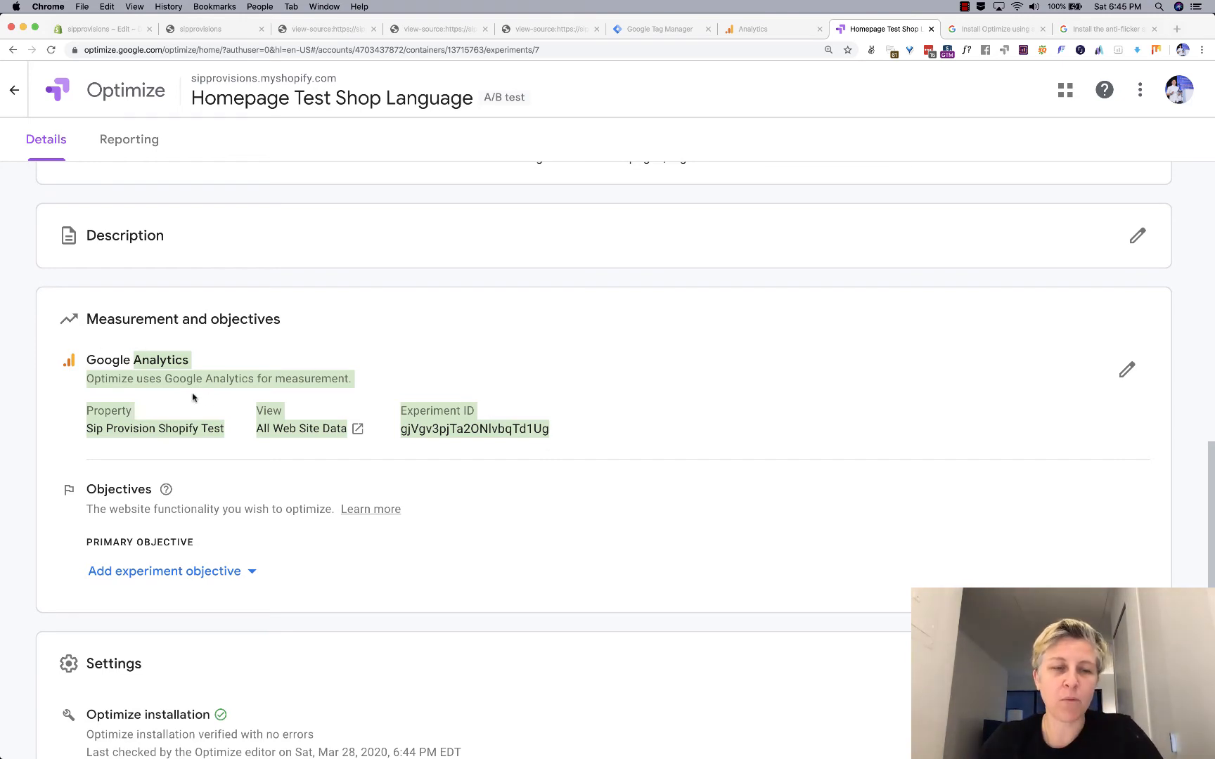
scroll("down", 3)
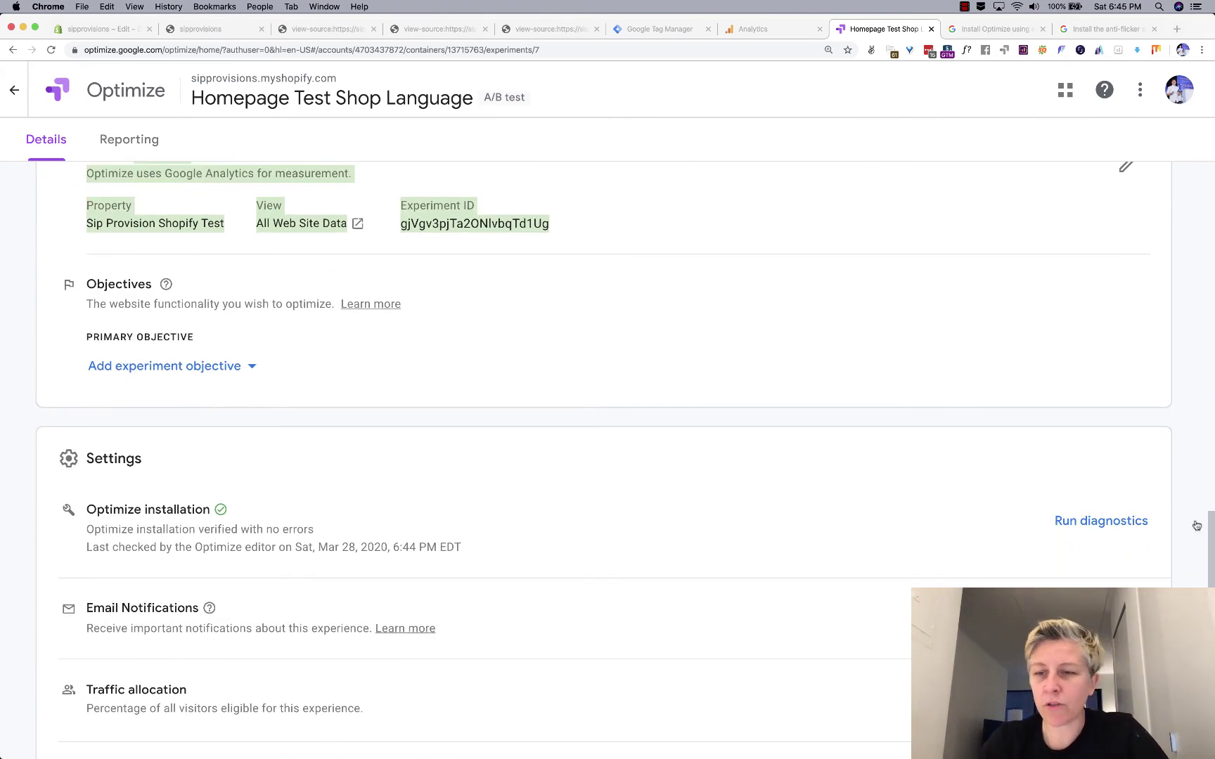
Run Optimize installation diagnostics on the store homepage.
left_click(1101, 521)
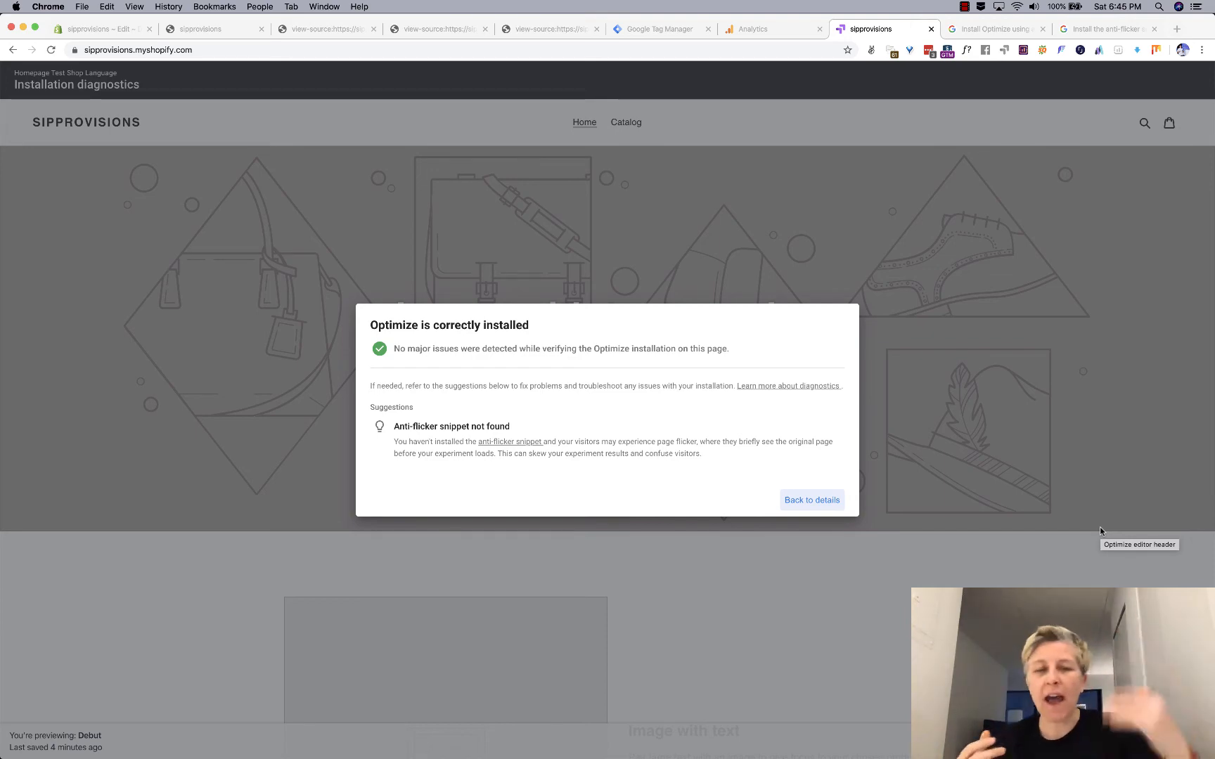
mouse_move(510, 447)
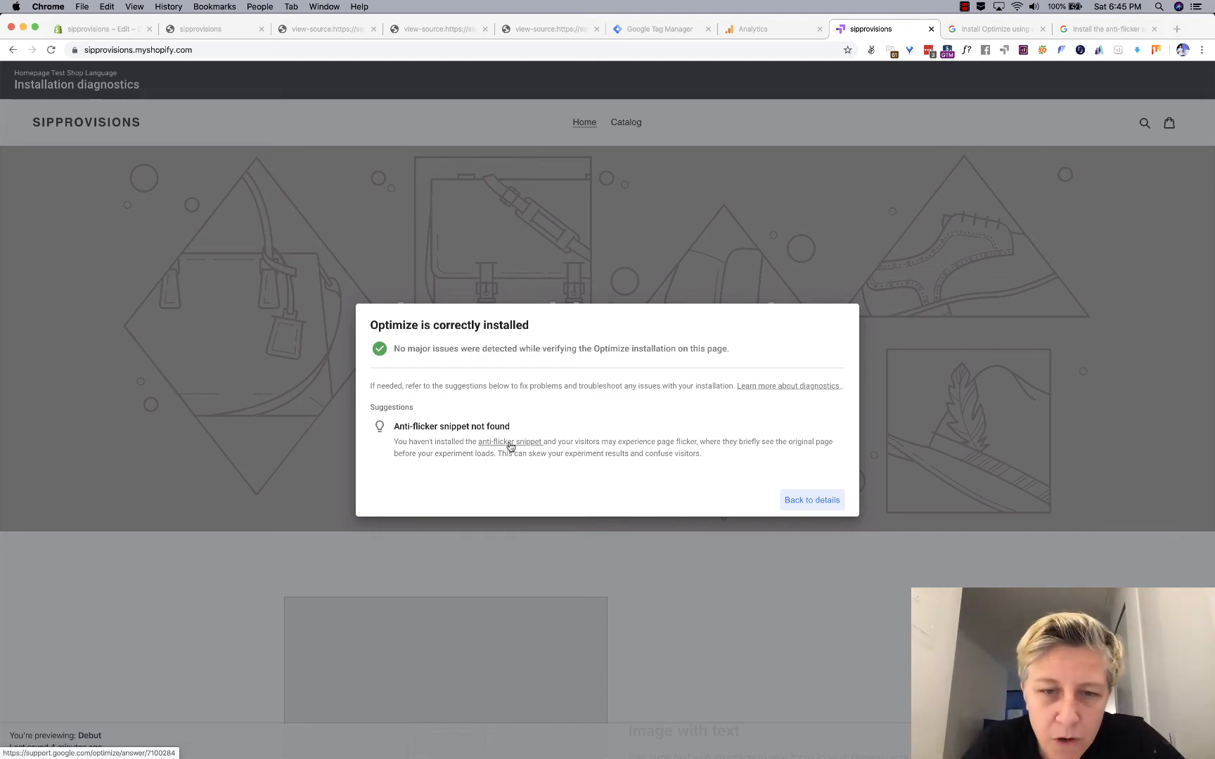
Open the anti-flicker snippet help article and select its example snippet code.
left_click(510, 442)
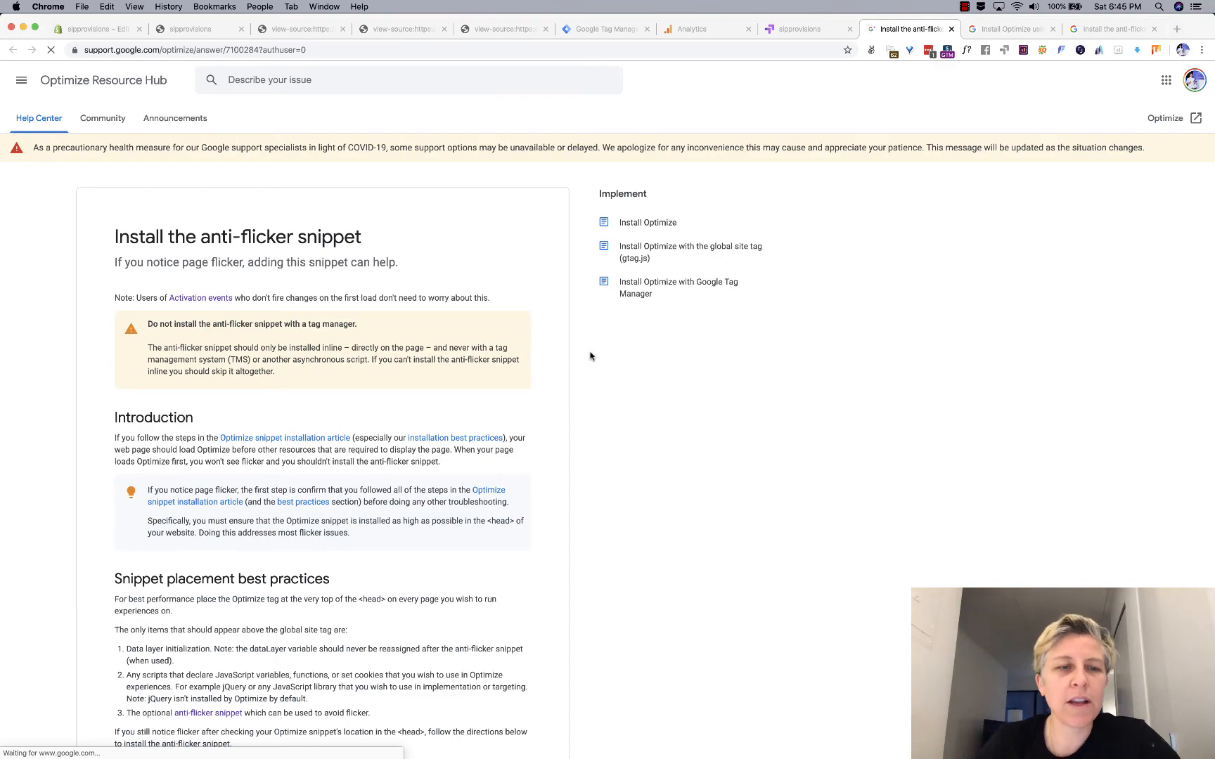
scroll("down", 3)
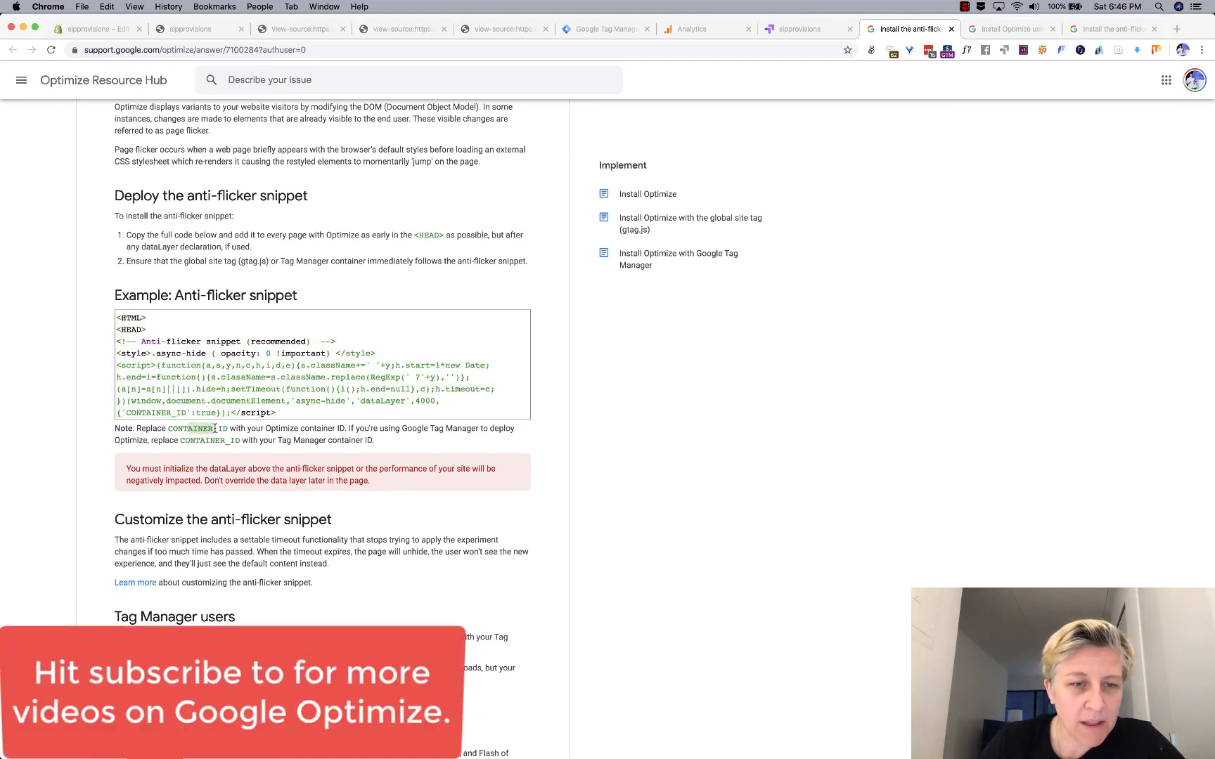
mouse_move(268, 413)
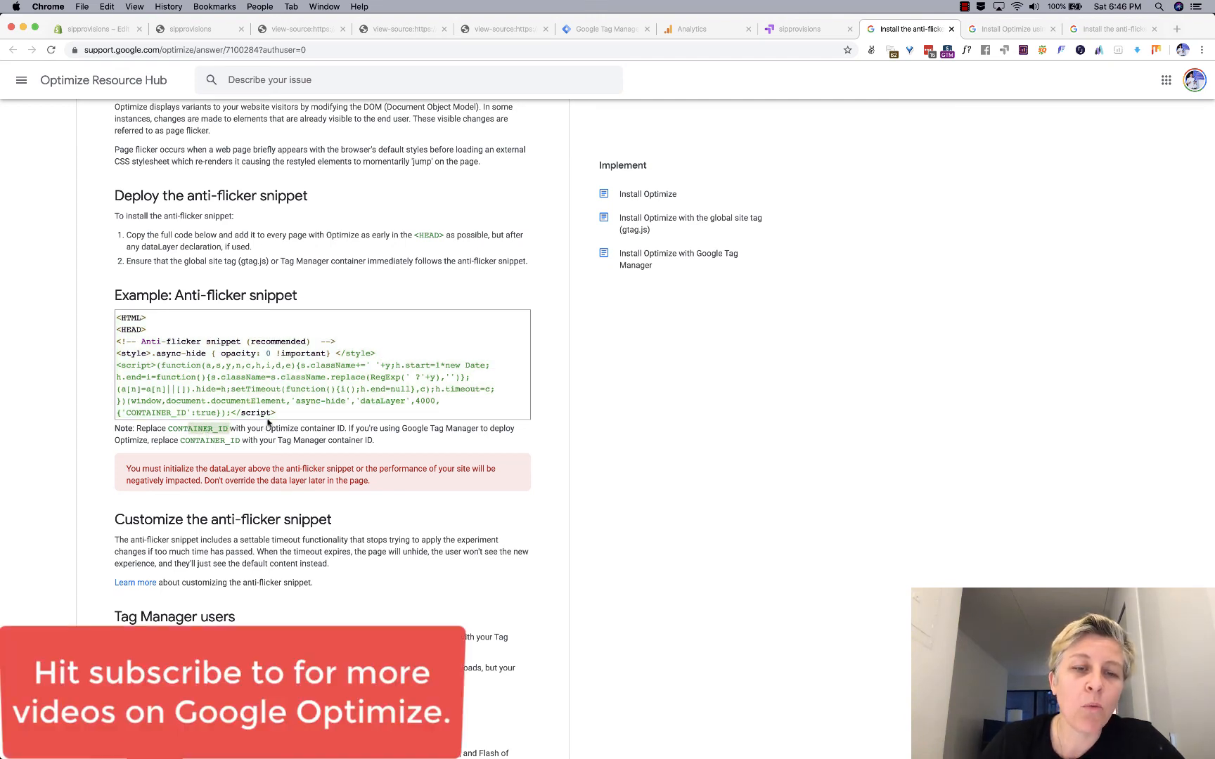
scroll("down", 3)
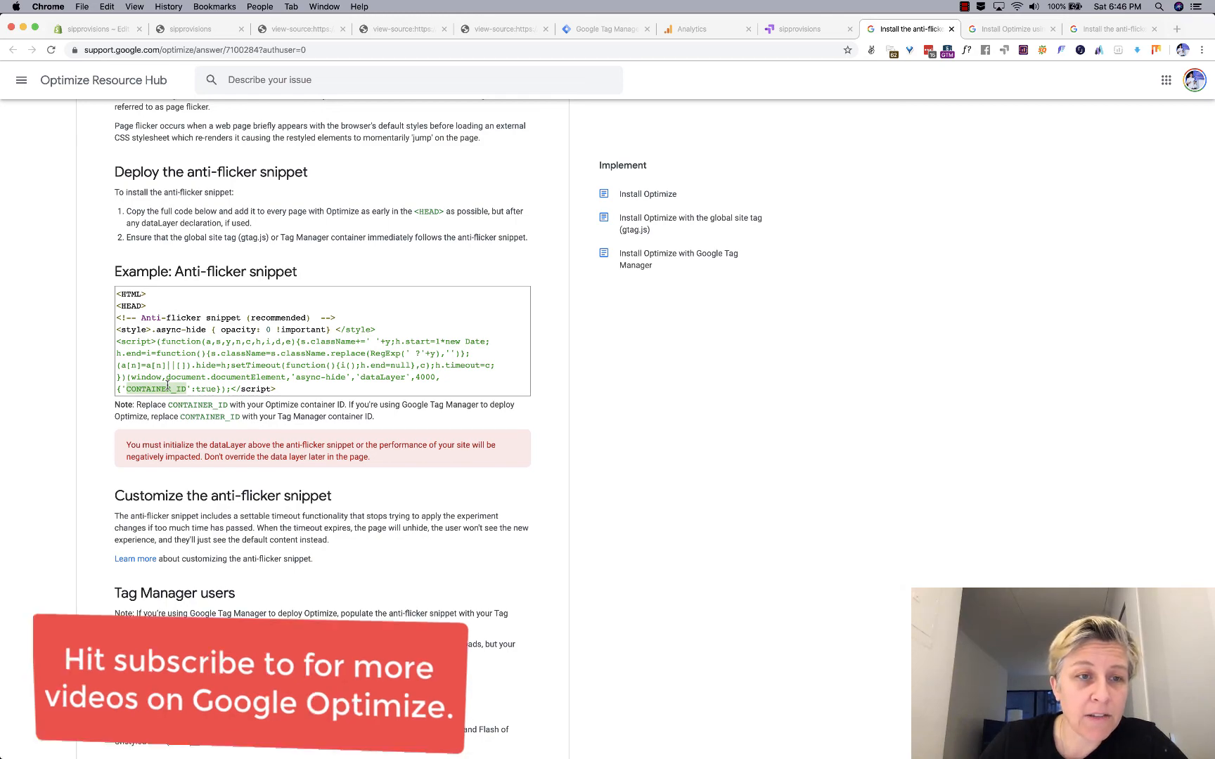
scroll("up", 3)
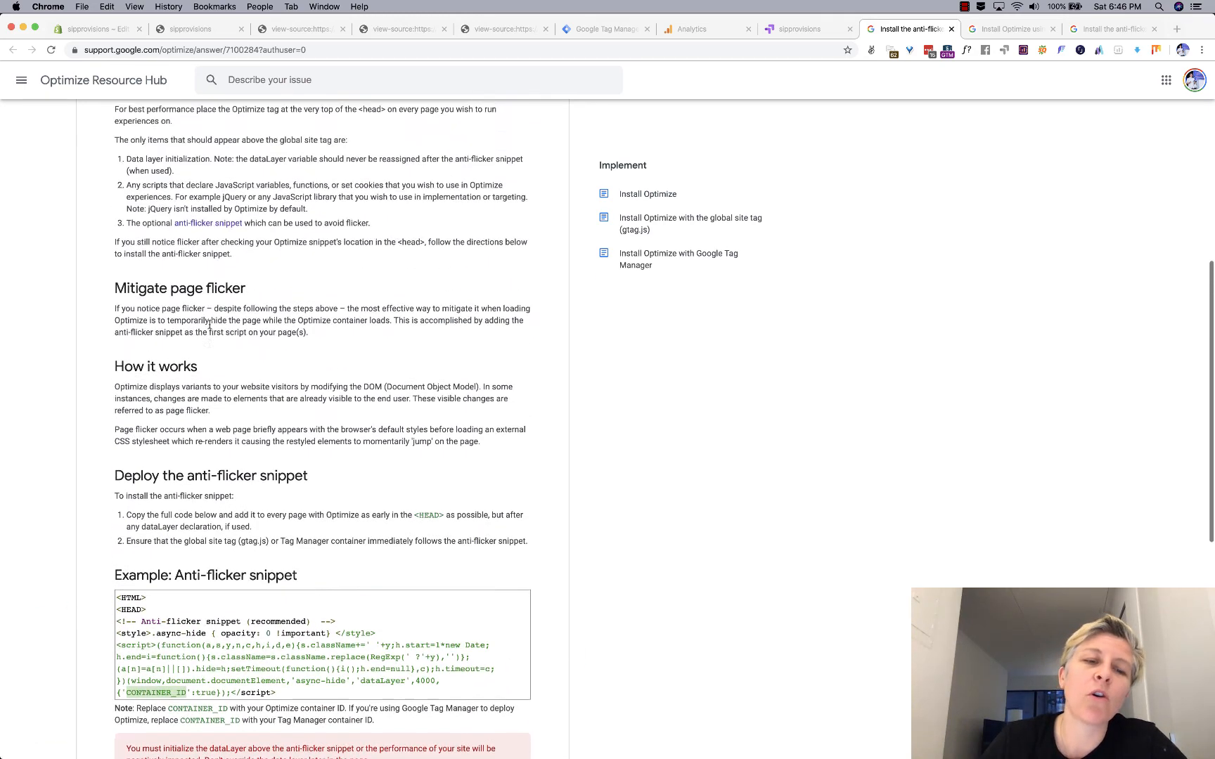
scroll("down", 3)
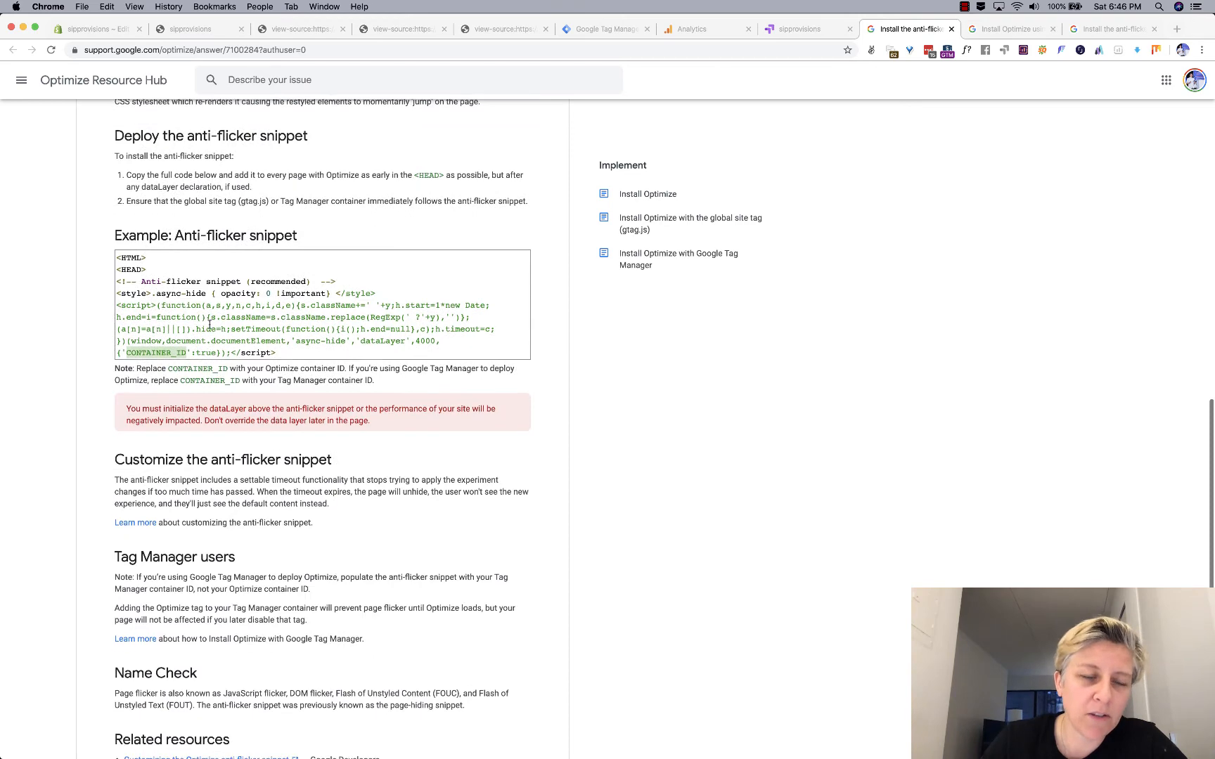
scroll("down", 3)
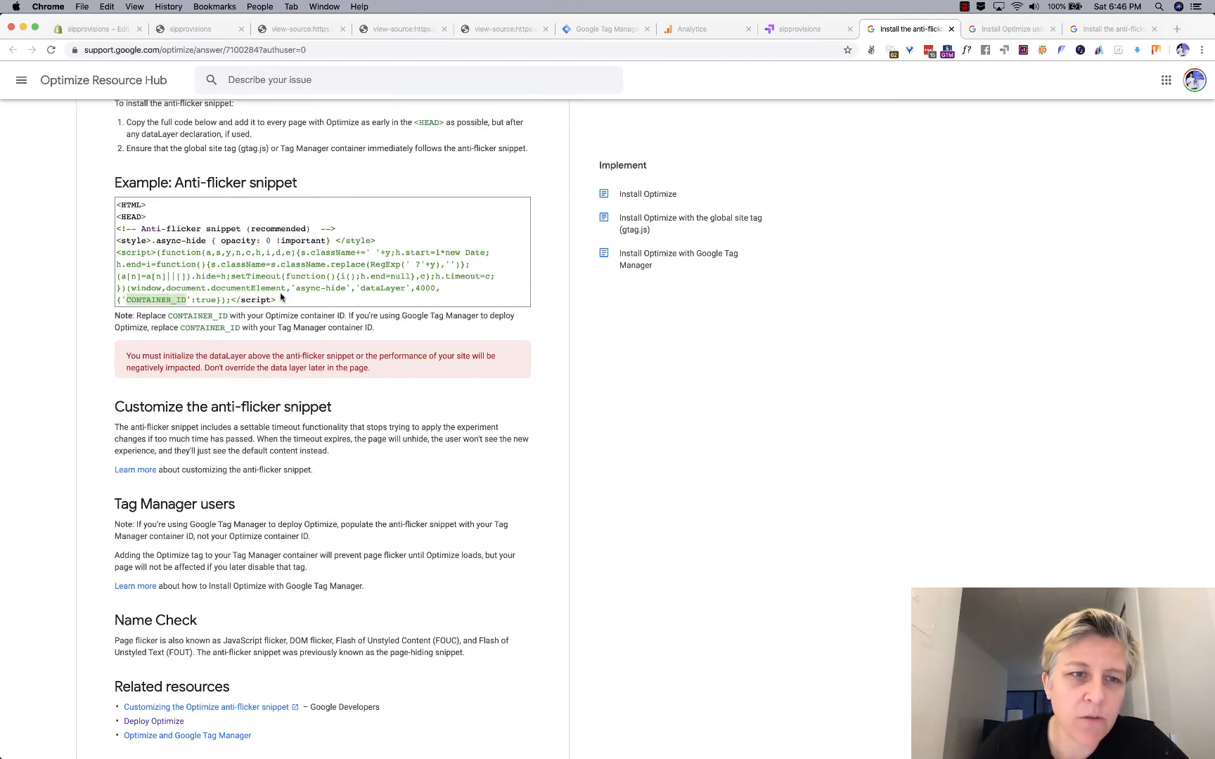
left_click_drag(116, 241, 276, 300)
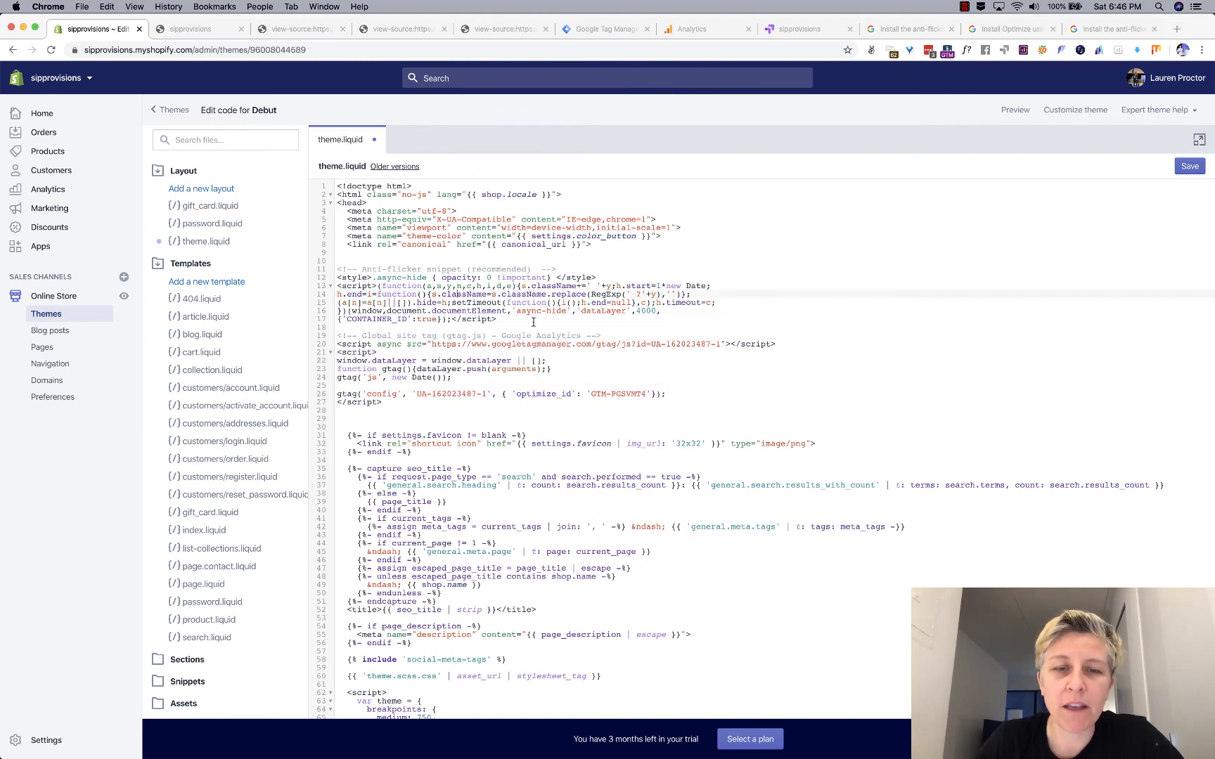
Replace the snippet's CONTAINER_ID placeholder with GTM-PGSVMT4 and return to the Optimize tab.
left_click_drag(336, 268, 504, 319)
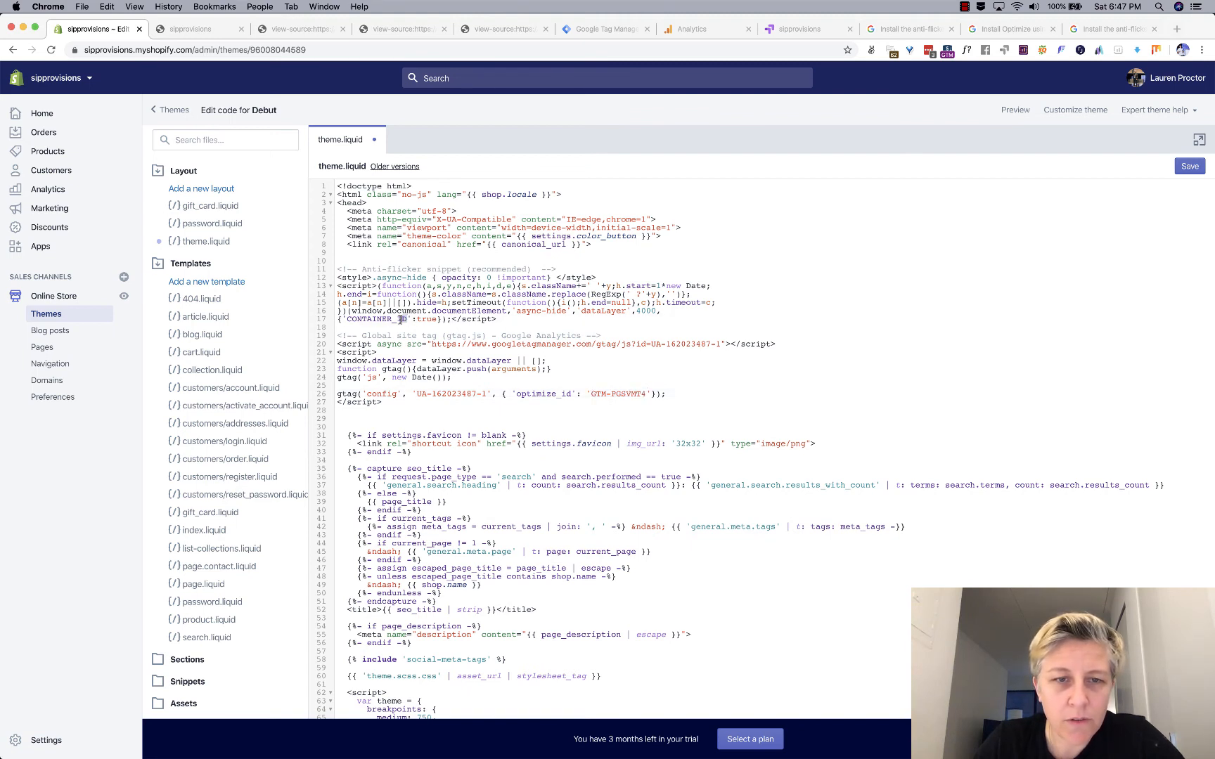
type("GTM-PGSVMT4")
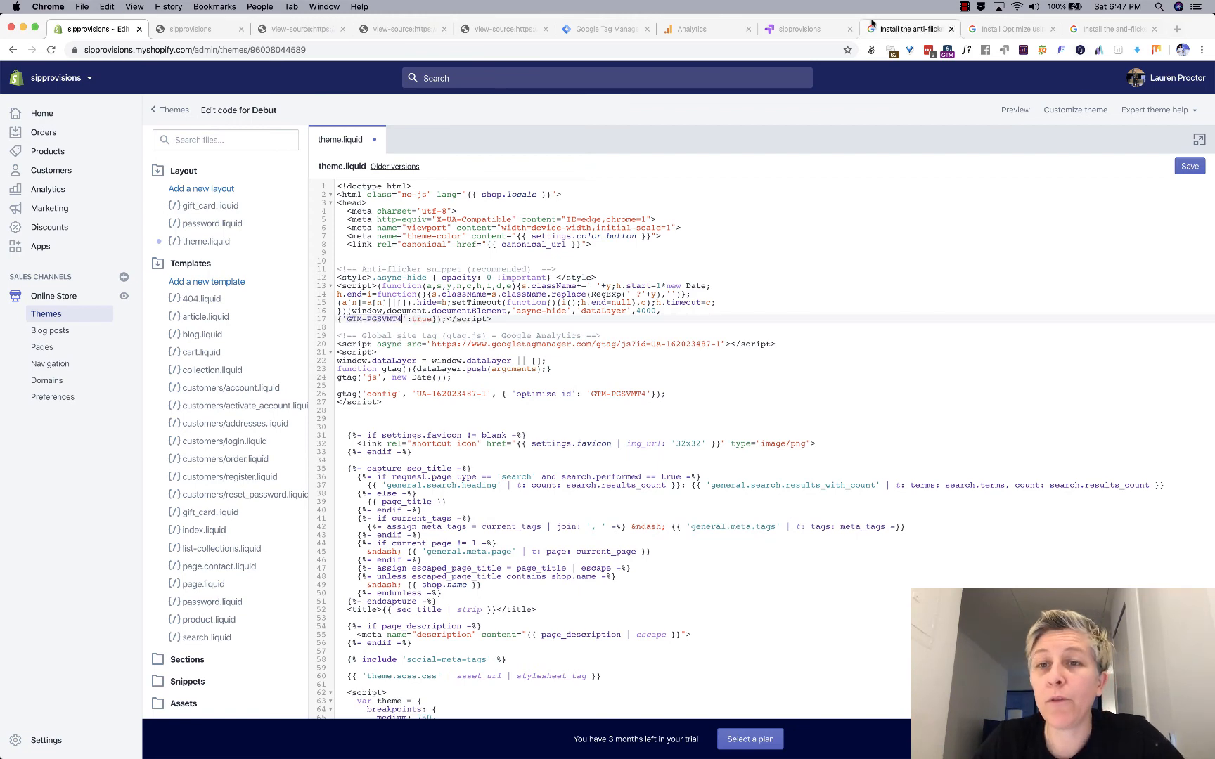
left_click(804, 28)
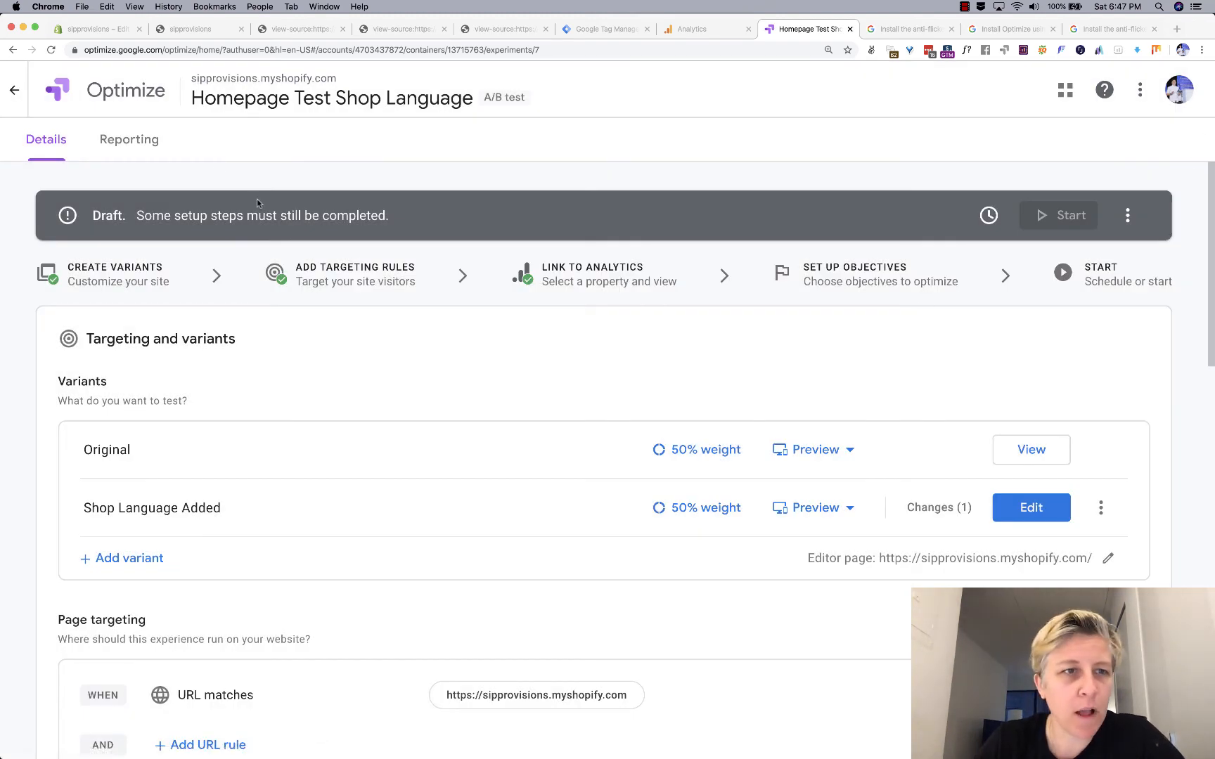
mouse_move(62, 108)
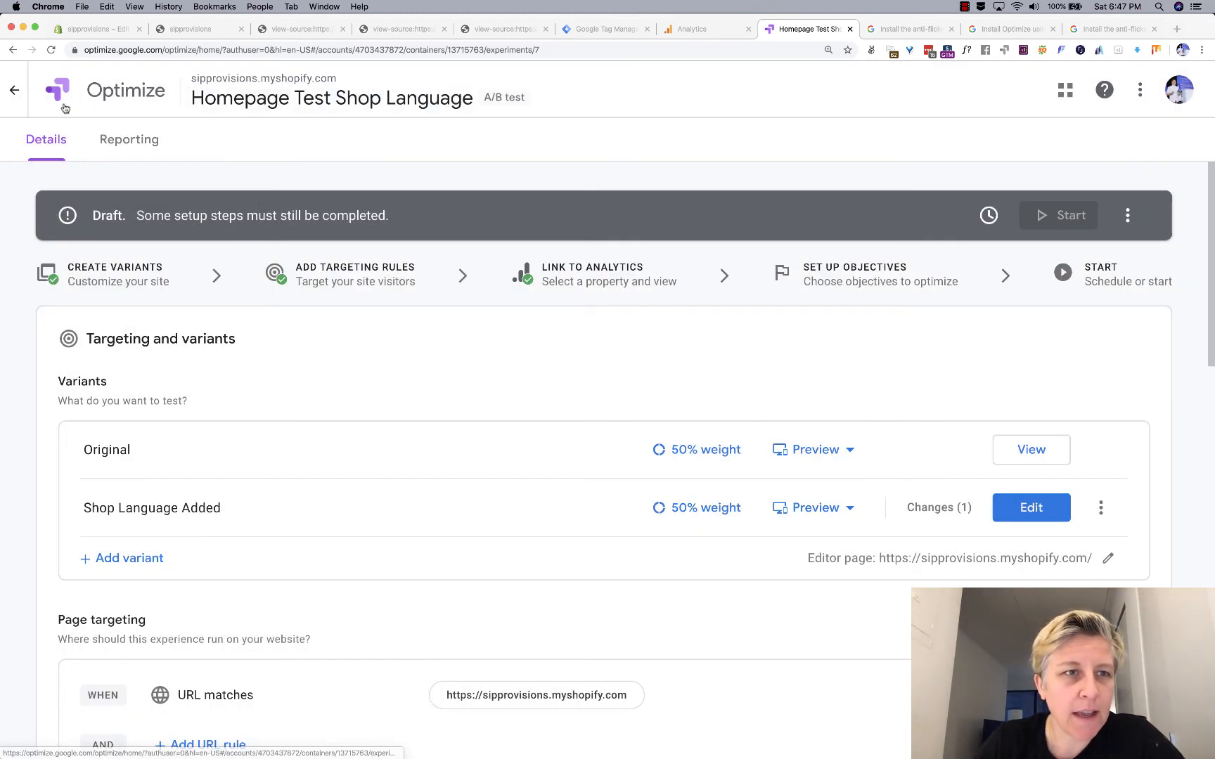
mouse_move(13, 90)
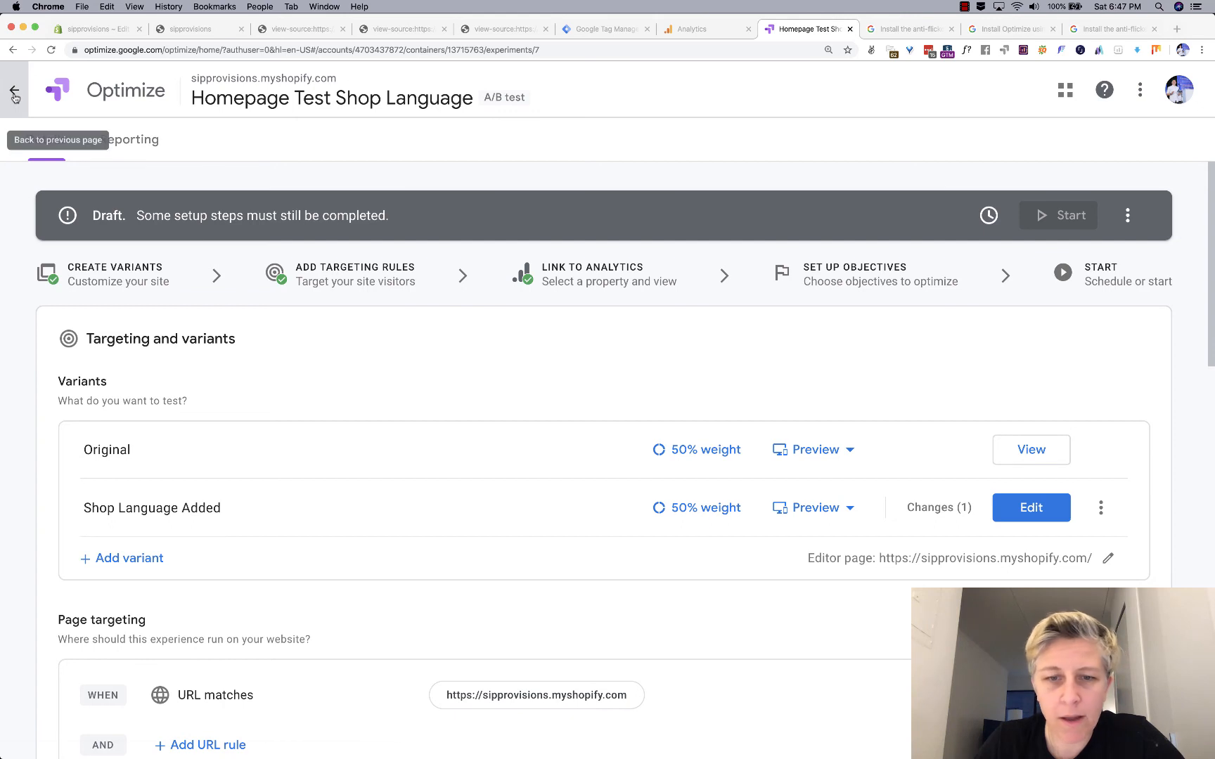
Go back to the container page and select container ID GTM-PGSVMT4.
left_click(13, 90)
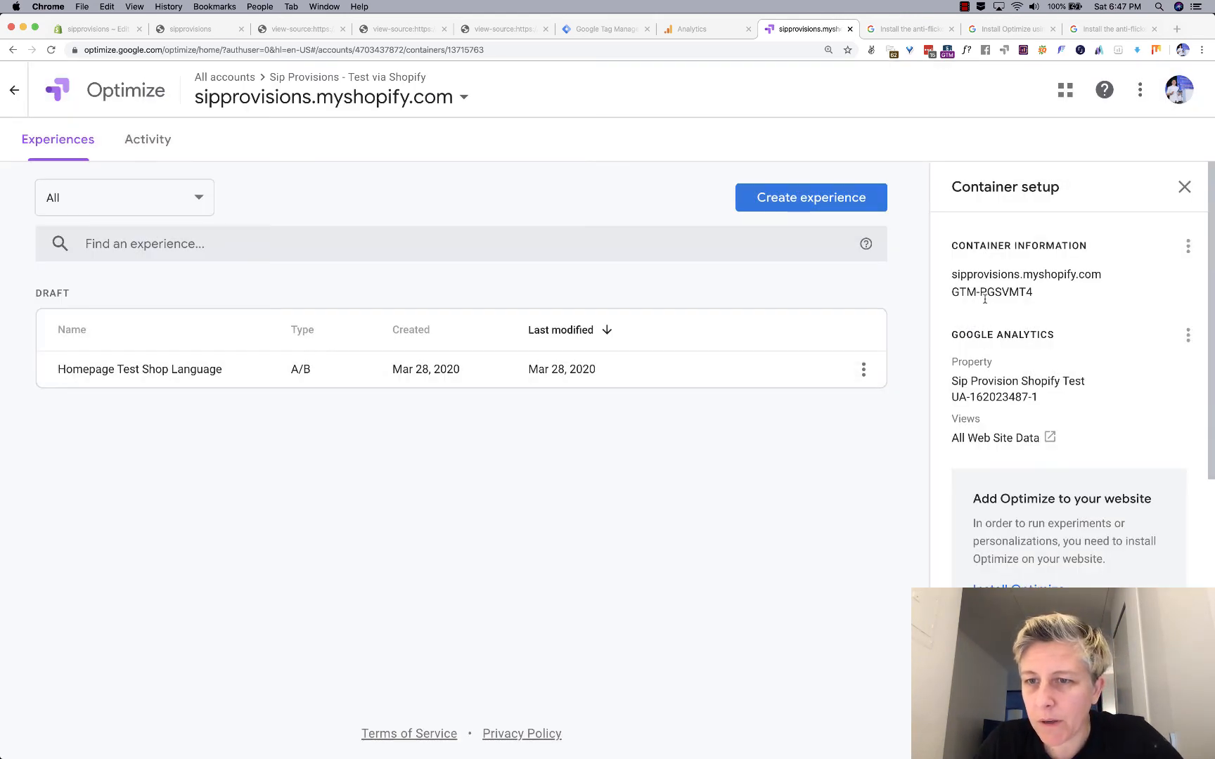
double_click(991, 292)
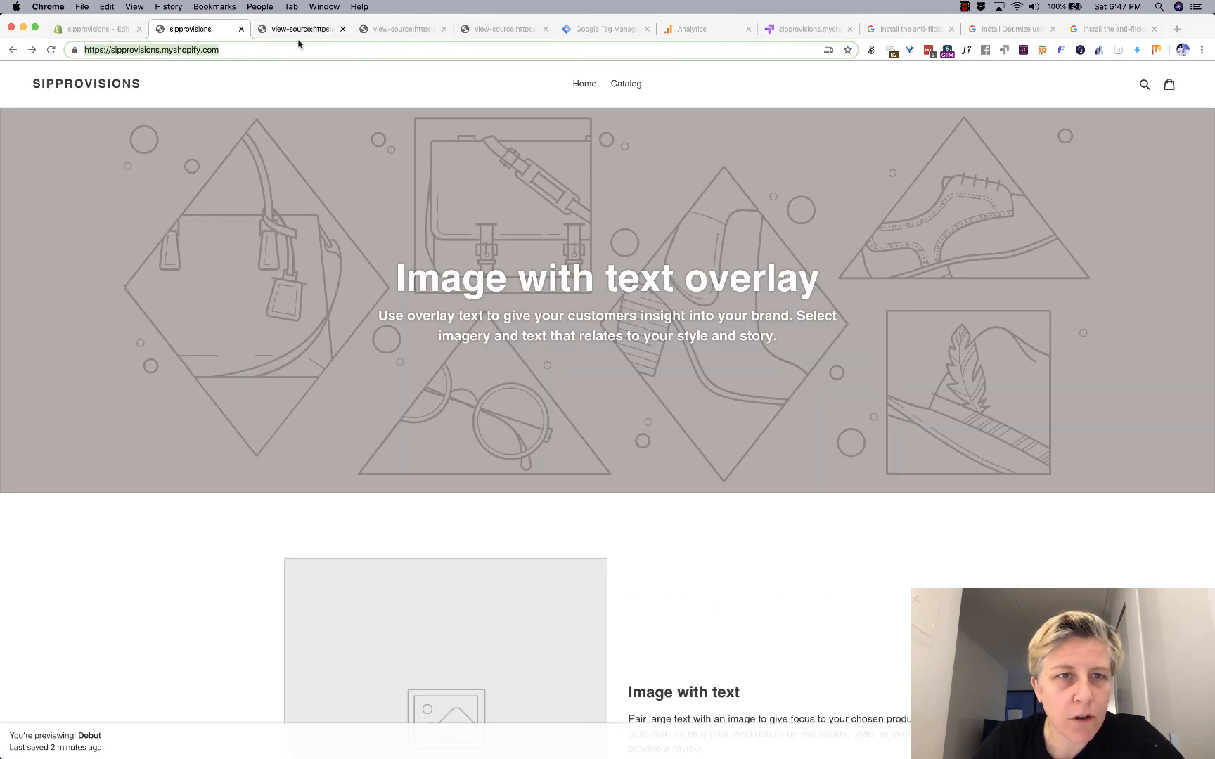
Replace the anti-flicker snippet's container ID with 'GTM-PGSVMT4' in theme.liquid and save.
left_click(98, 29)
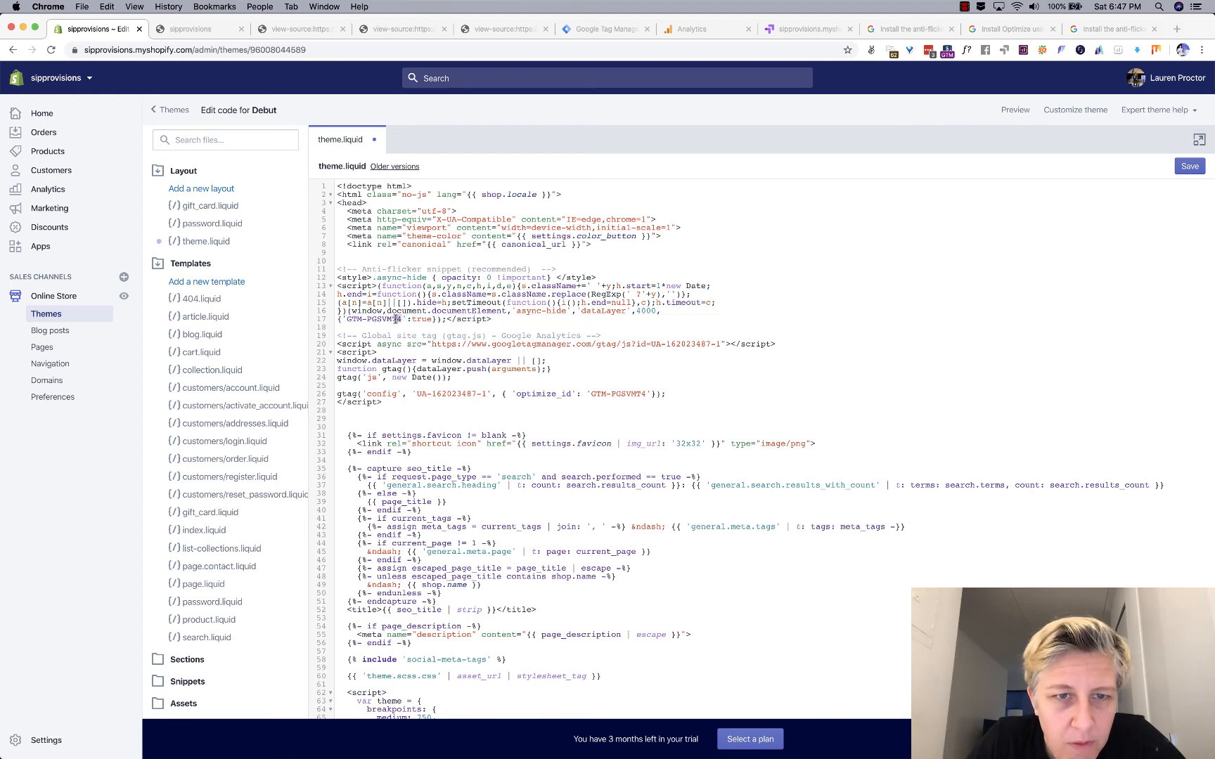
double_click(379, 318)
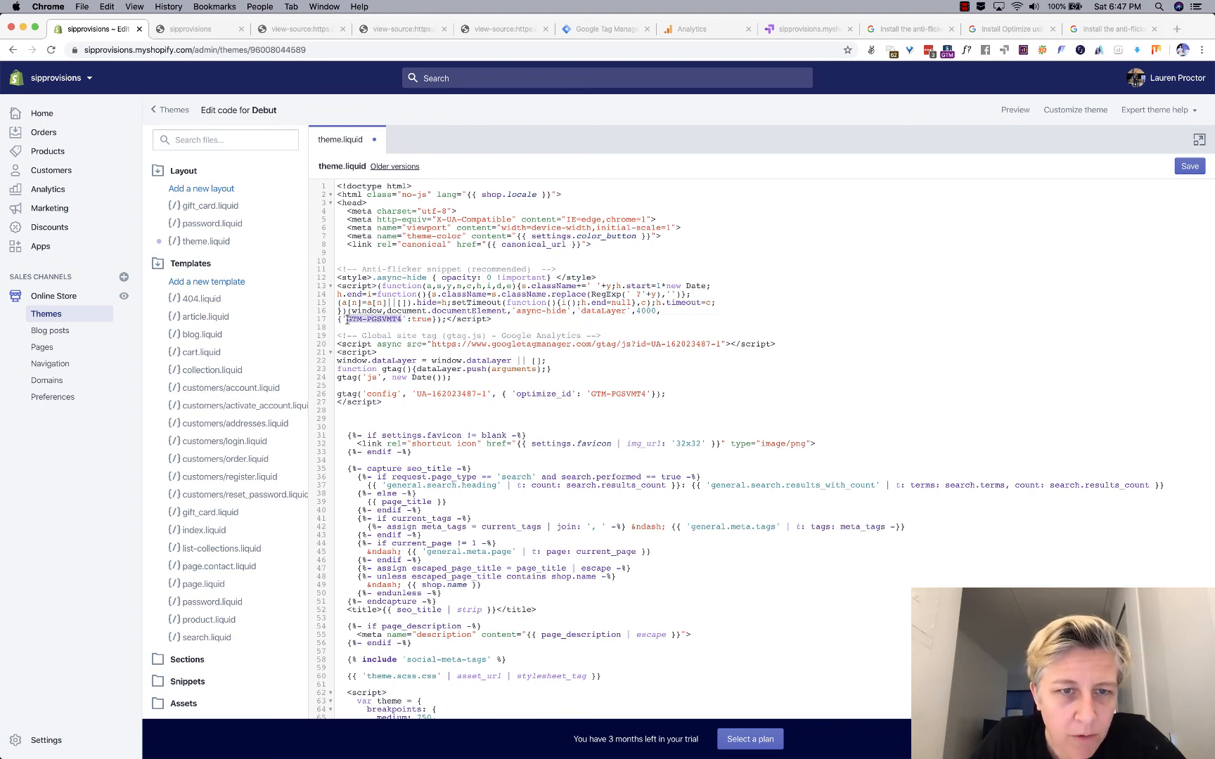
key("Delete")
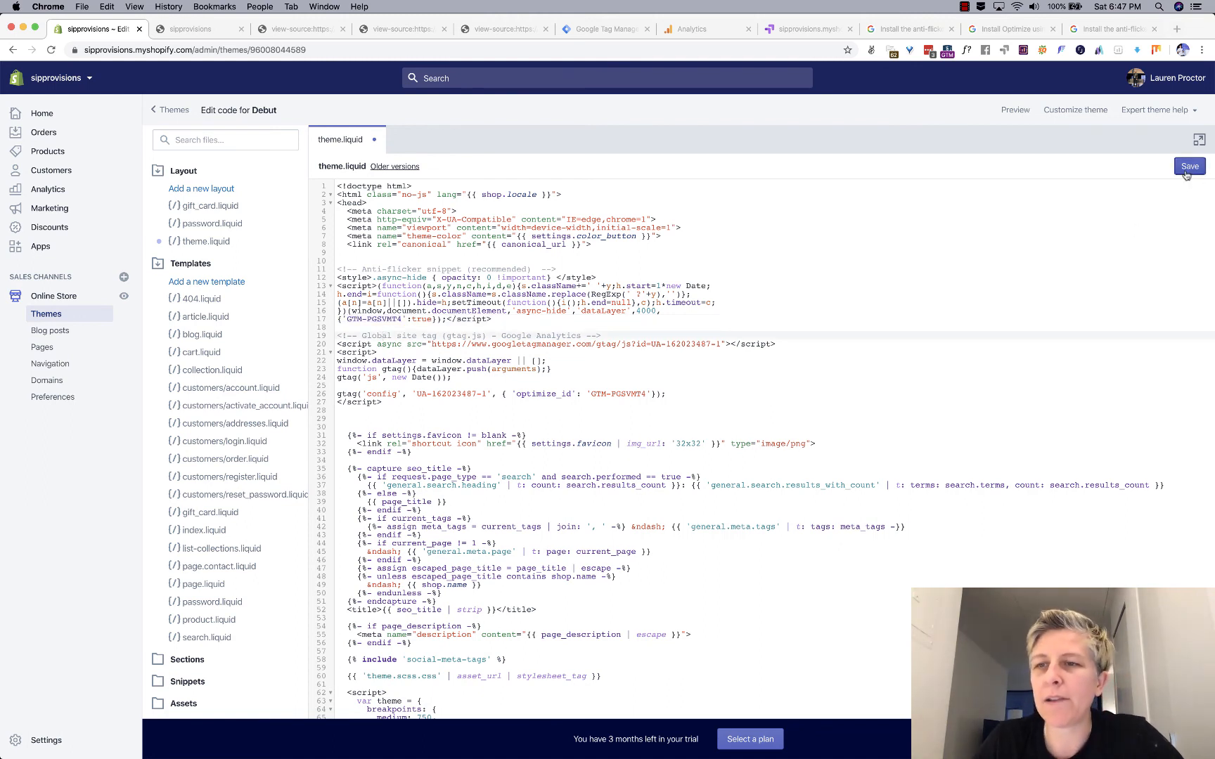
left_click(1189, 165)
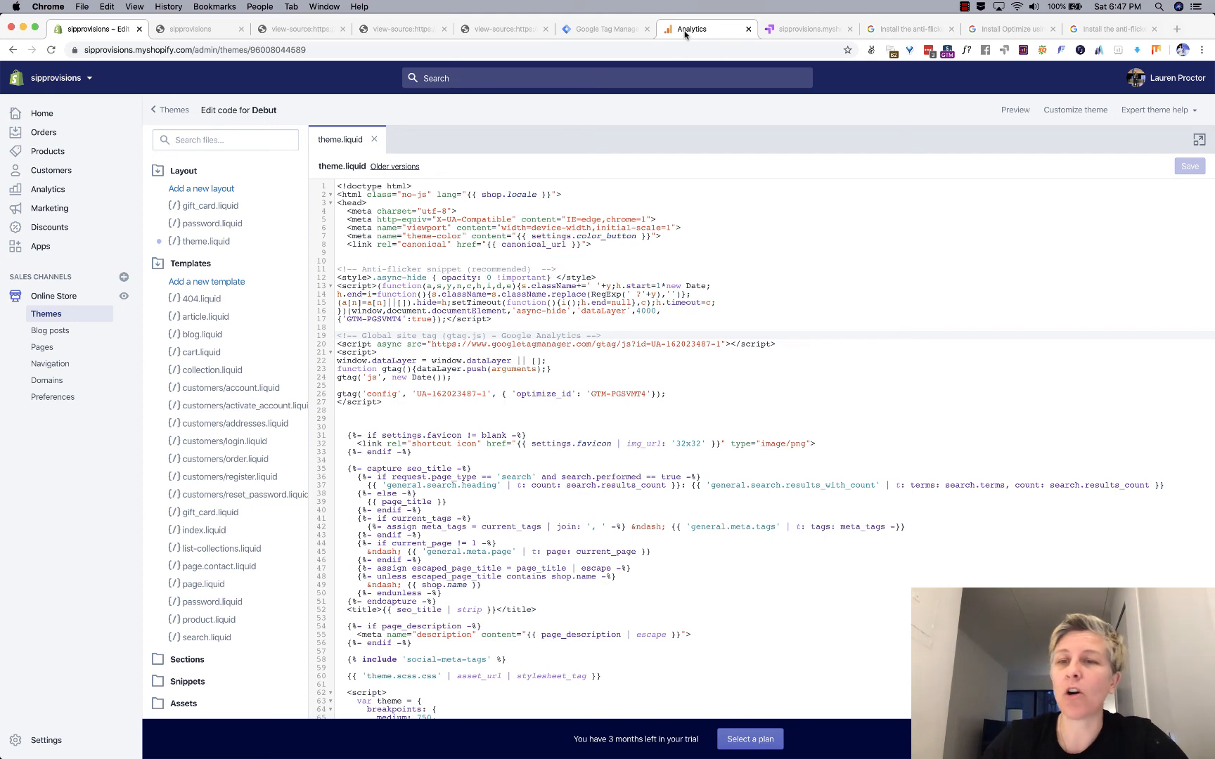
Open Analytics Realtime Overview and load the store homepage to register one active user.
left_click(703, 29)
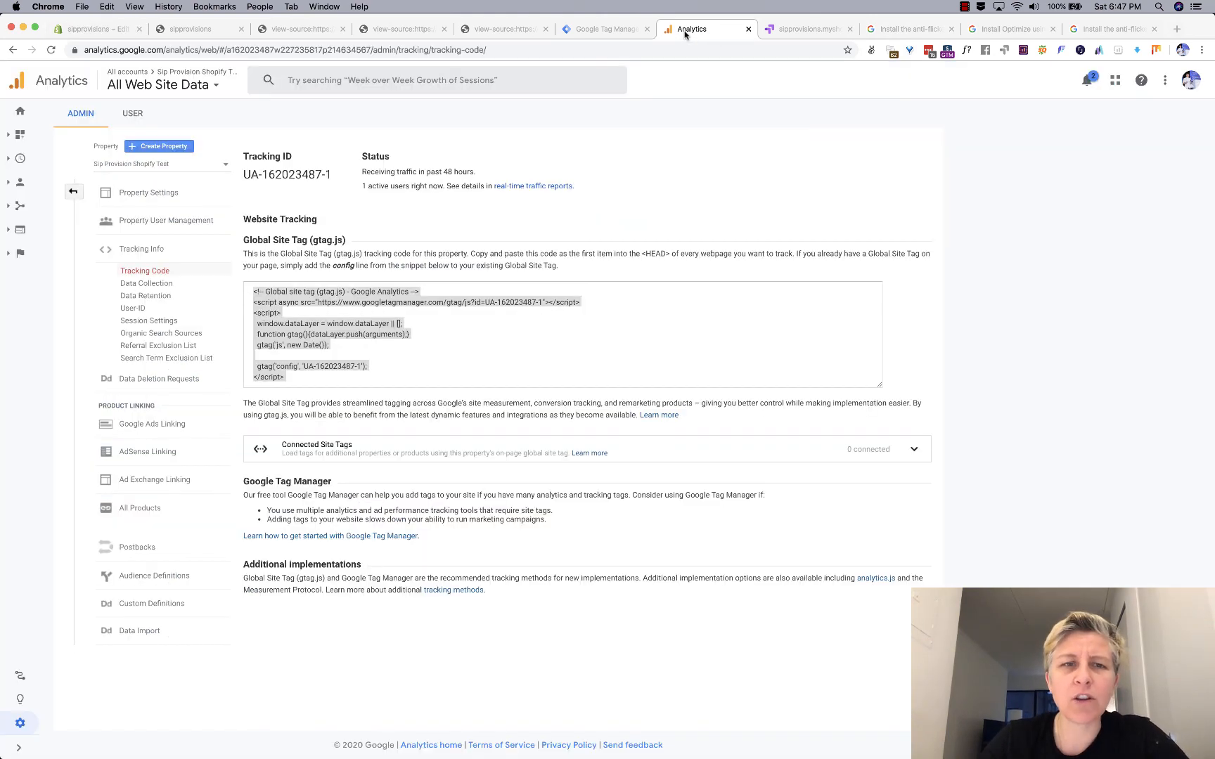
left_click(20, 134)
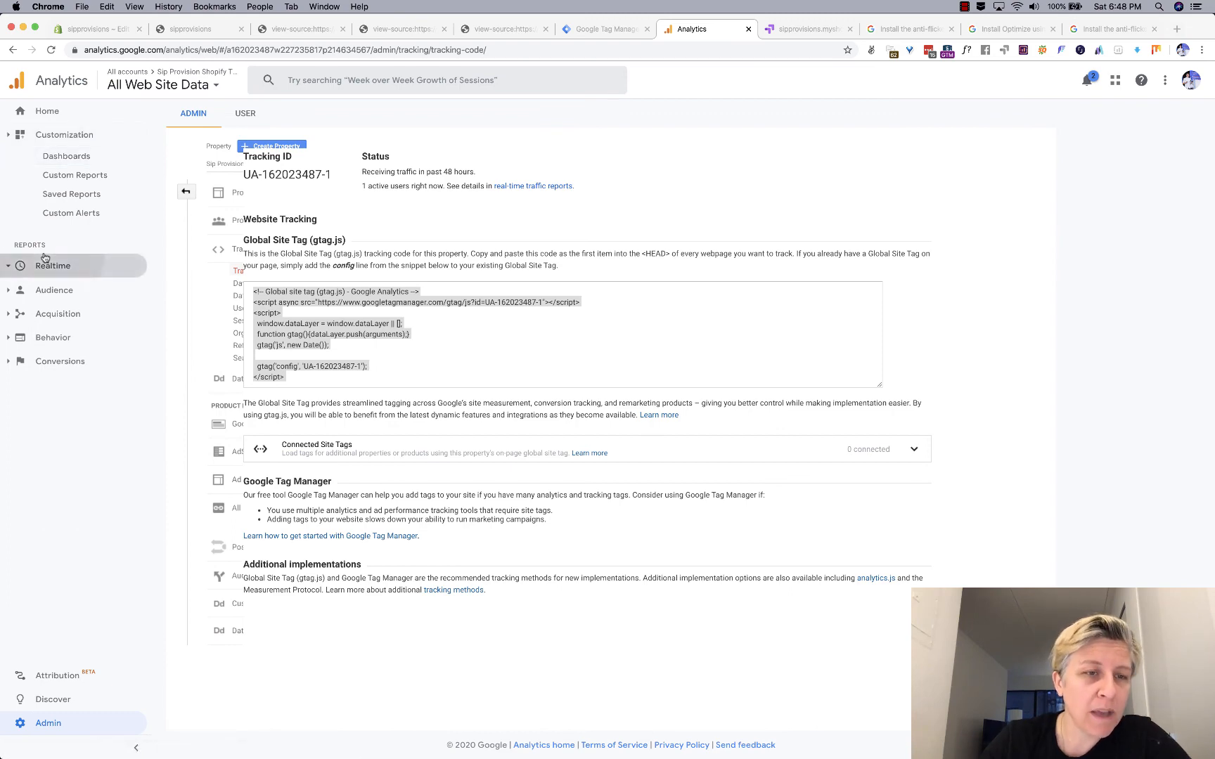
left_click(190, 29)
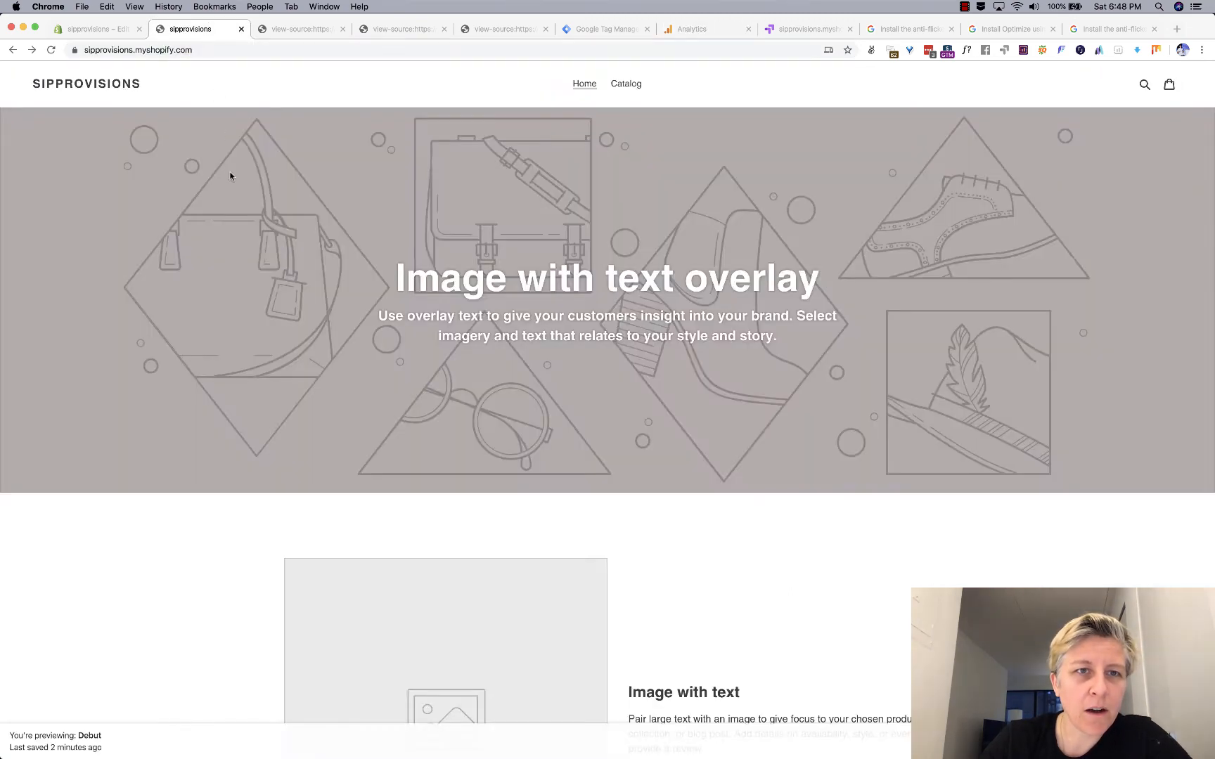
left_click(690, 29)
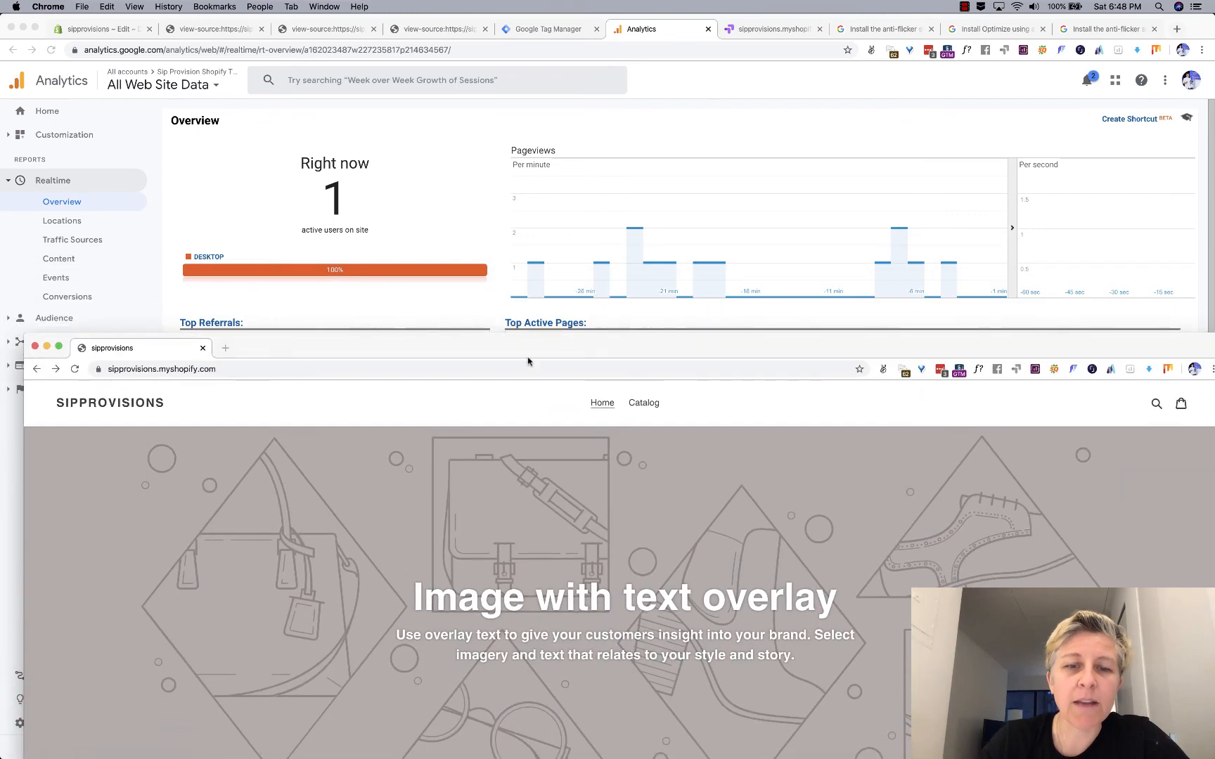
mouse_move(511, 559)
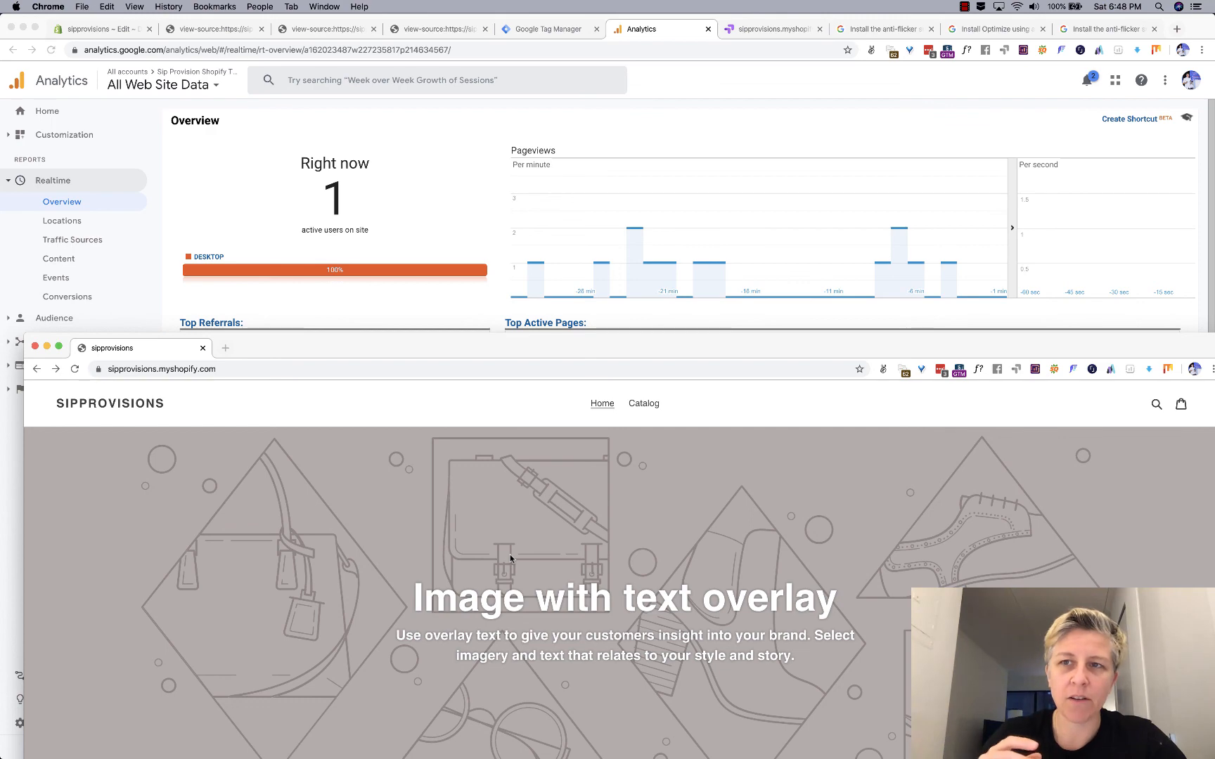
mouse_move(349, 440)
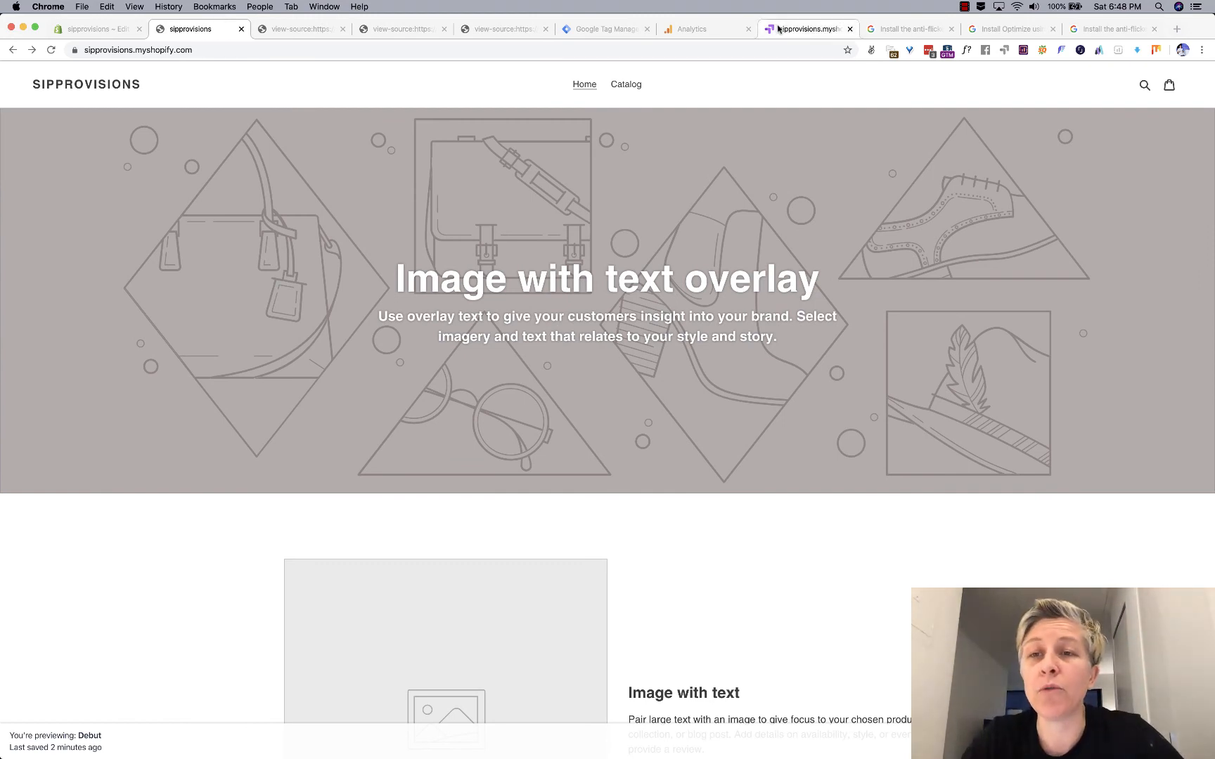
mouse_move(784, 28)
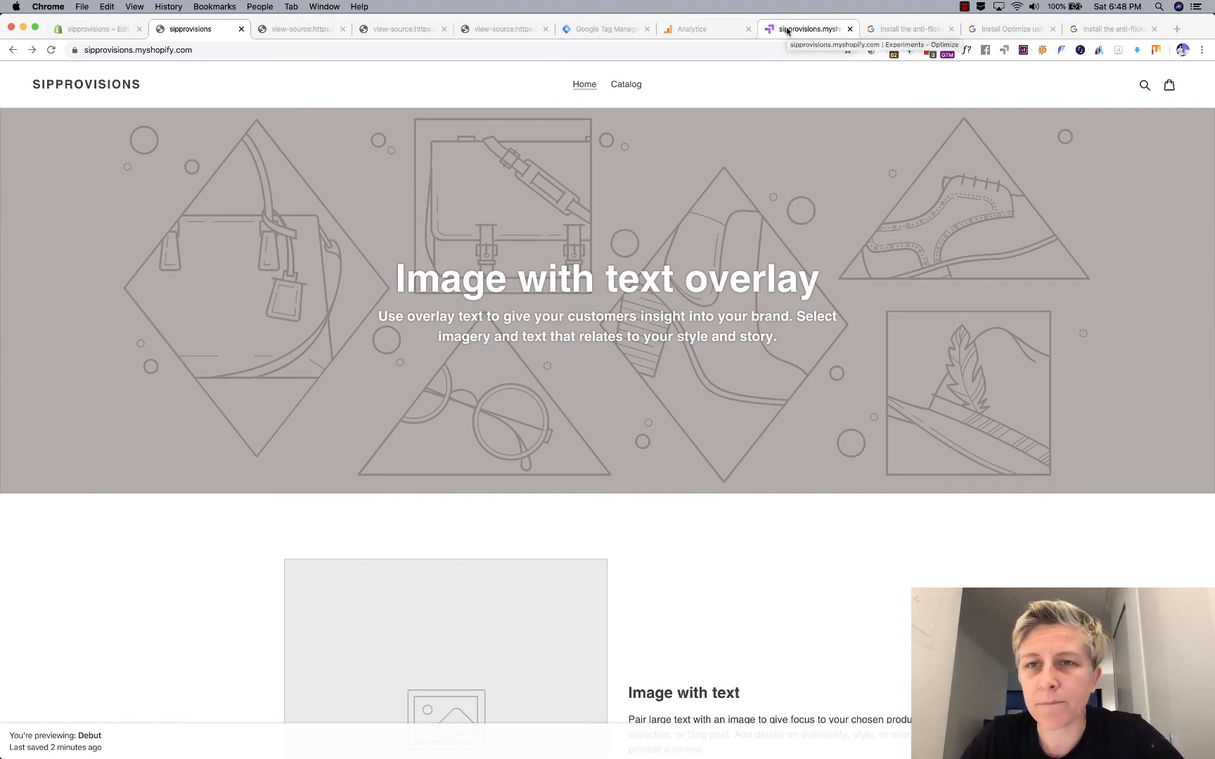
Run installation diagnostics for Homepage Test Shop Language, confirming no major issues, then return to details.
left_click(806, 29)
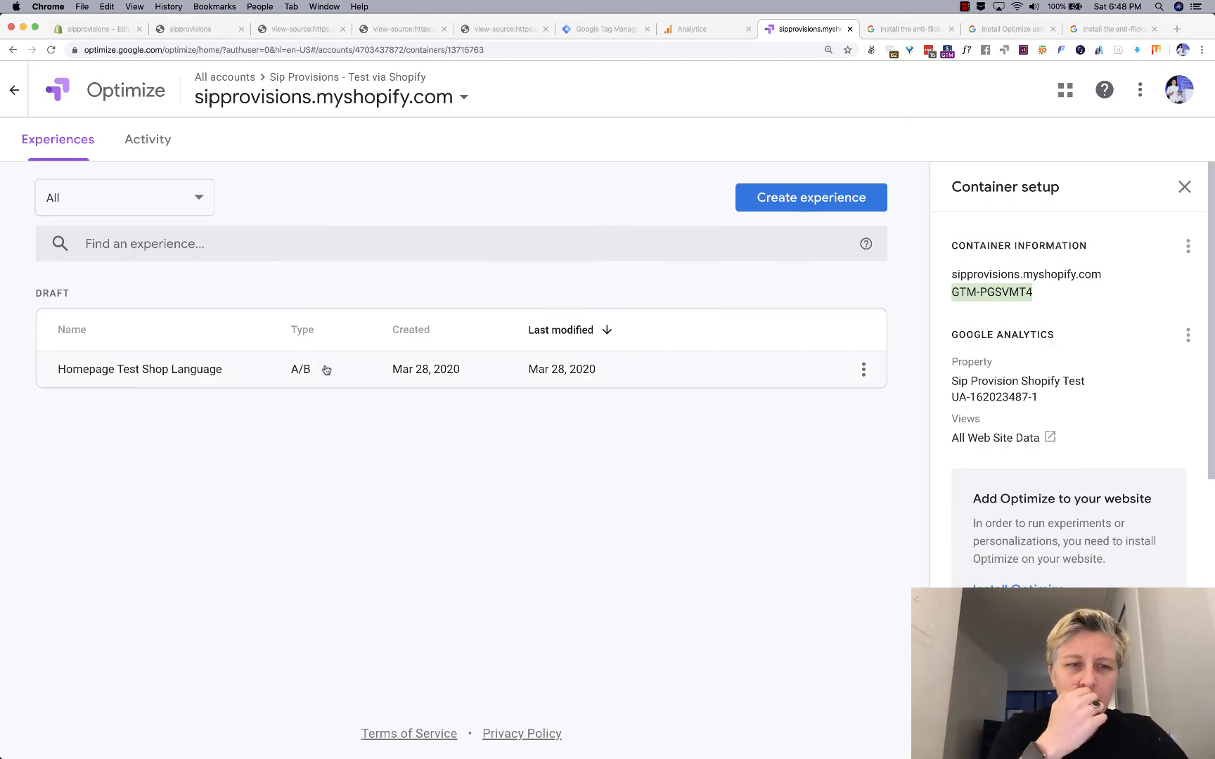
left_click(140, 369)
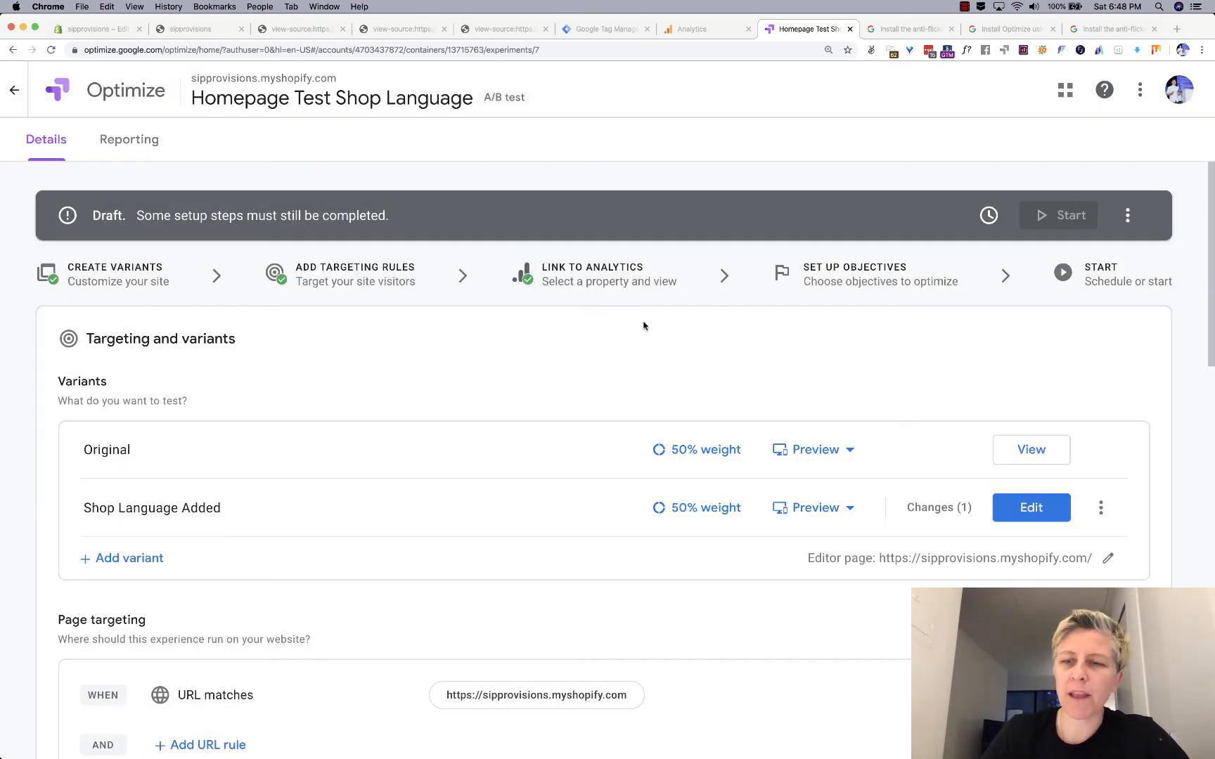
scroll("down", 3)
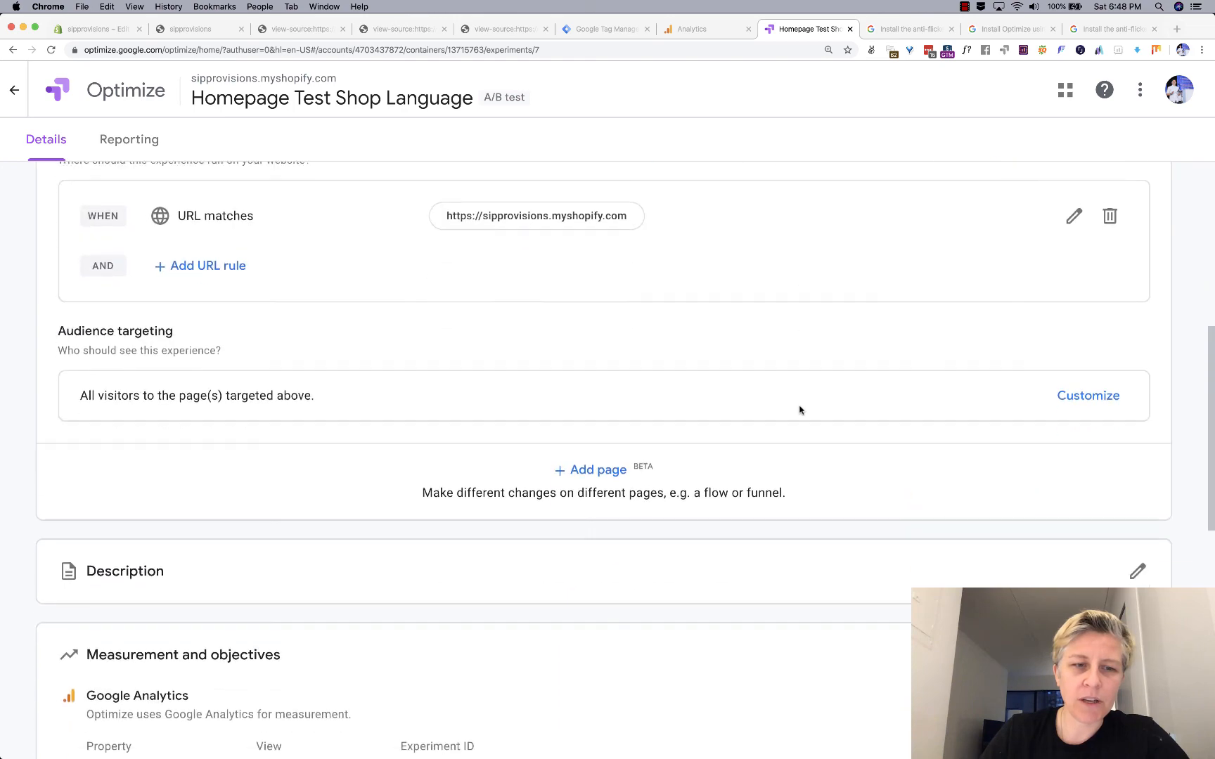
scroll("down", 3)
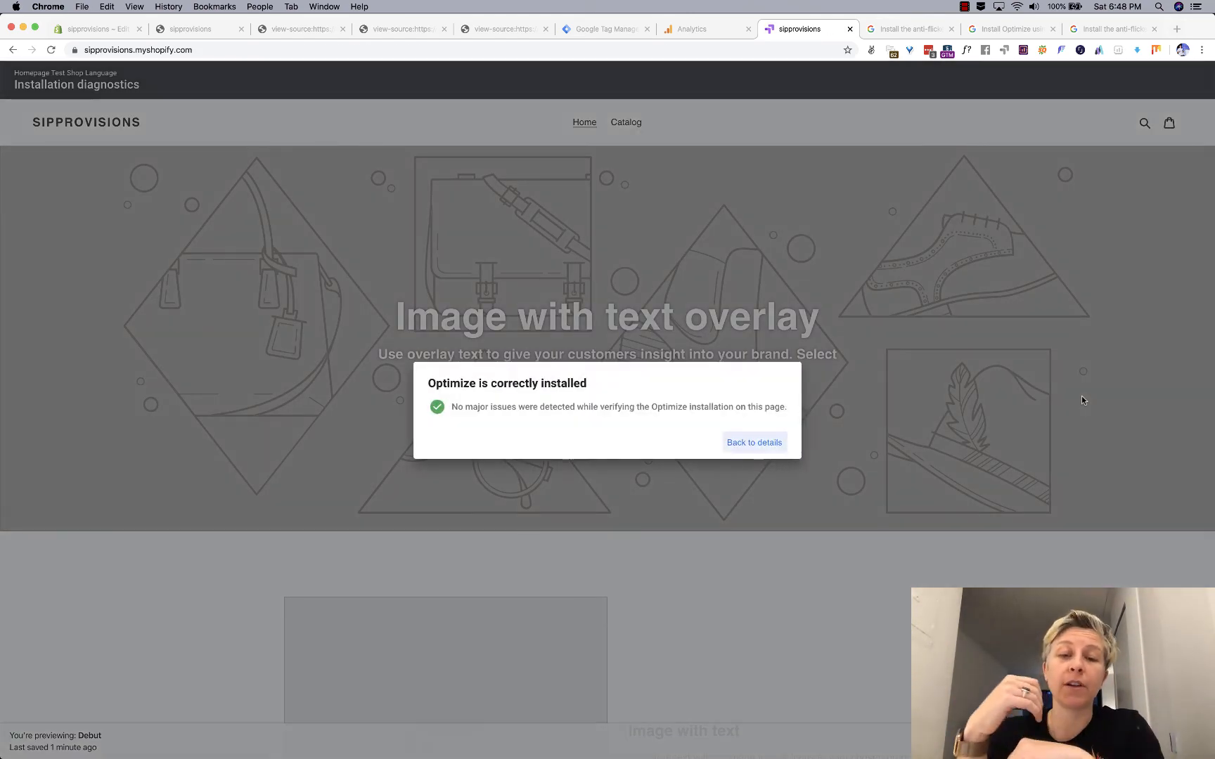
mouse_move(1047, 397)
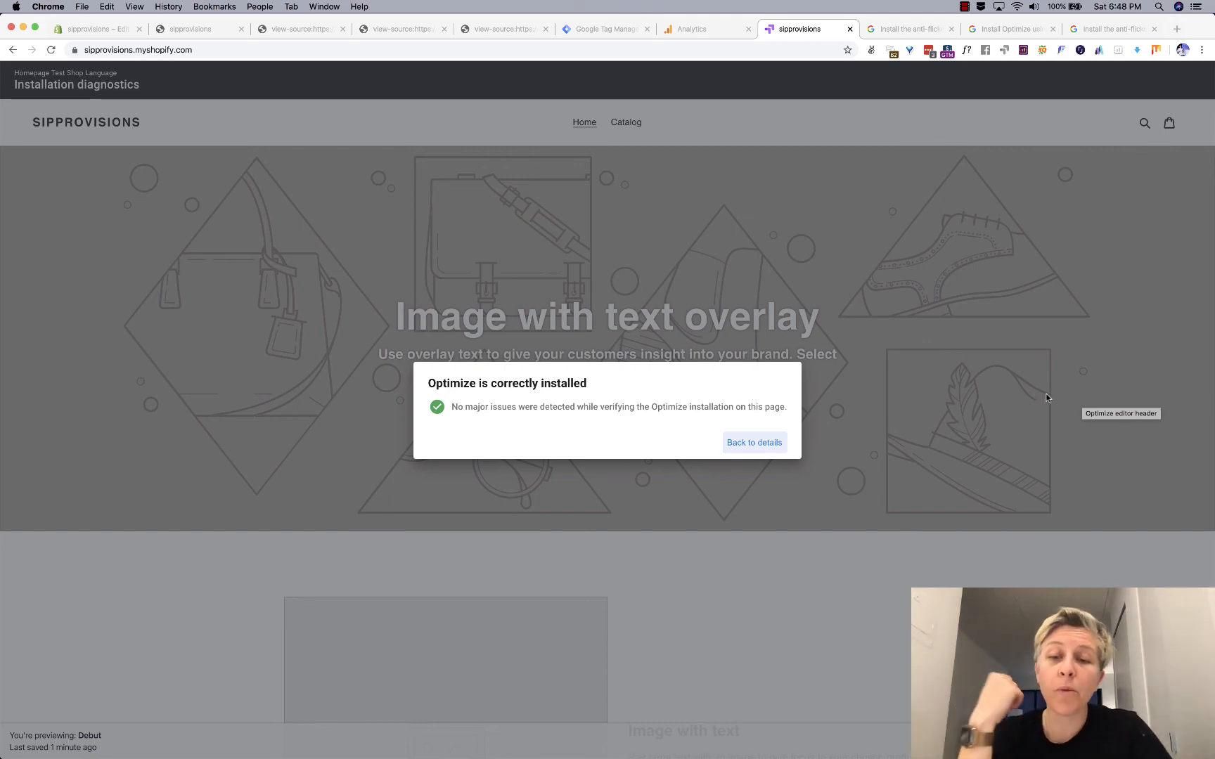
left_click(753, 442)
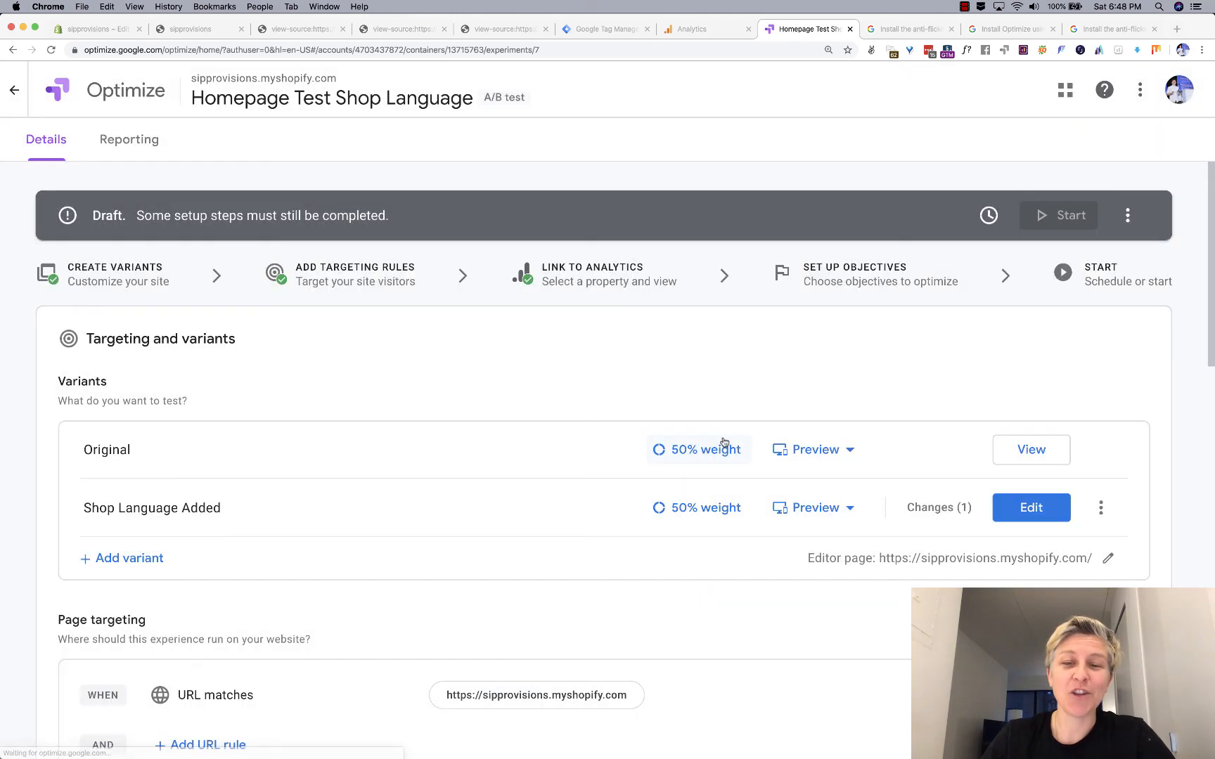
mouse_move(724, 443)
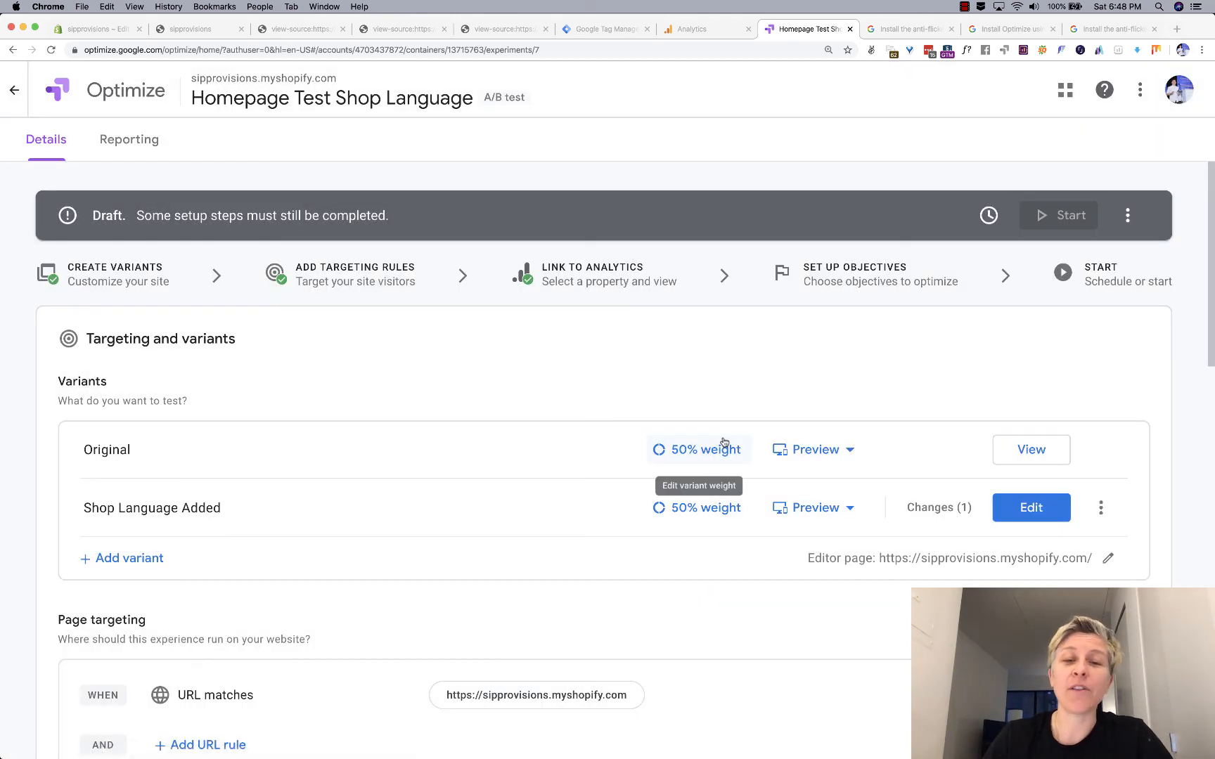
Switch on the Email Notifications toggle in the Homepage Test Shop Language settings.
scroll("down", 3)
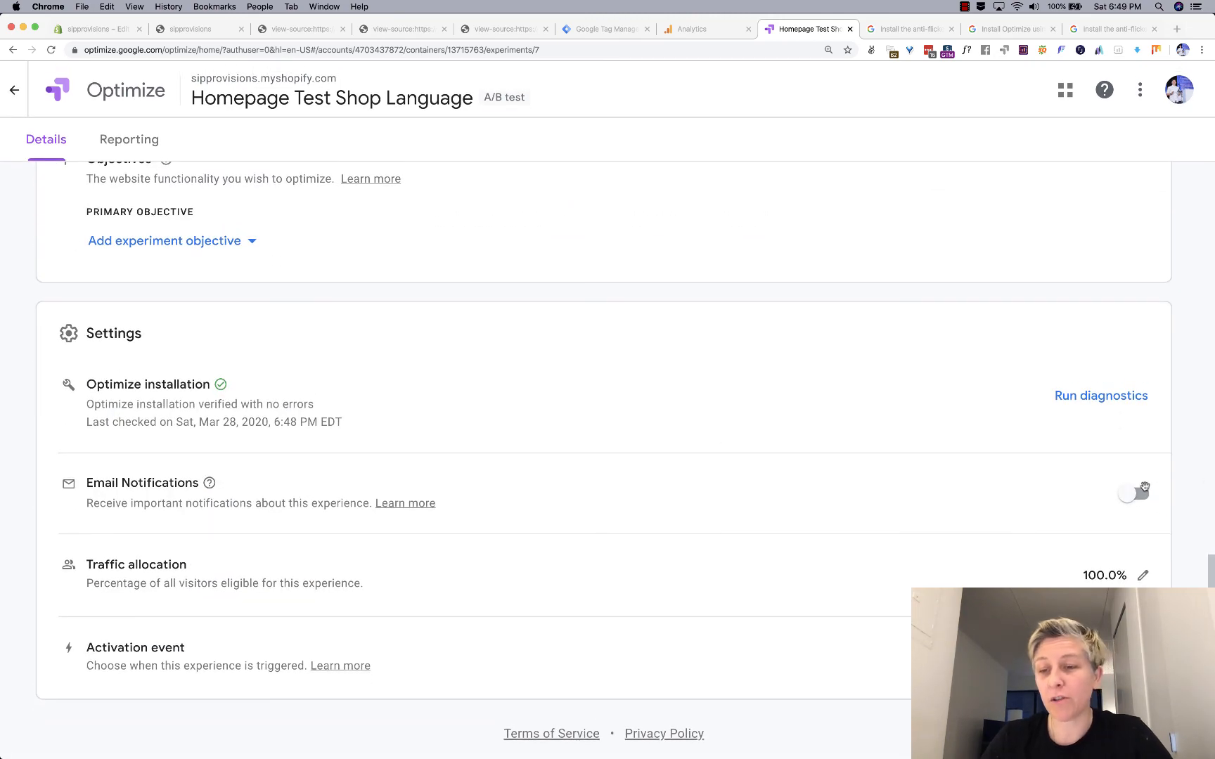
left_click(1134, 493)
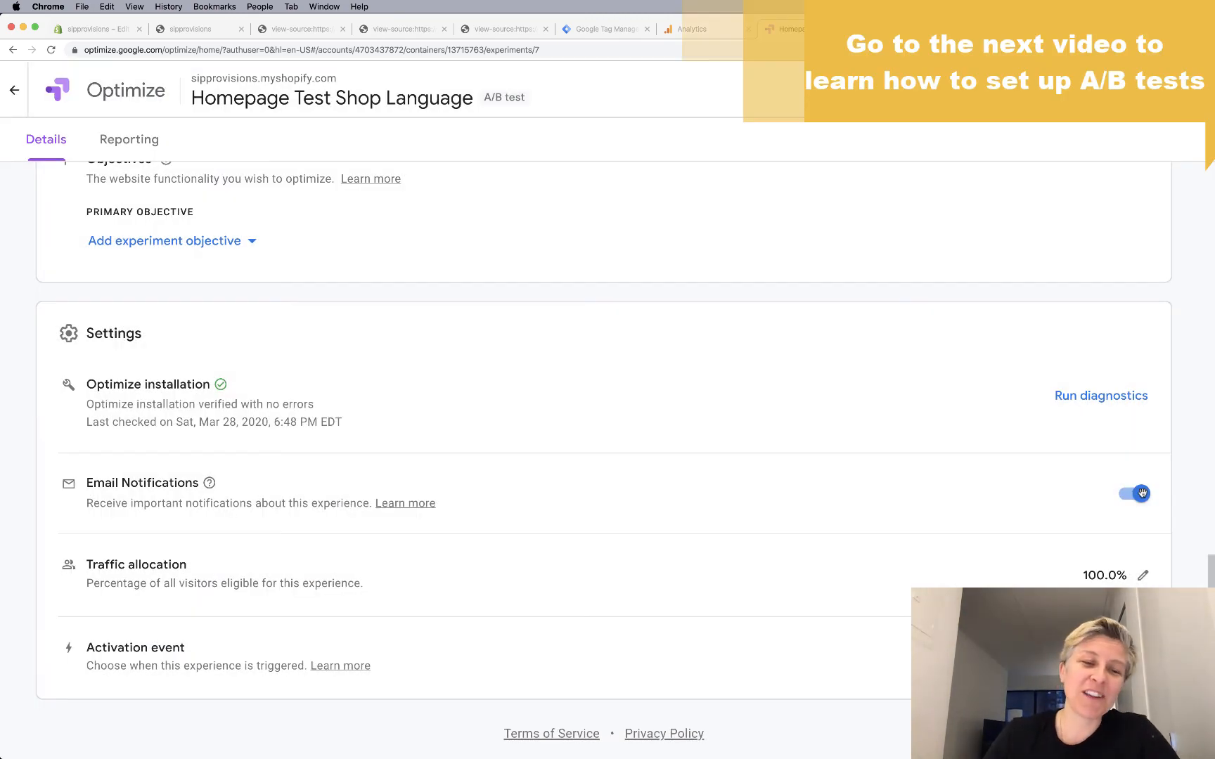
mouse_move(946, 573)
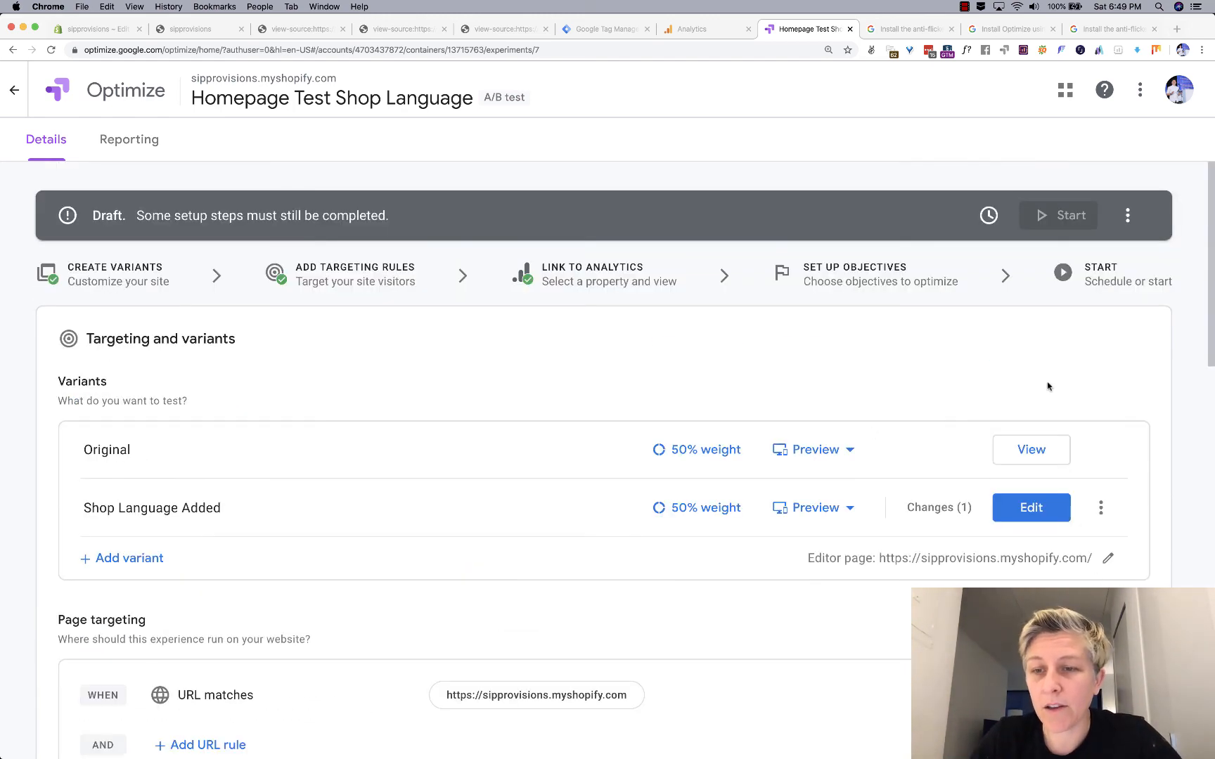
scroll("down", 3)
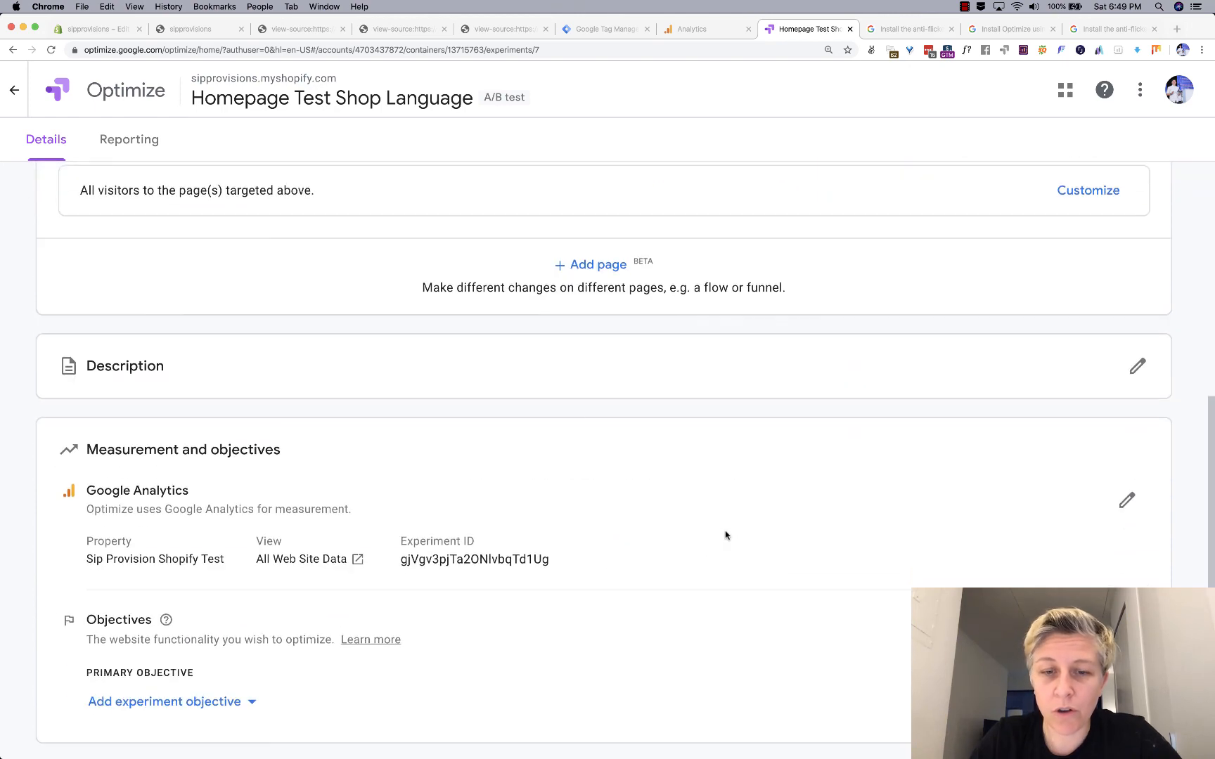
scroll("down", 3)
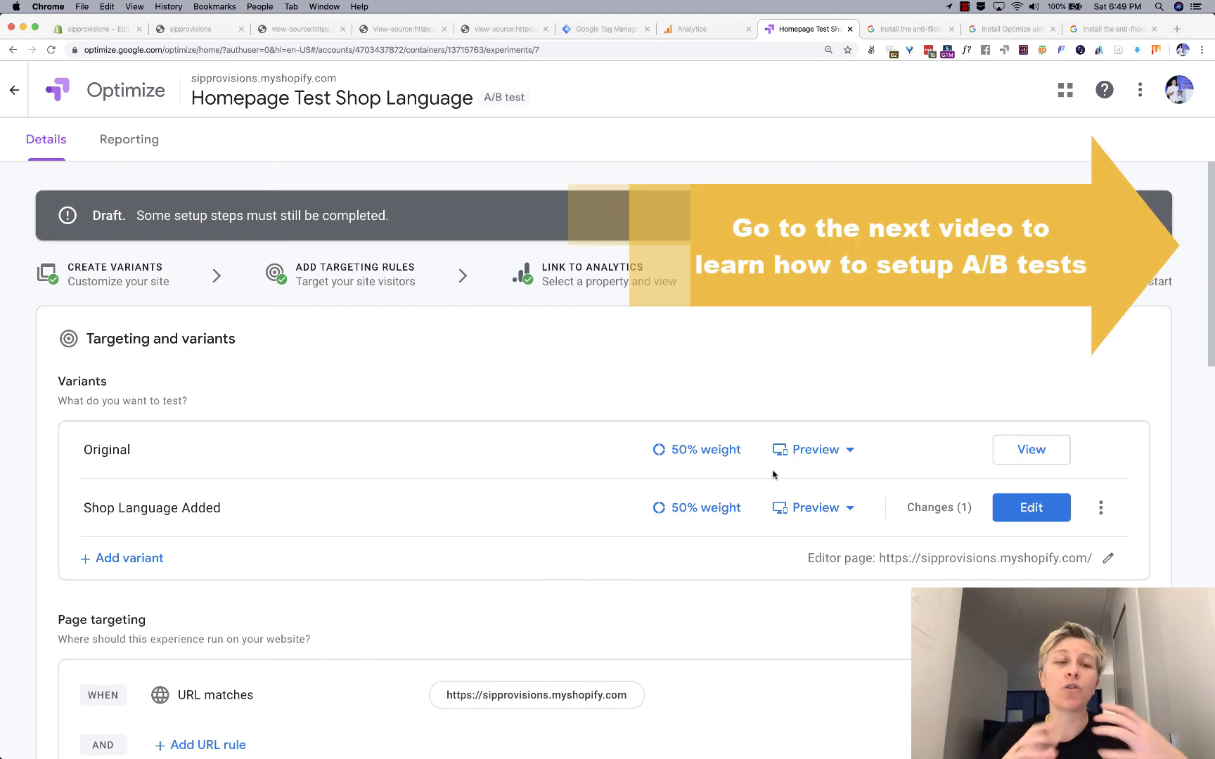
scroll("down", 3)
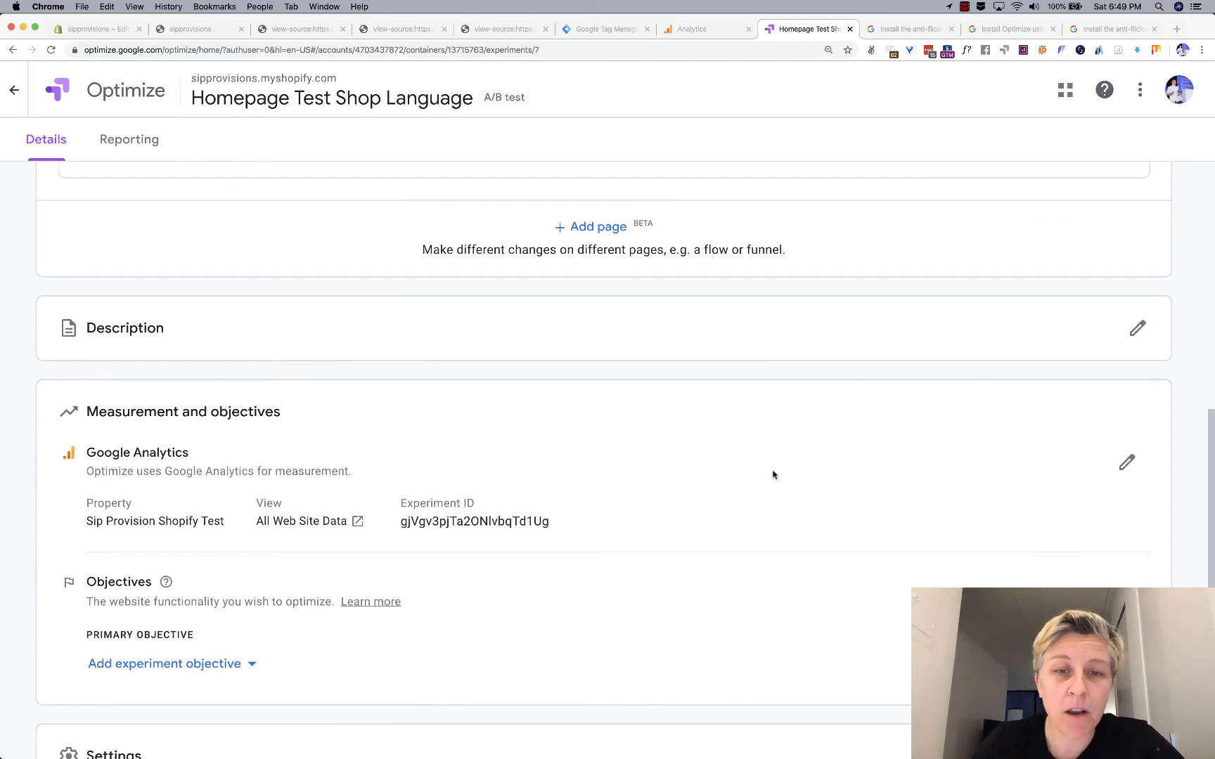